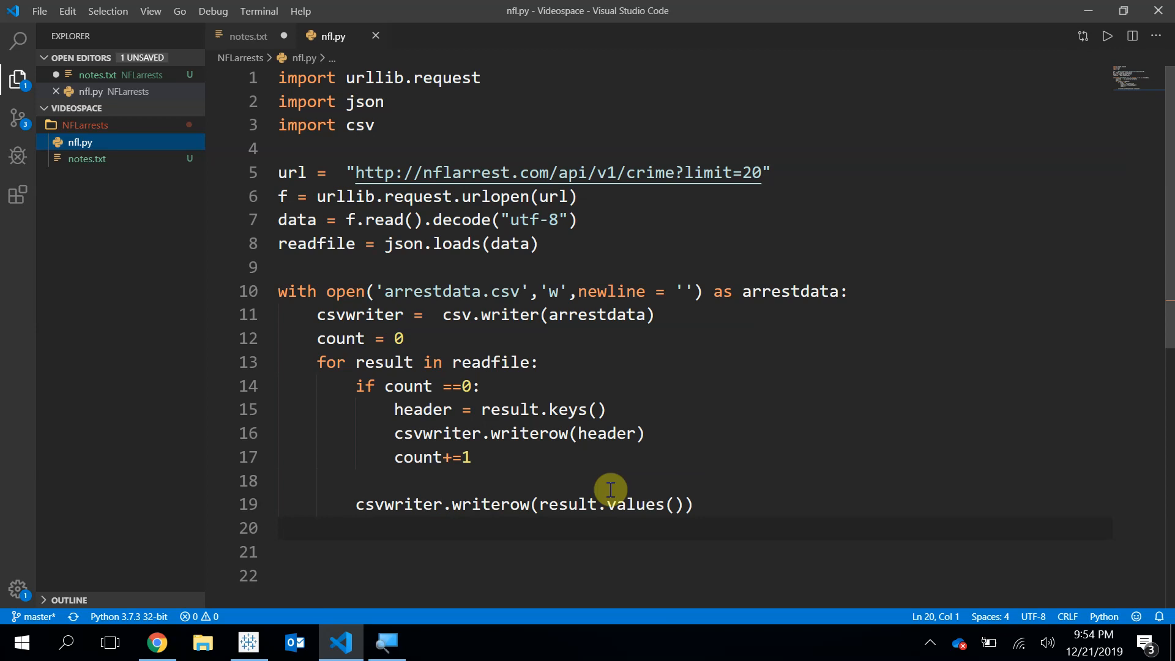
mouse_move(696, 470)
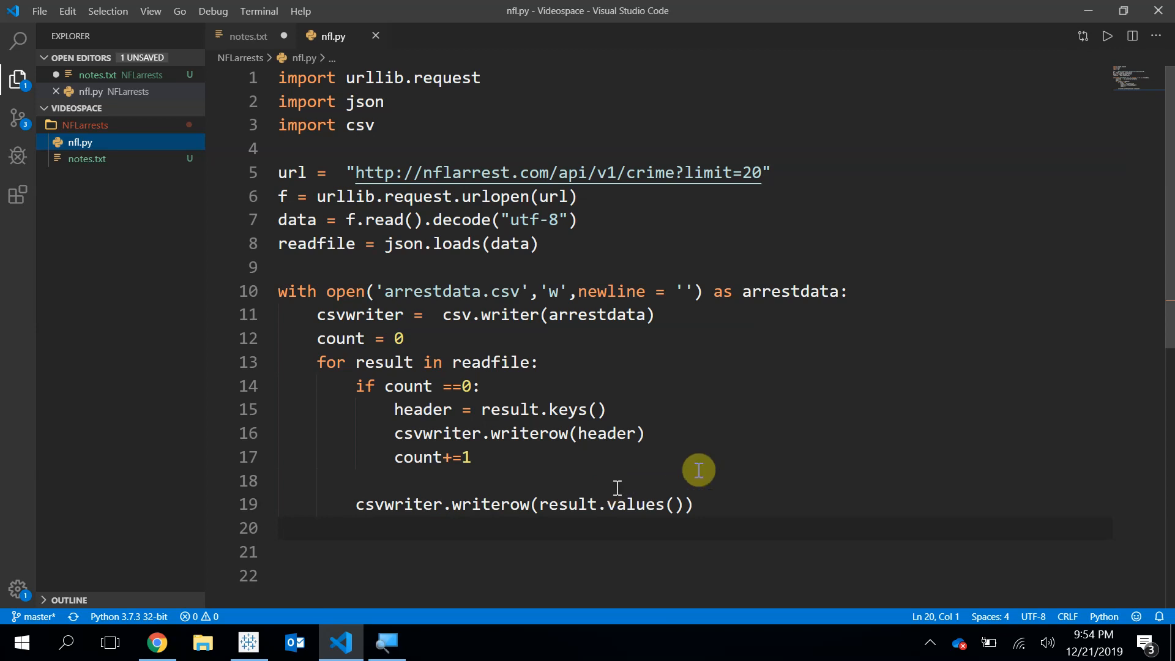
mouse_move(732, 497)
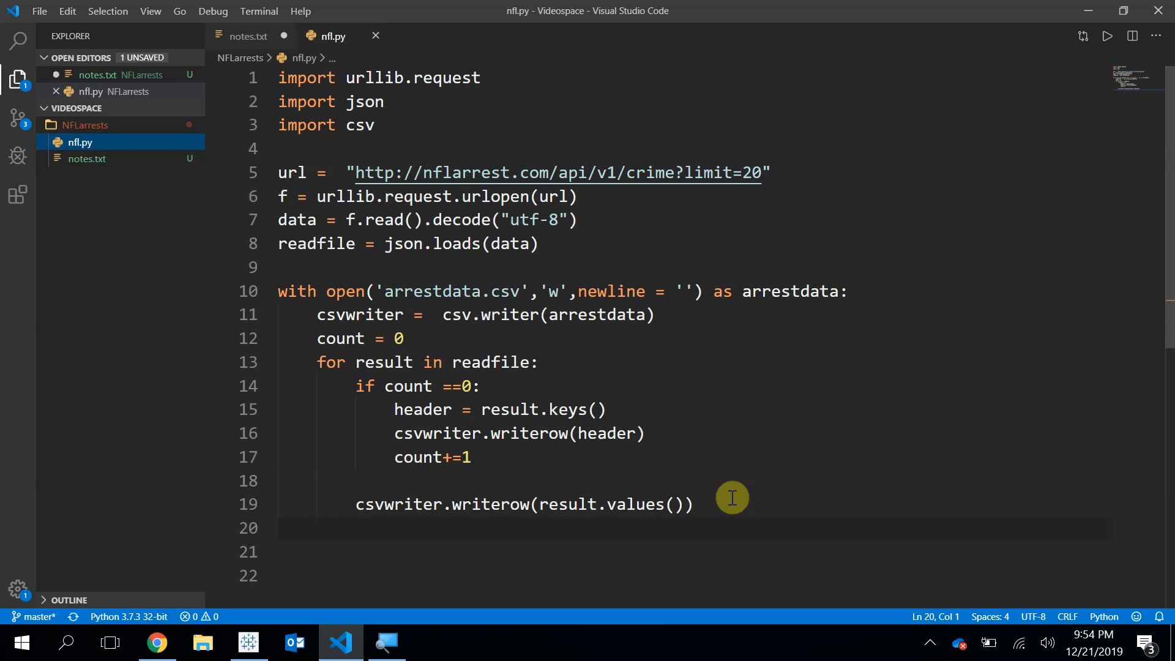
mouse_move(142, 188)
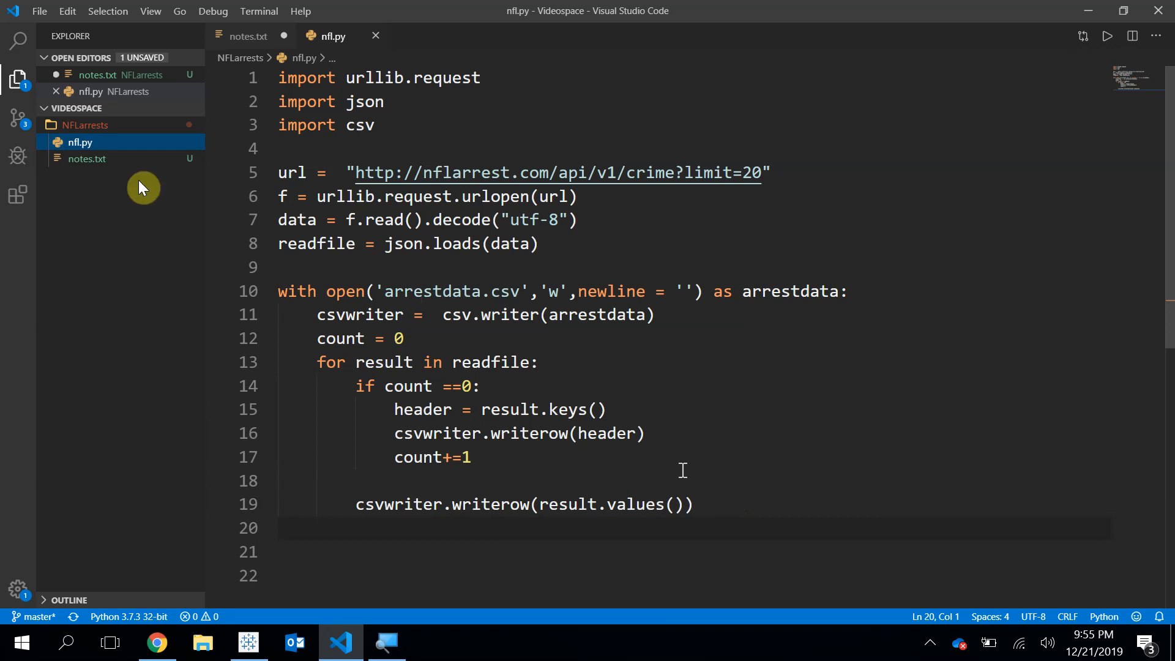
Step: Permanently delete nfl.py from the NFLarrests folder and confirm the deletion
right_click(78, 142)
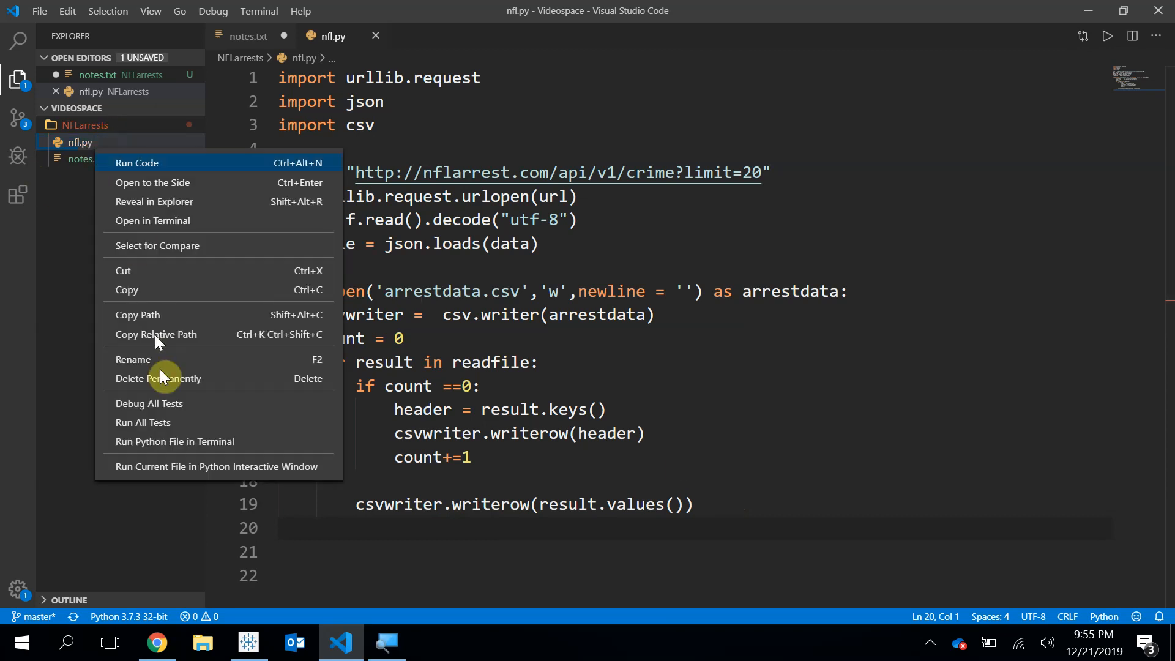
mouse_move(142, 368)
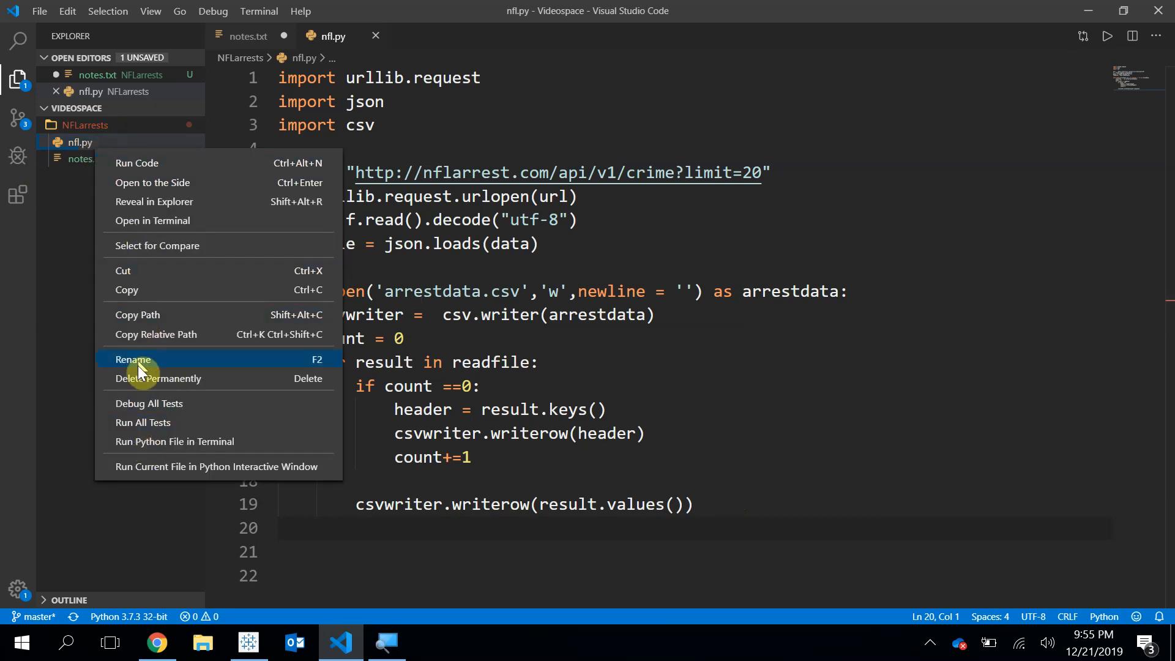
click(158, 378)
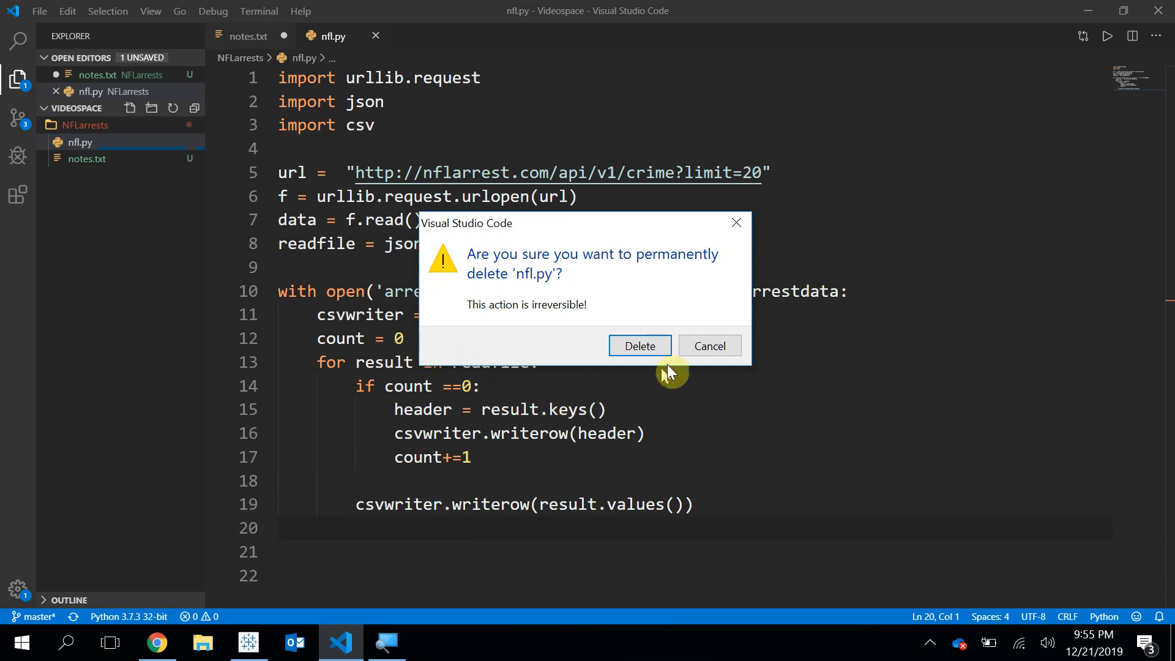
click(638, 345)
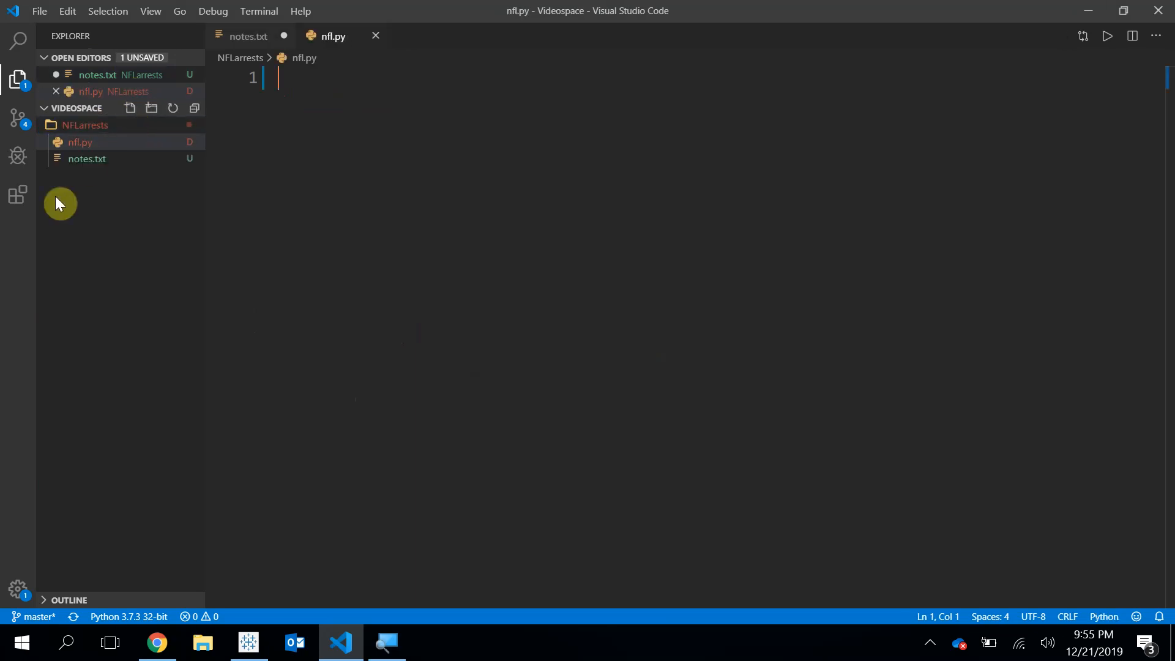
Step: In notes.txt, note 'API - application programming interface - lets us get data', then switch to Chrome
click(248, 36)
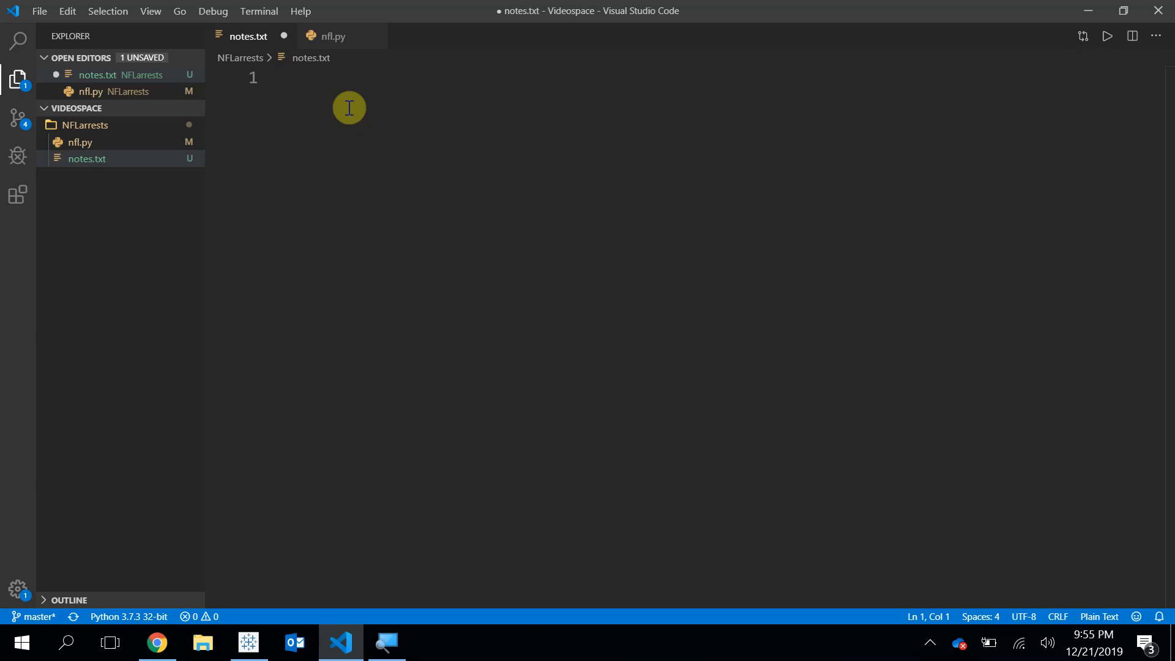
text(API - application progra)
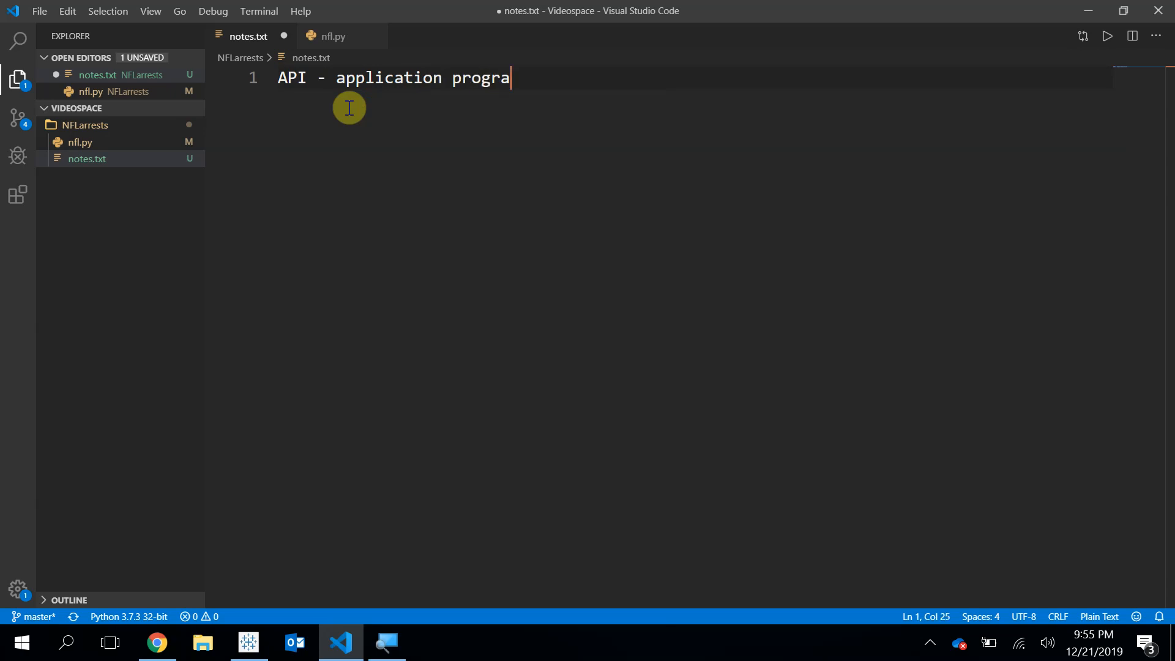
text(mming interface)
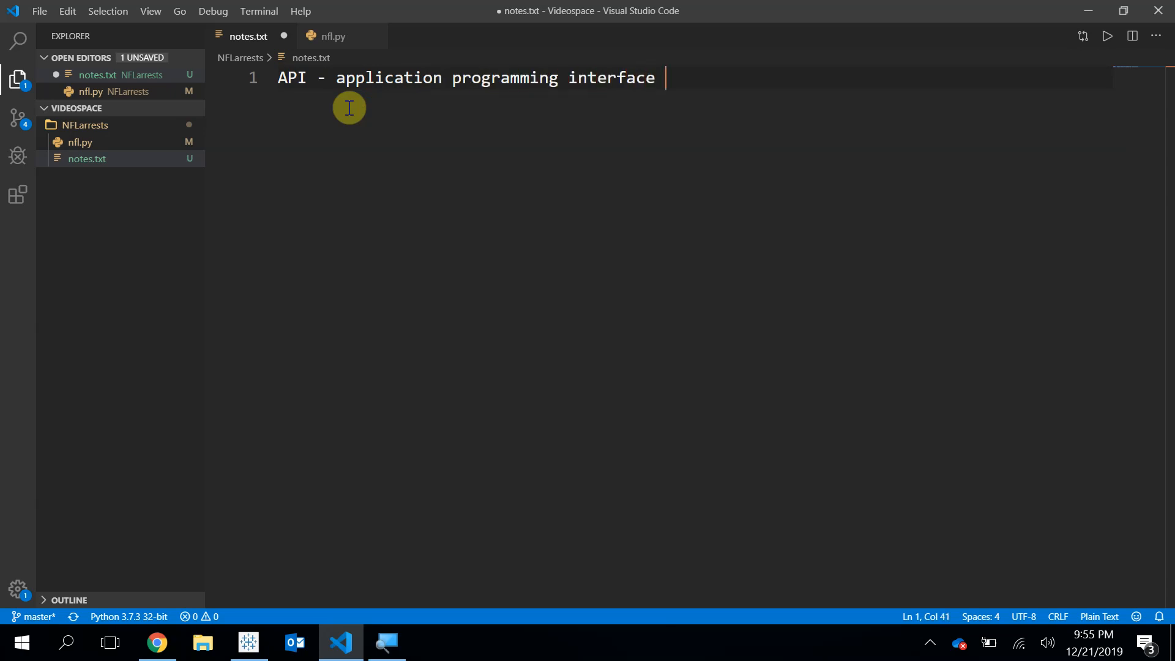
text(-)
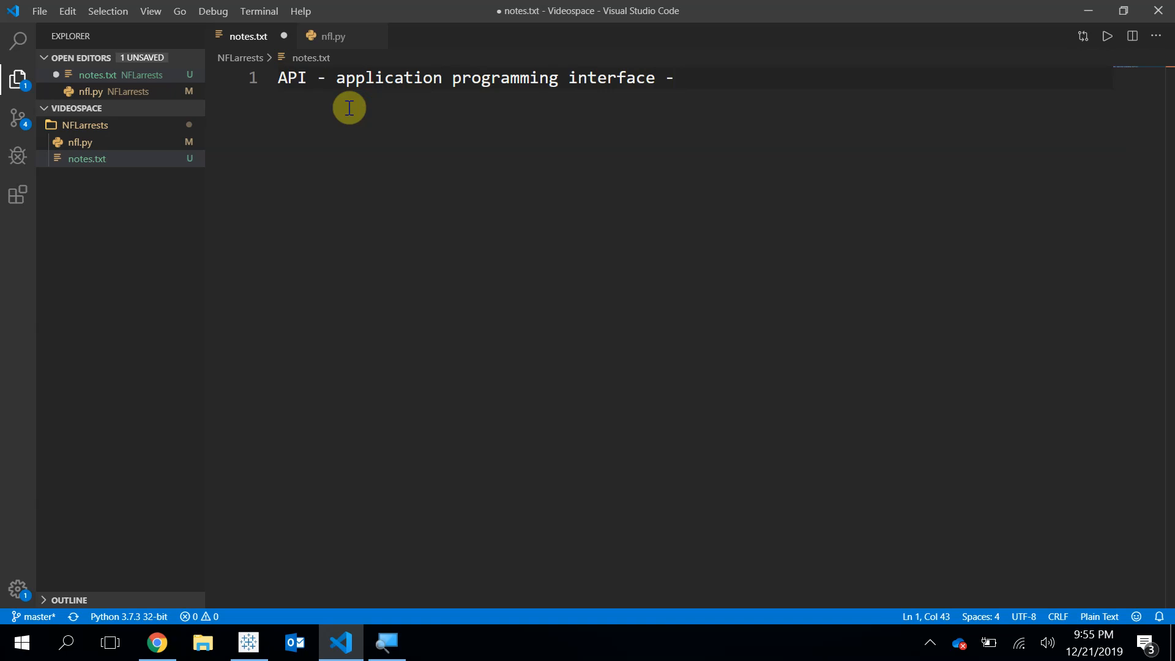
text(lets u)
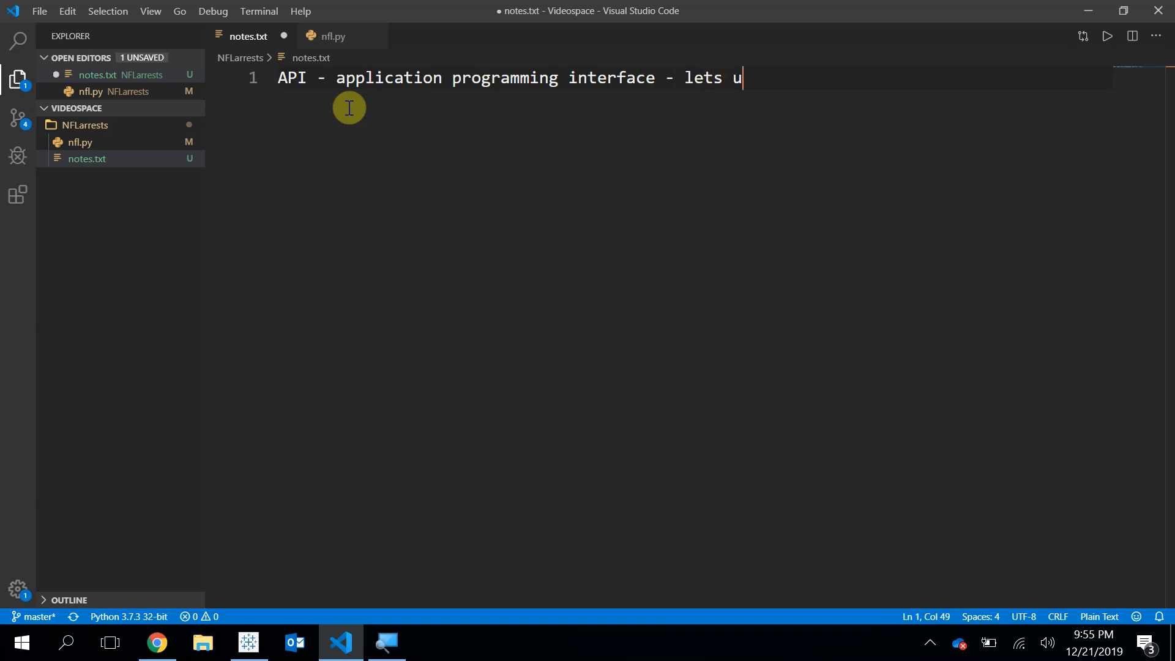
text(s get data)
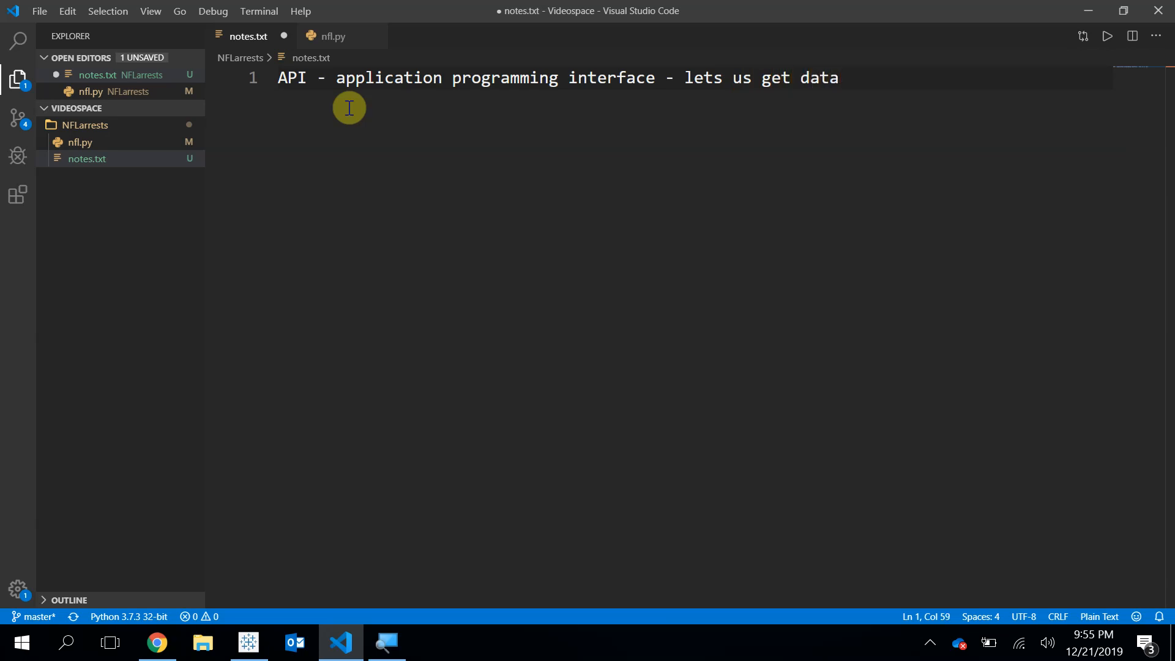
click(157, 642)
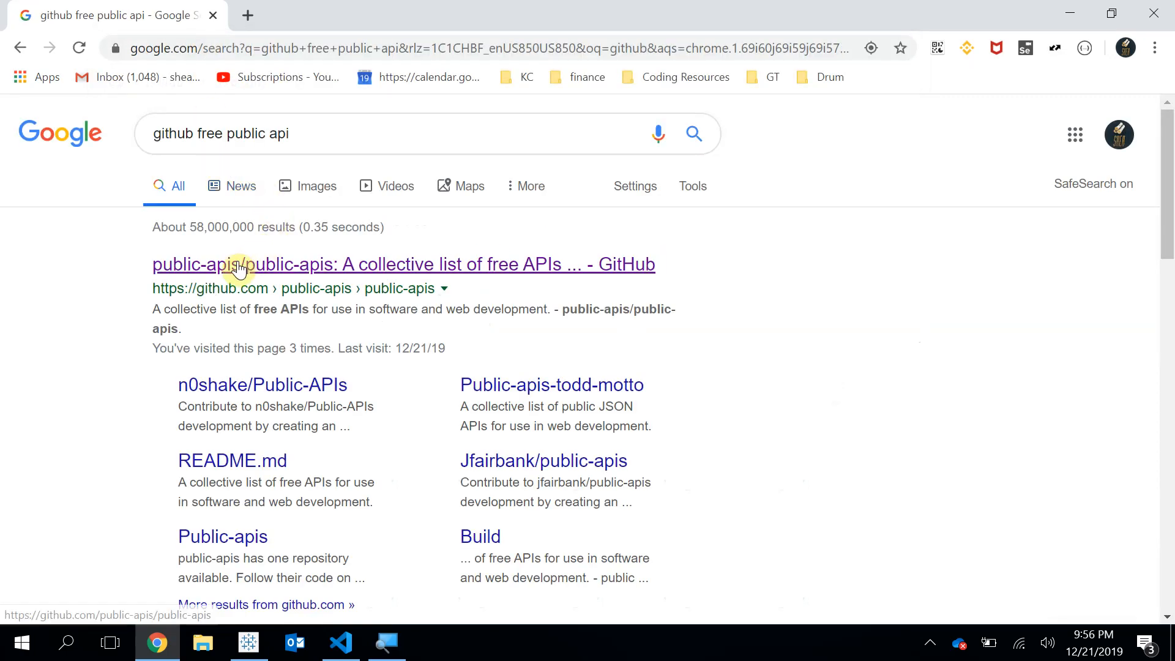
Step: In GitHub's public-apis list, search 'nfl ar' and open the NFL Arrests documentation, then return to the editor
click(403, 264)
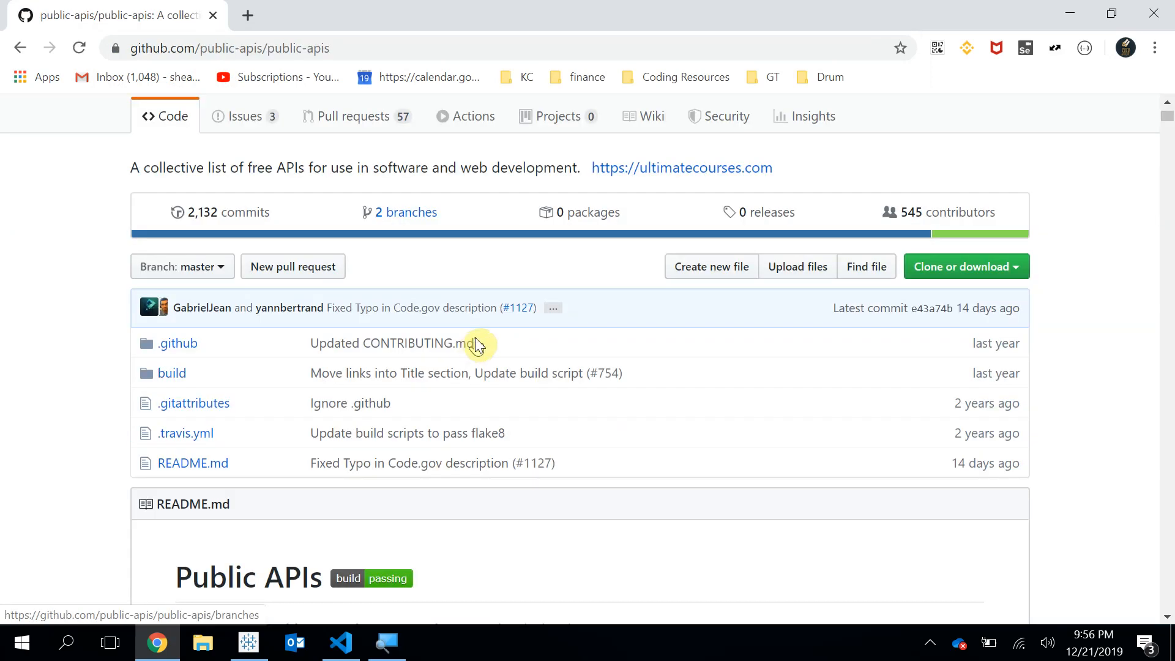
scroll(down, 3)
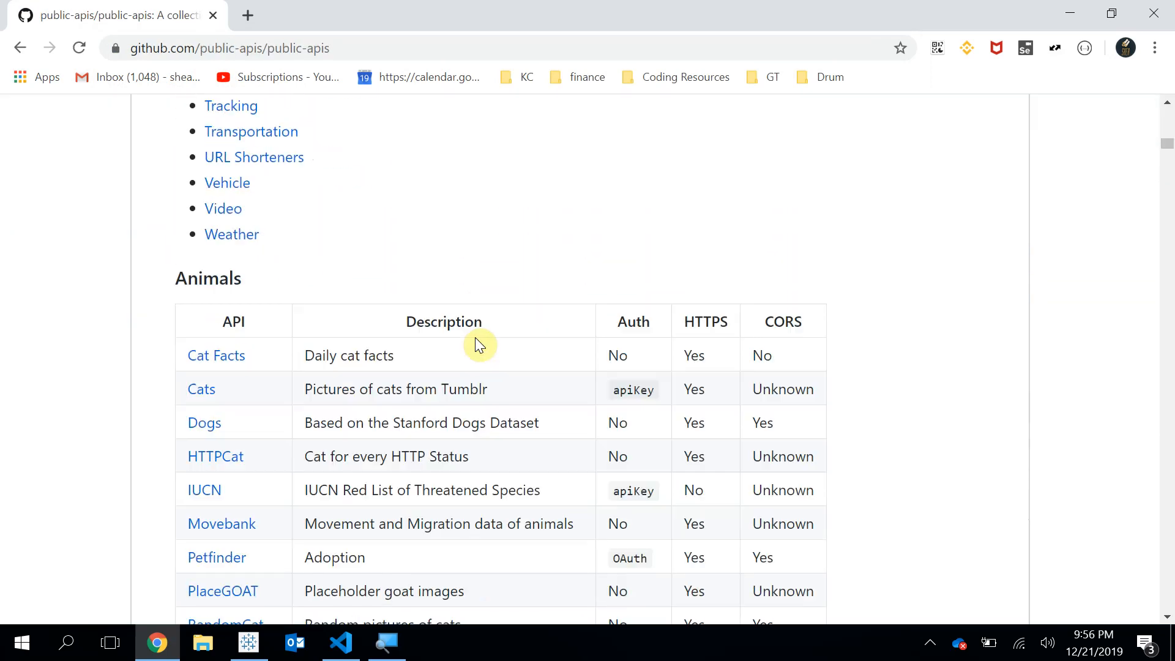
scroll(down, 3)
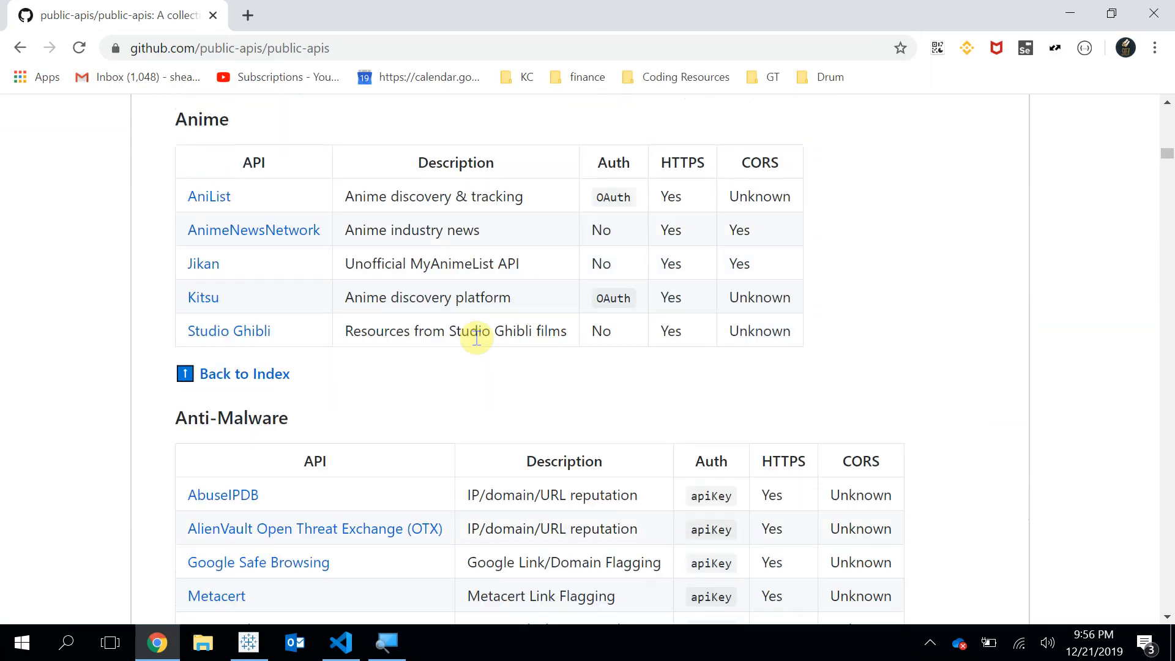
scroll(down, 3)
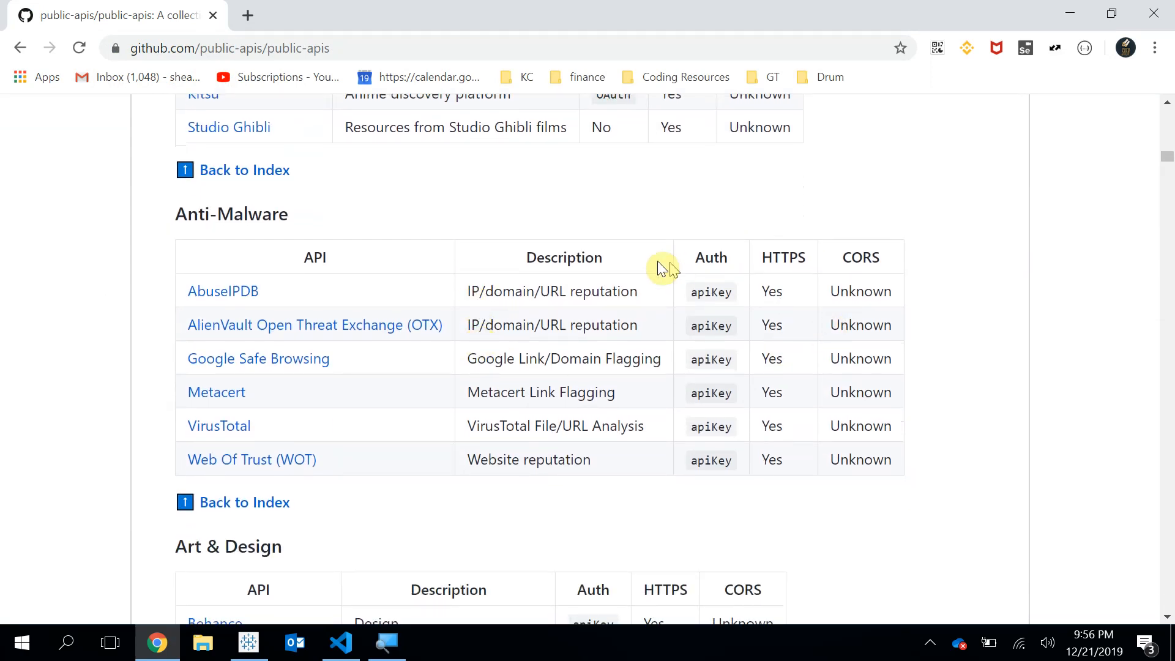
mouse_move(727, 266)
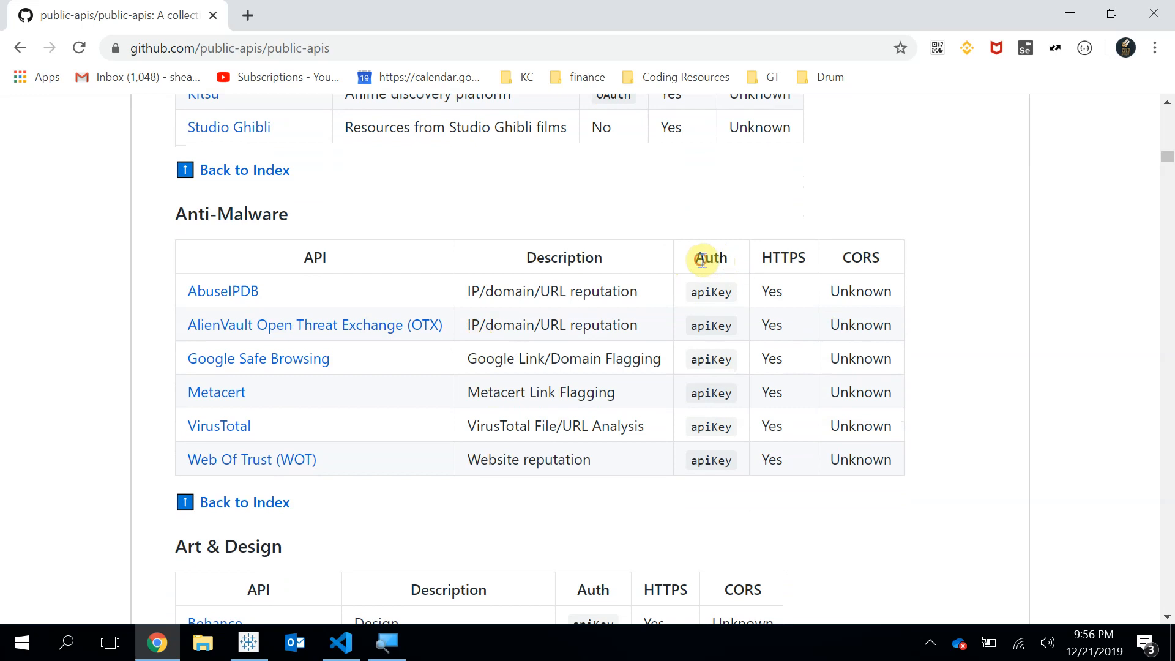
scroll(down, 3)
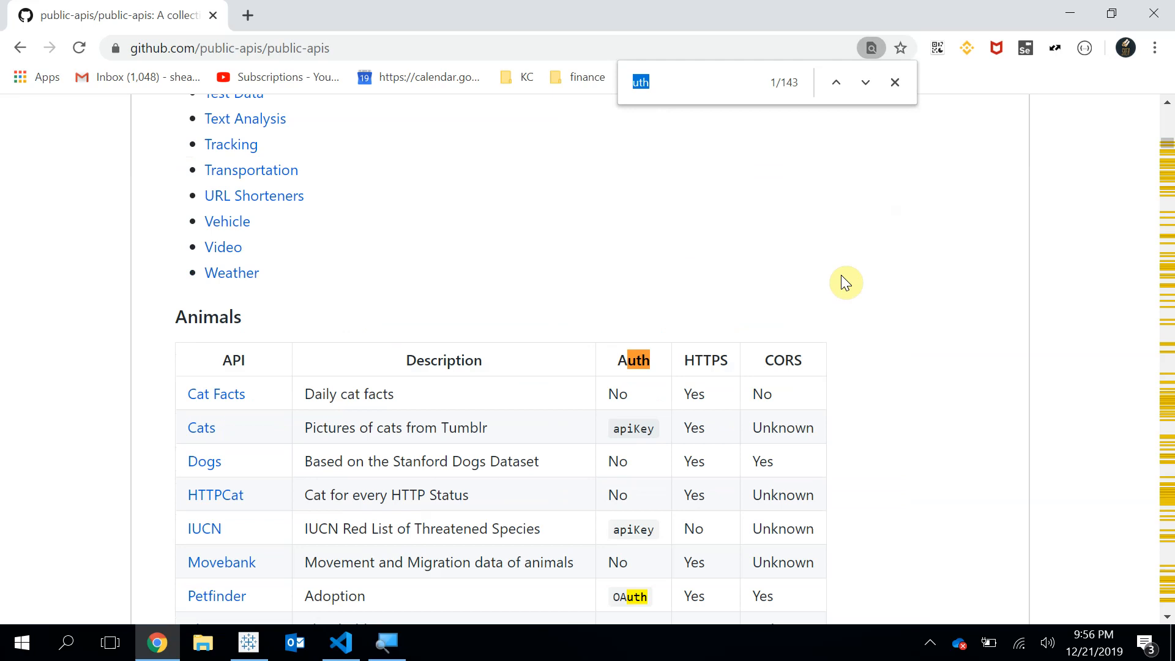
text(nfl ar)
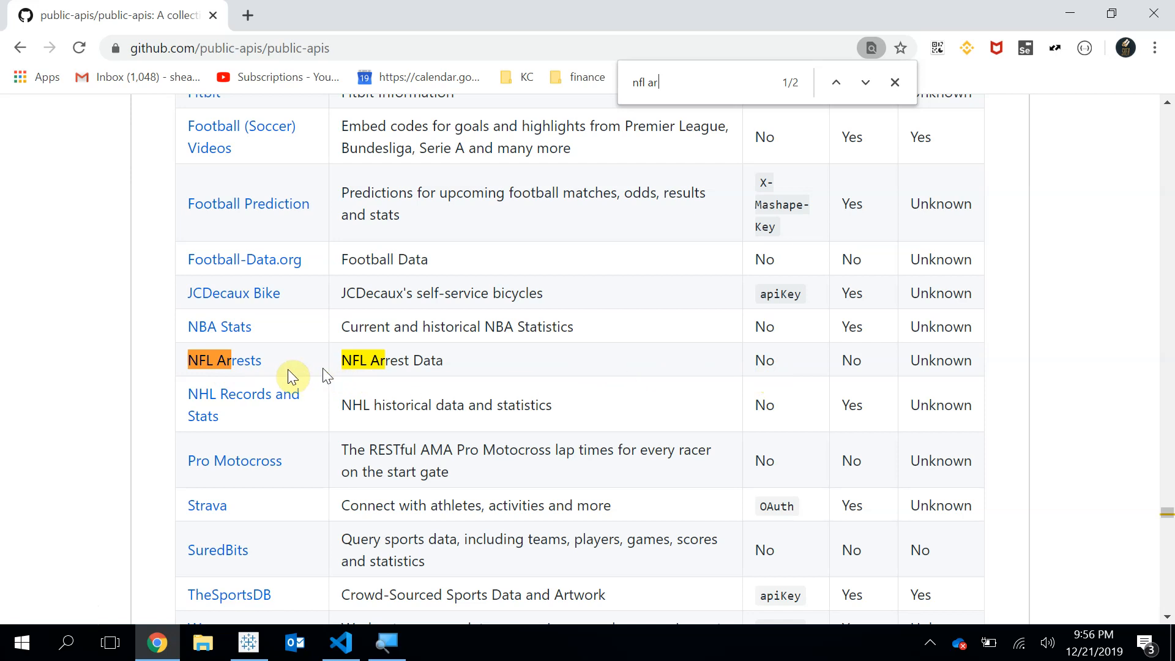
click(223, 360)
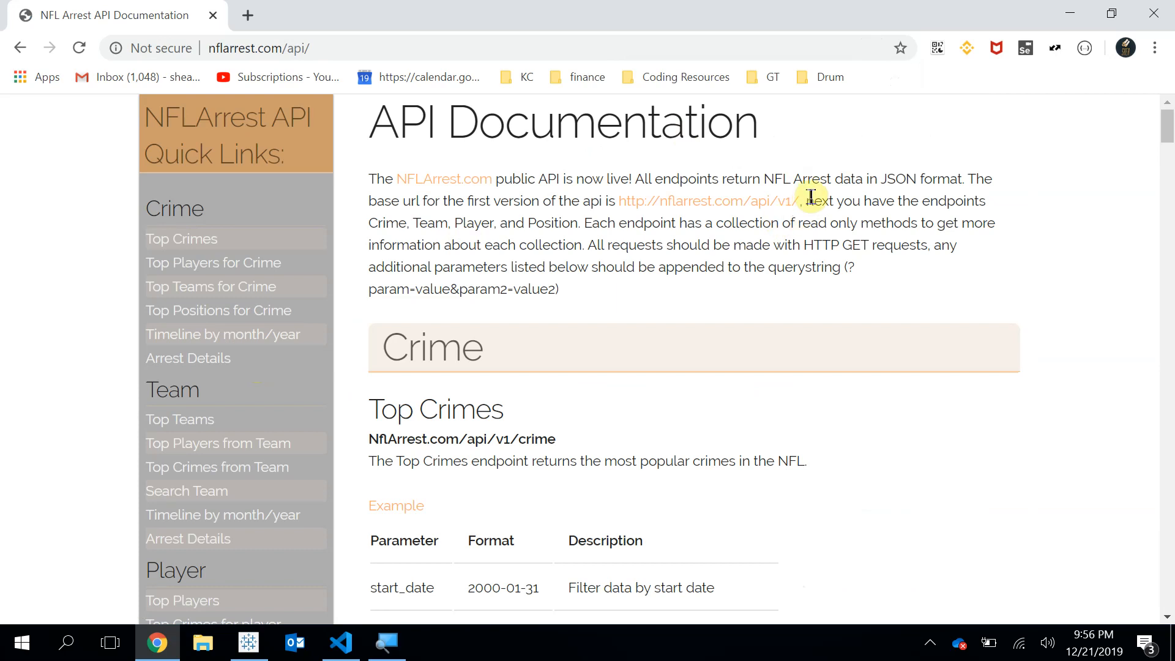
mouse_move(760, 182)
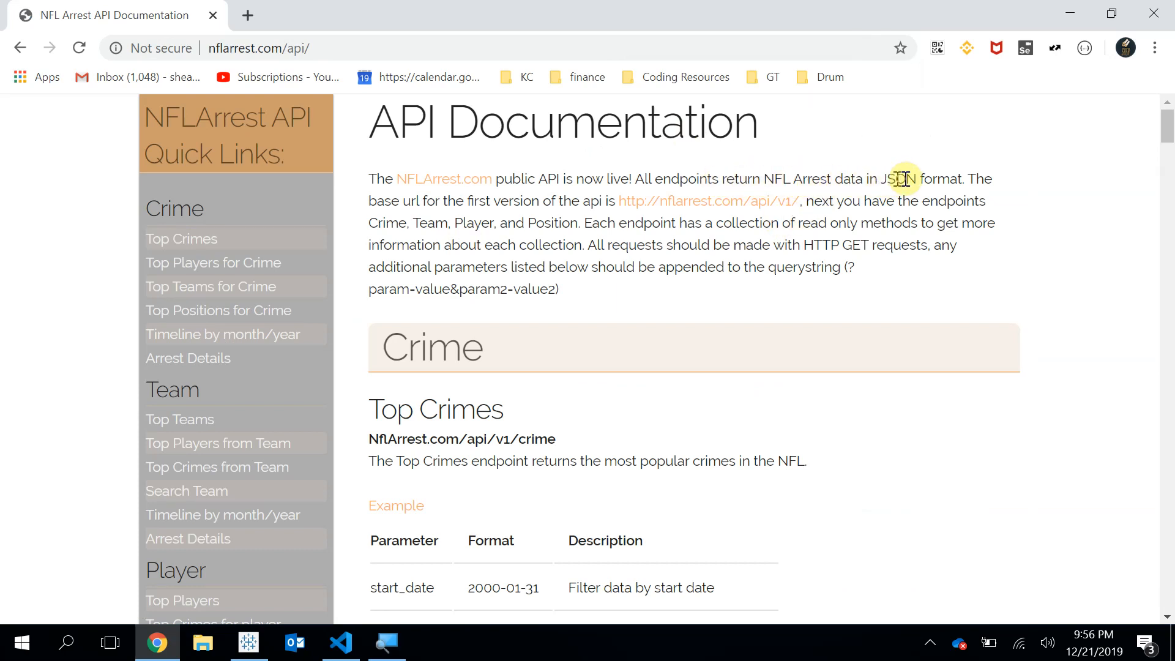
key(alt+tab)
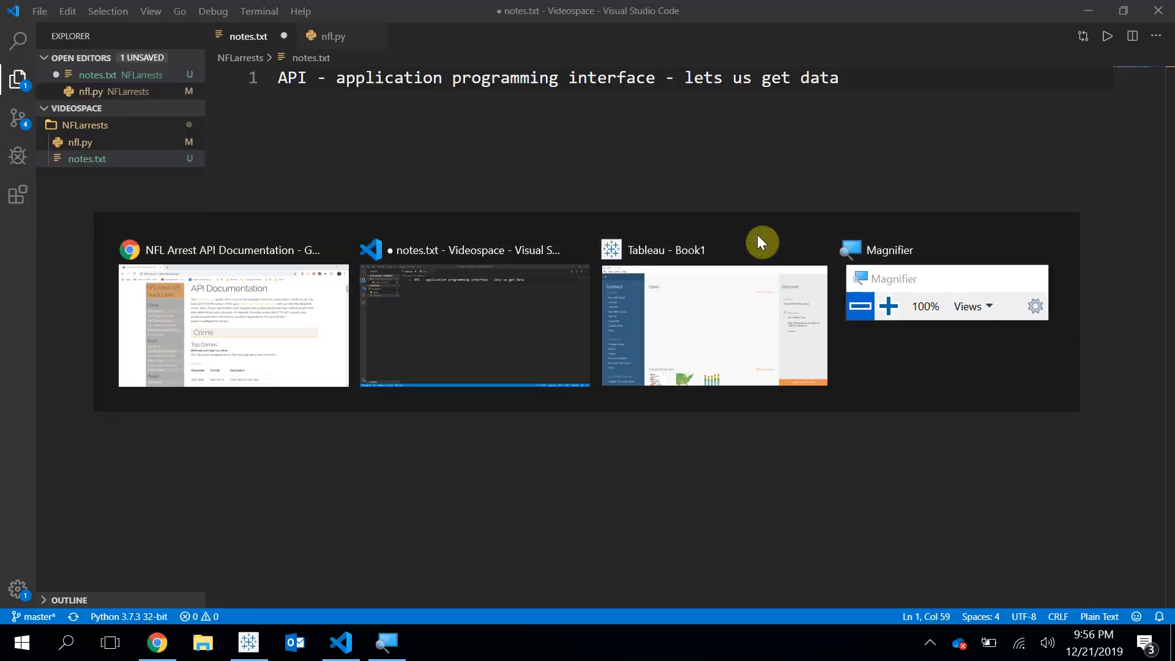
Step: Add the note 'JSON - javascript object notation' on line 2 of notes.txt
text(JSON)
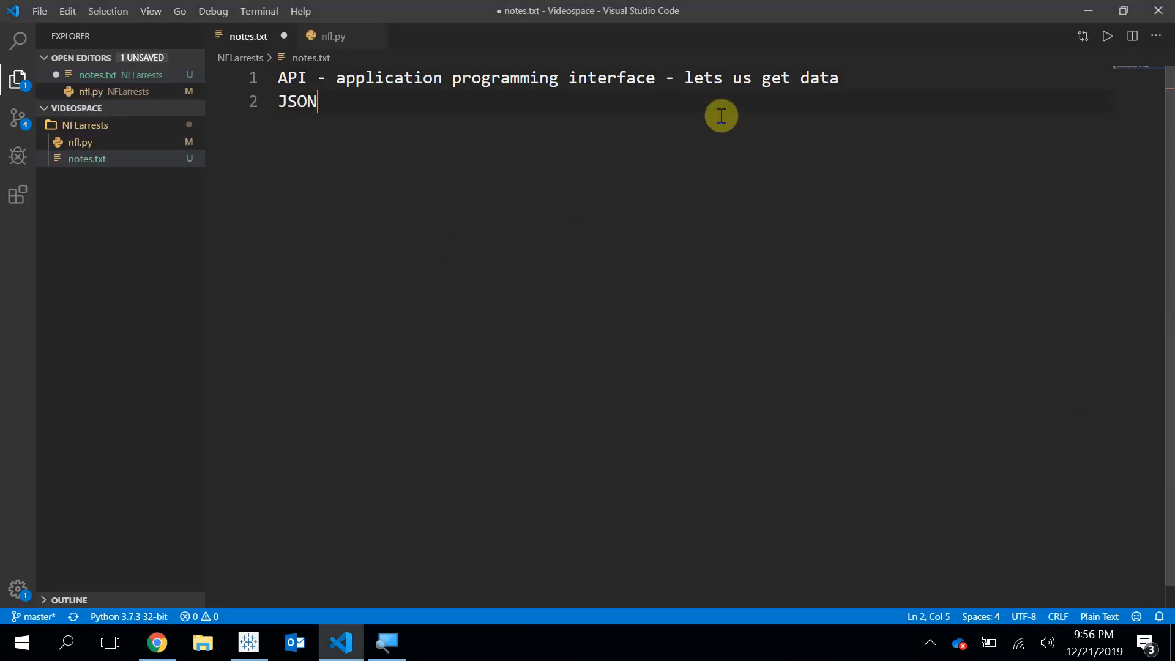
text(- javascript o)
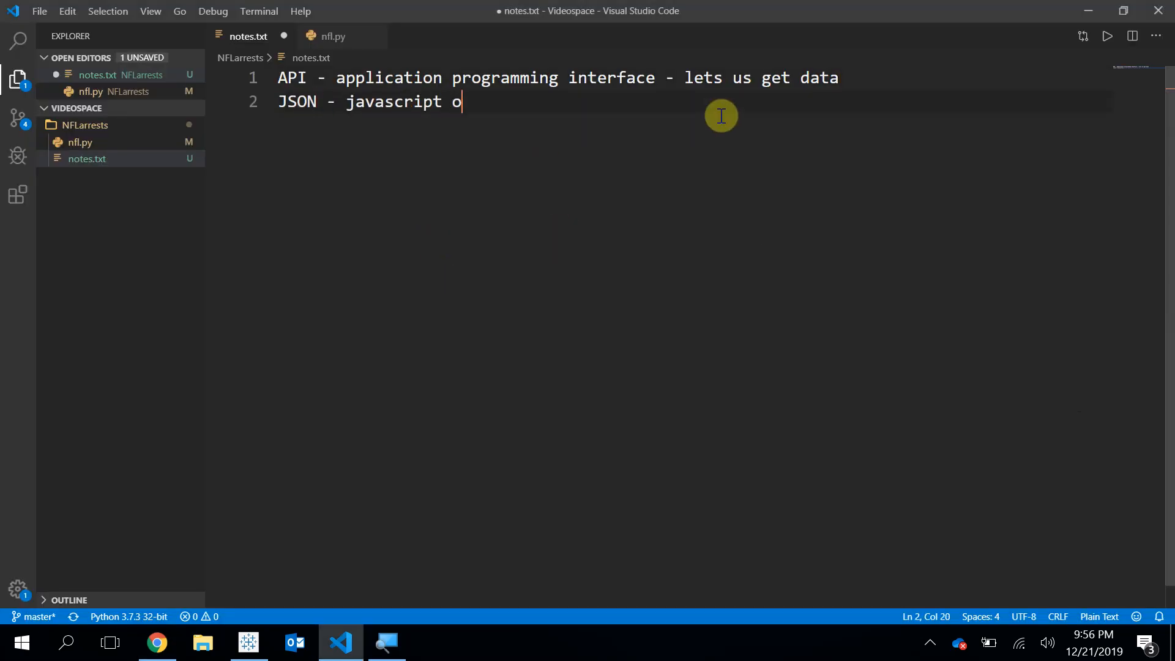
text(bject notation)
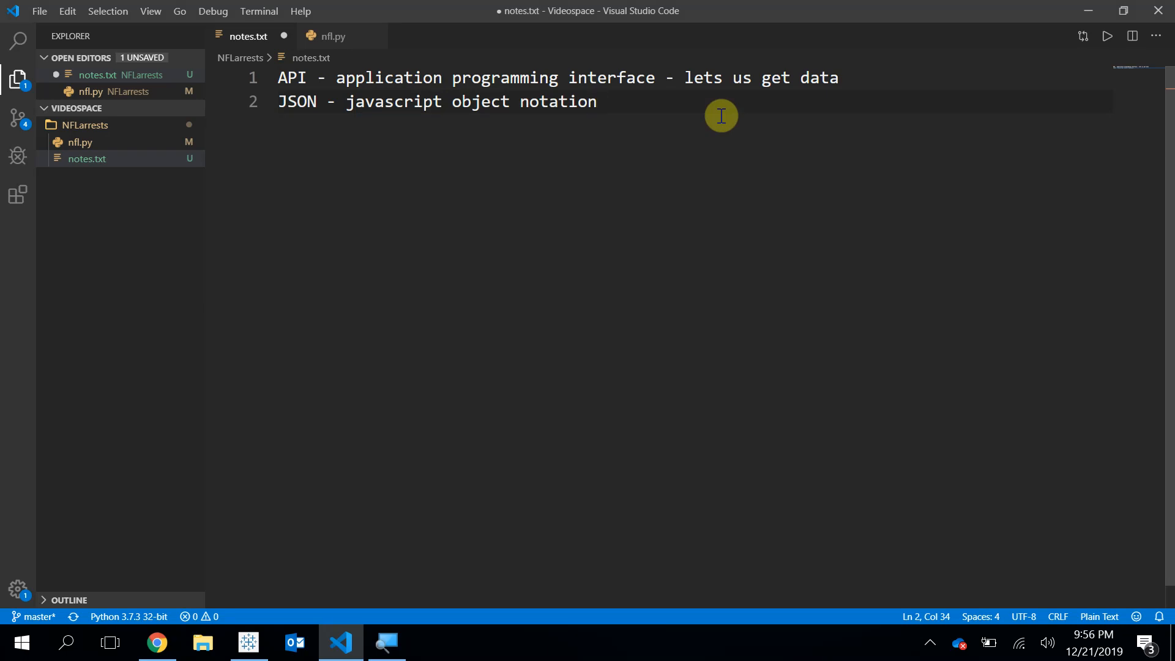
click(157, 642)
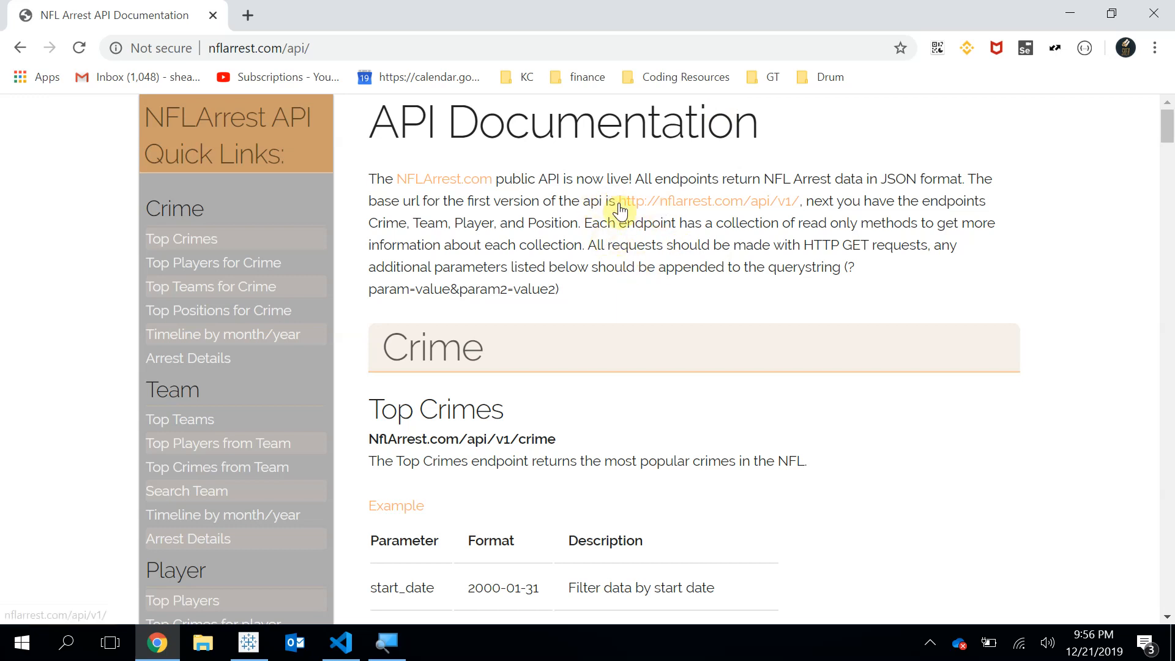
drag(615, 201, 727, 200)
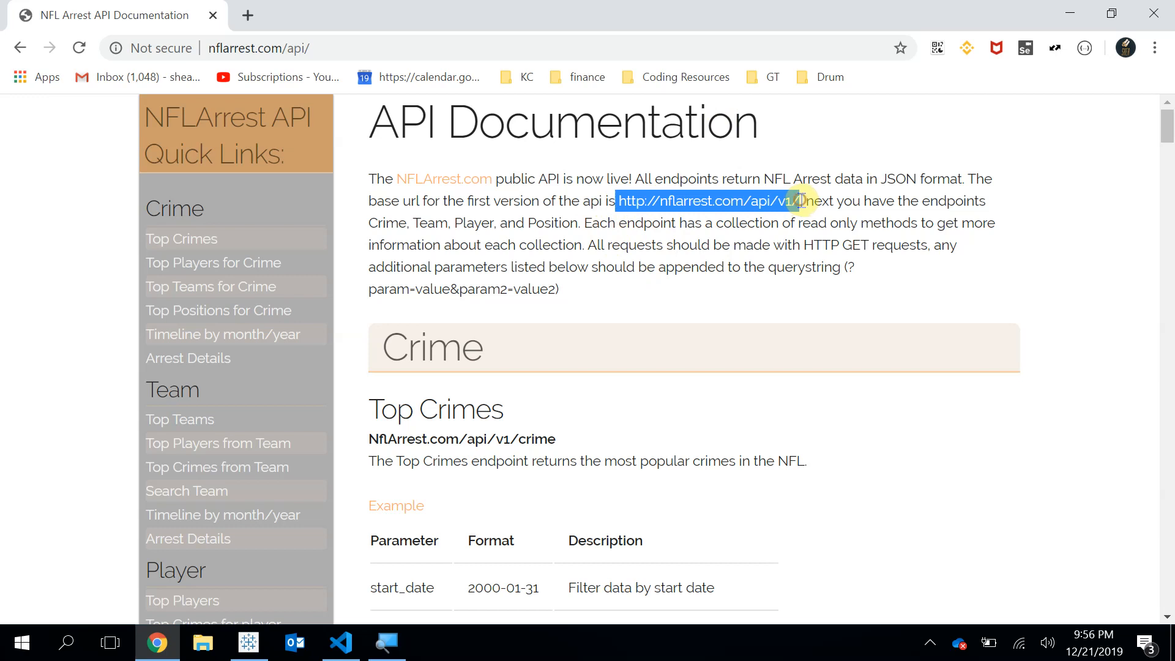
click(341, 642)
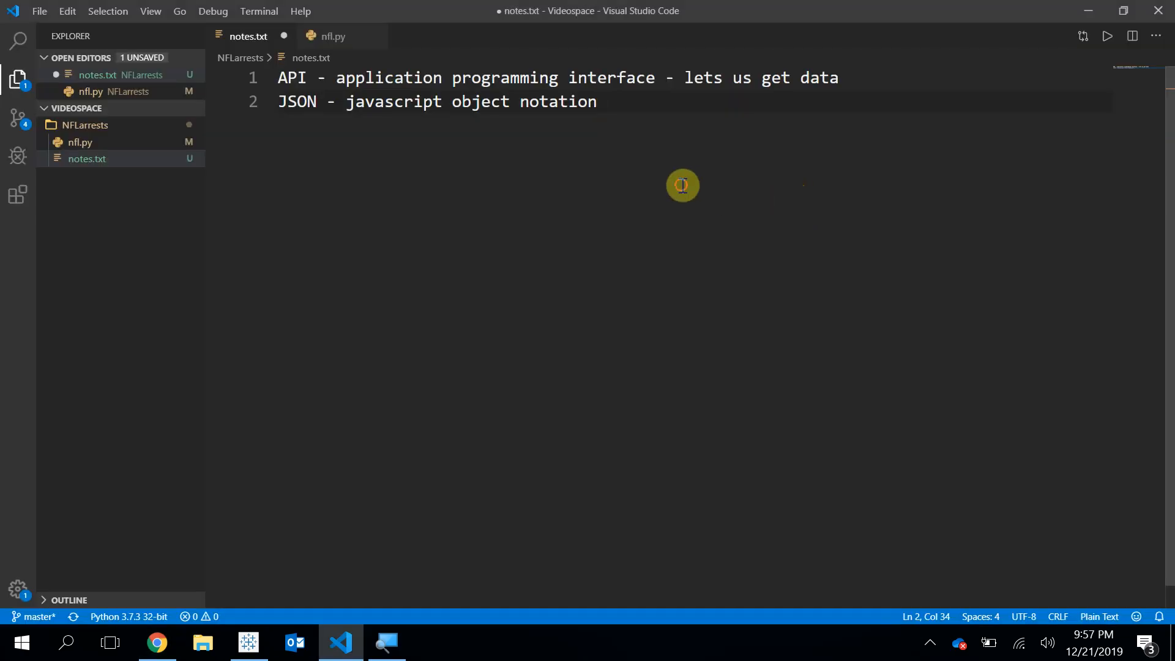
text(http://nflarrest.com/api/v1/)
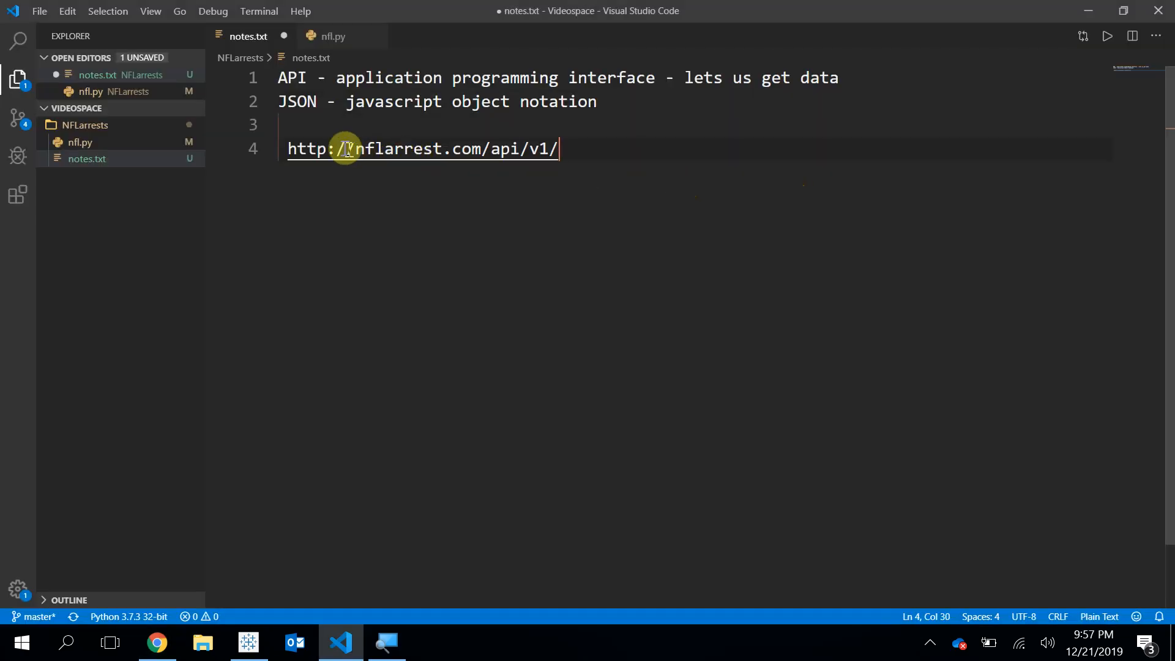
click(339, 148)
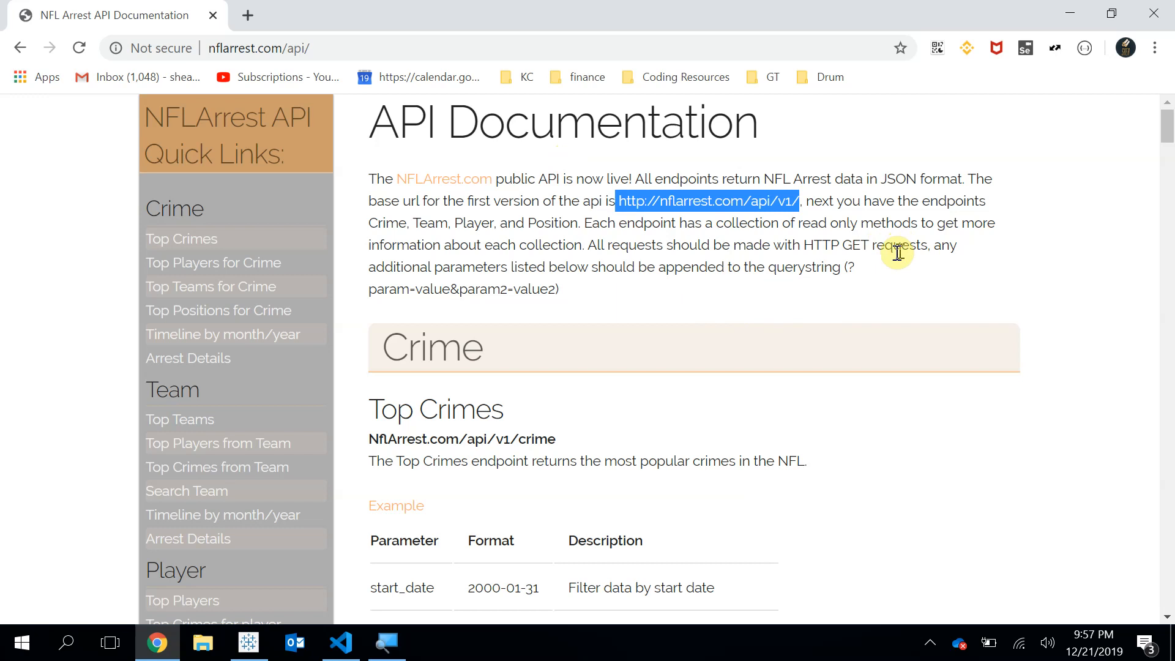
mouse_move(415, 268)
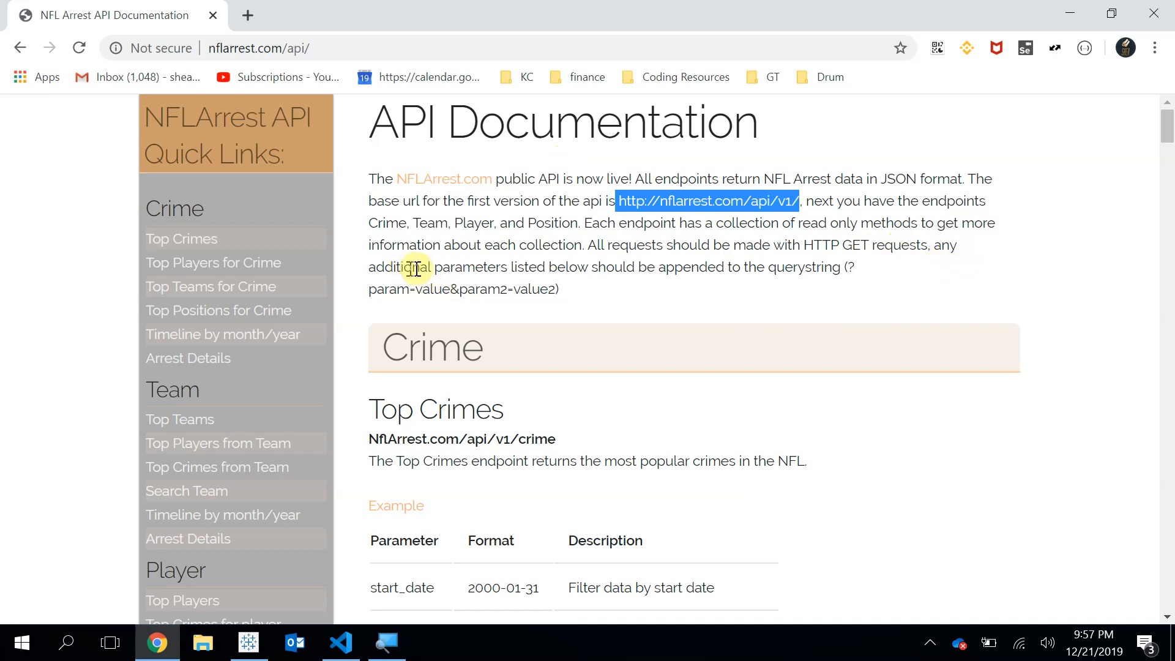
mouse_move(740, 273)
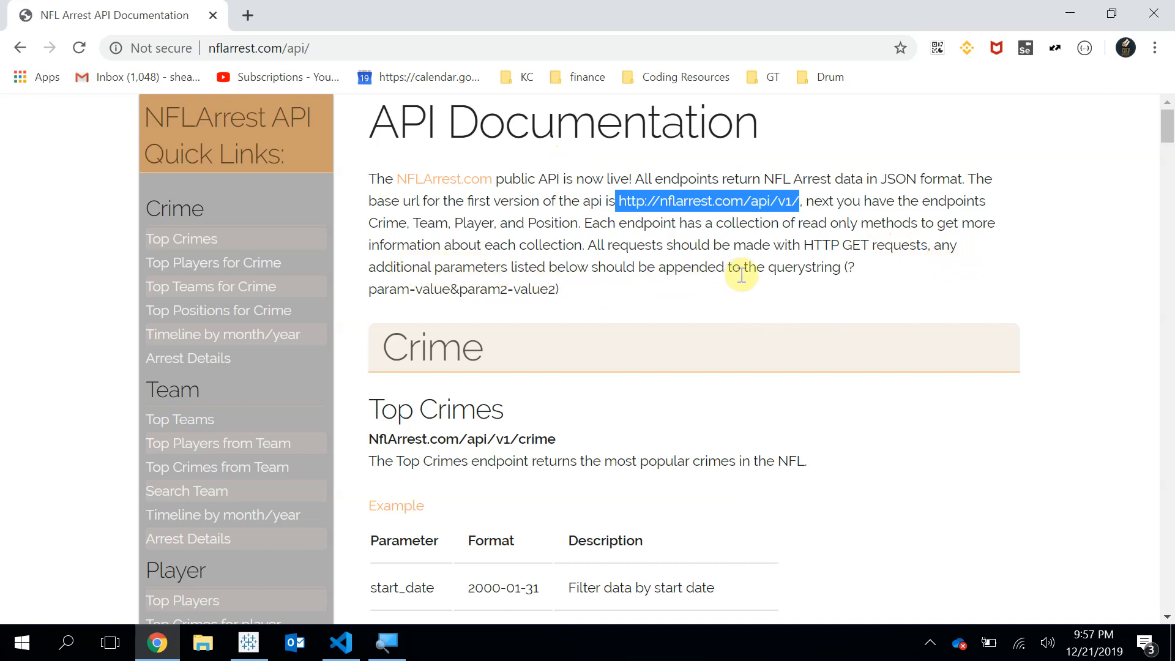
mouse_move(851, 268)
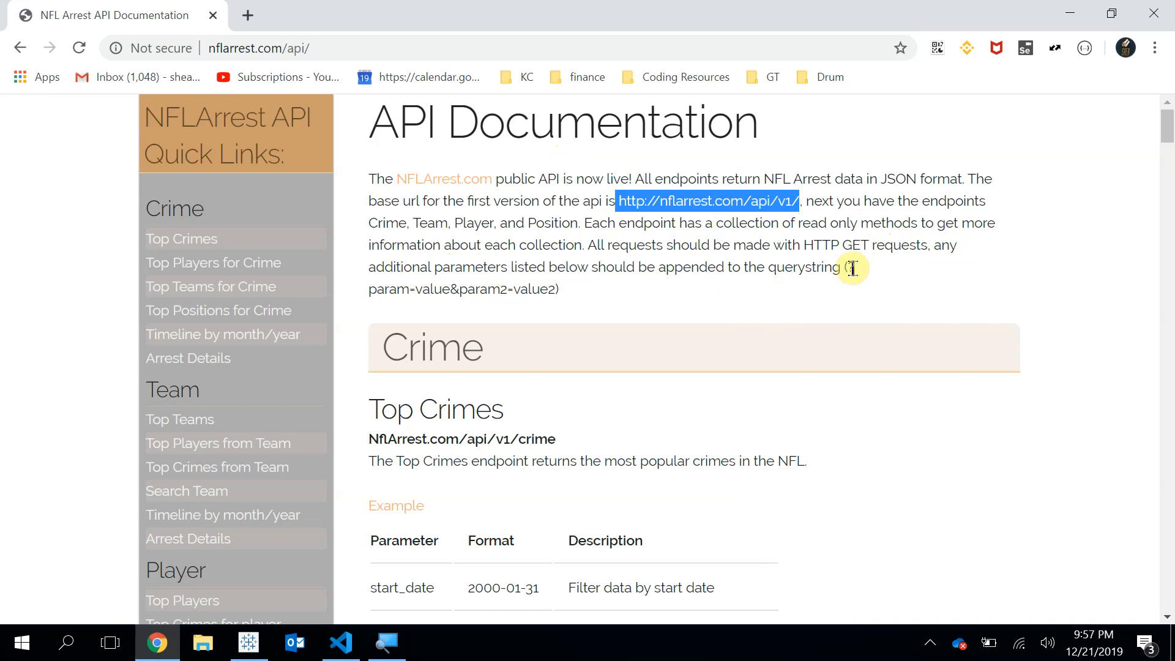
mouse_move(416, 291)
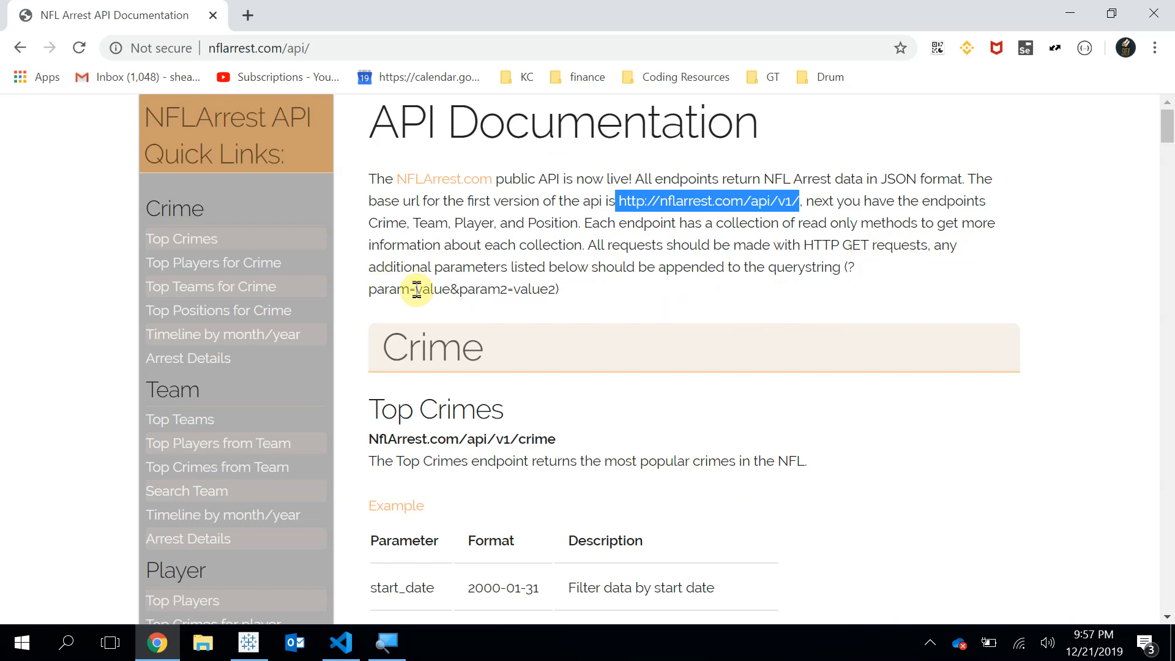
Step: Bring up the Top Crimes endpoint's JSON output at nflarrest.com/api/v1/crime
scroll(down, 3)
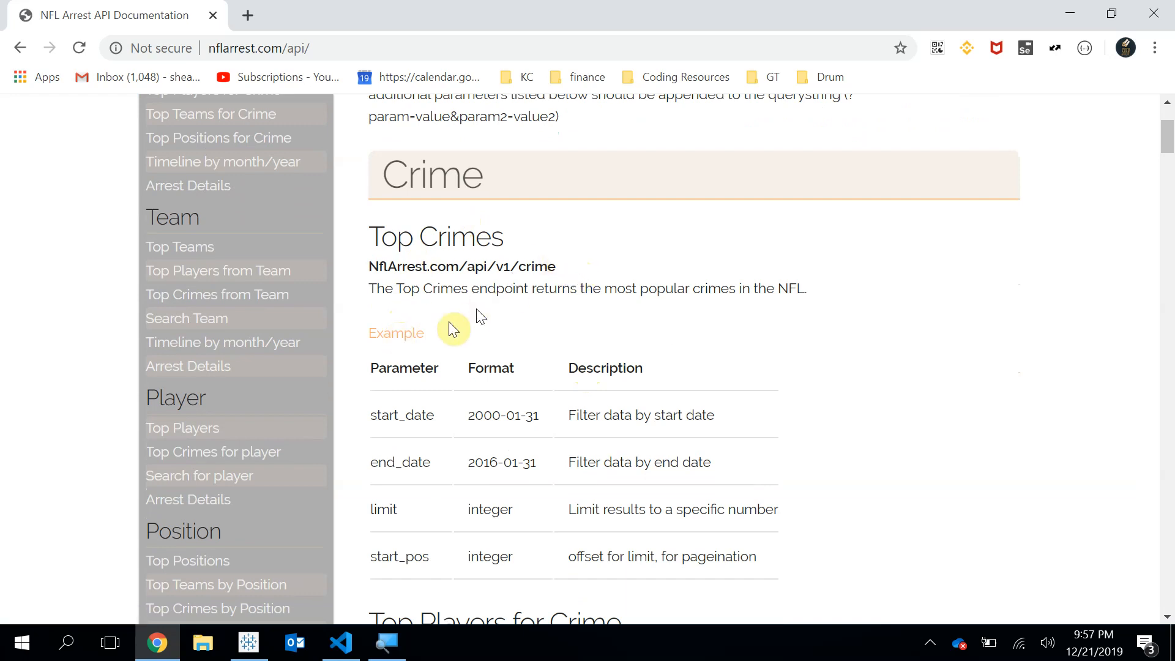
click(396, 333)
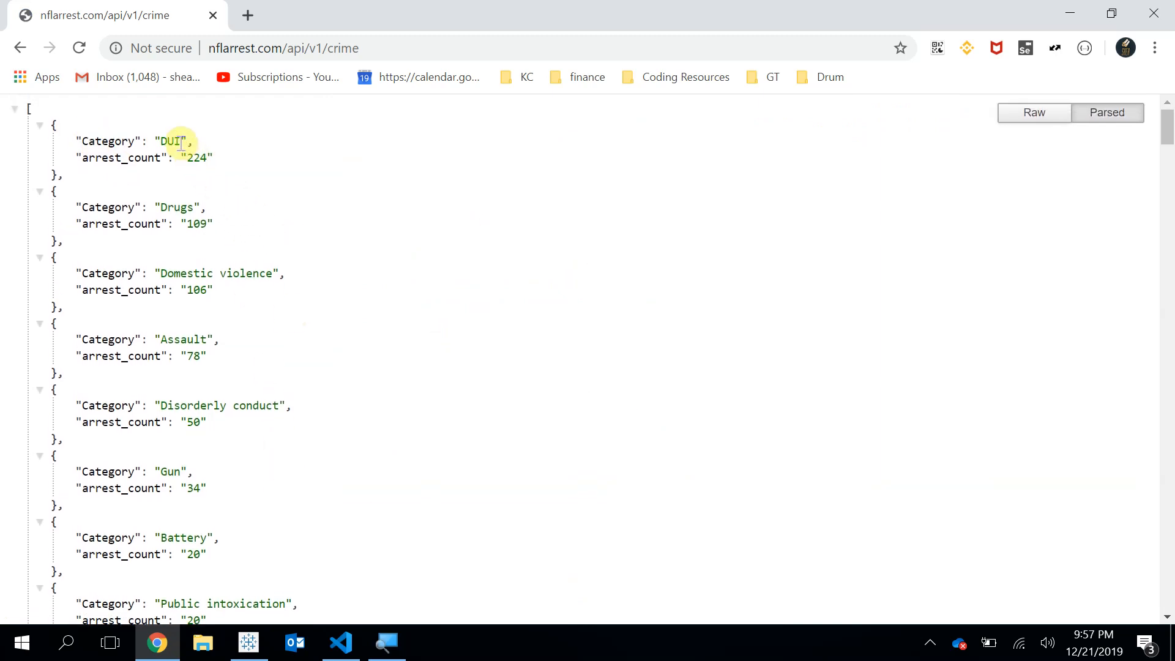
key(ctrl+plus)
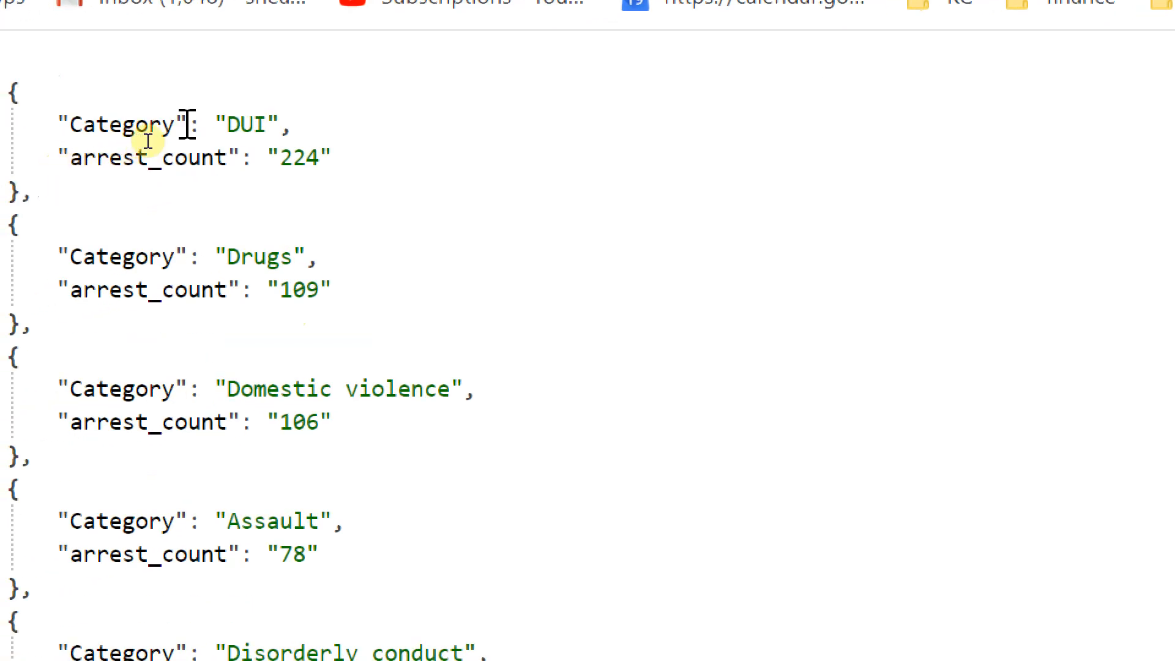
mouse_move(195, 158)
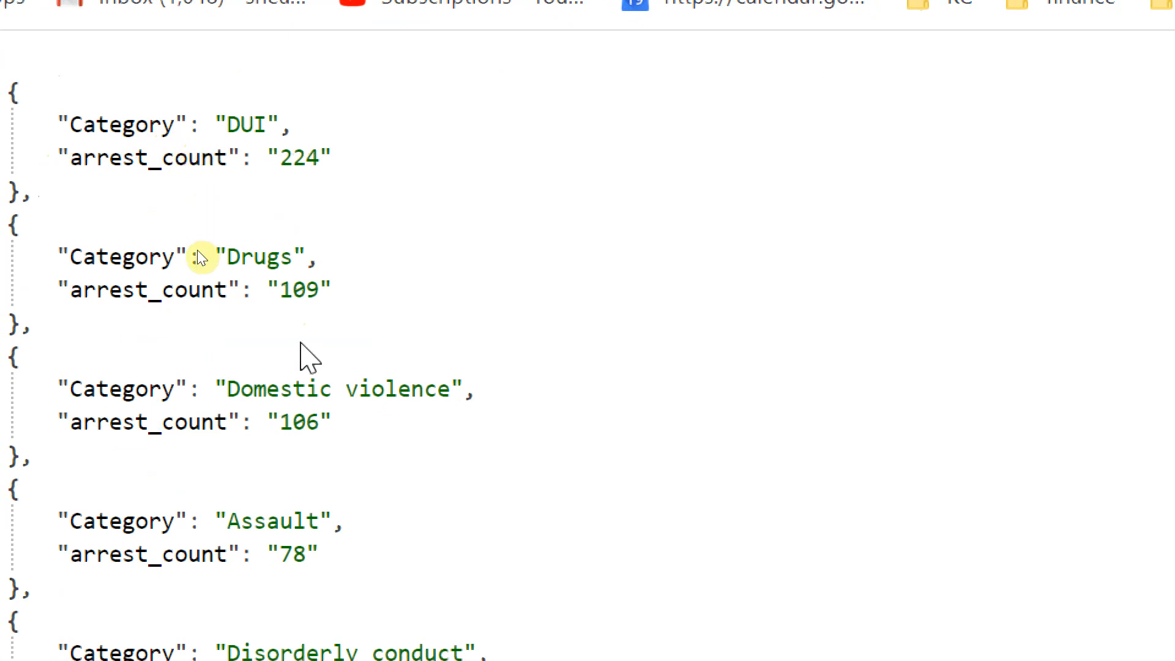
Step: Go back to the API documentation and pick out 'team' in the Top Teams endpoint URL
click(21, 48)
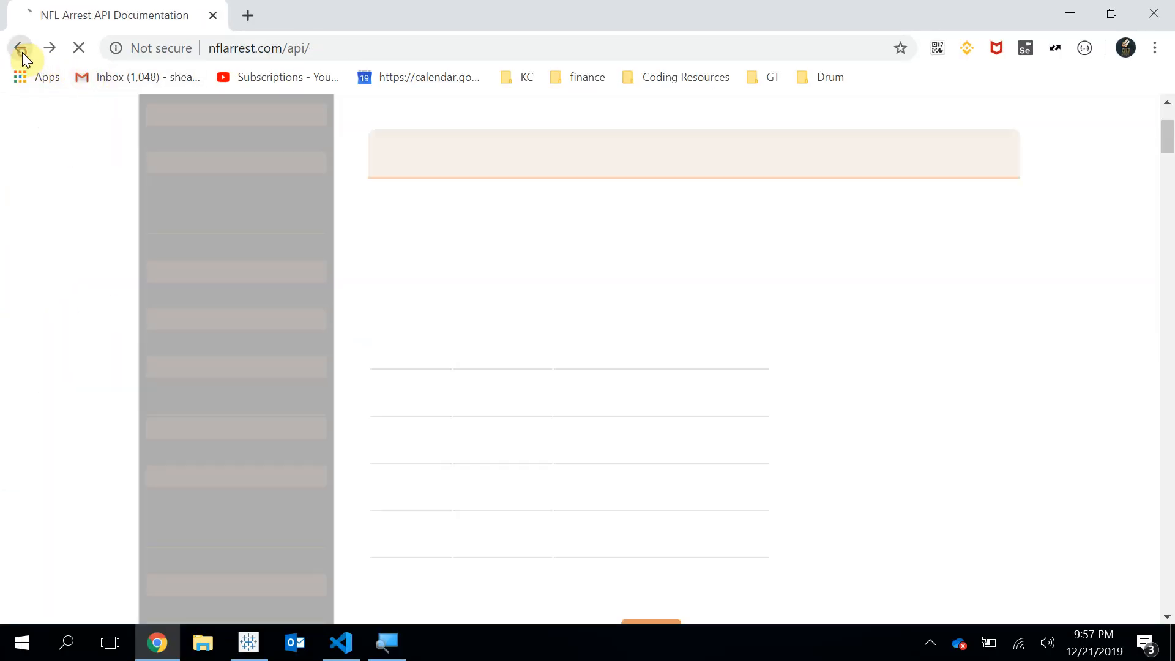
click(21, 48)
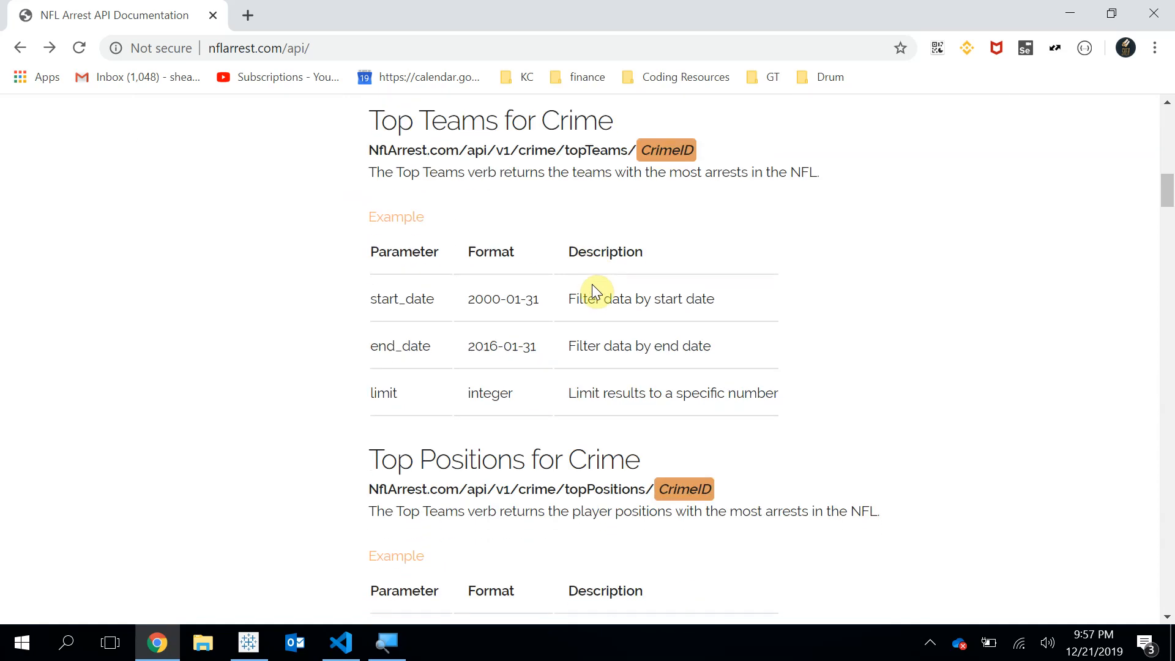
scroll(down, 3)
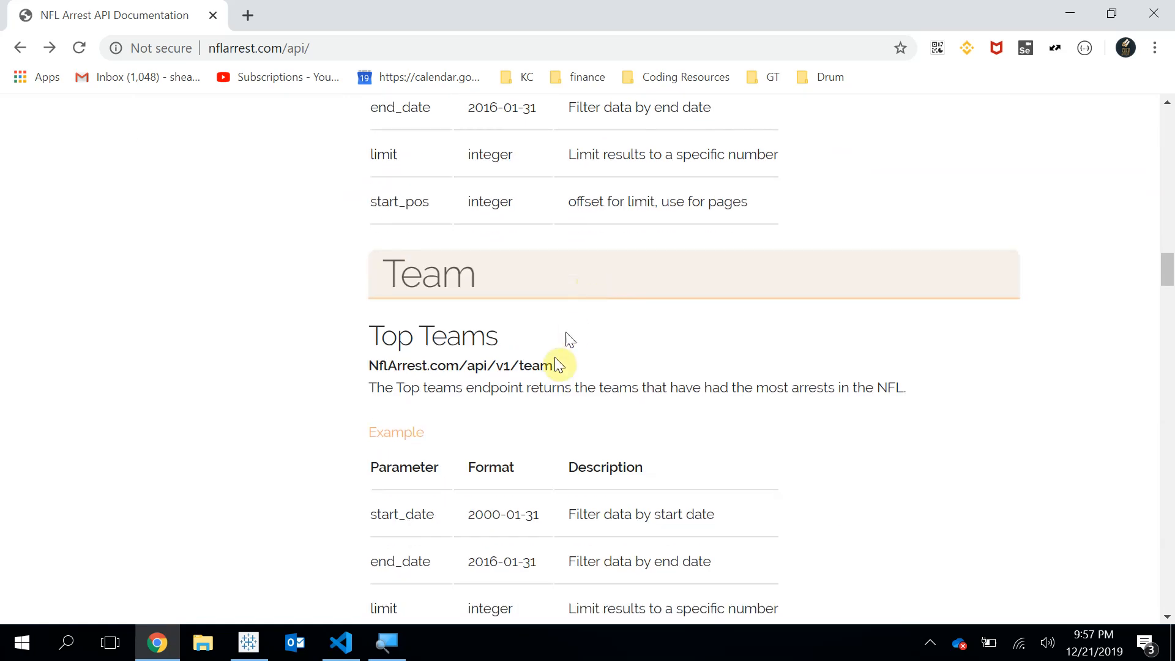
scroll(down, 3)
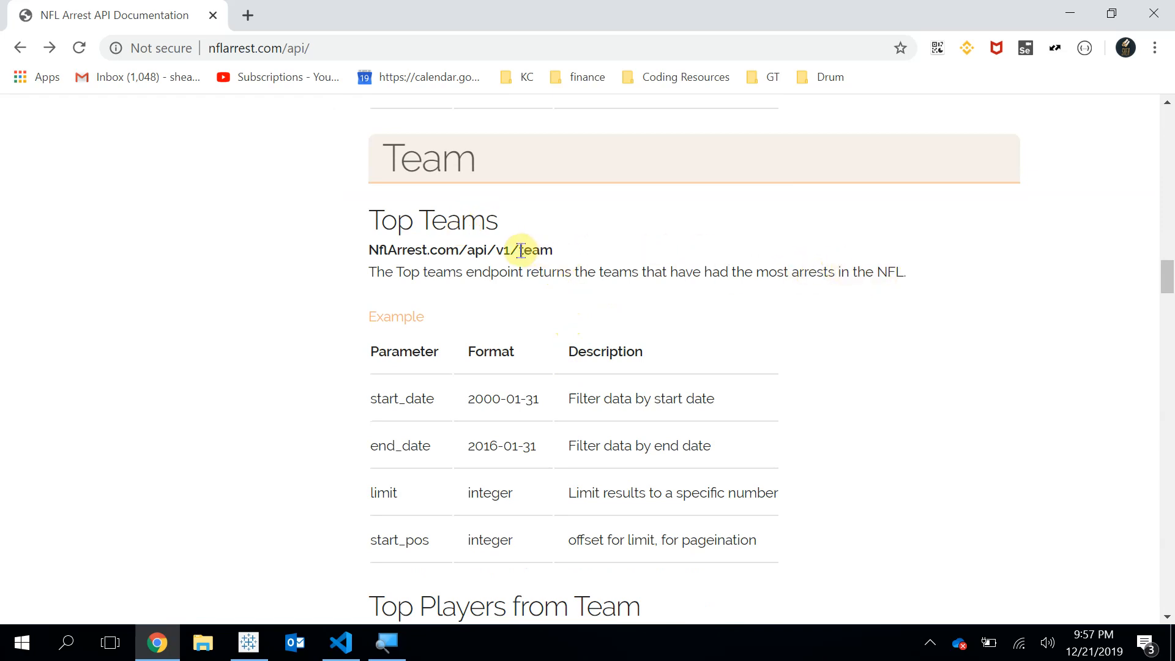
double_click(530, 250)
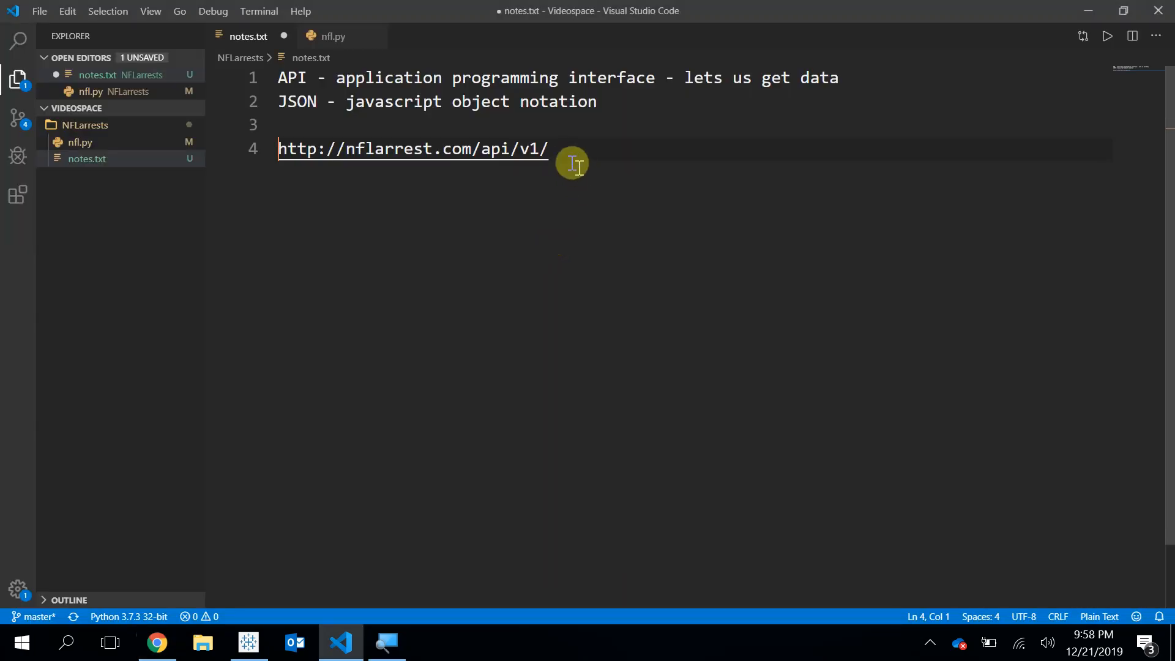
click(548, 148)
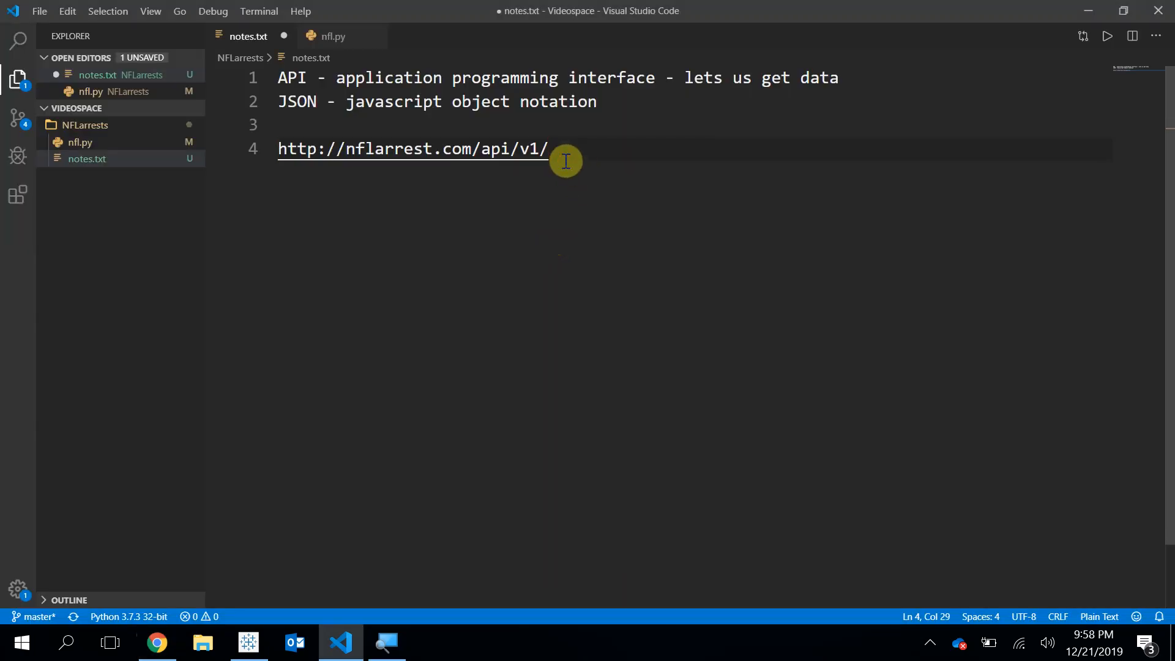
text(team)
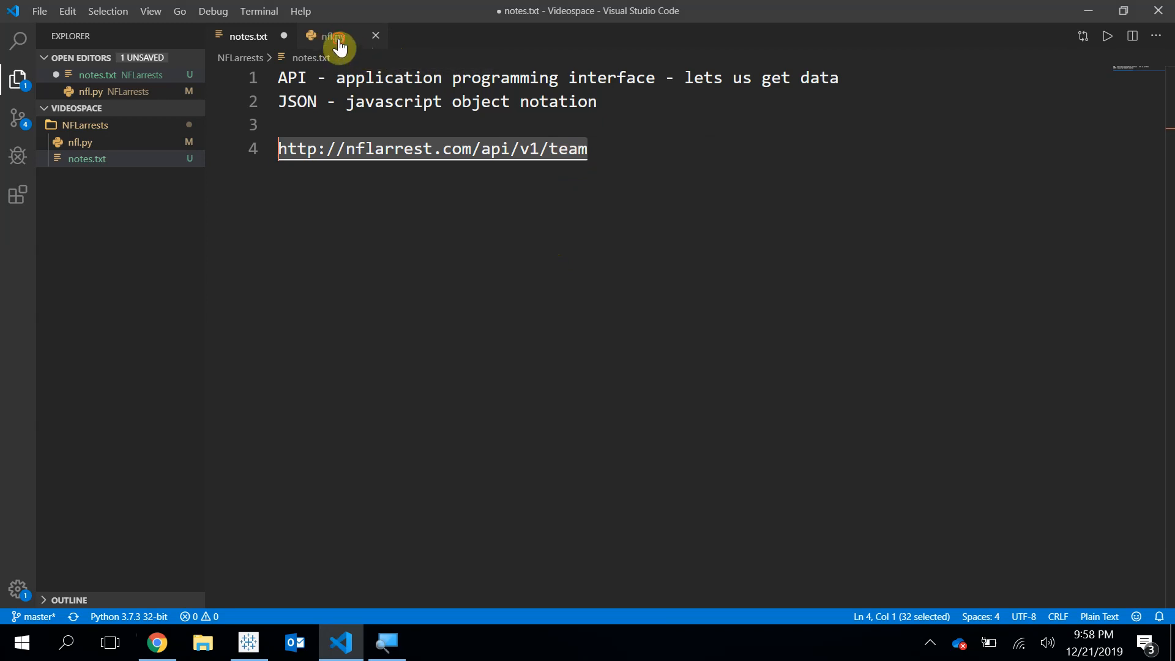
click(328, 36)
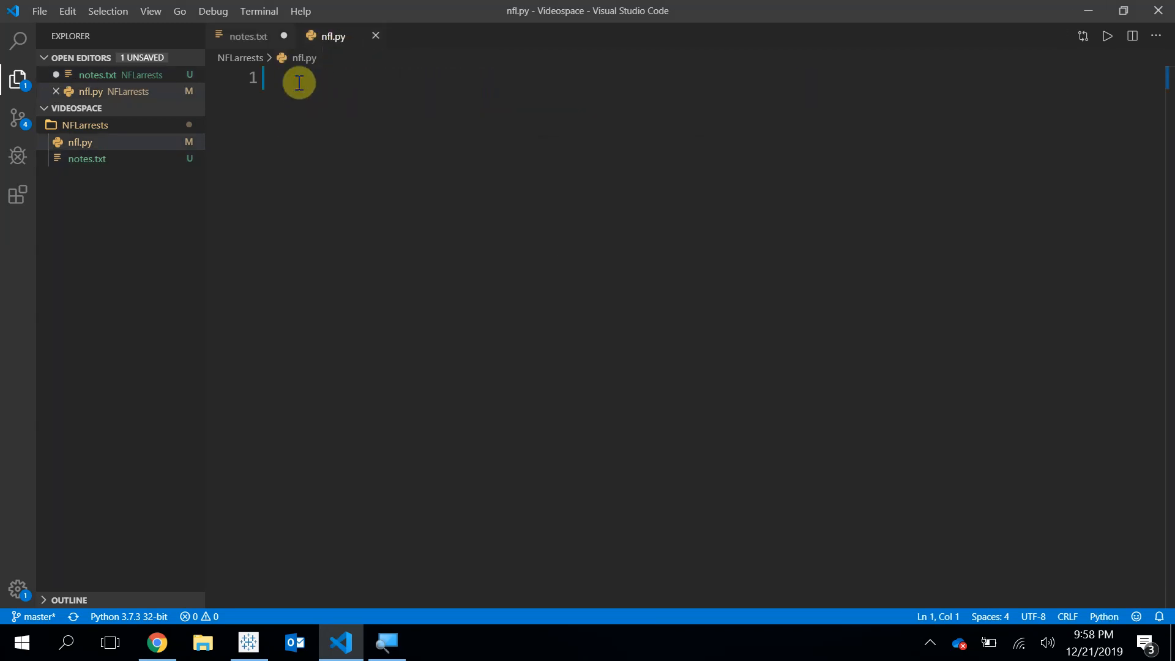
text(http://nflarrest.com/api/v1/team)
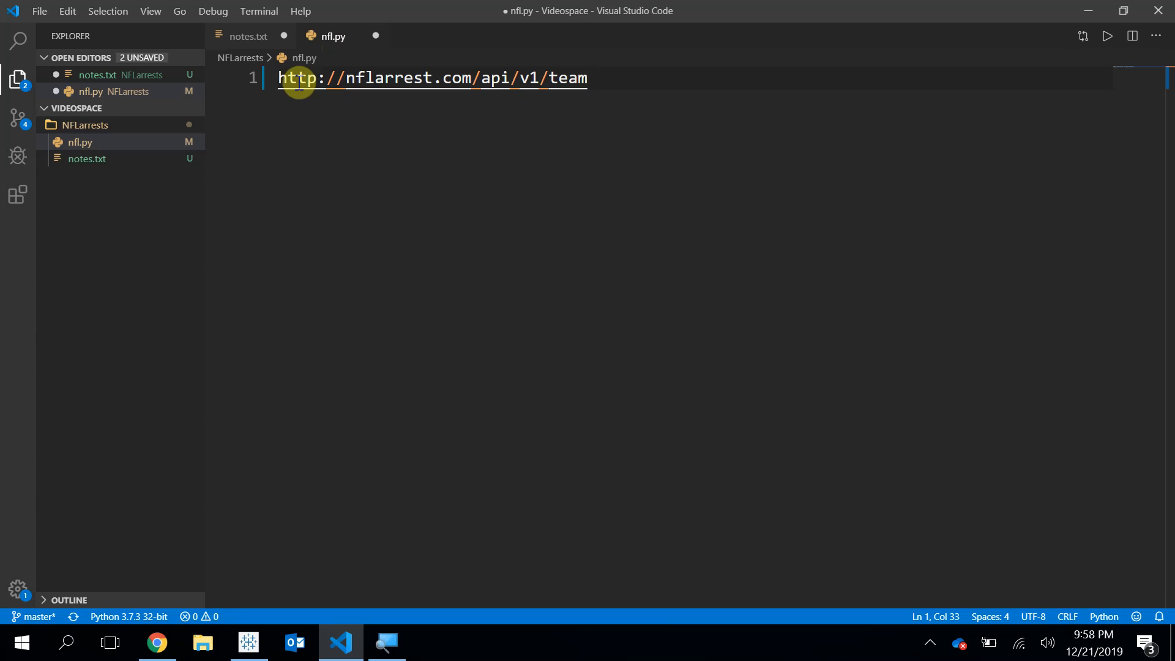
mouse_move(551, 78)
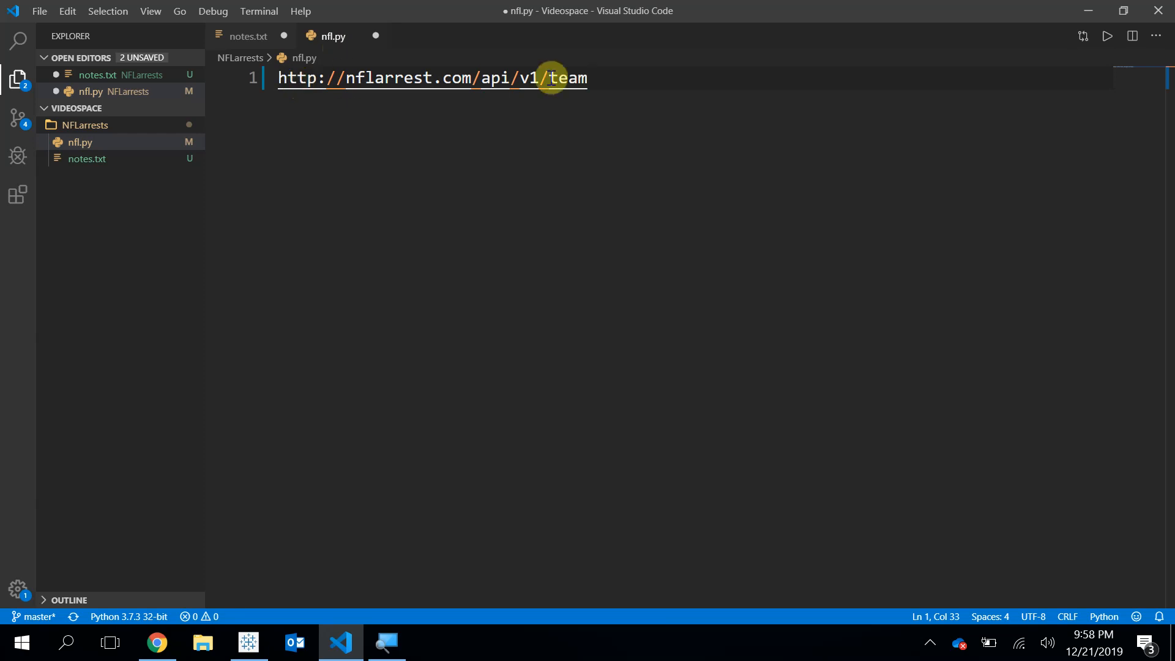
mouse_move(717, 35)
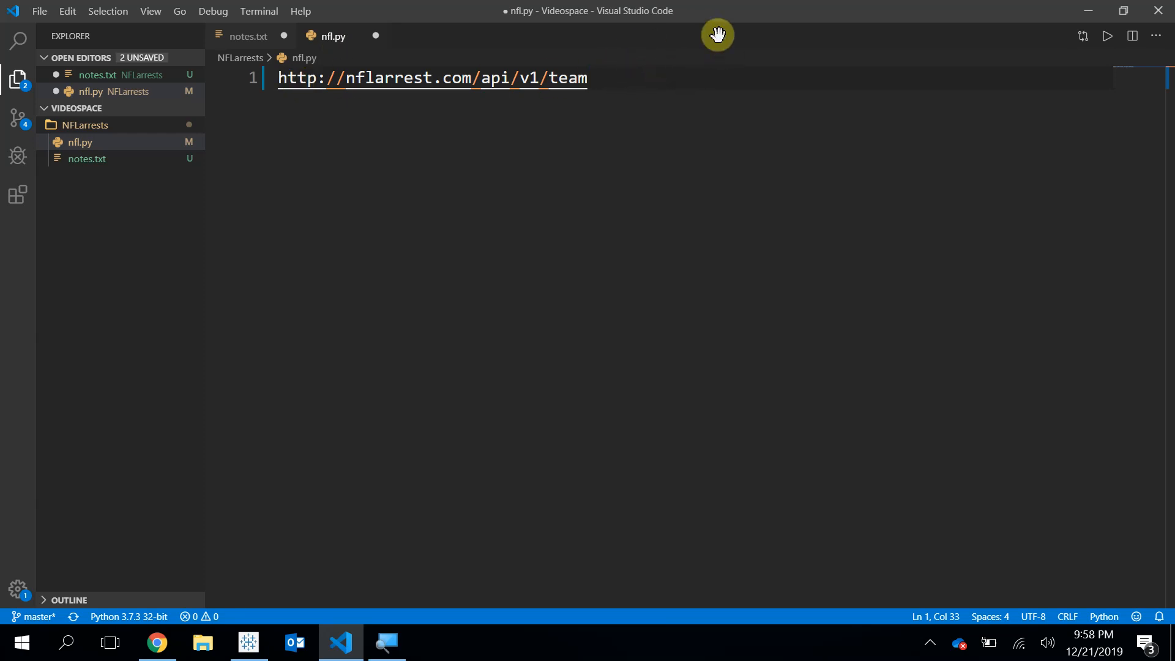
mouse_move(686, 78)
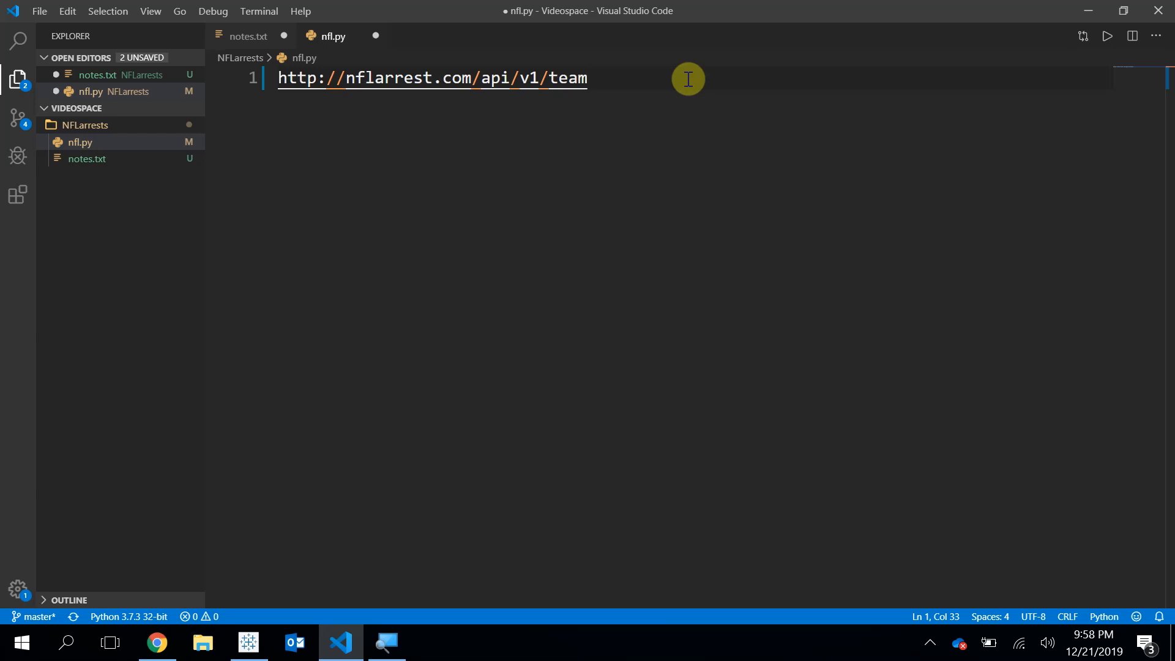
text(")
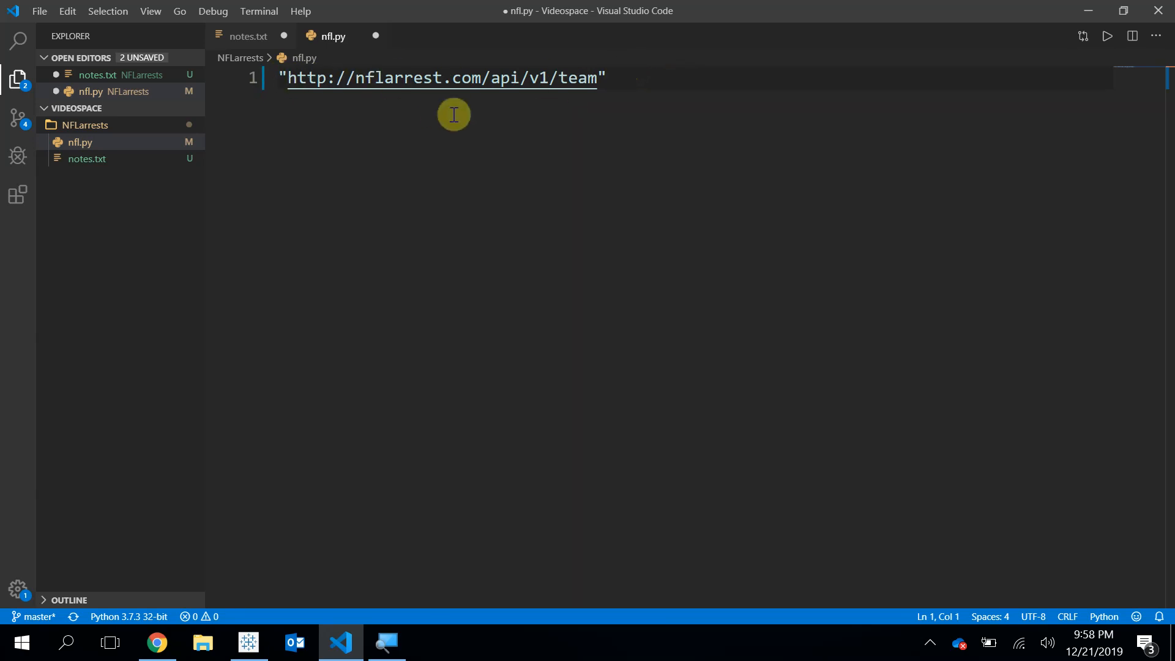
text(url =)
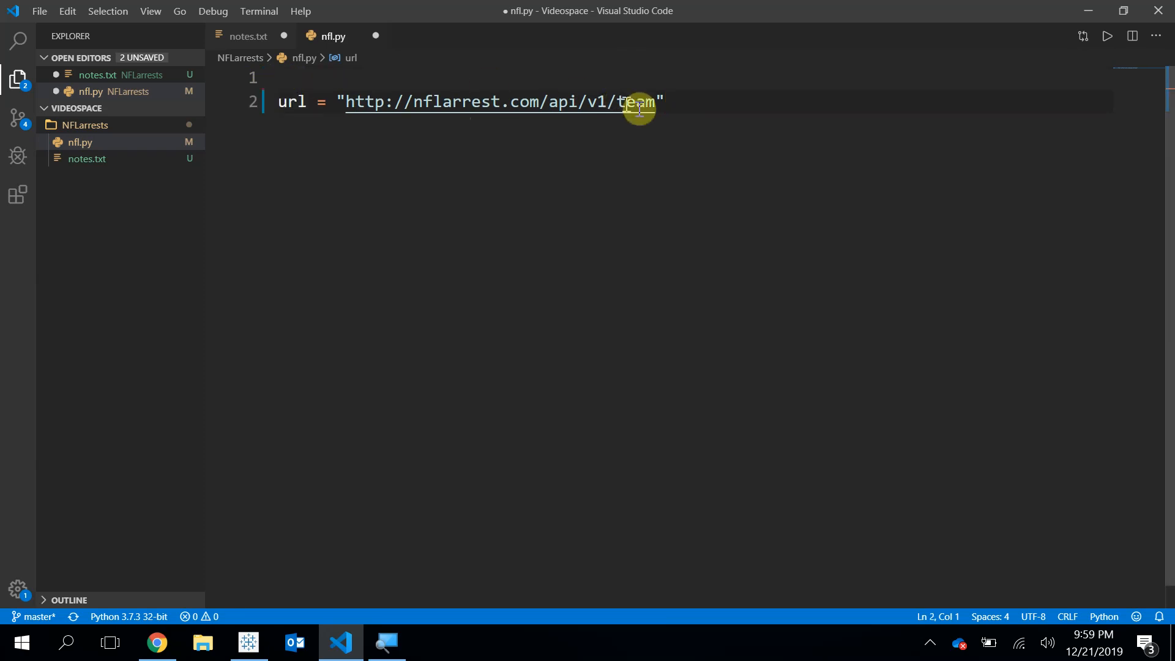
click(665, 102)
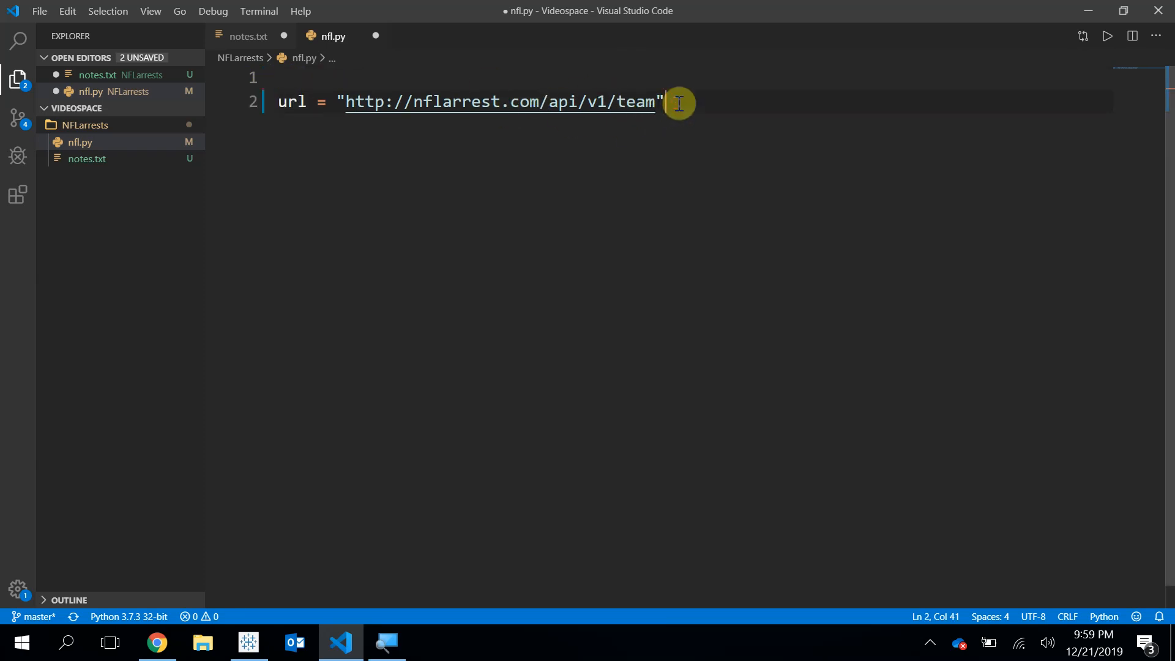
Step: Add an import urllib.request line and select the word request in it
key(Enter)
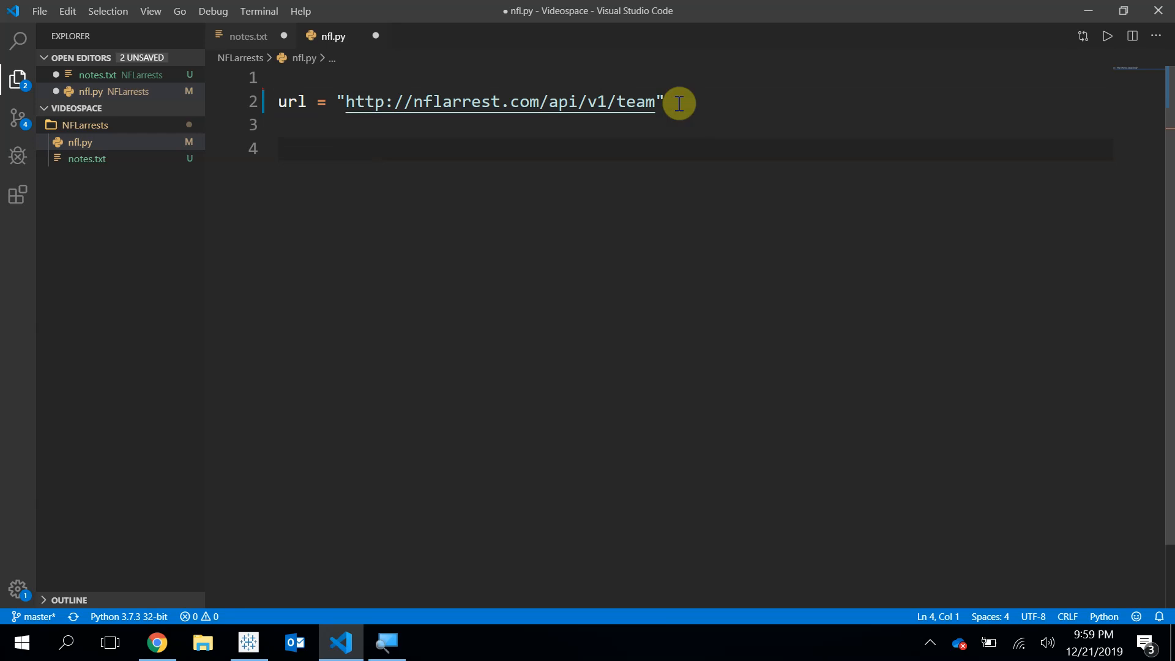
mouse_move(352, 66)
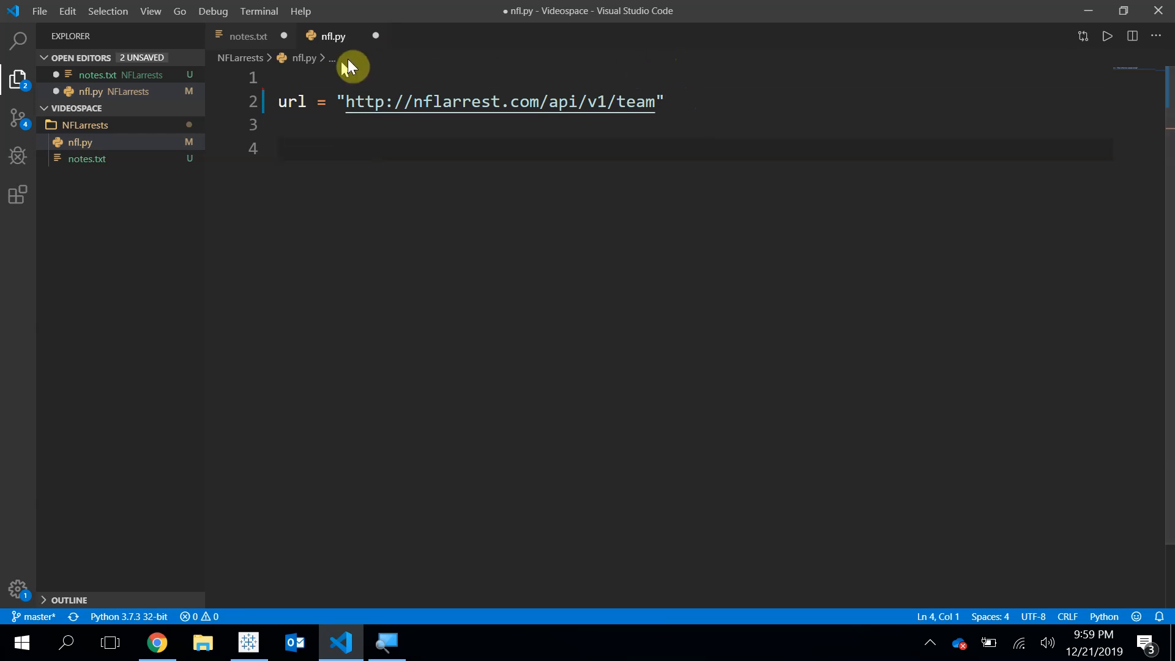
text(import ur)
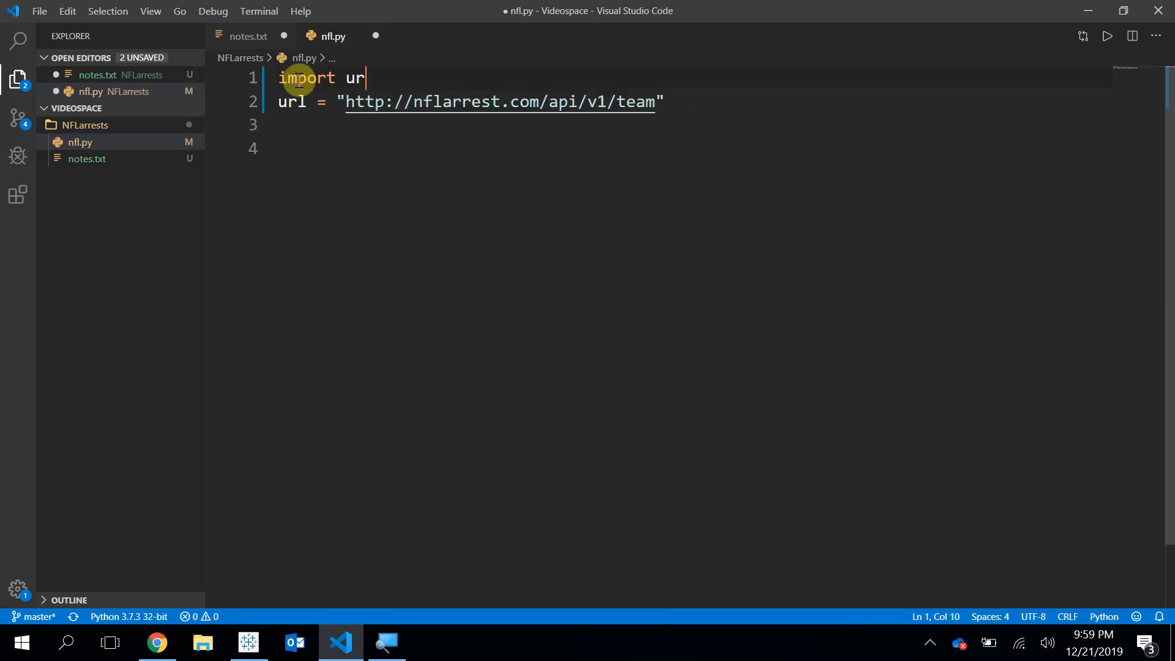
text(llib.re)
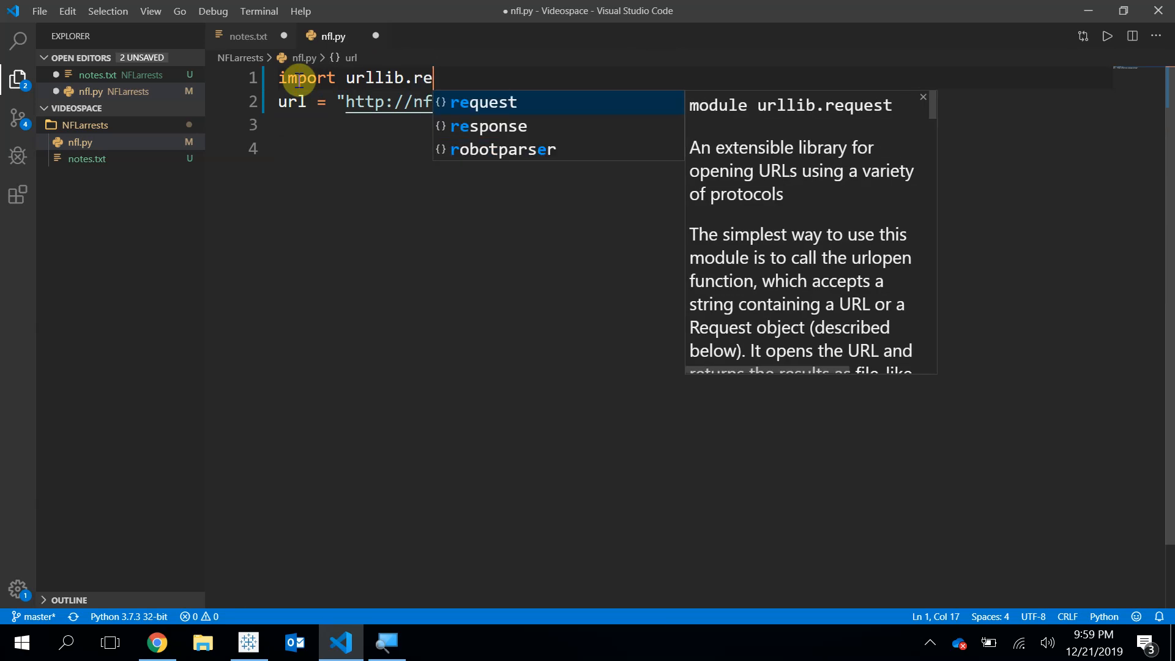
key(Enter)
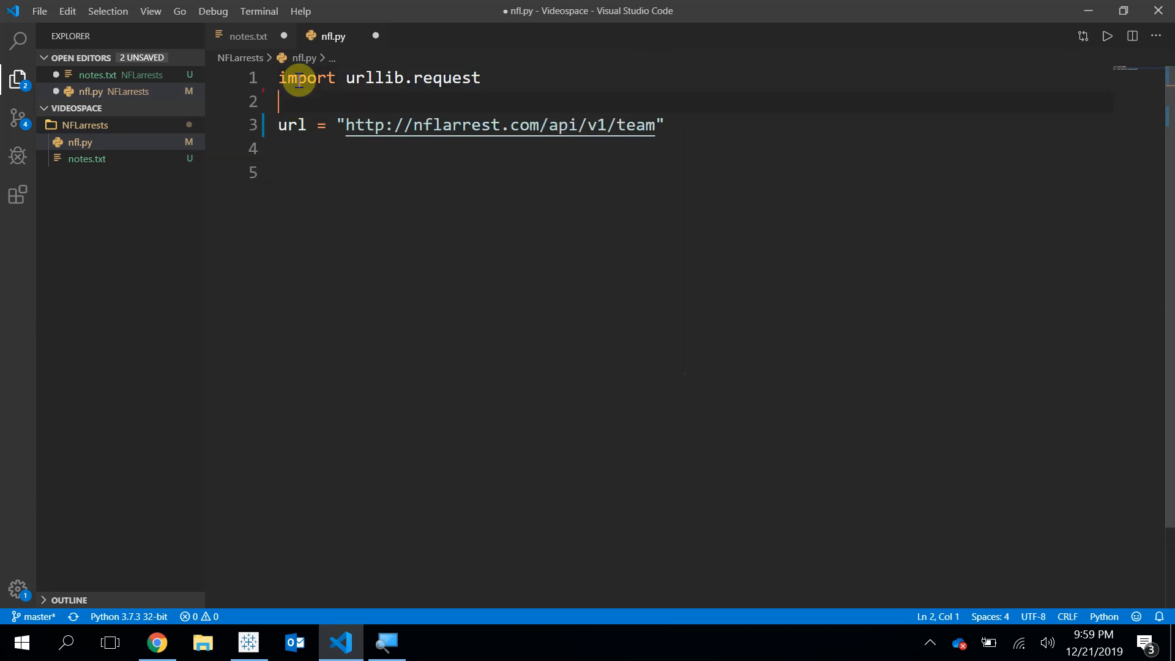
mouse_move(481, 86)
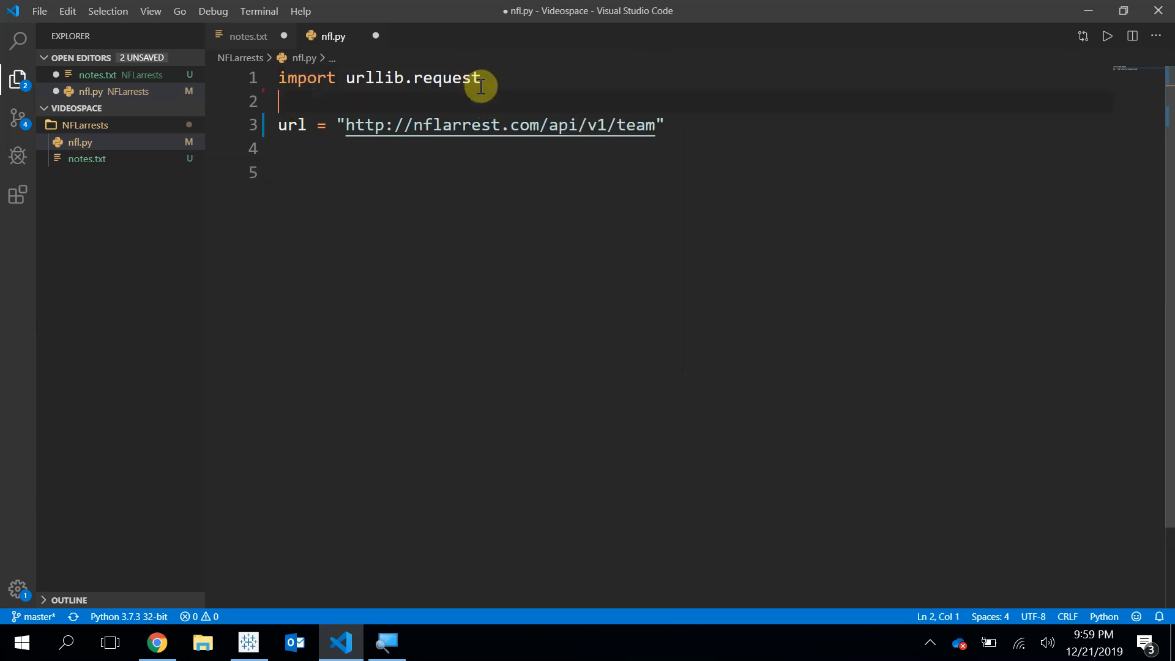
double_click(412, 78)
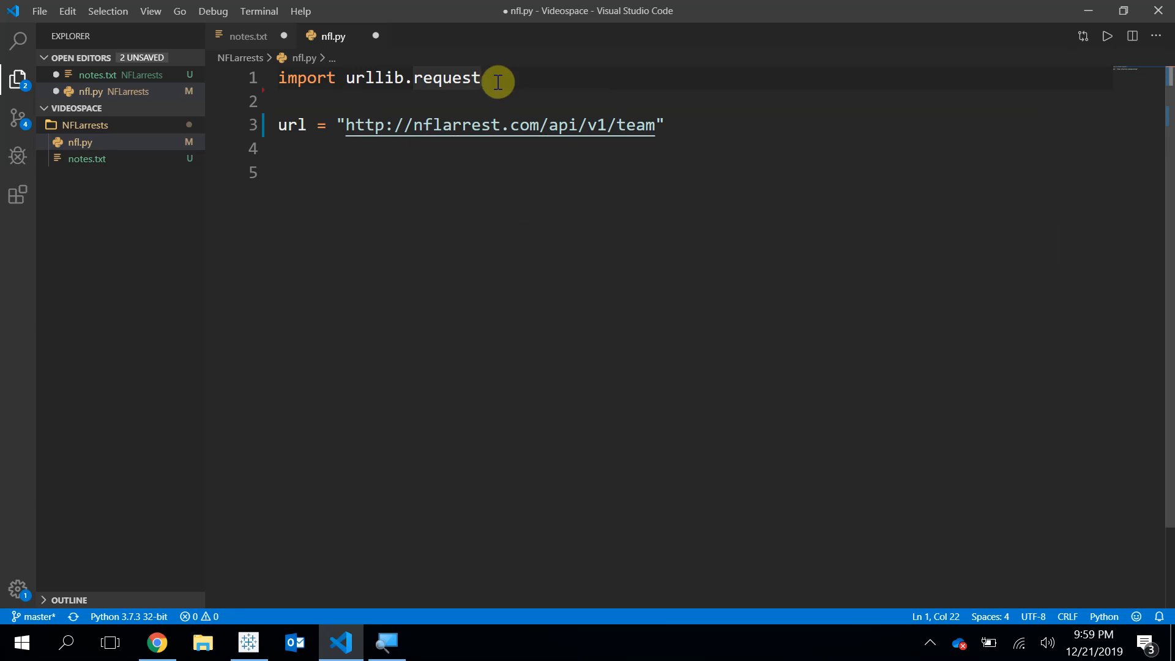
mouse_move(639, 105)
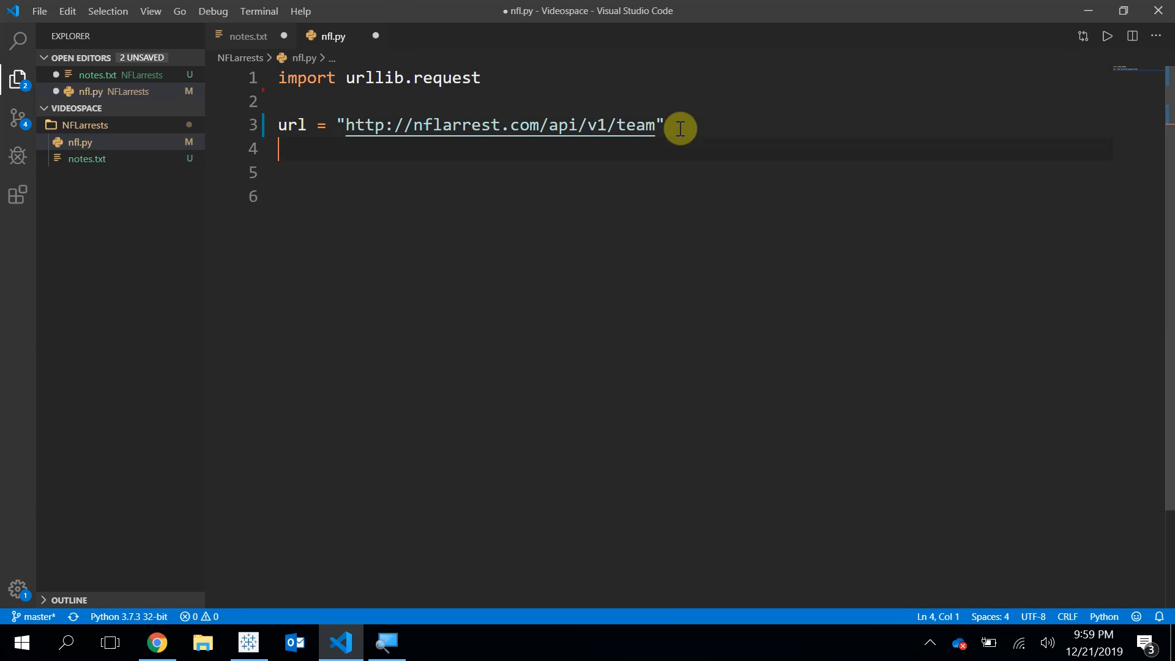
Step: Add f = urllib.request.urlopen(url) and print(f) to nfl.py and save
text(f =)
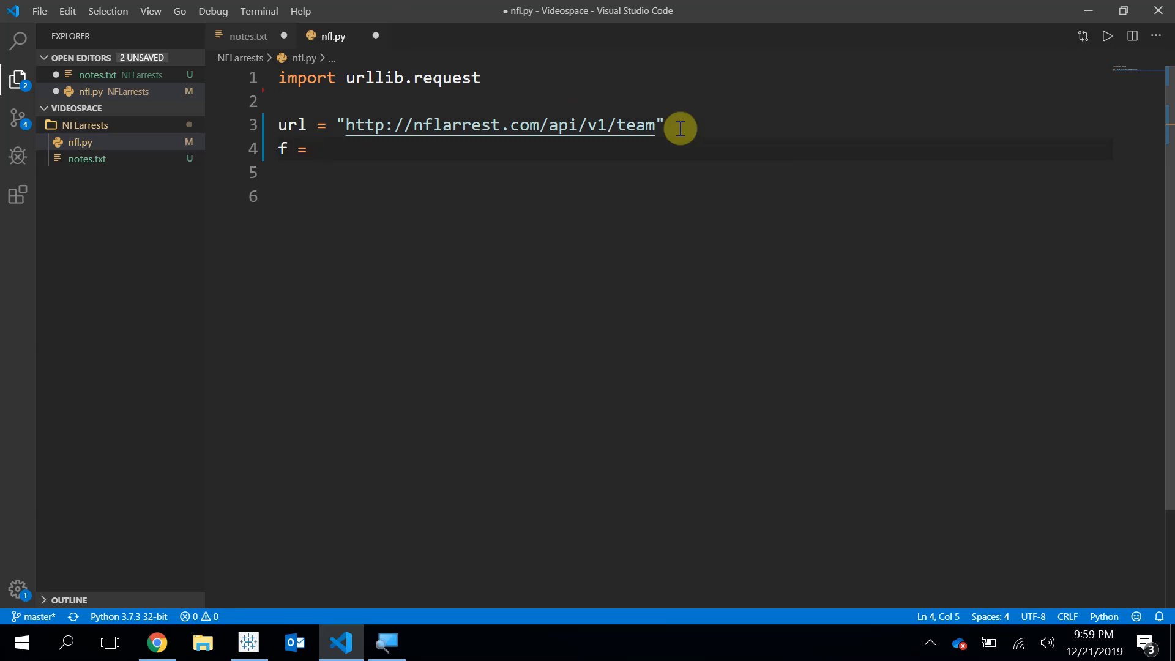
text(urllib.)
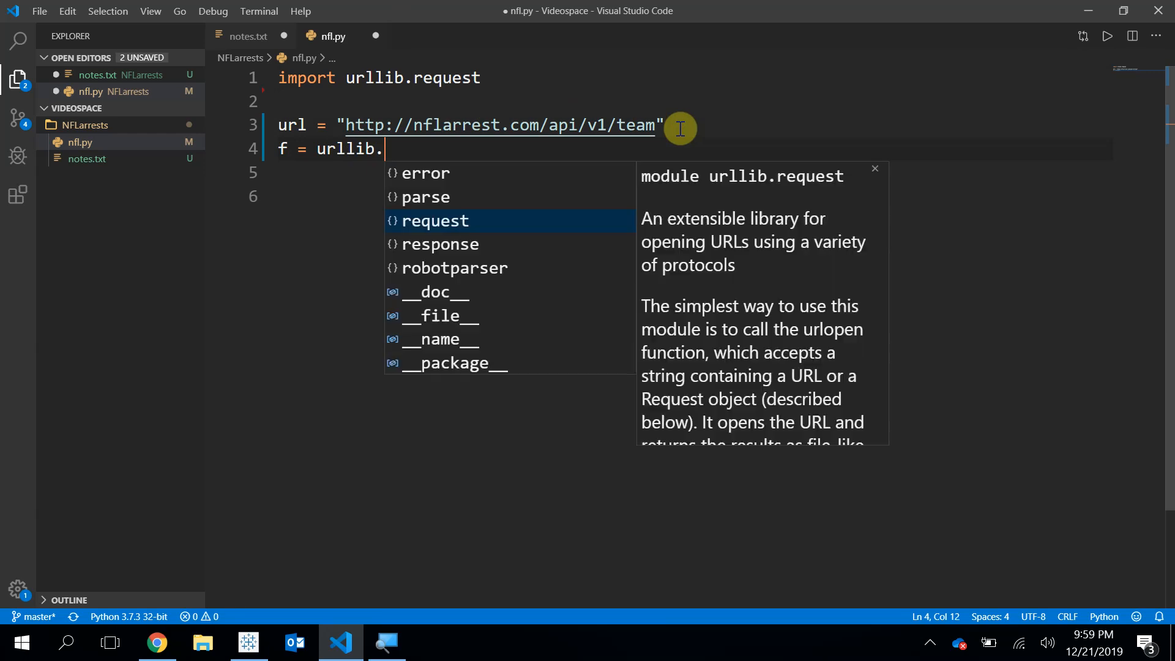
text(request.)
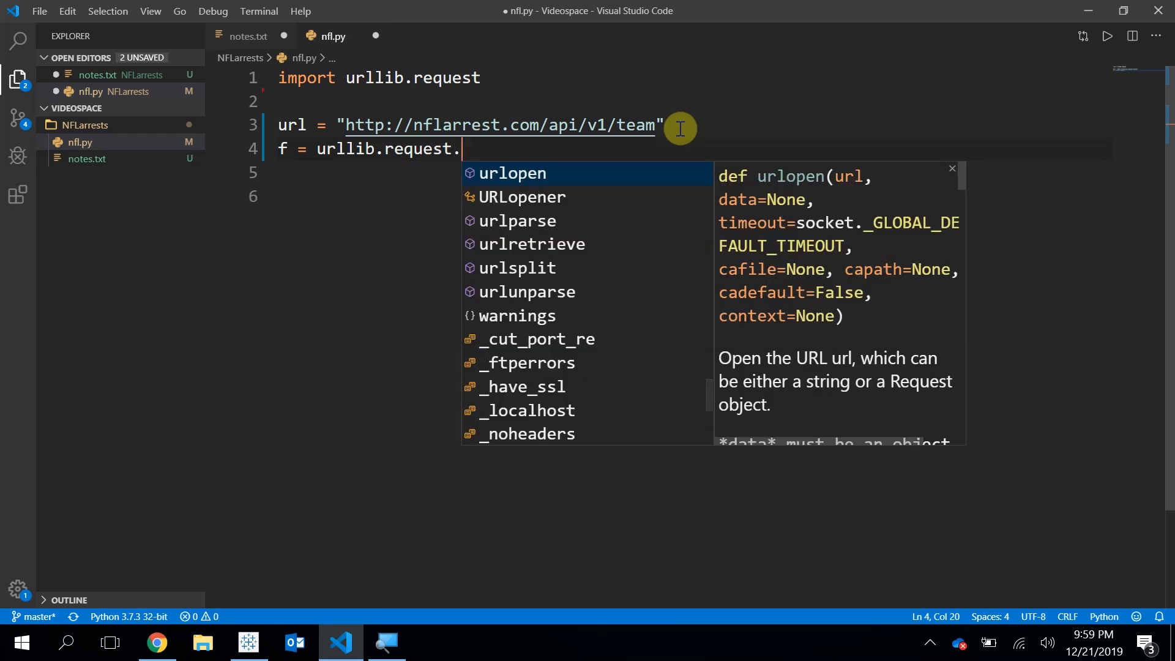
text(urlopen)
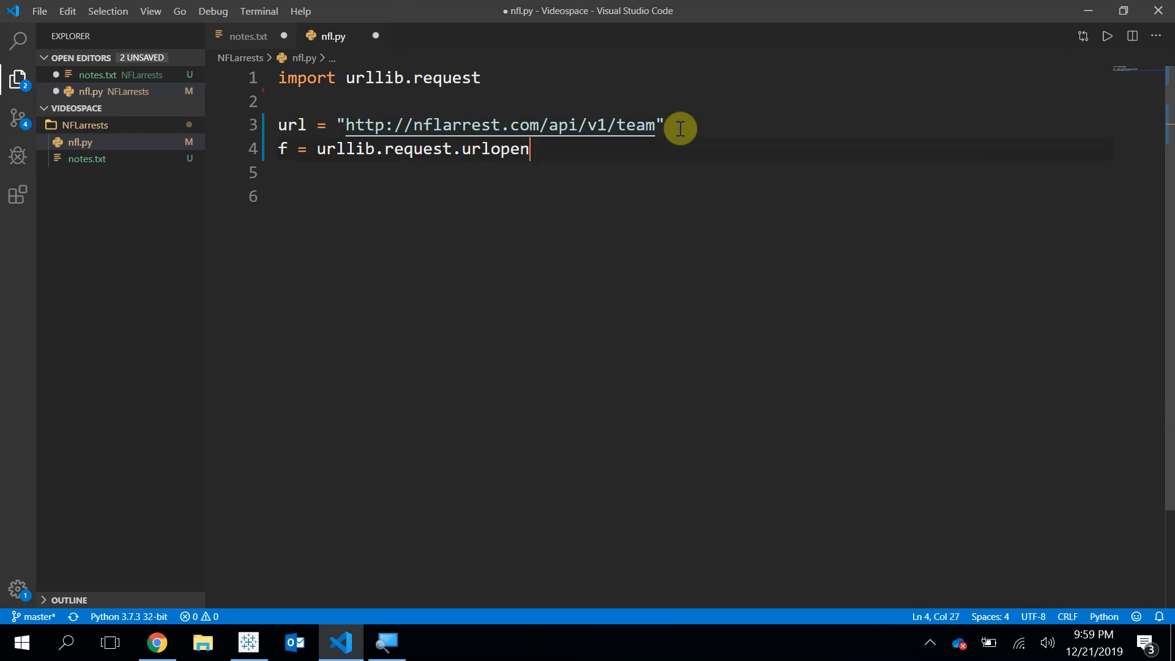
text((url))
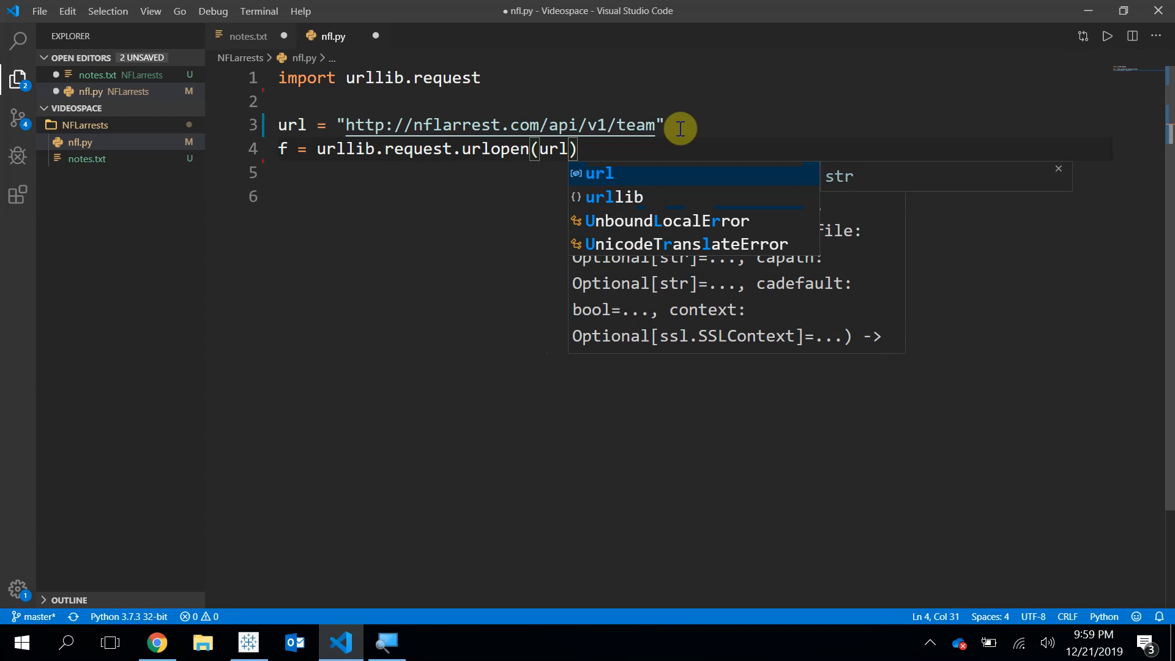
text(p)
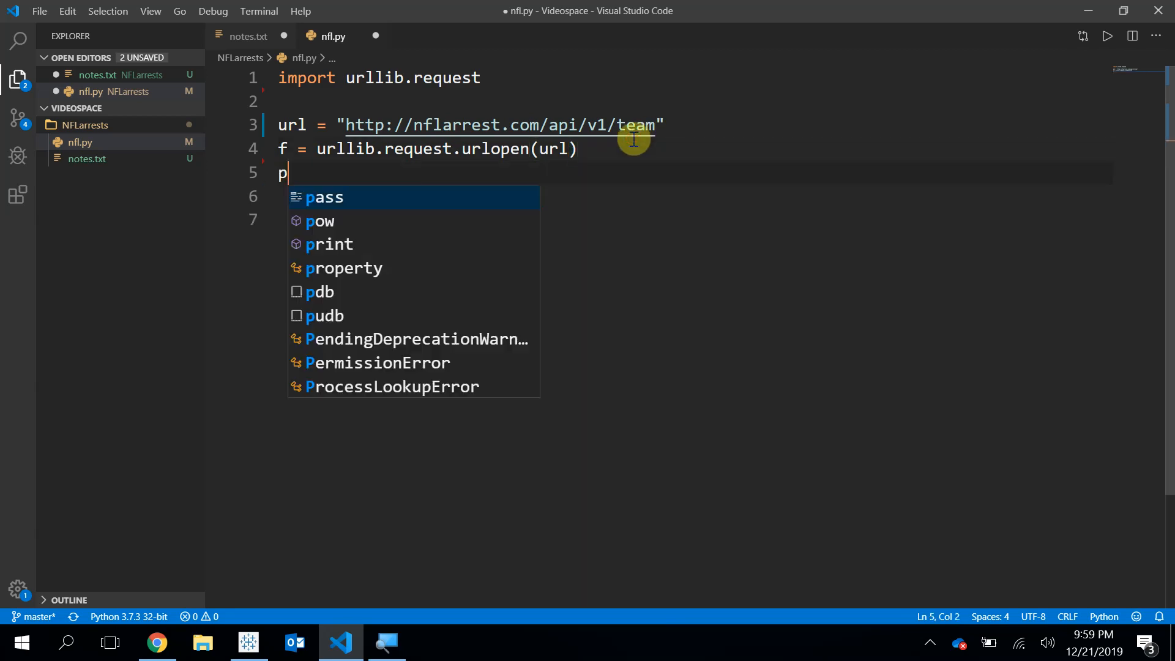
text(rint(f)
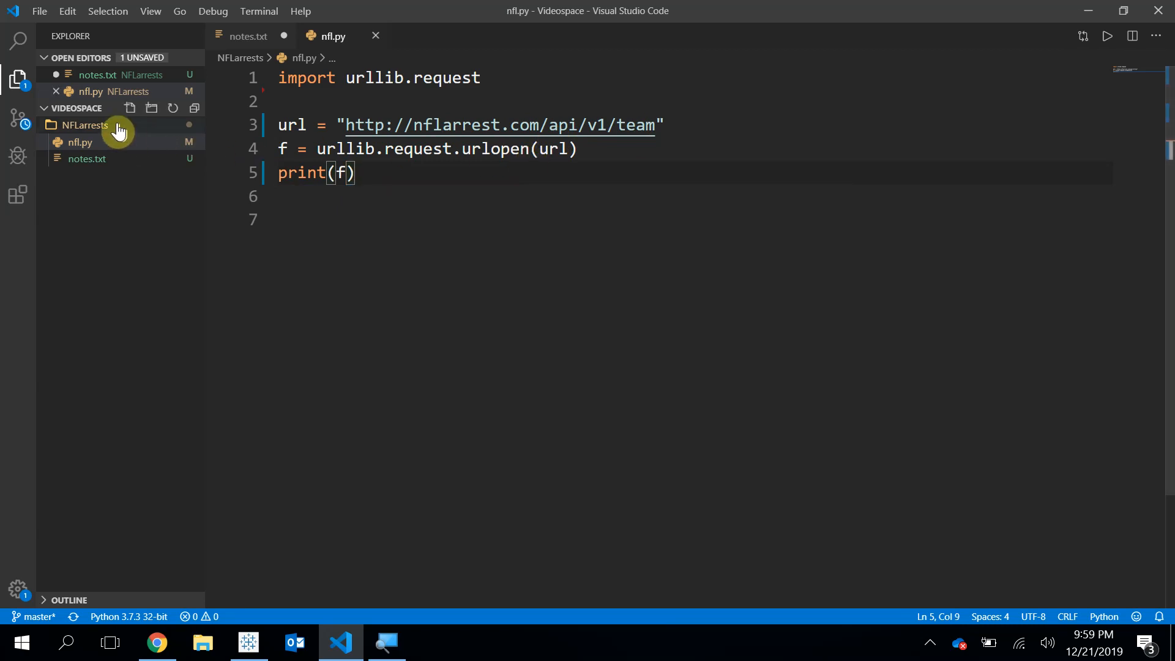
mouse_move(96, 134)
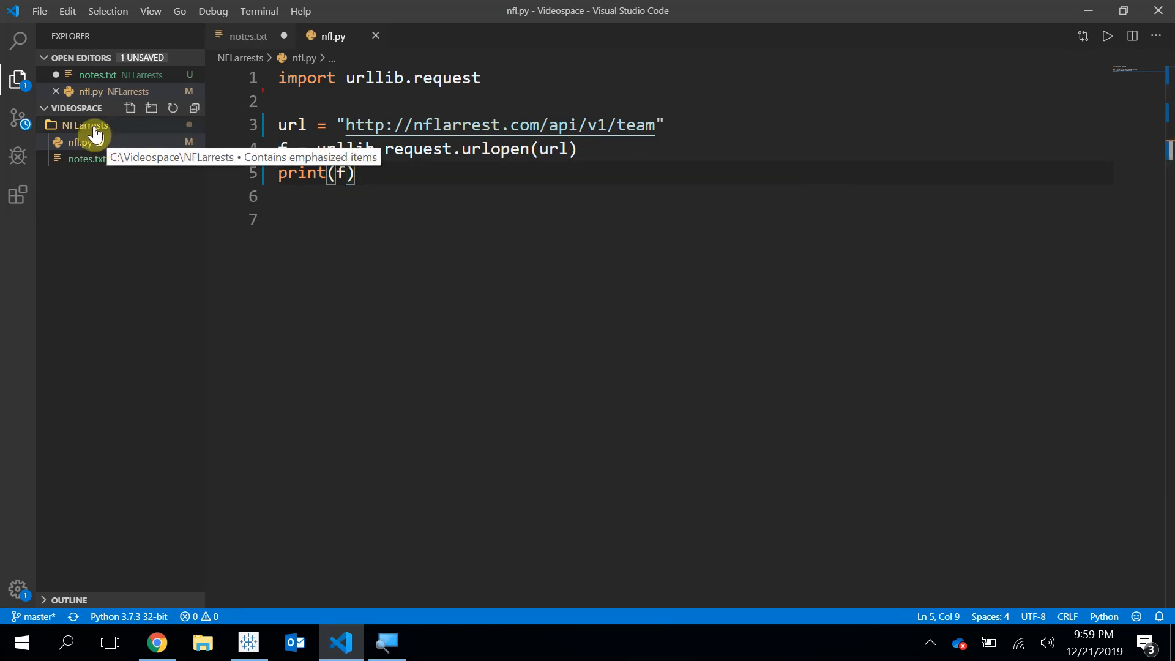
right_click(81, 125)
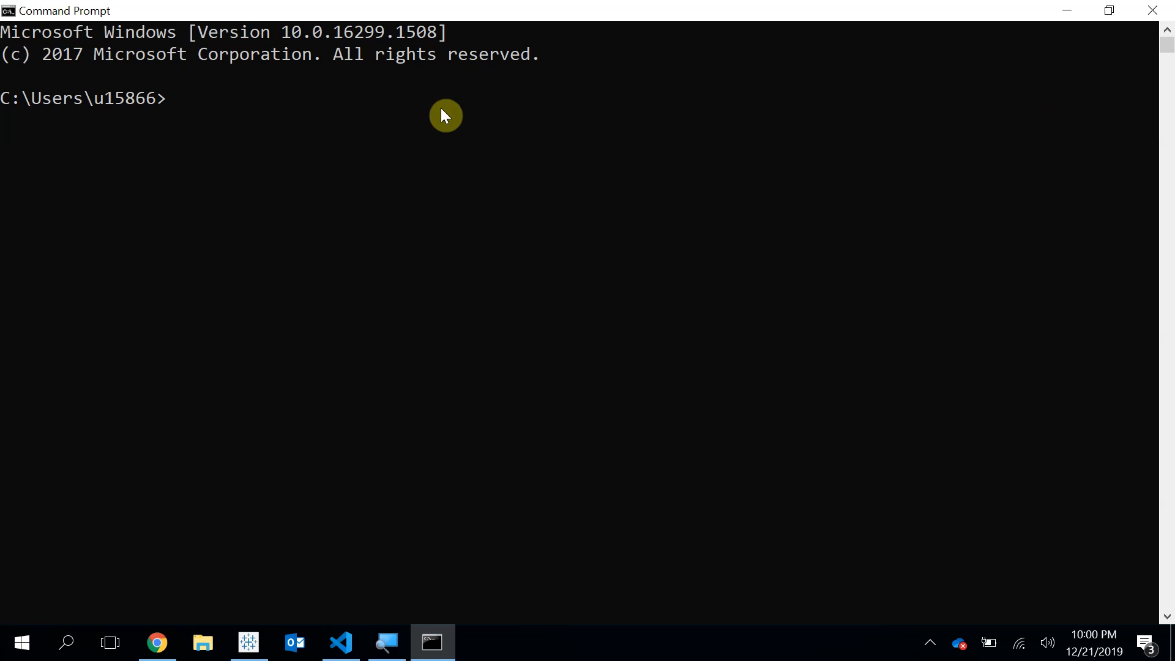
Step: Change to C:\Videospace\NFLarrests, list its files, and run python nfl.py
text(cd)
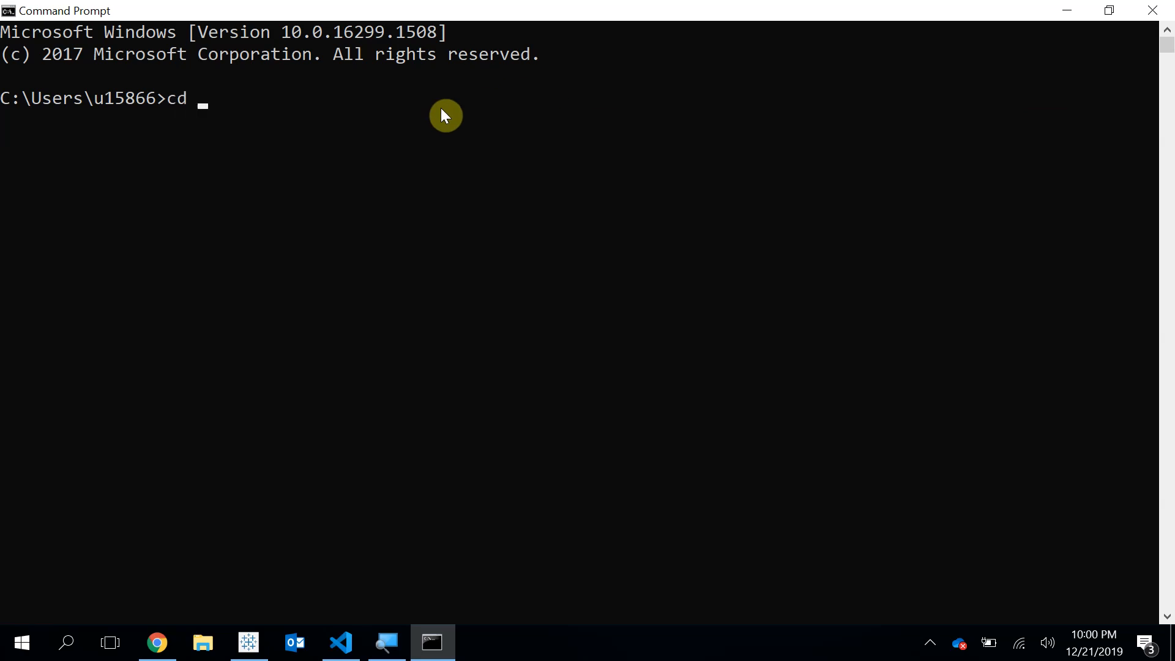
text(C:\Videospace\NFLarrests)
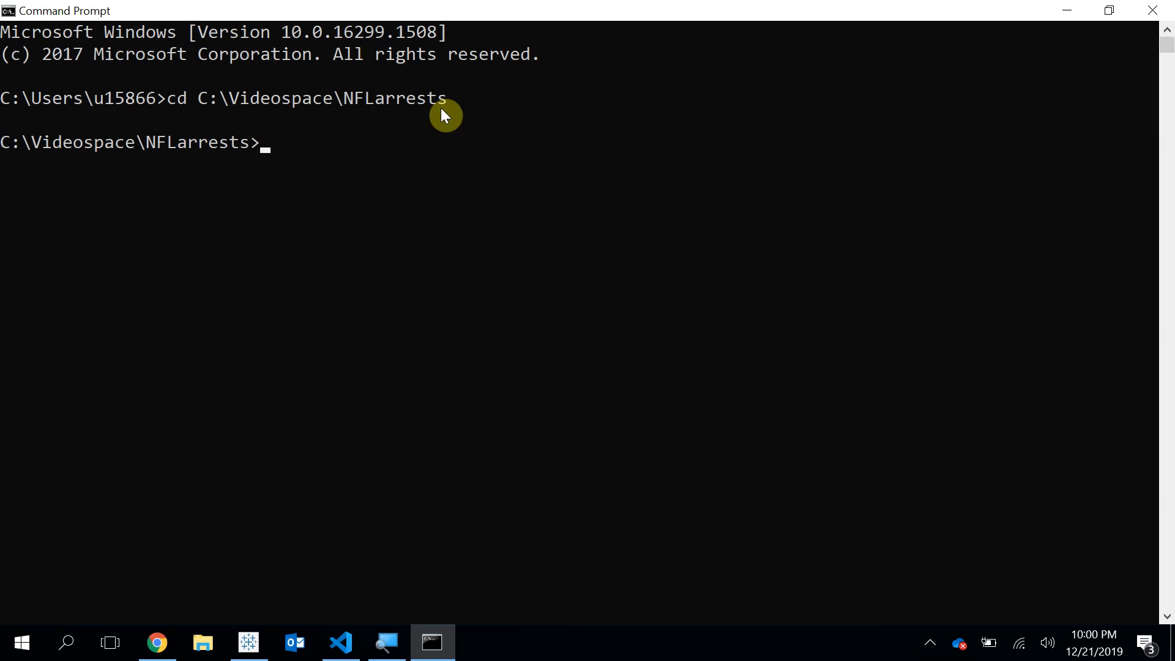
text(dir)
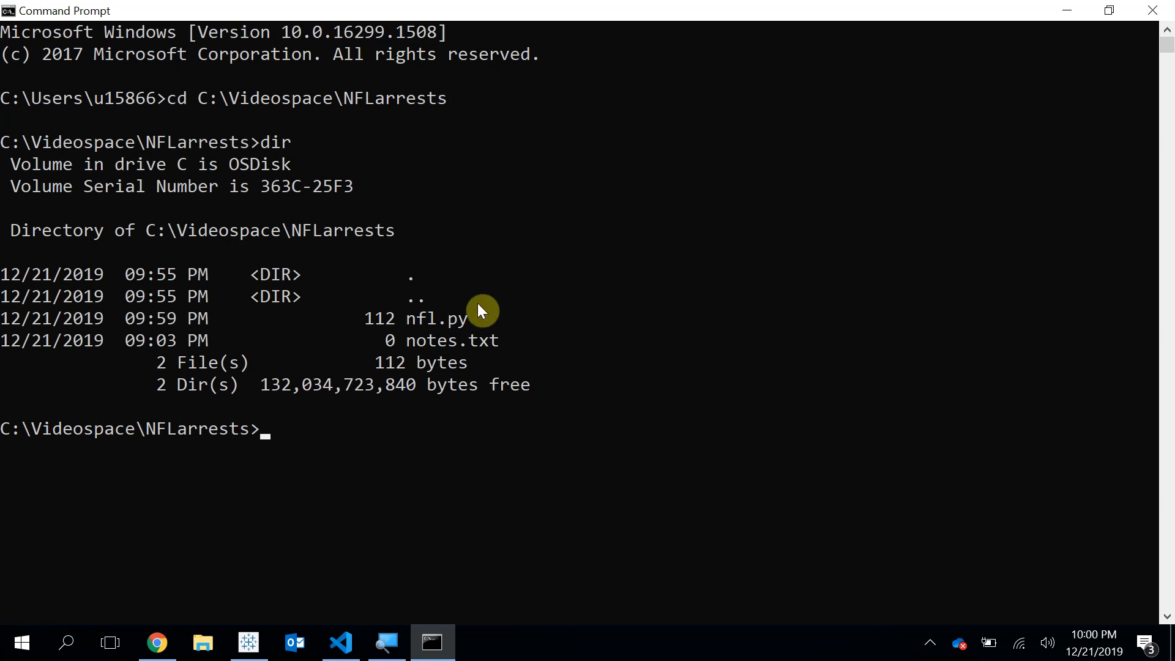
mouse_move(349, 423)
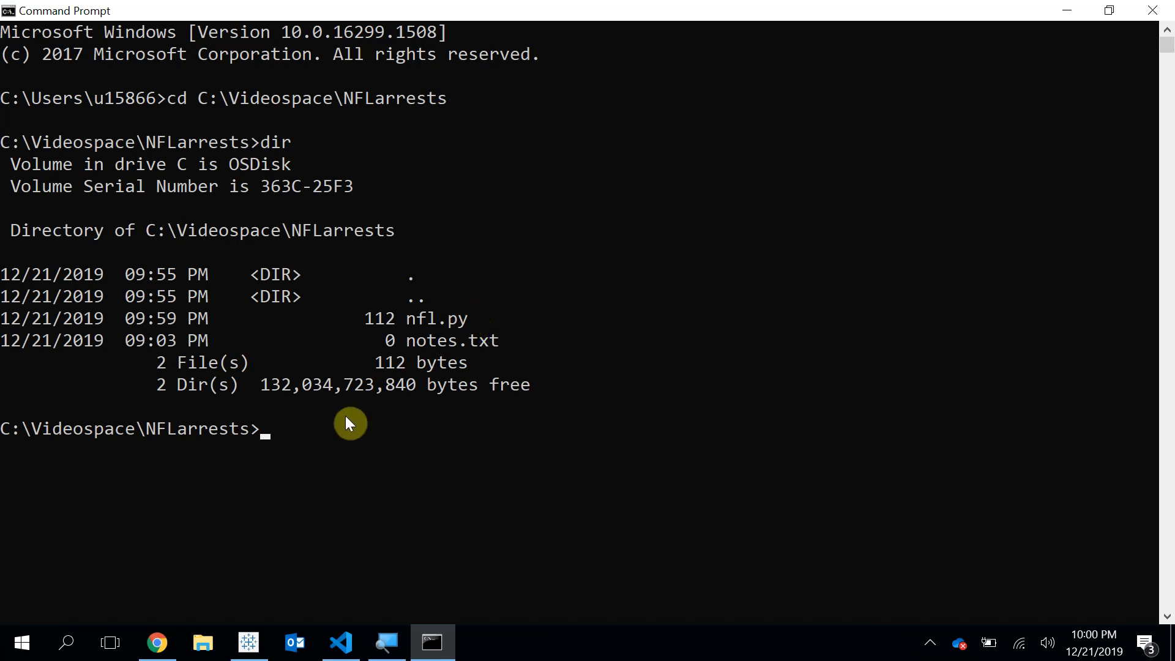
text(python)
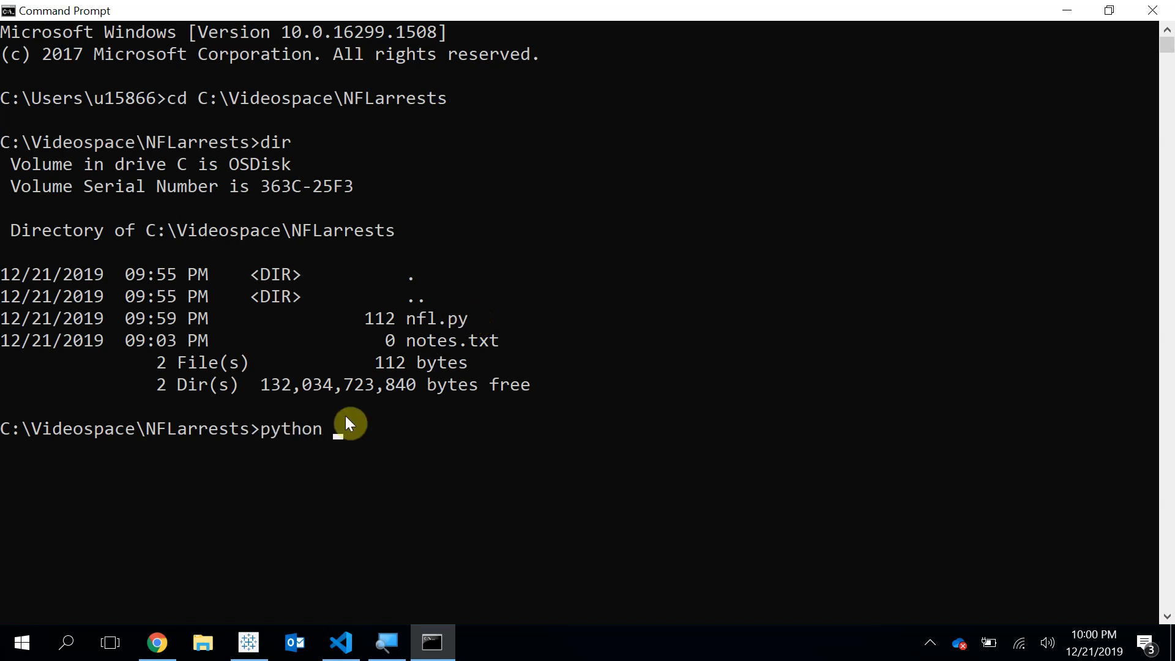
text(nfl.py)
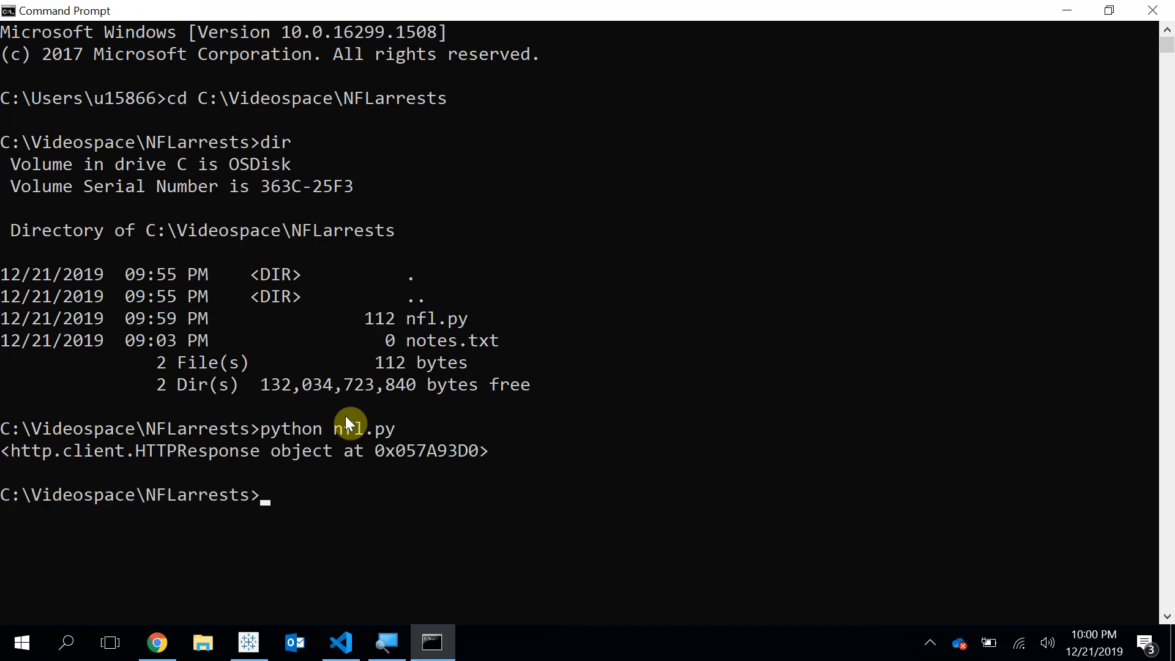
mouse_move(250, 458)
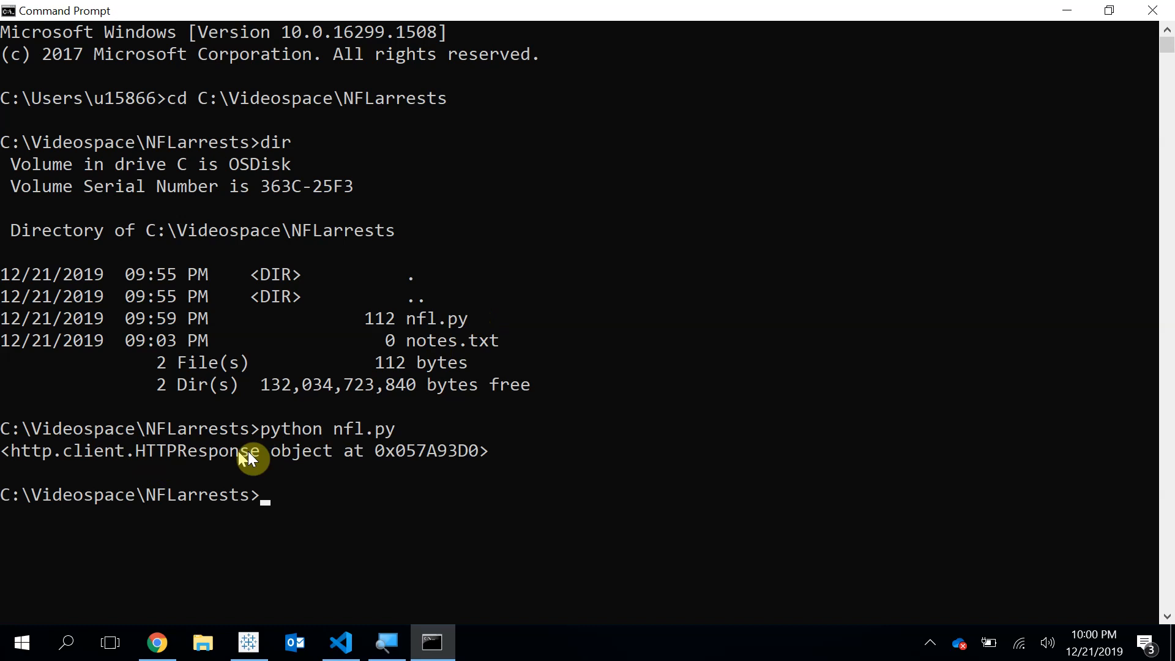
mouse_move(137, 462)
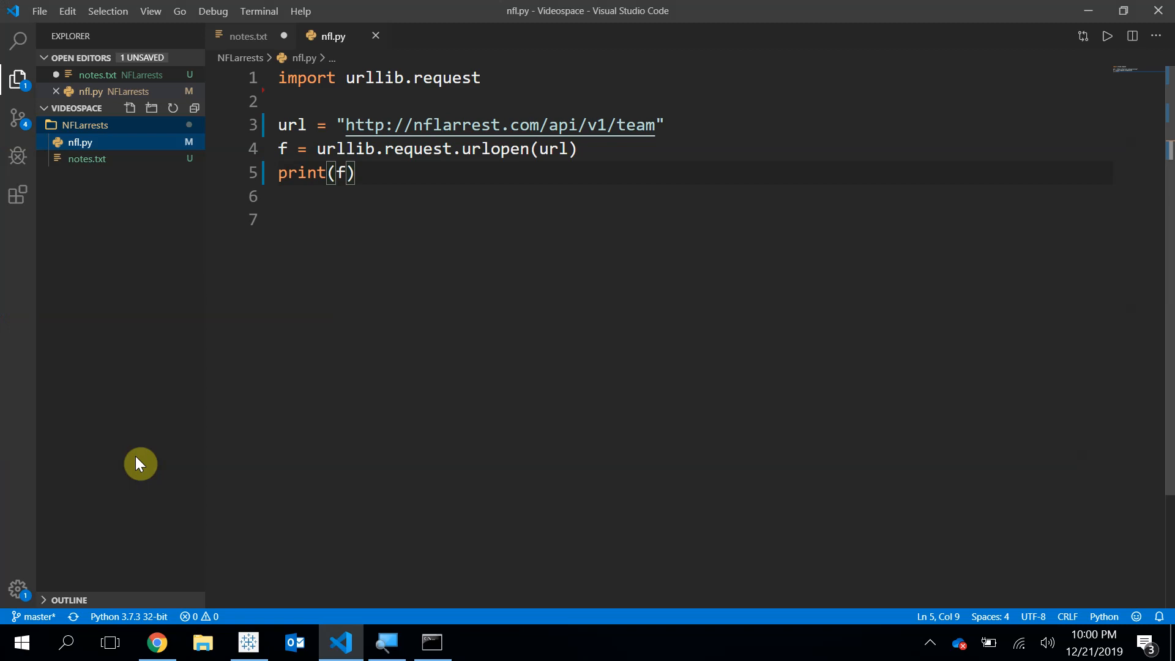
Step: Replace print(f) with data = f.read().decode("utf-8") and print(data)
double_click(301, 173)
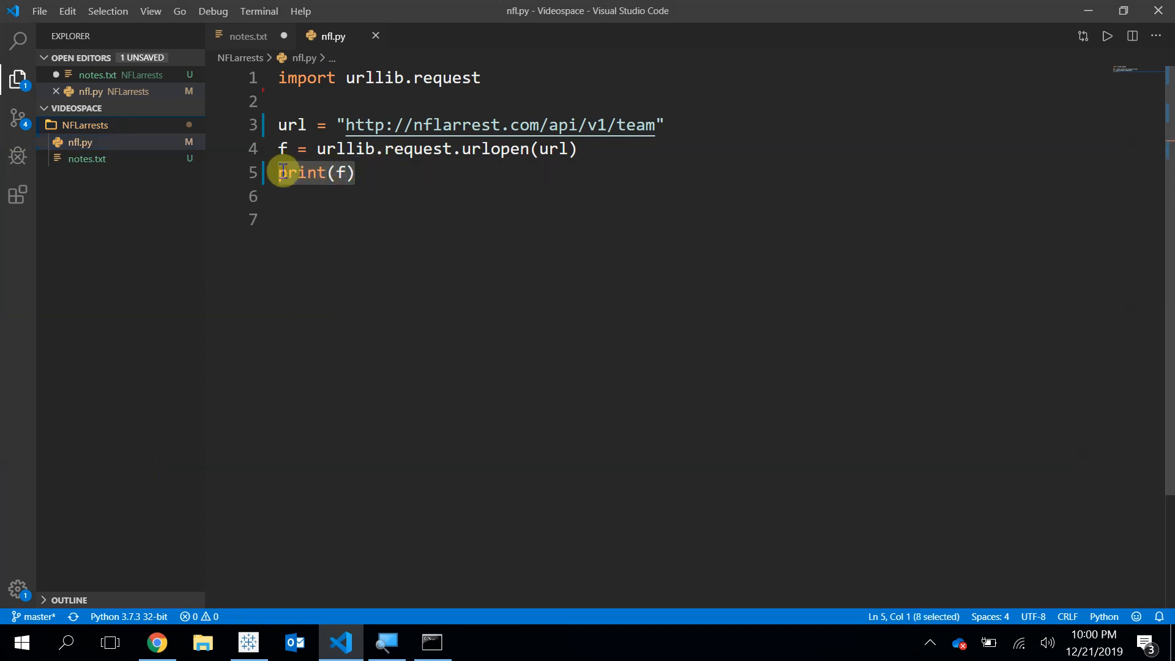
text(data =)
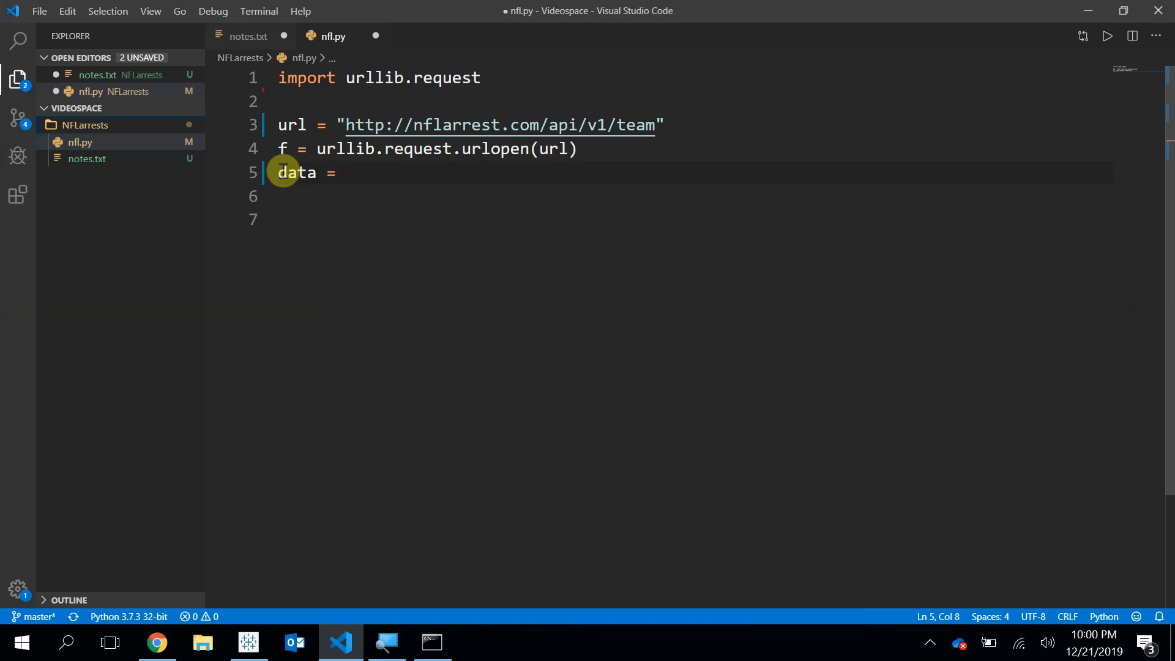
text(f.)
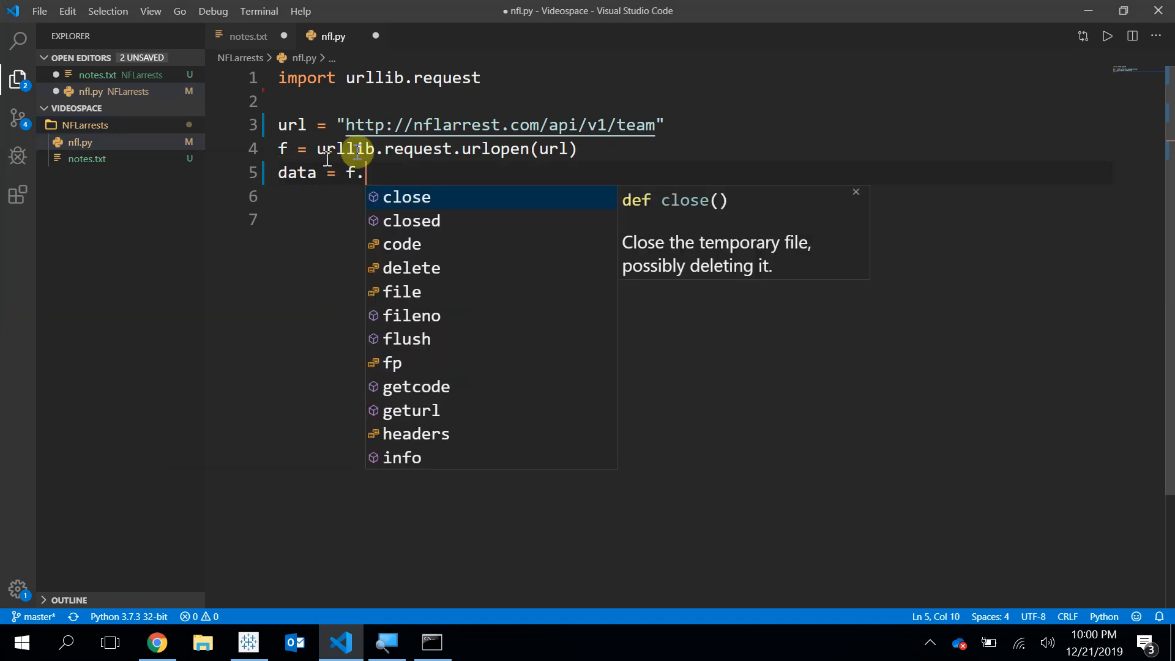
text(read)
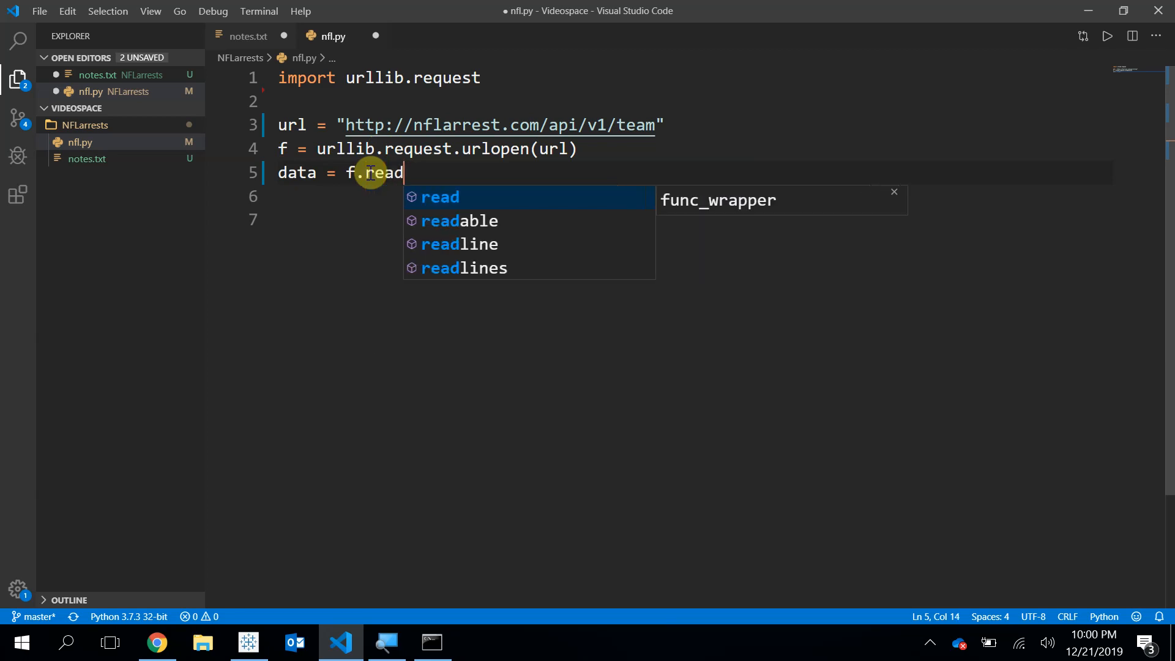
text(().decode(")
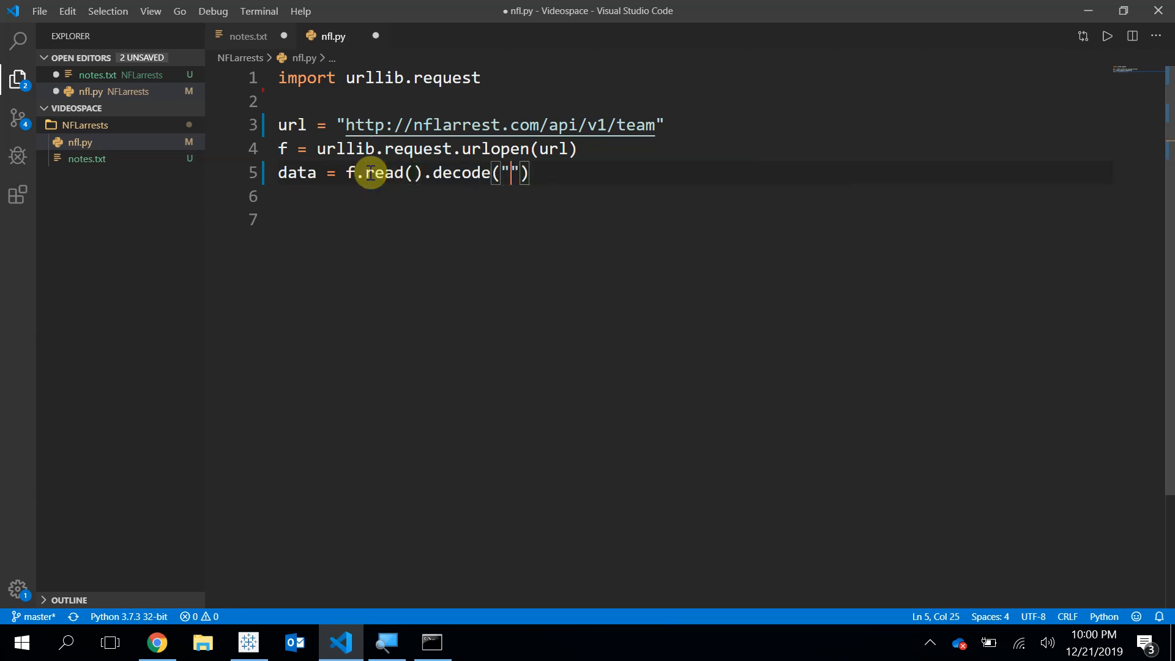
text(utf-)
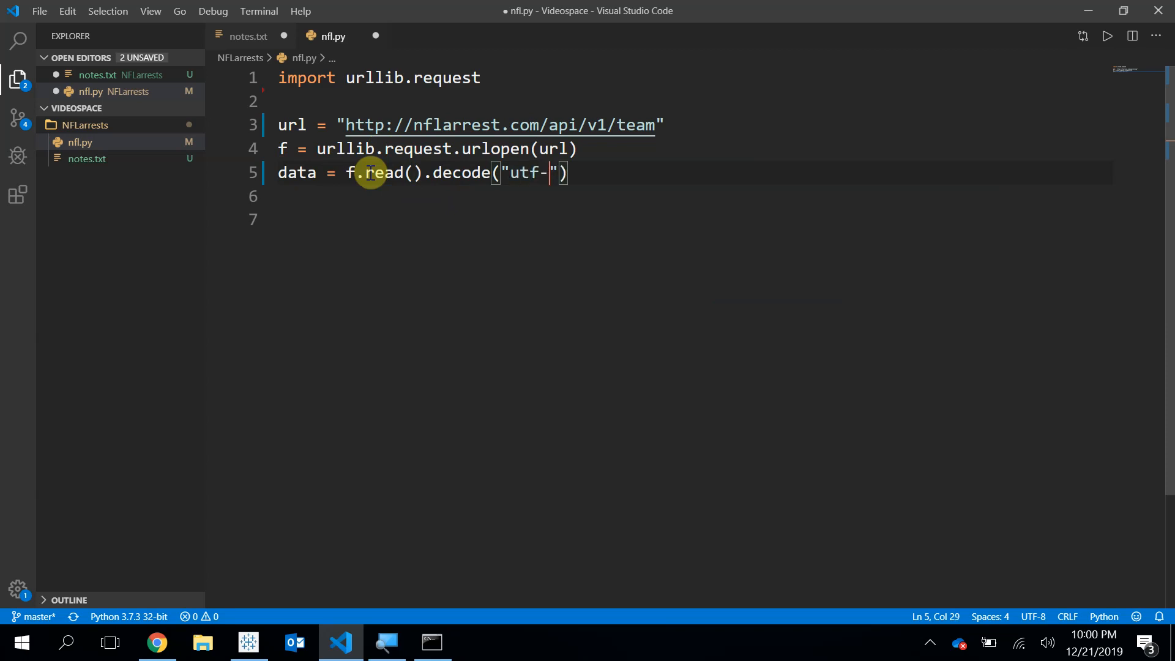
text(8)
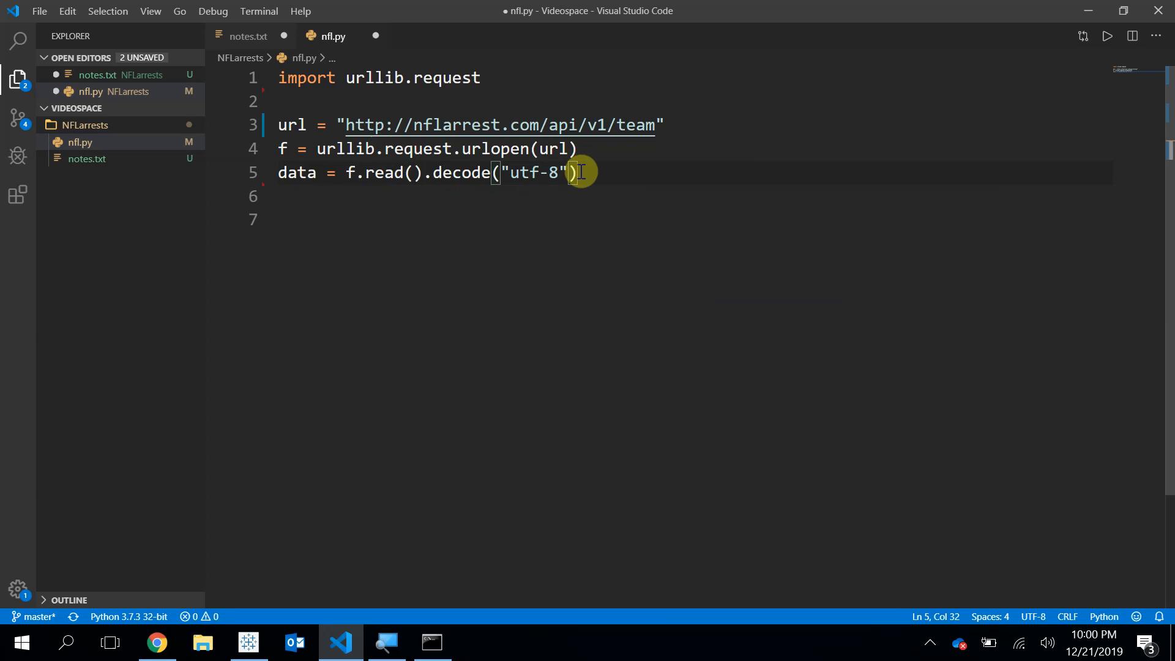
text(print(data)
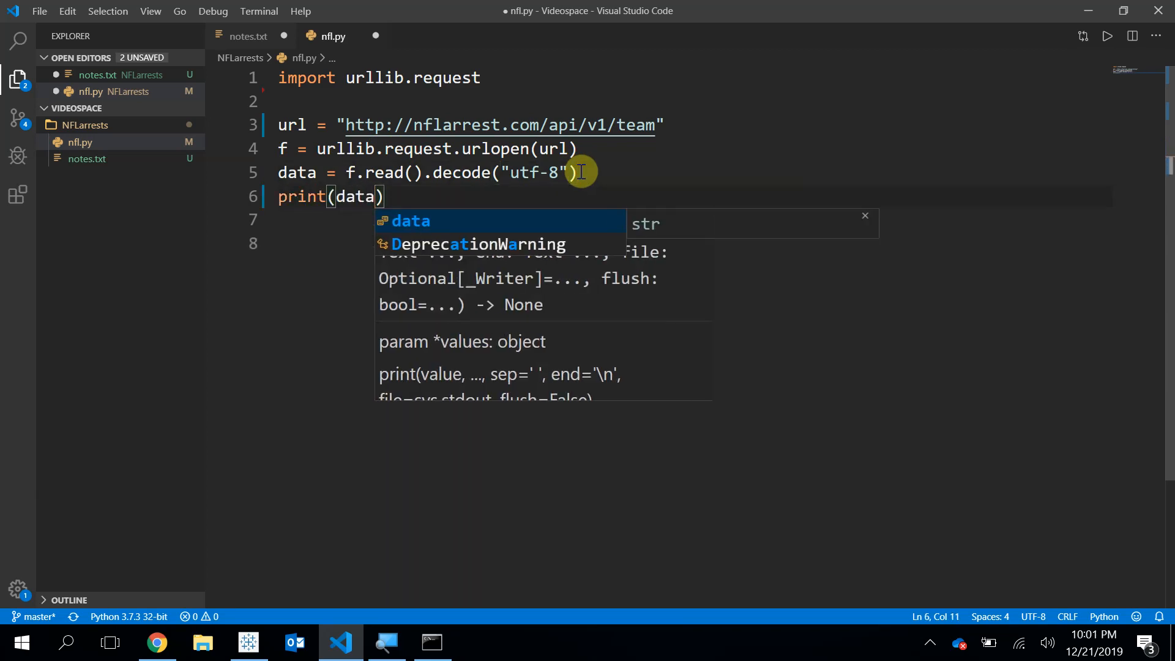
Step: Add print(data[1]) below it and save the file
key(enter)
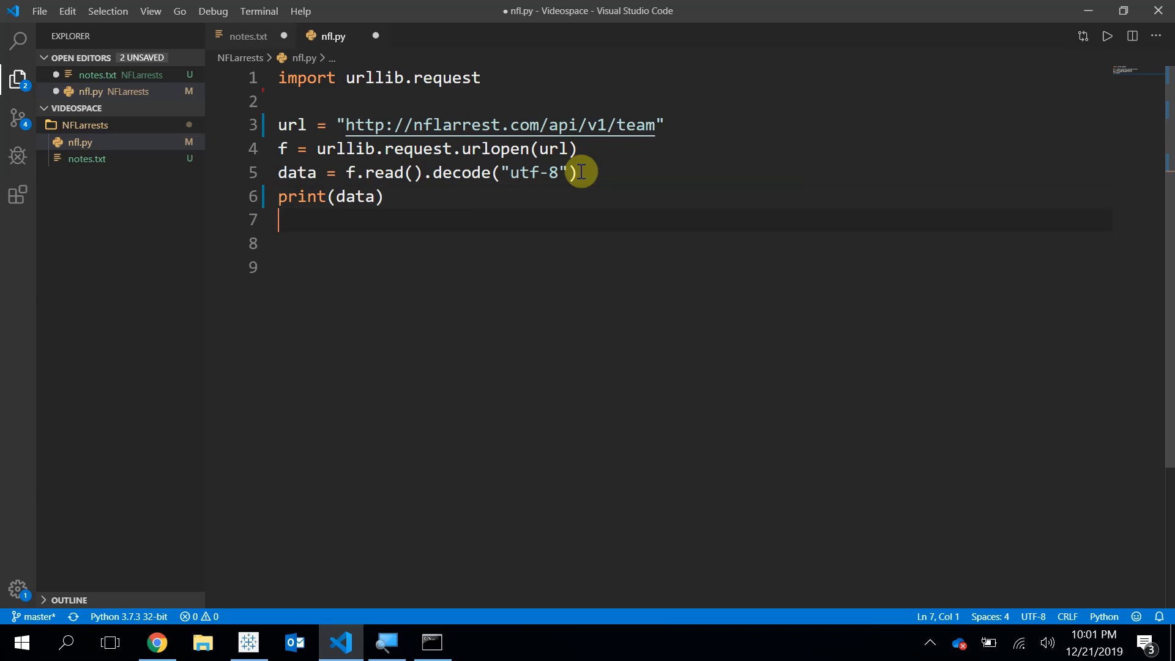
text(print(da)
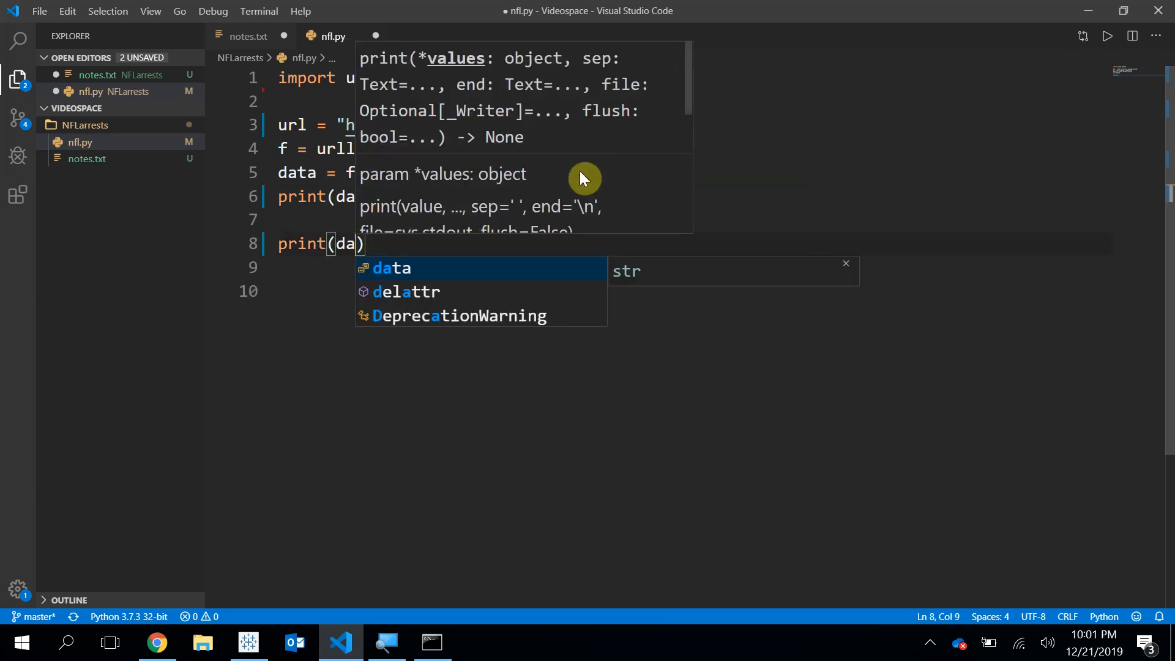
text([)
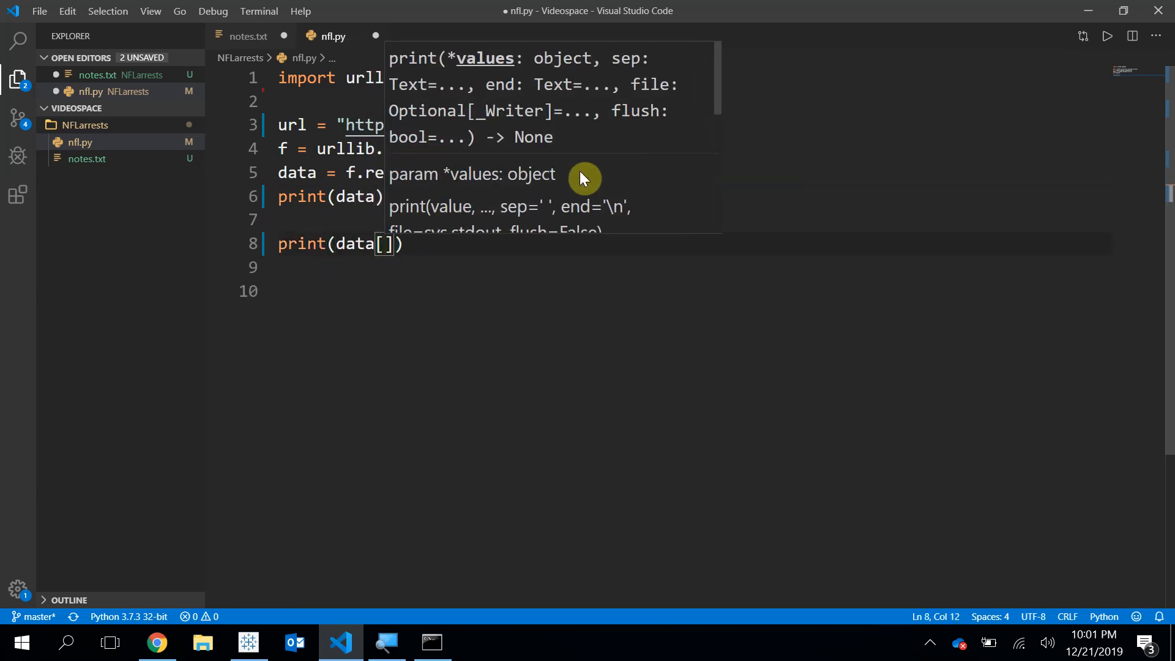
text(1)
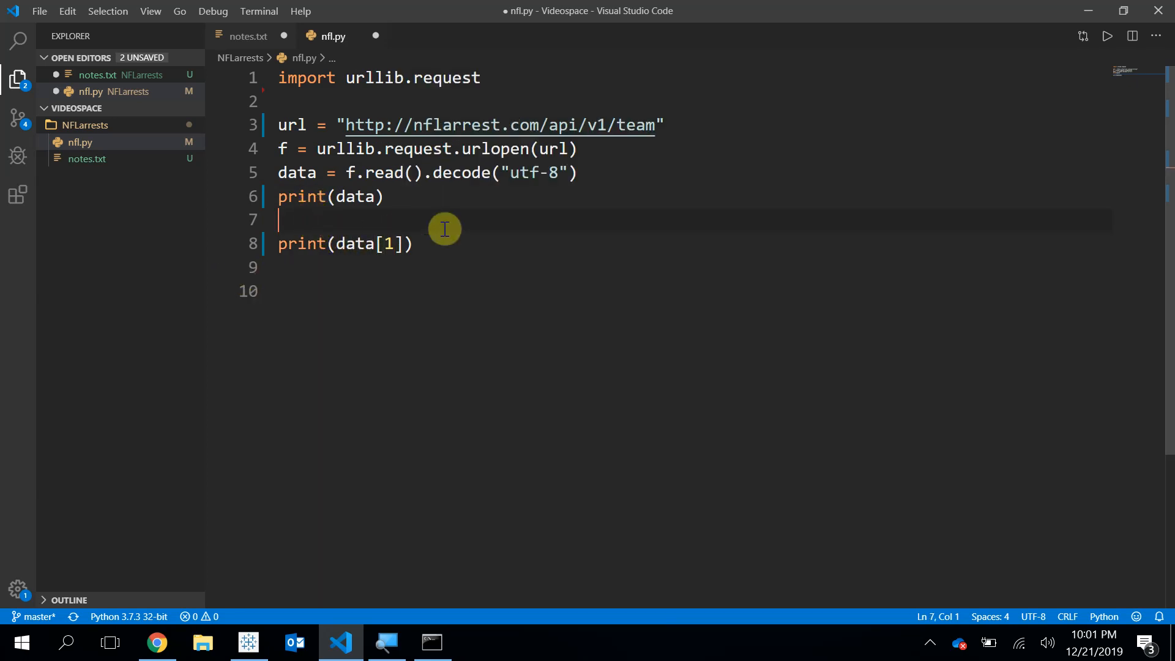
key(ctrl+s)
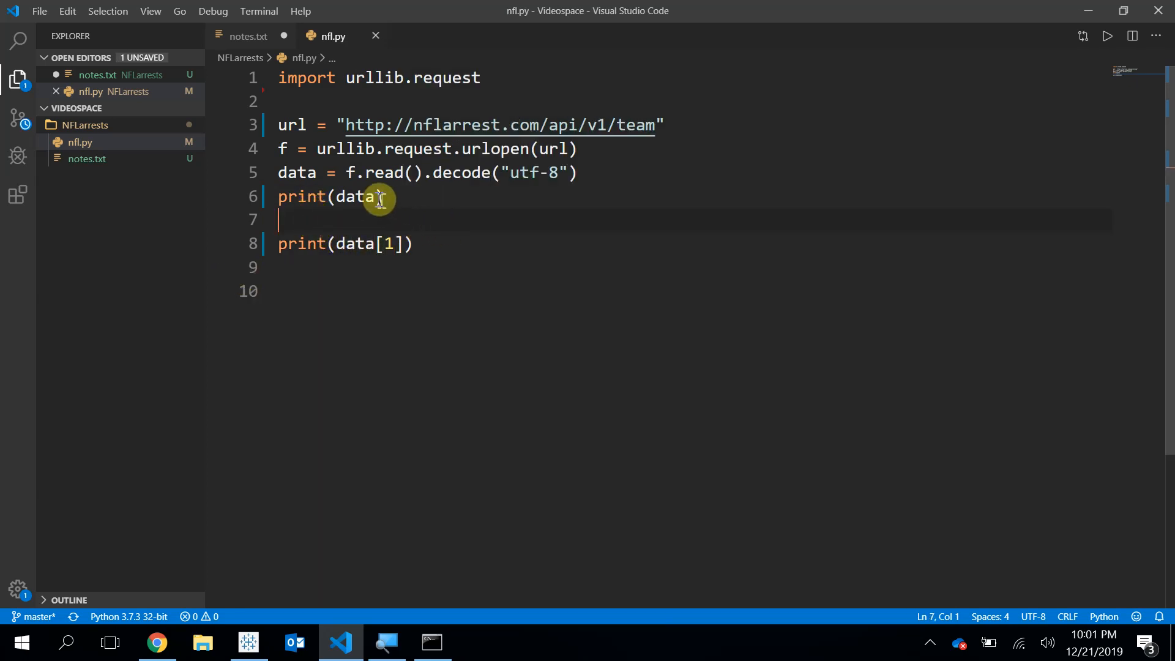
mouse_move(358, 196)
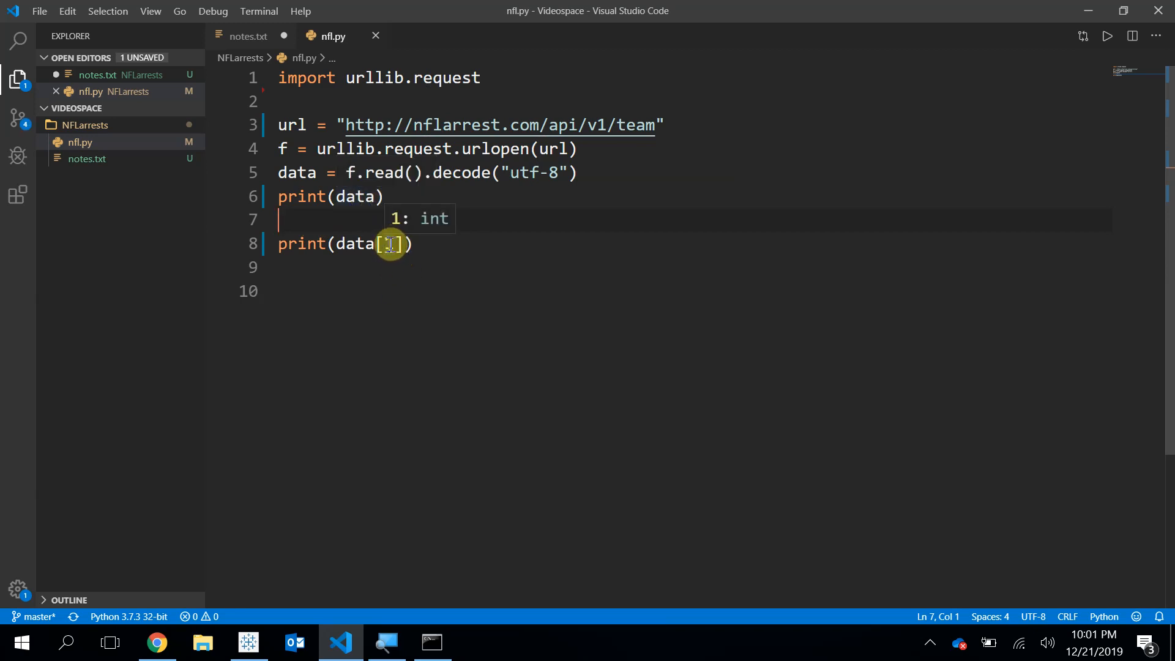
text(1)
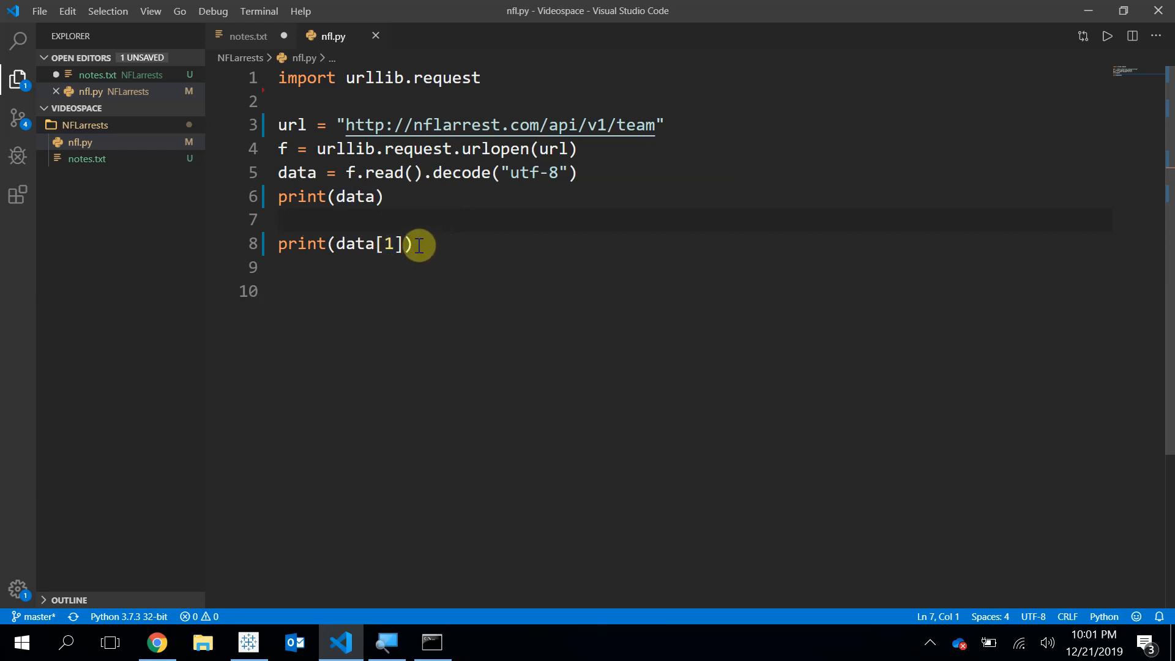
mouse_move(438, 293)
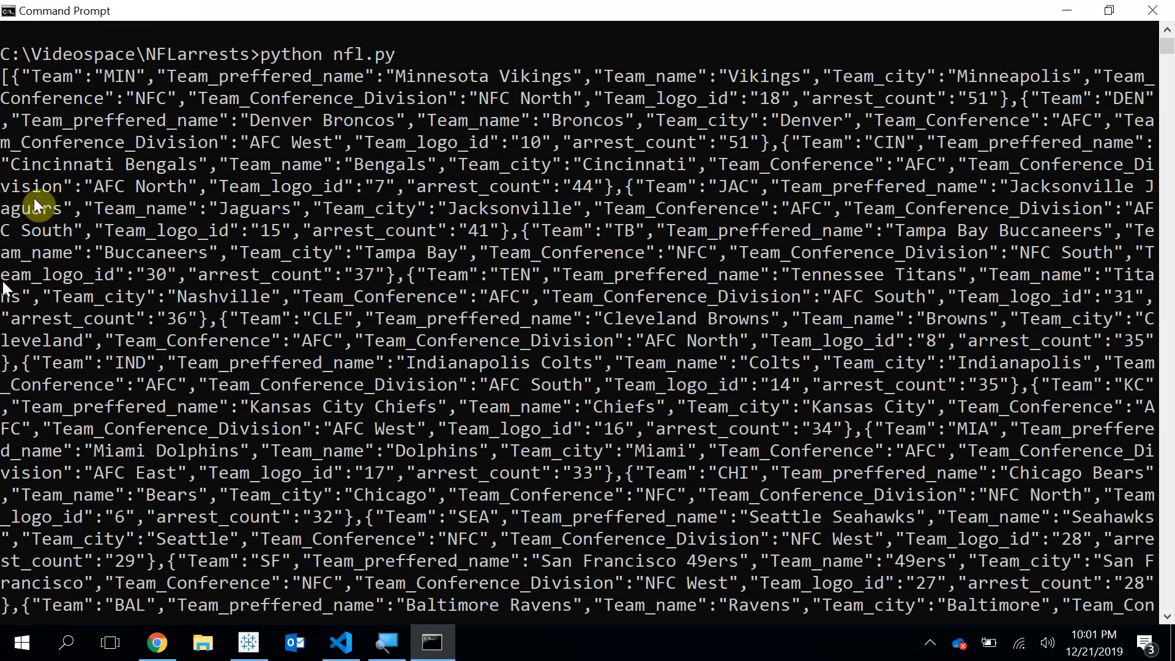
mouse_move(459, 205)
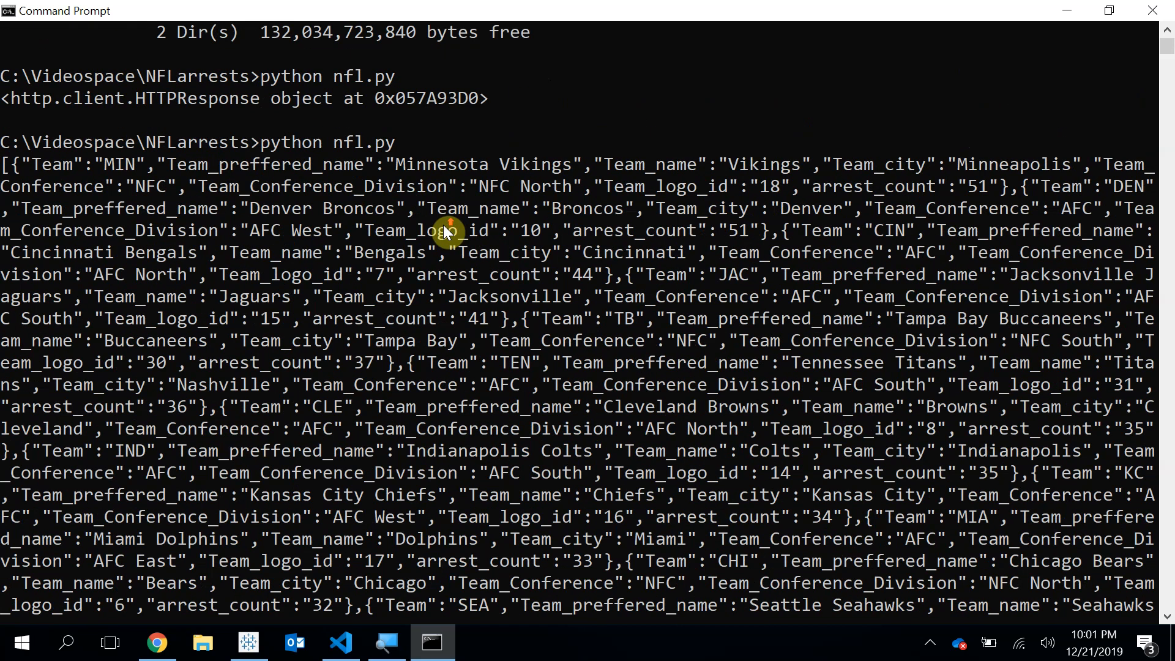
mouse_move(536, 293)
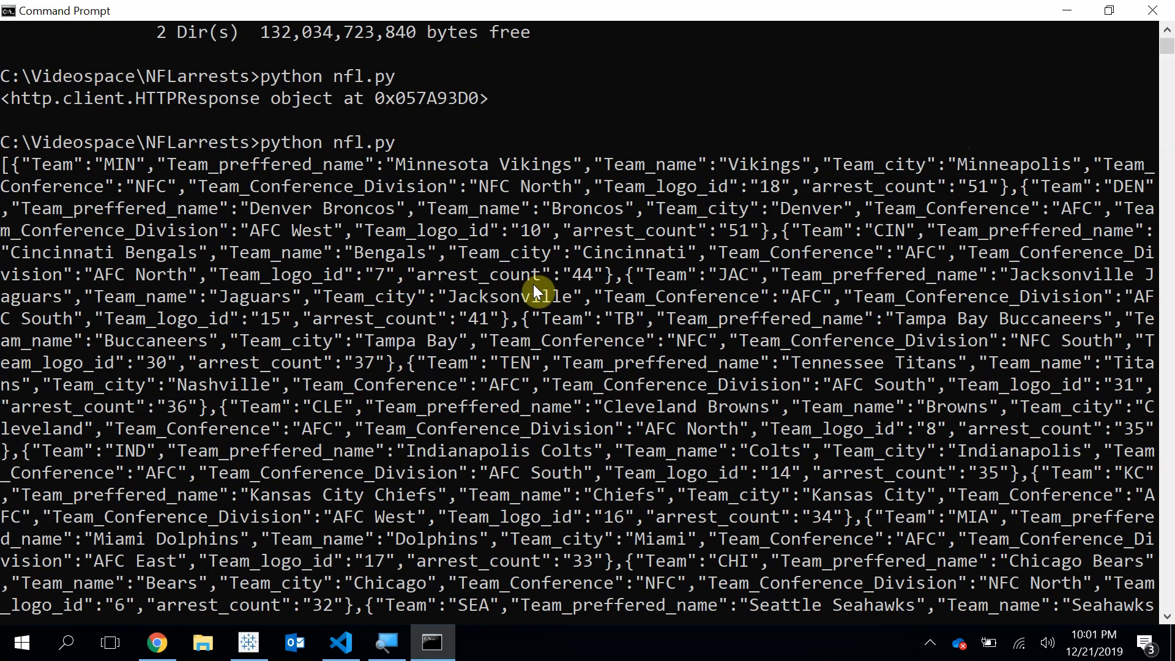
Step: Scroll through the printed JSON output to the lone '{' and return to the editor
scroll(down, 3)
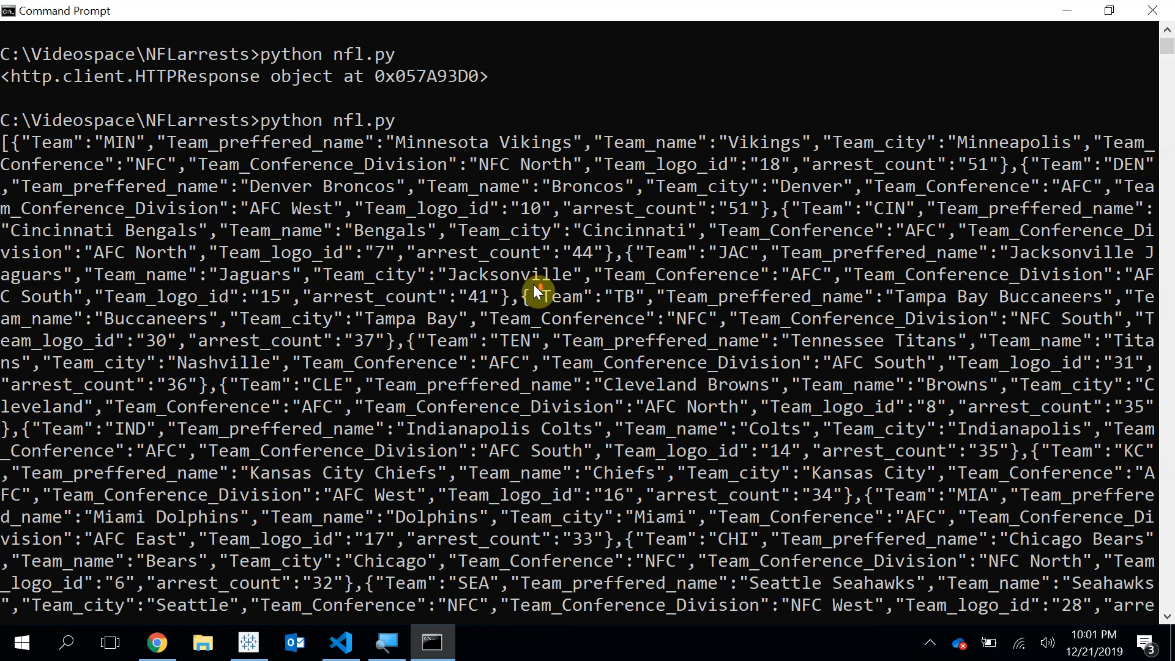
scroll(down, 3)
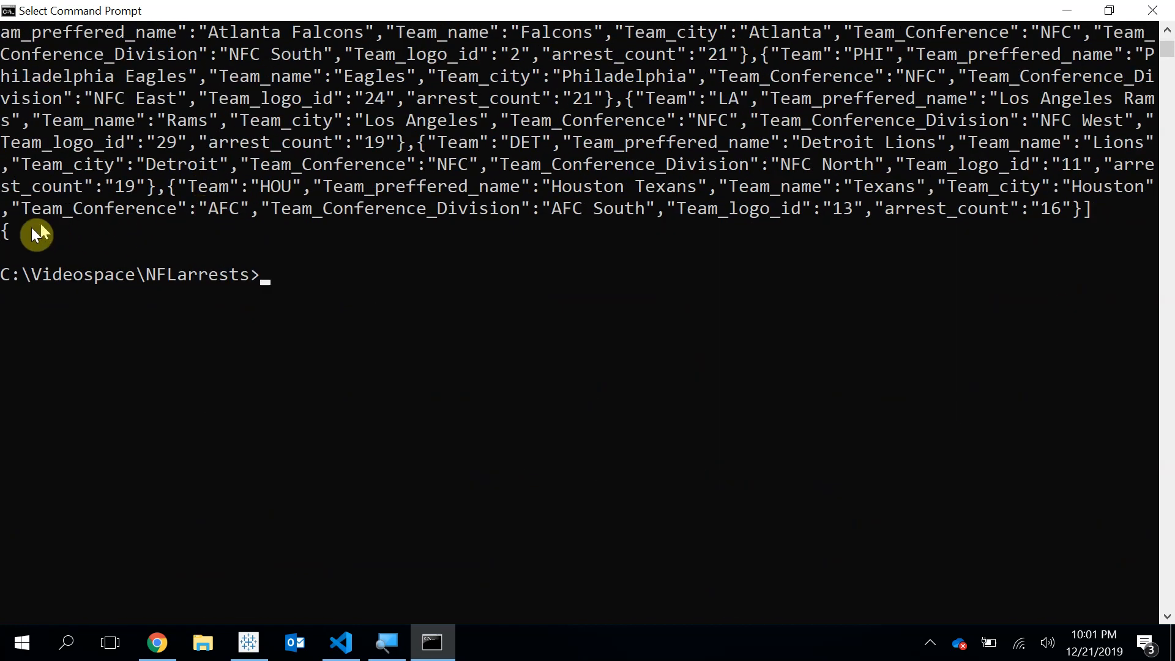
mouse_move(200, 295)
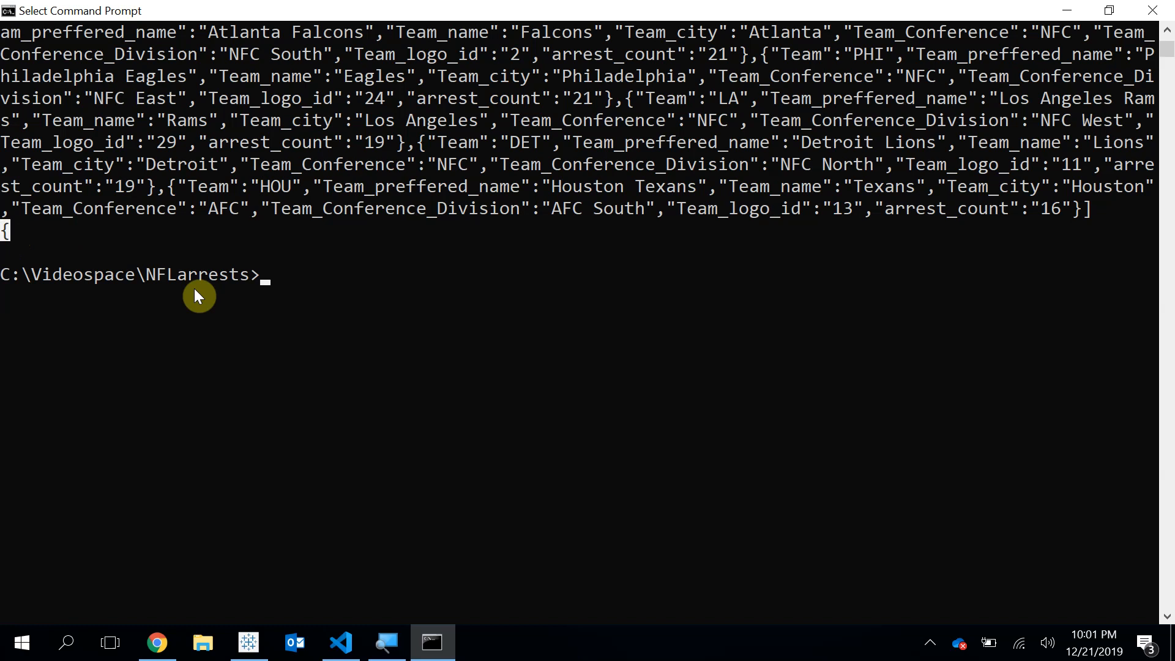
mouse_move(29, 235)
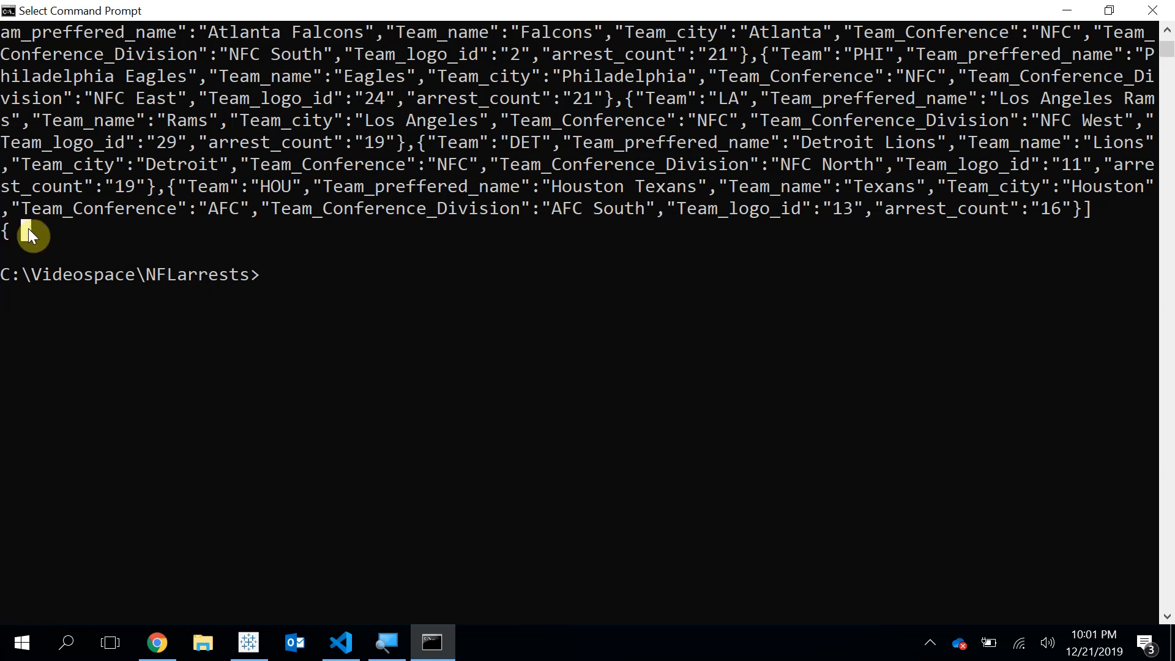
click(339, 642)
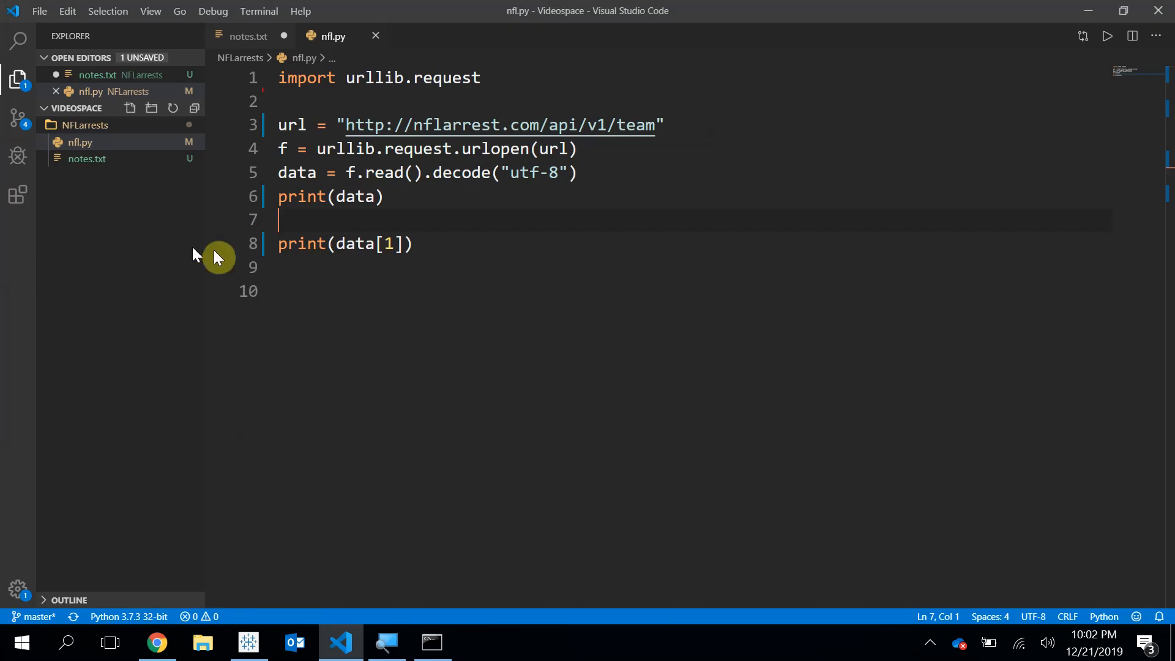
Step: Change the print to print(type(data)), run it showing <class 'str'>, and return to the editor
text(tp)
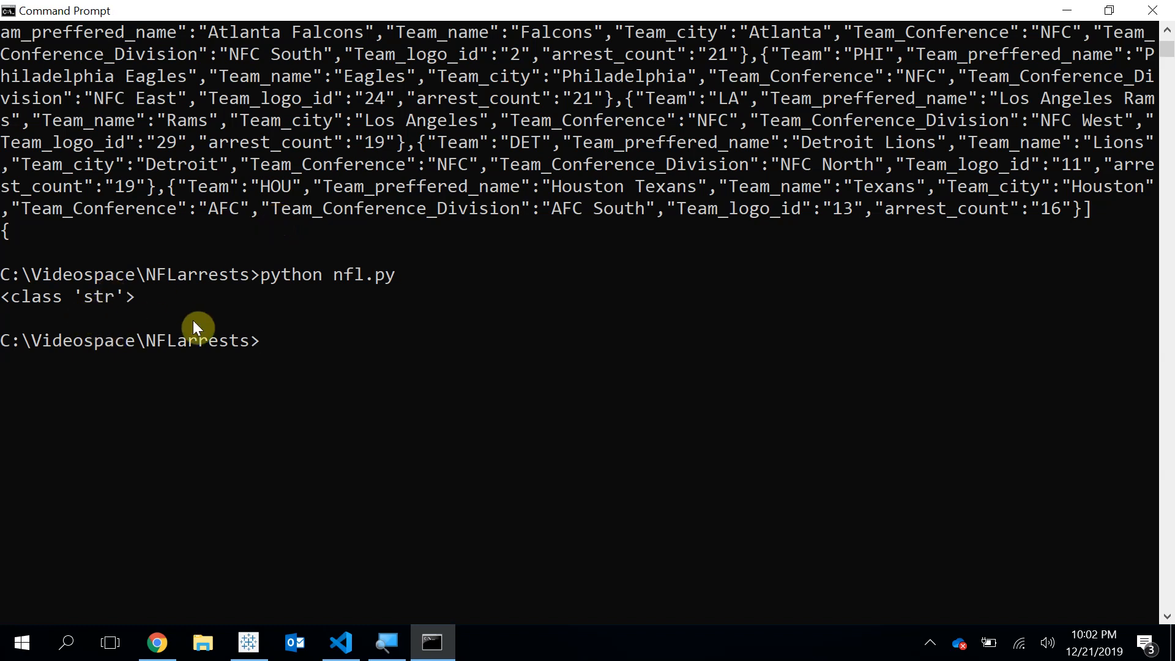
click(340, 642)
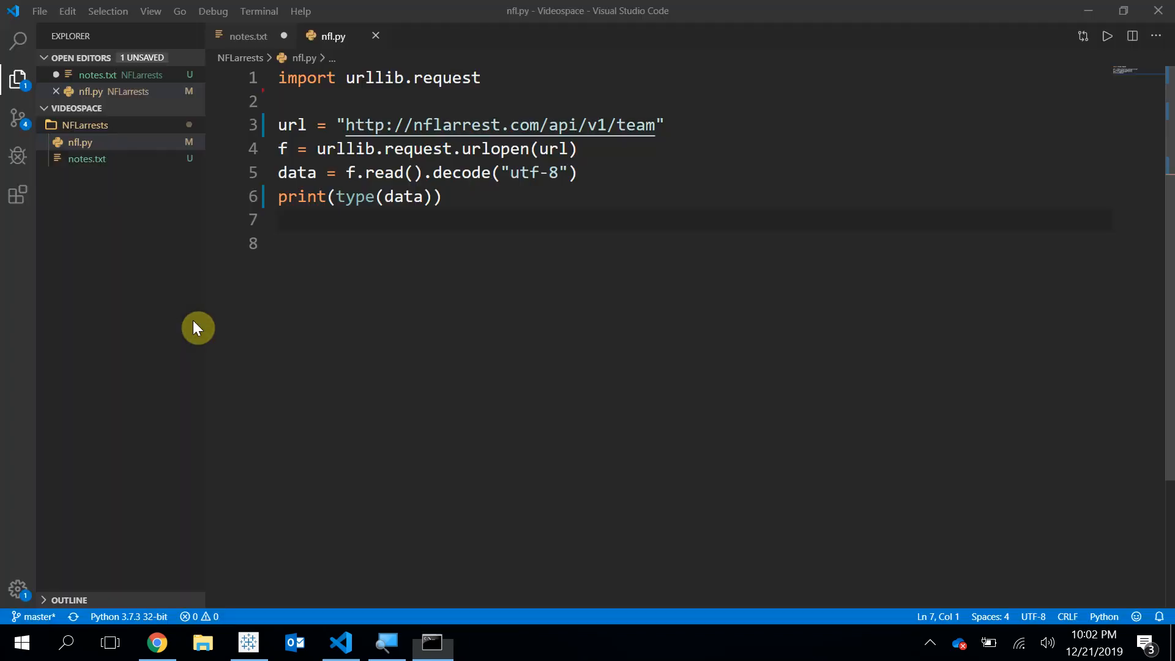
Step: Replace the type print with readfile = json.loads(data), importing json
triple_click(360, 196)
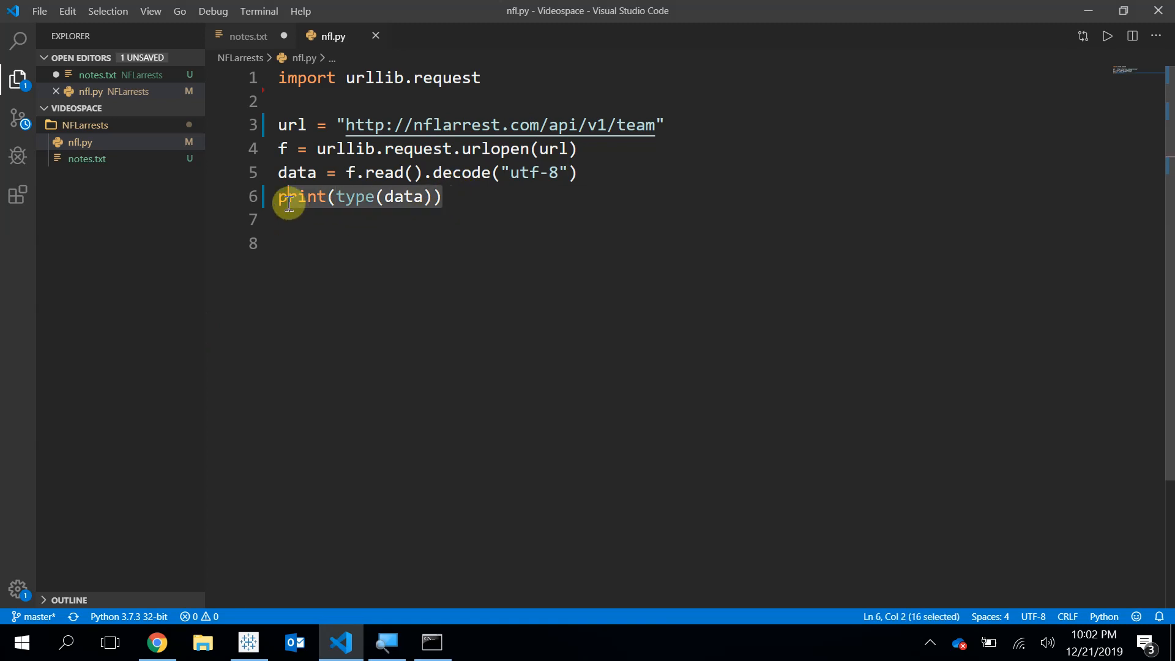
text(readfil)
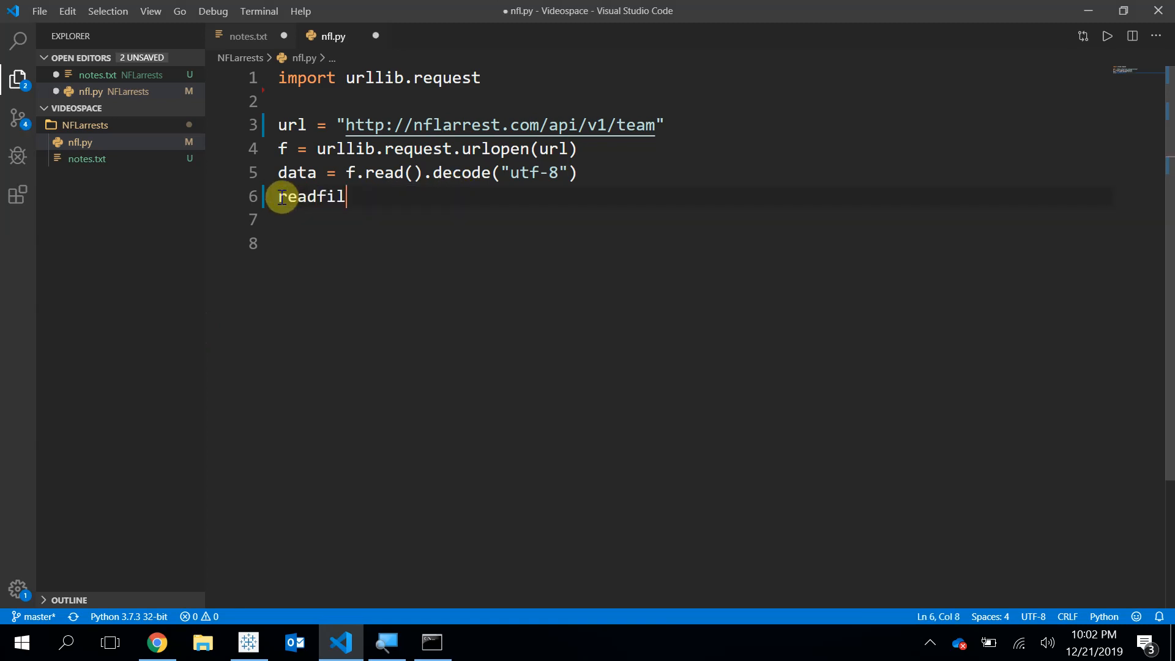
text(e)
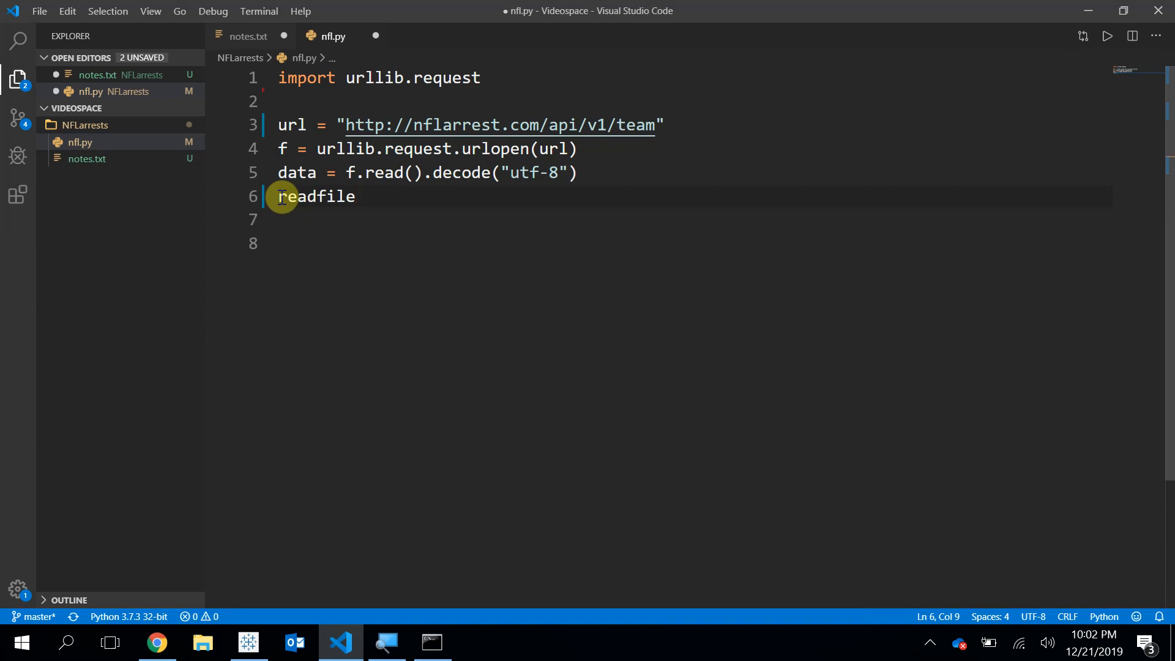
text(= j)
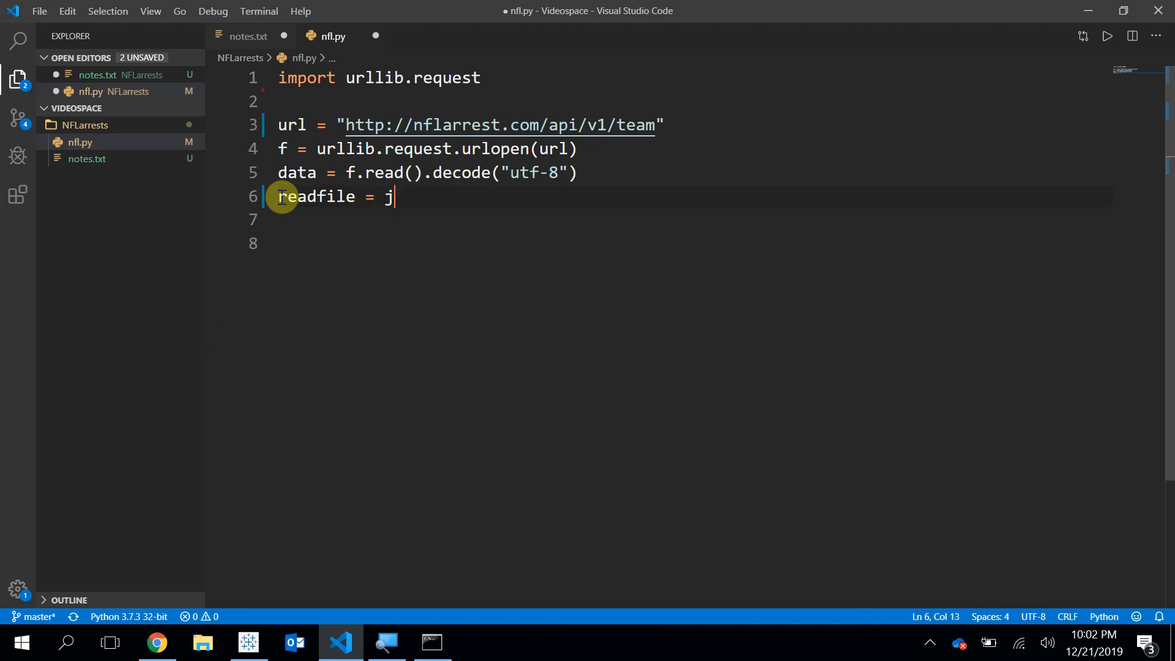
text(son.)
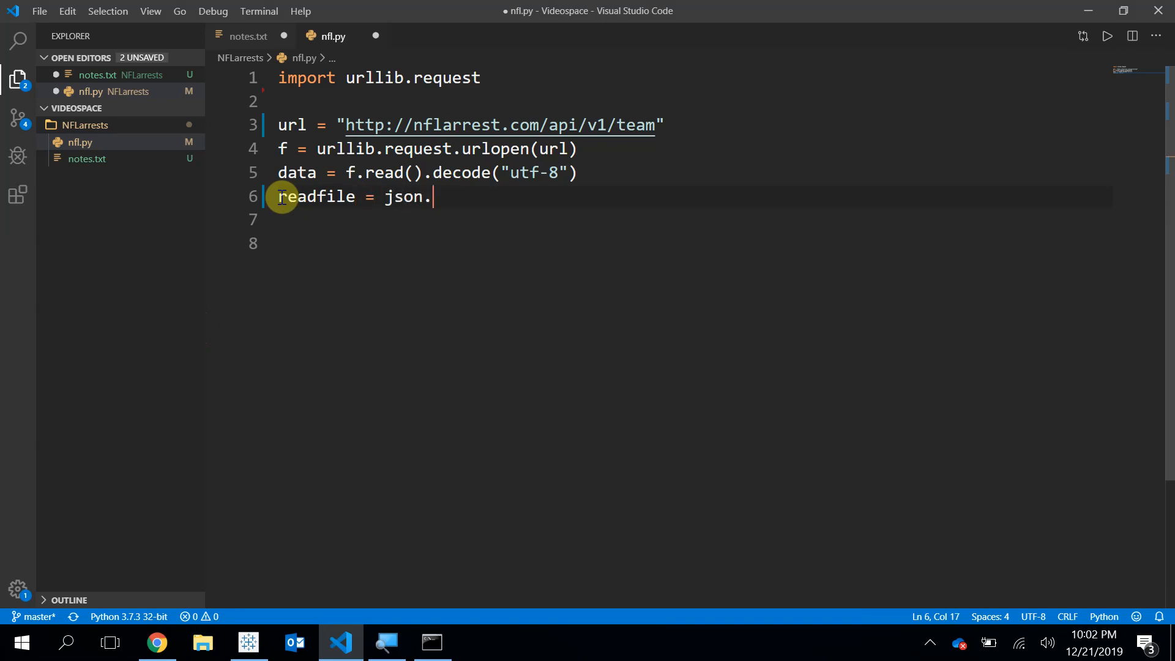
text(loads(da)
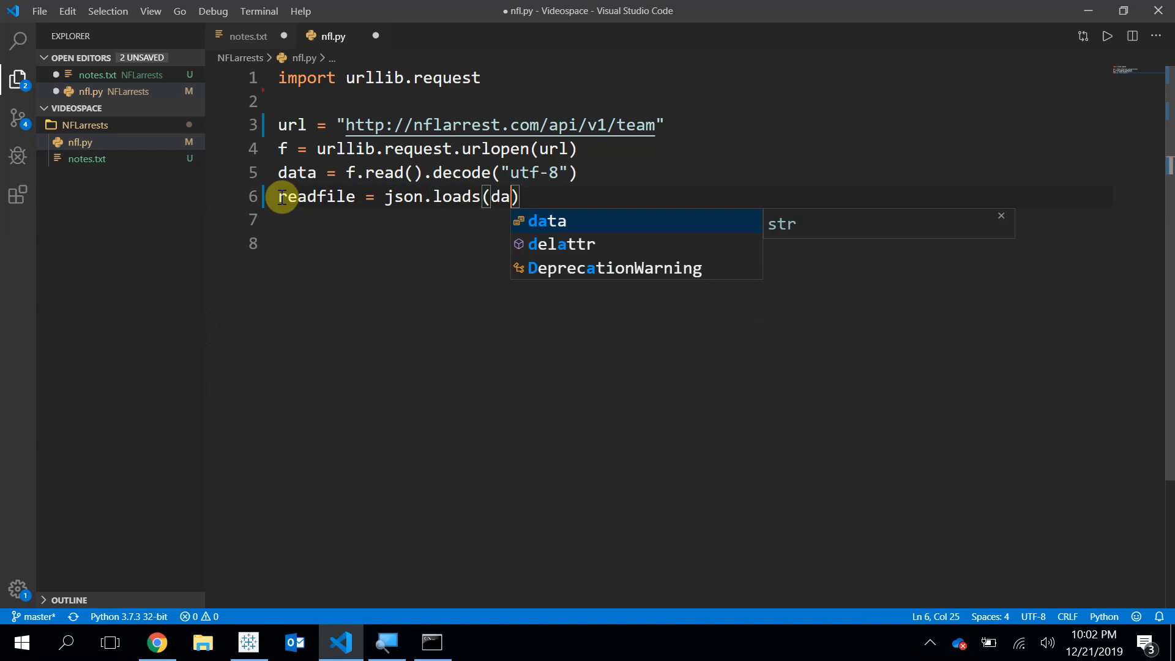
text(ta)
click(689, 220)
text(p)
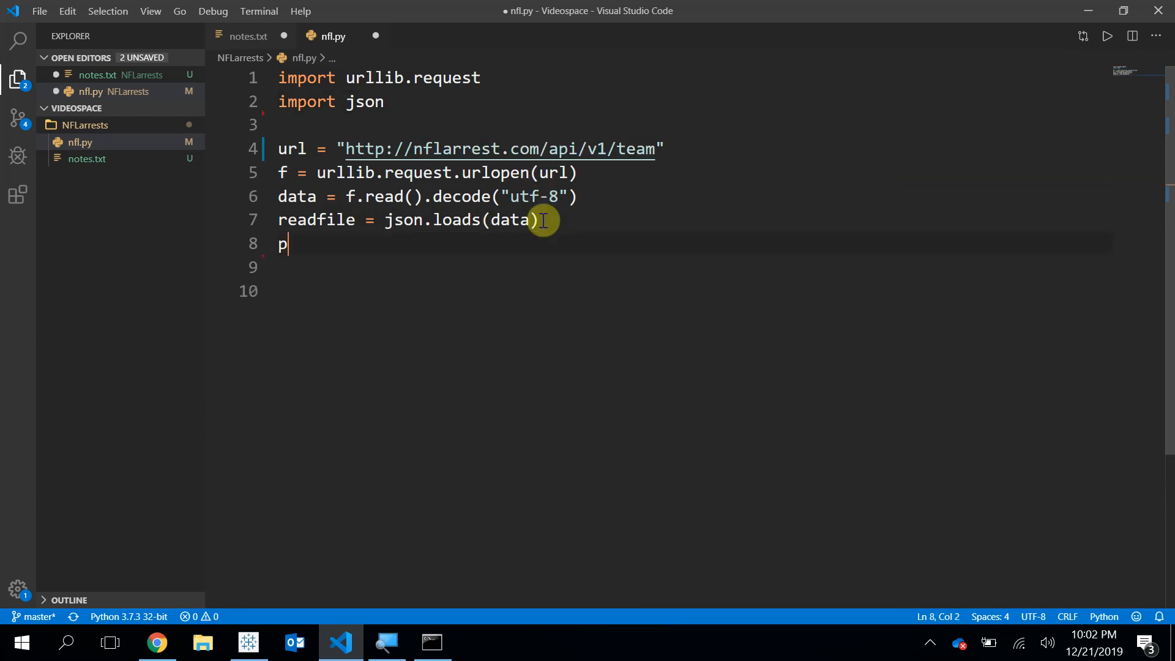
Step: Add print(readfile) and print(readfile[0]), then switch to the console
text(rint(readfile)
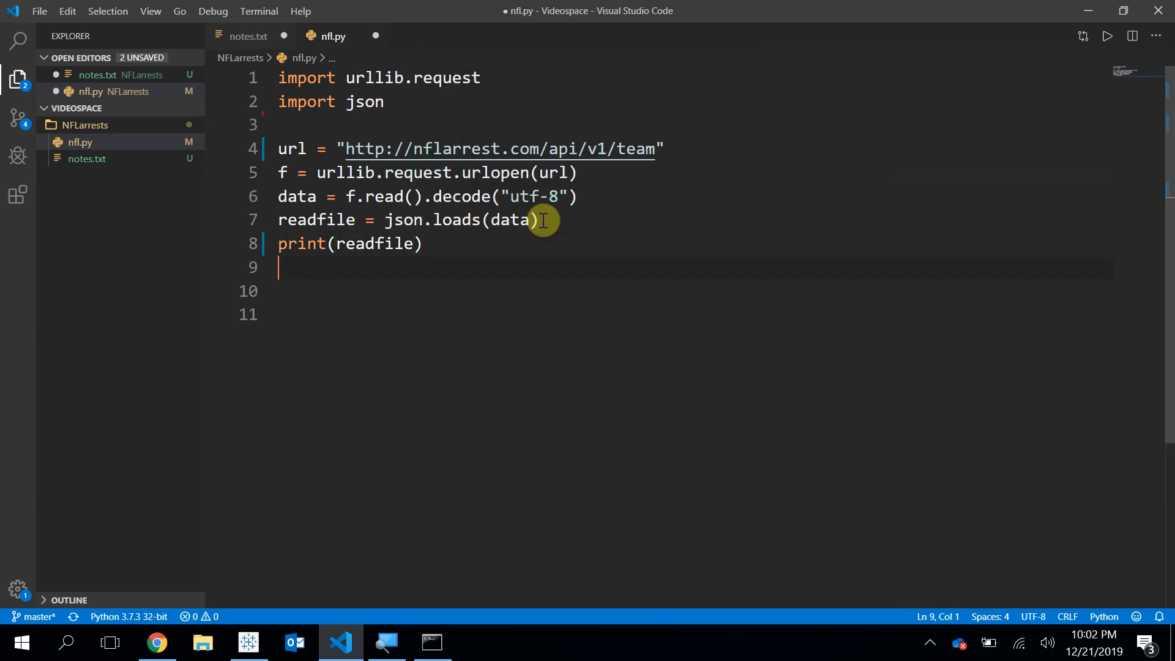
text(print(read)
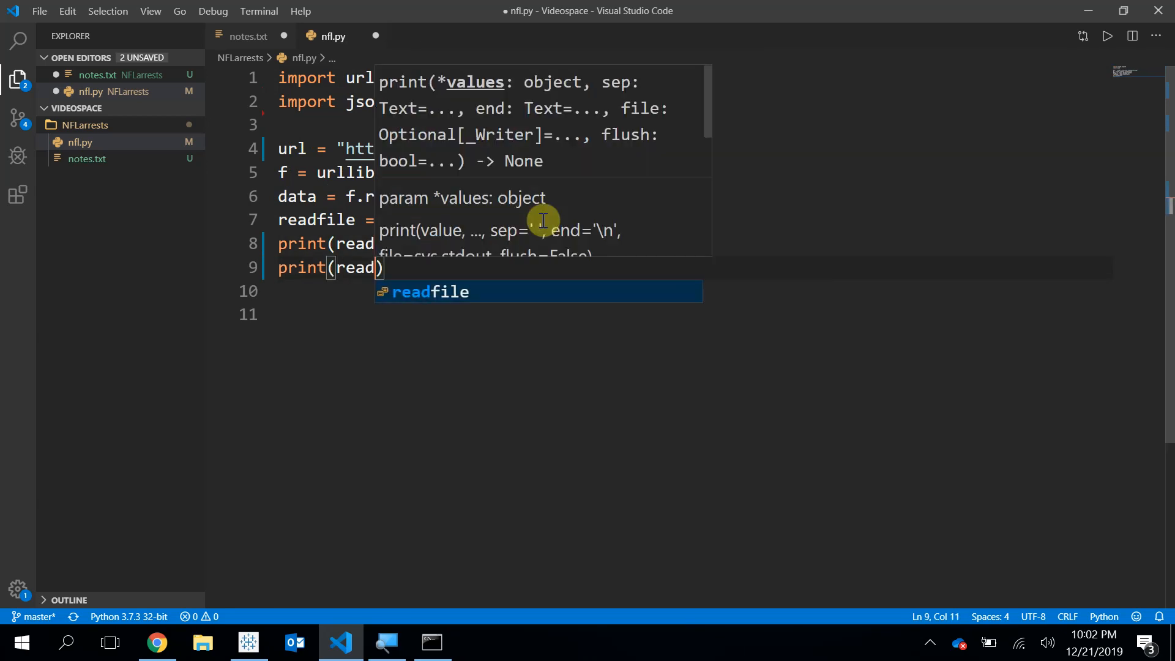
text([0])
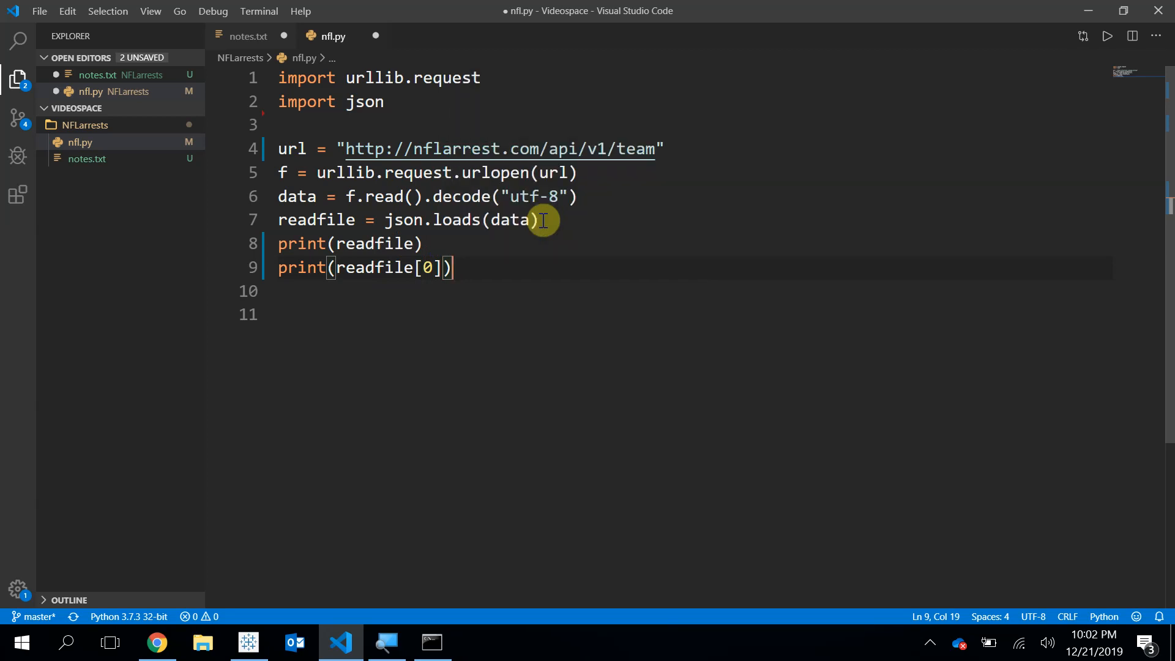
click(430, 642)
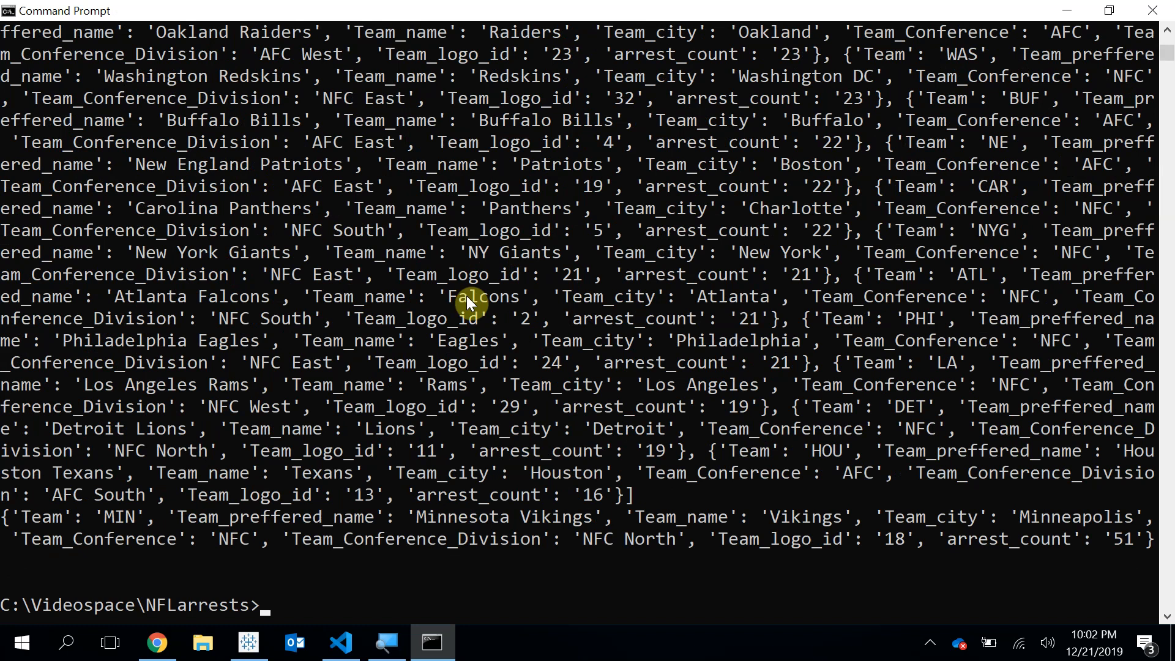
Step: Run python nfl.py, review the parsed team list and Minnesota Vikings entry, then select both print lines back in the editor
text(python nfl.py)
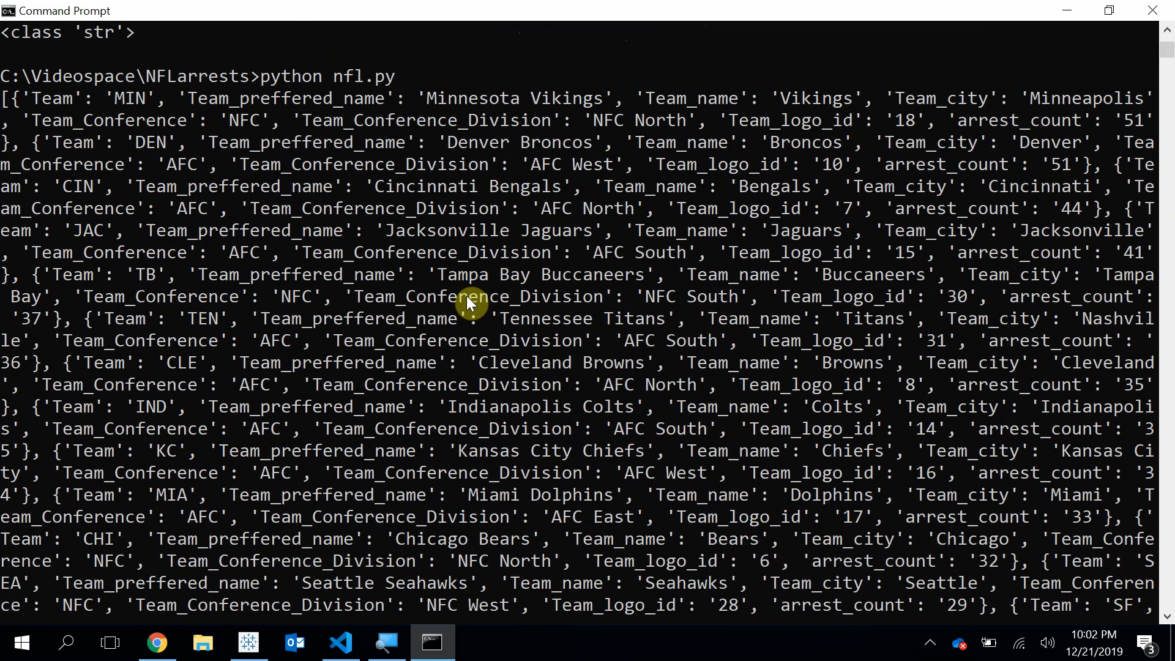
mouse_move(154, 154)
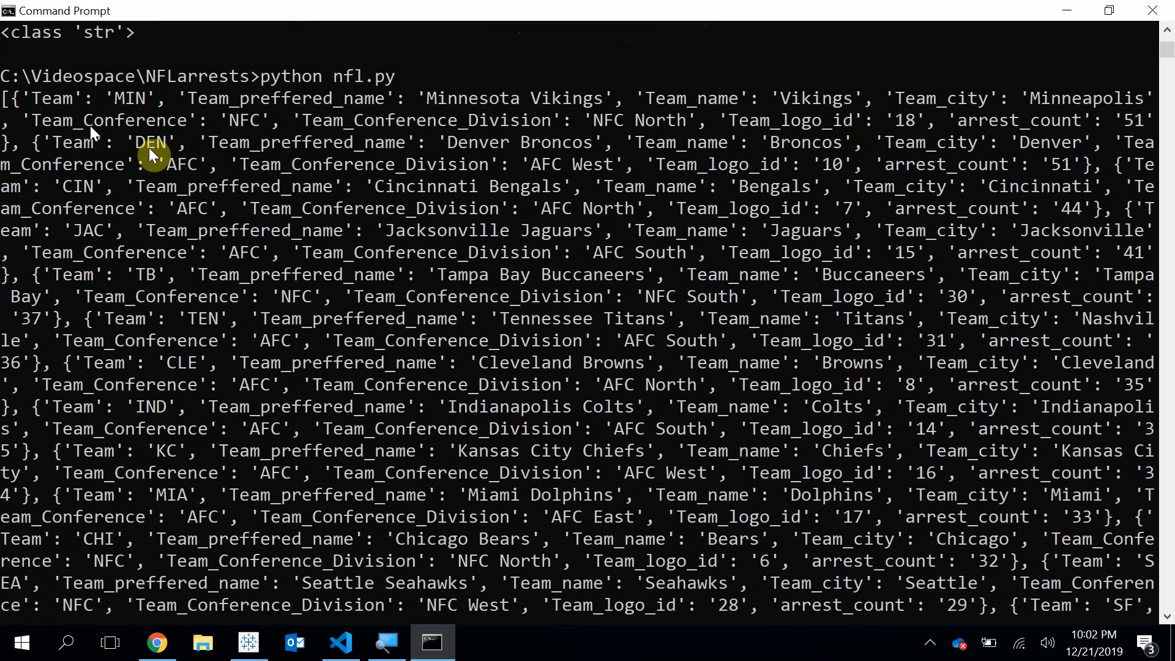
scroll(down, 3)
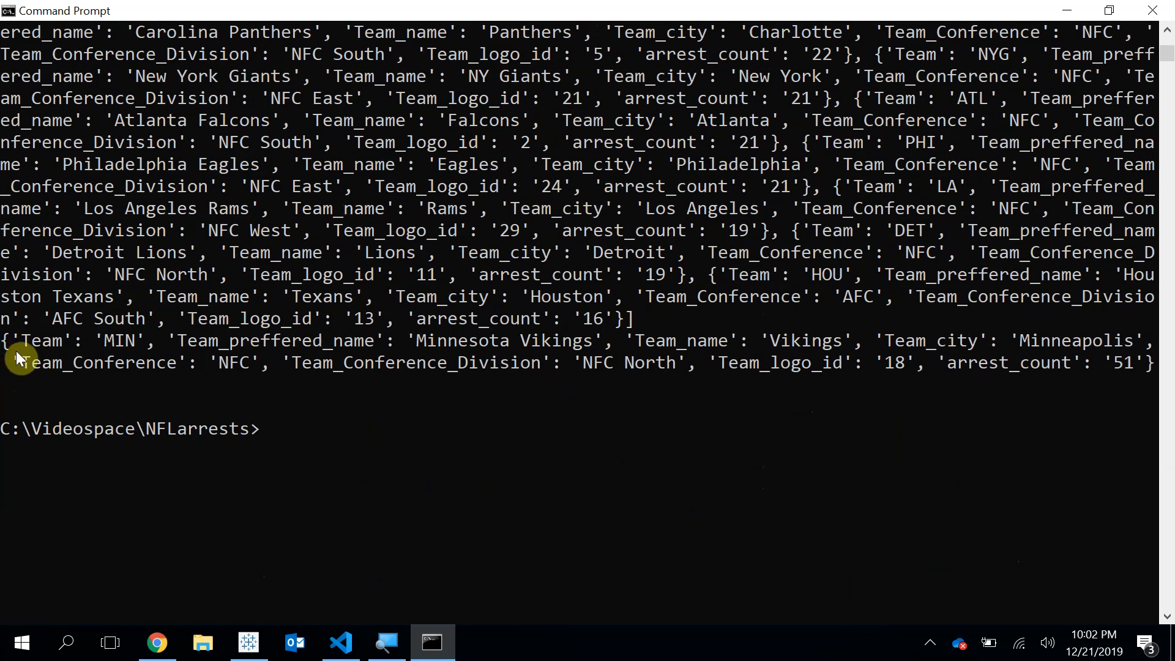
mouse_move(7, 345)
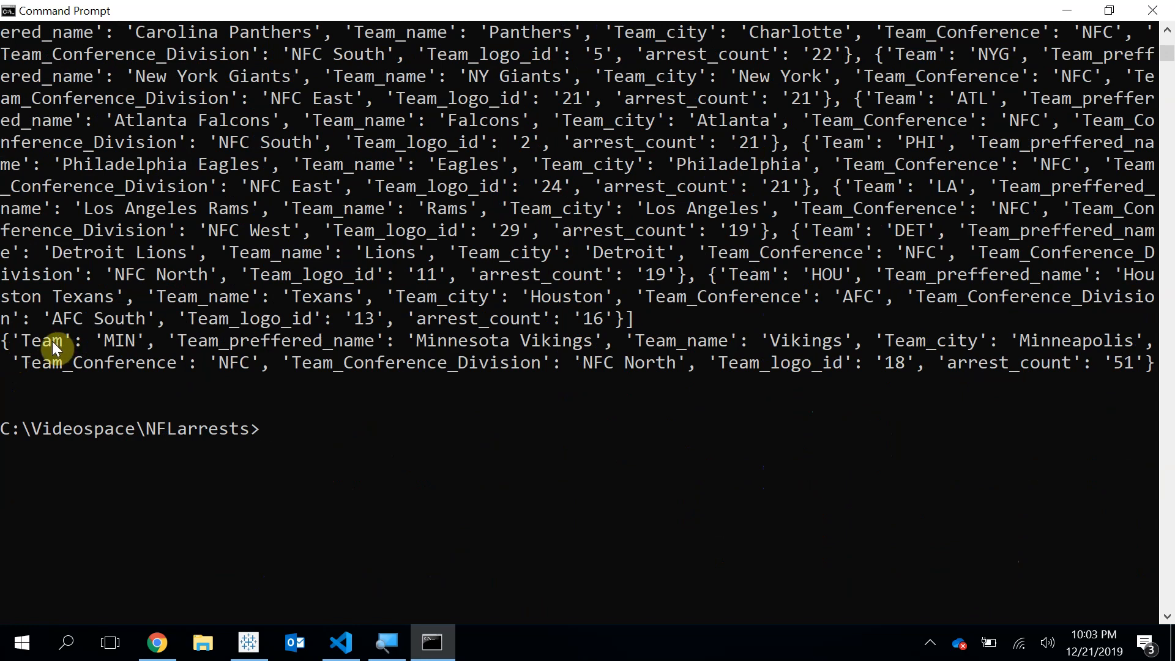
mouse_move(372, 357)
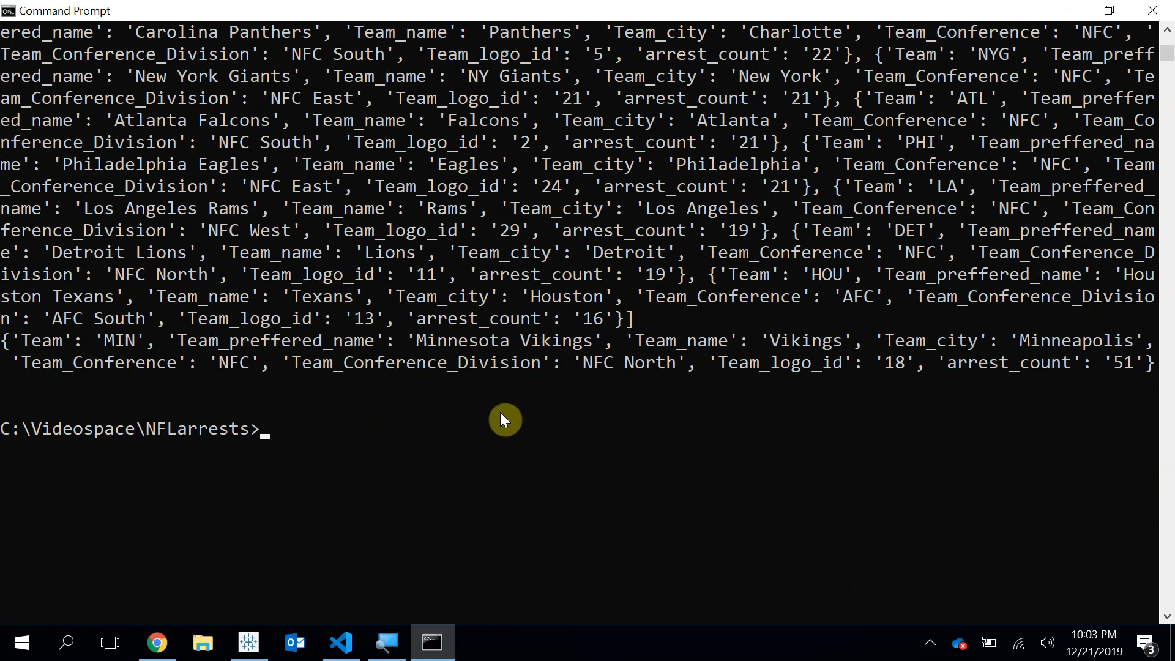
click(339, 643)
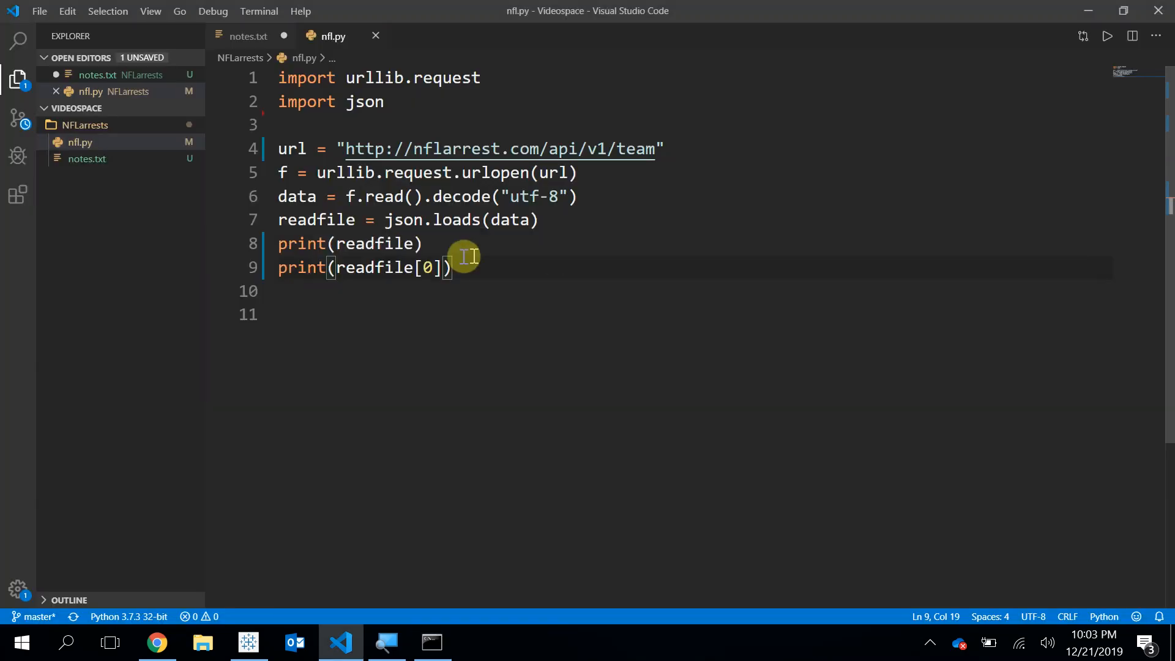
drag(453, 268, 281, 243)
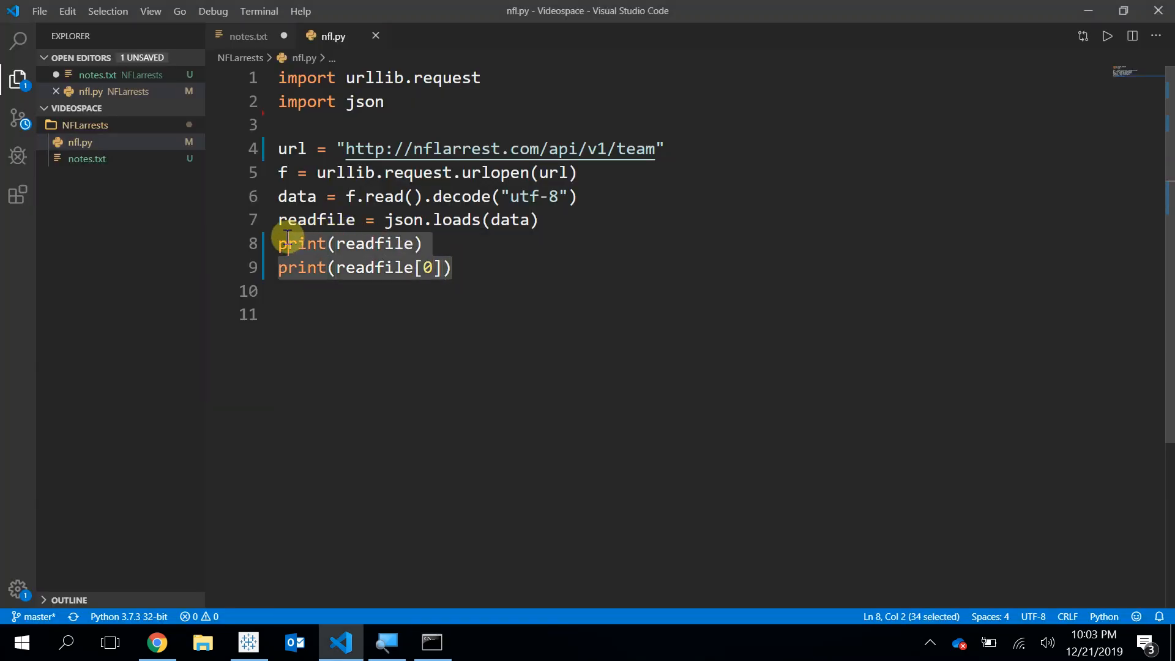
Step: Delete the print lines and start with open('arrest.csv') on a new line 9
key(Delete)
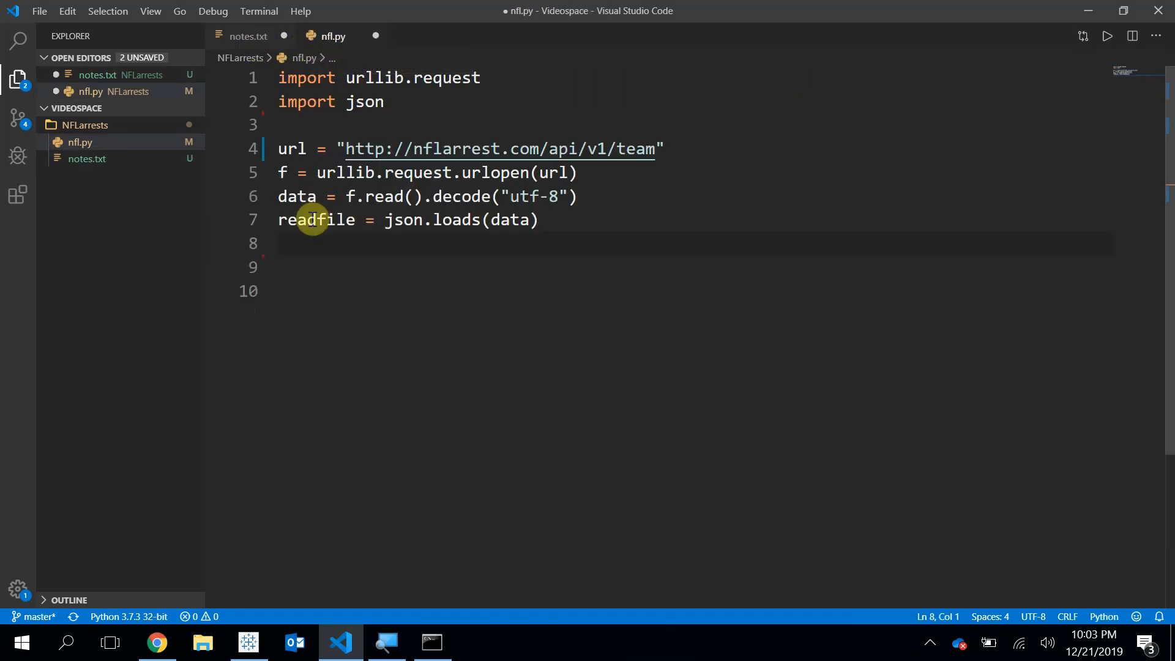
key(Enter)
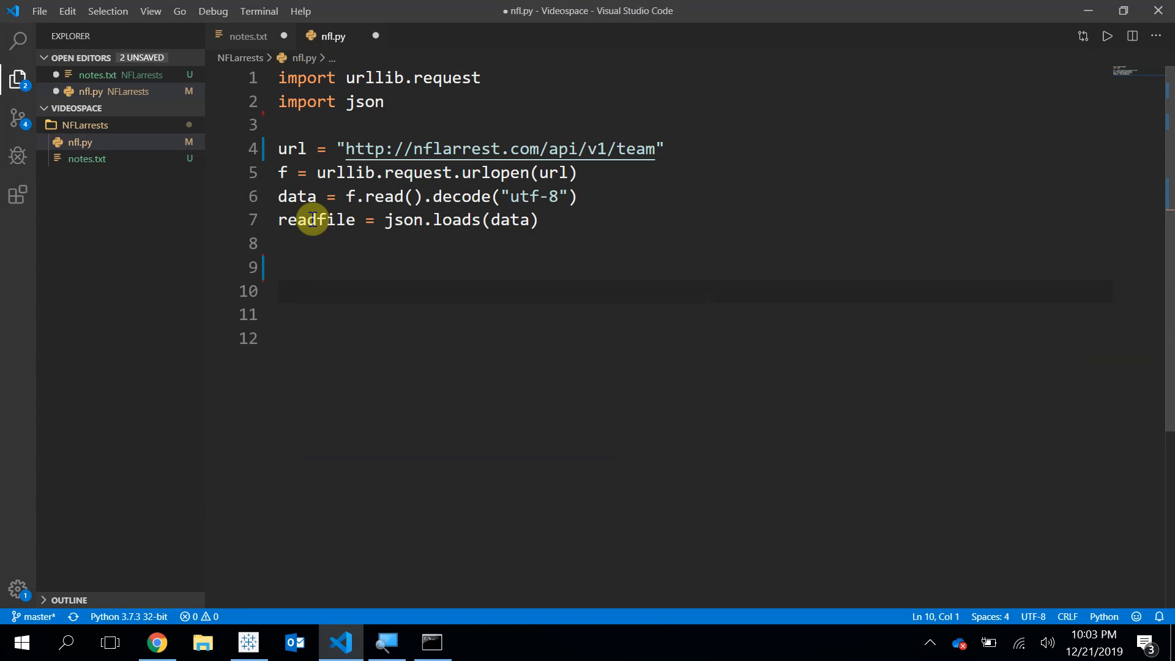
text(with op)
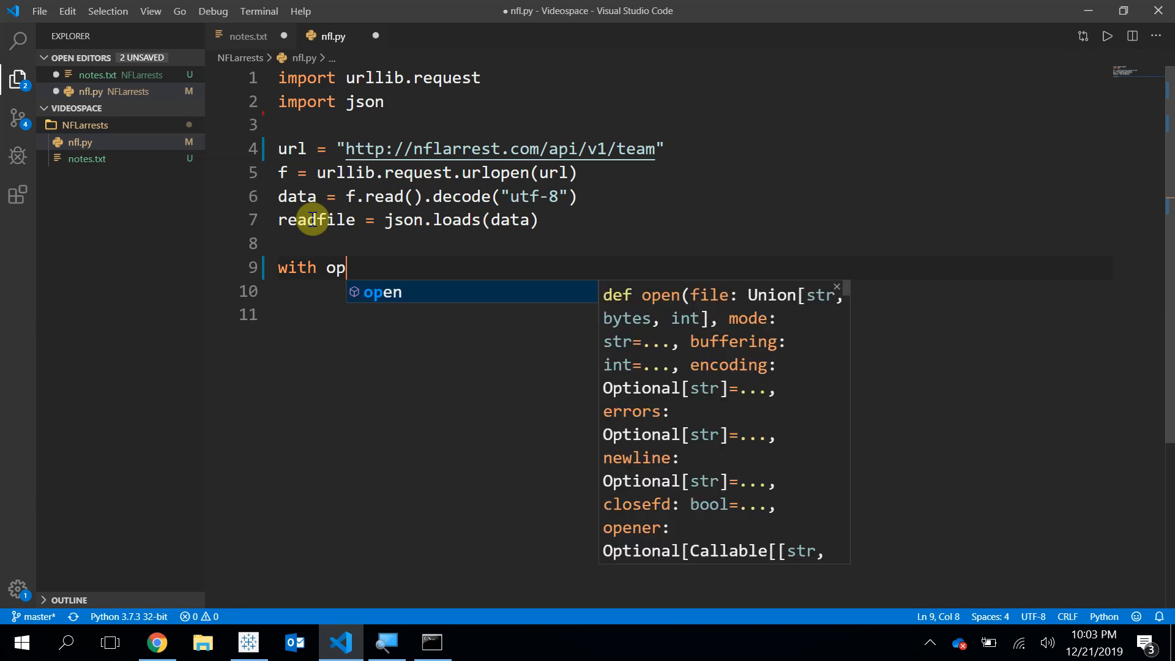
text(en()
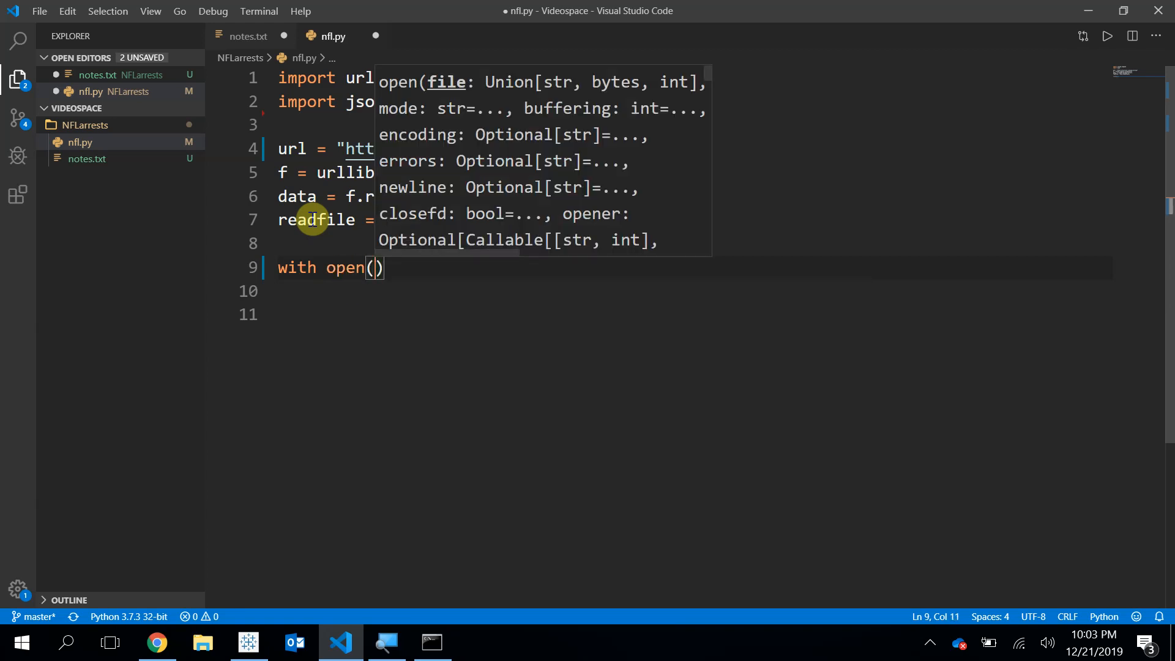
mouse_move(328, 195)
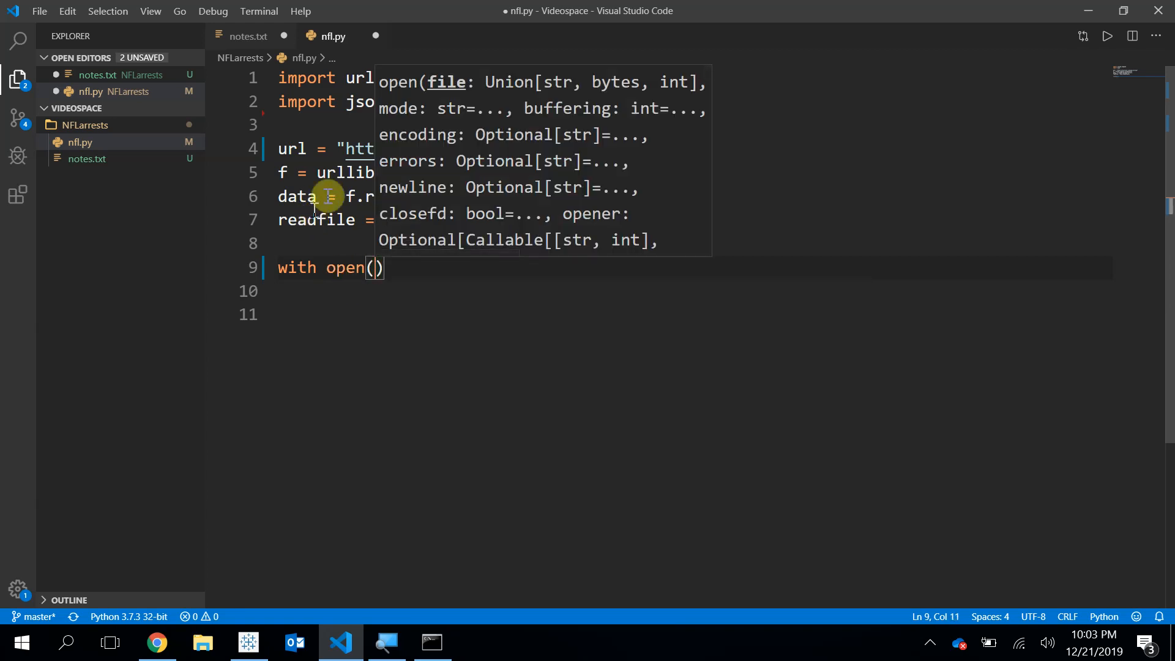
mouse_move(430, 196)
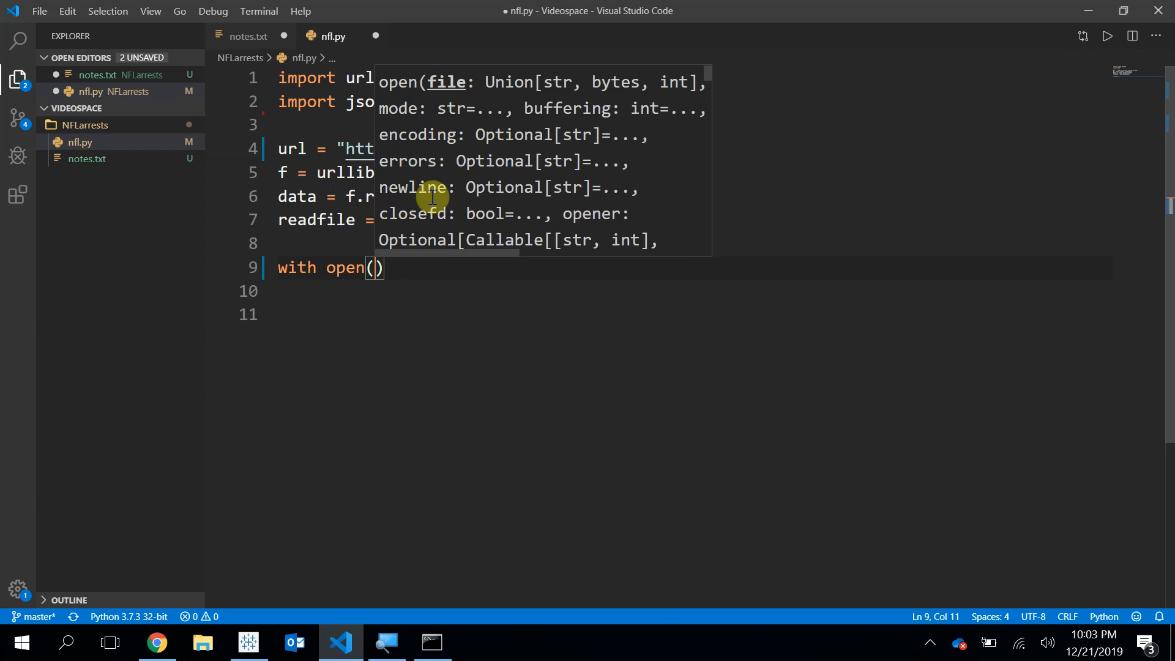
text('ar')
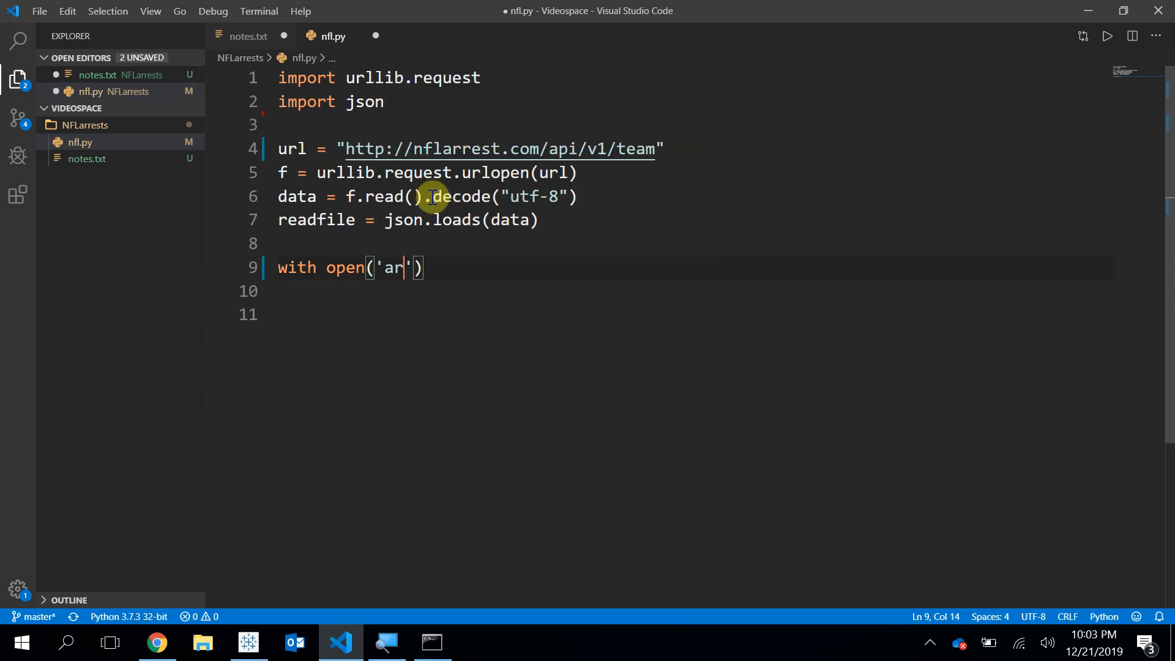
text(rest.)
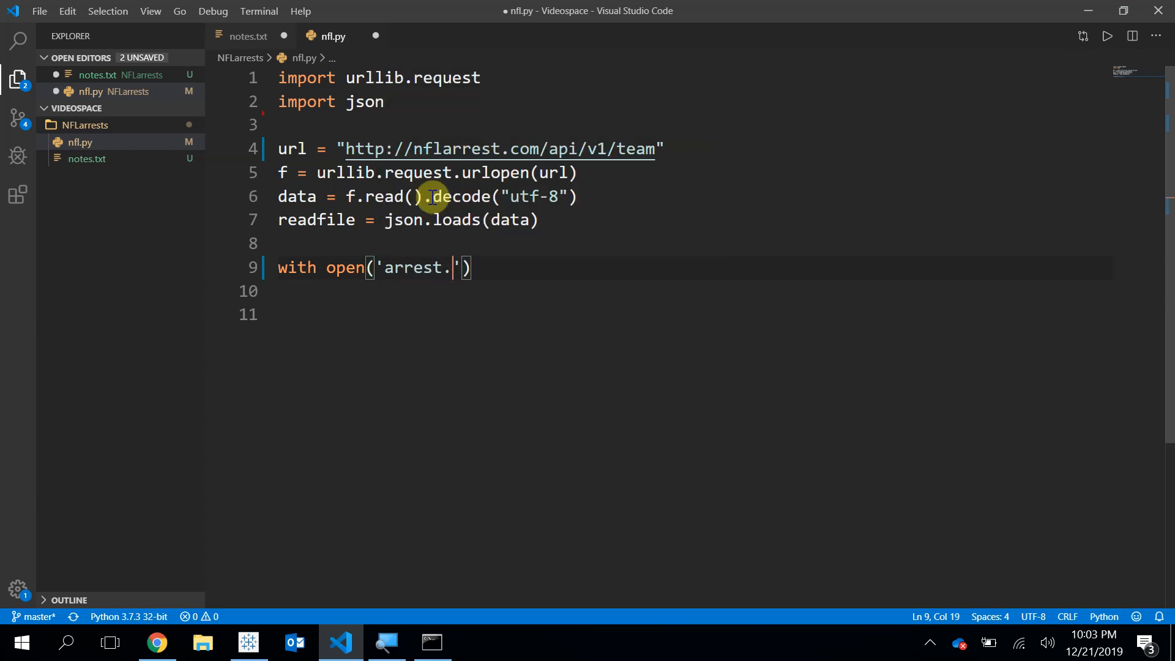
text(csv)
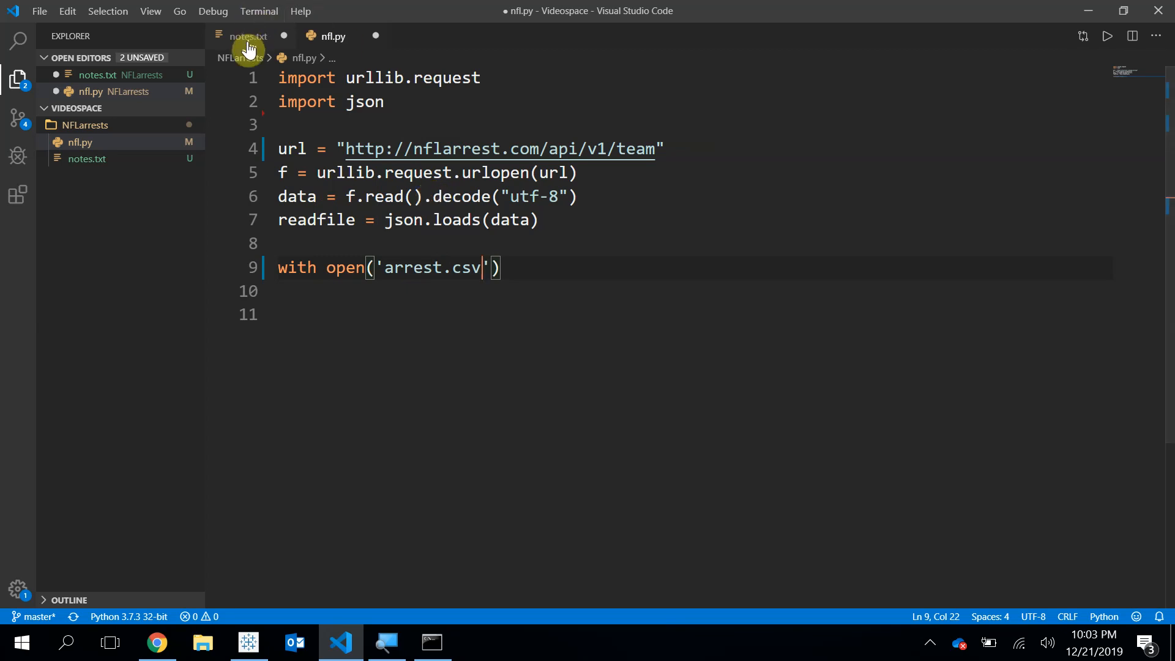
Step: Add the note 'CSV - comma seperated values' to notes.txt and return to nfl.py
click(247, 36)
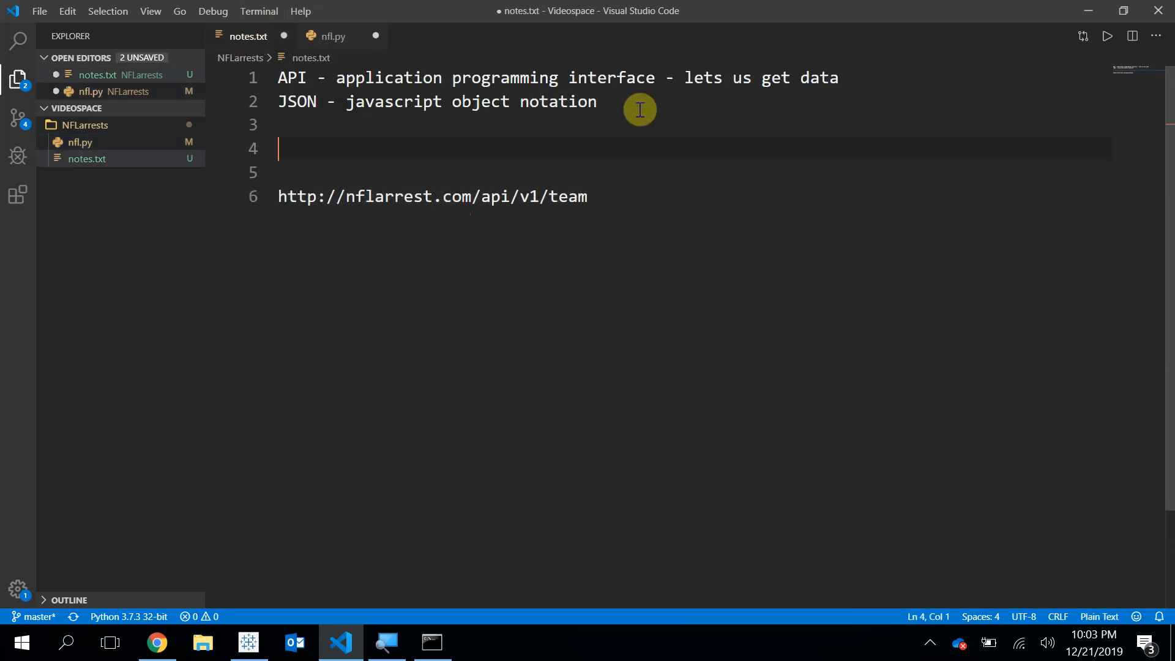
text(CSV)
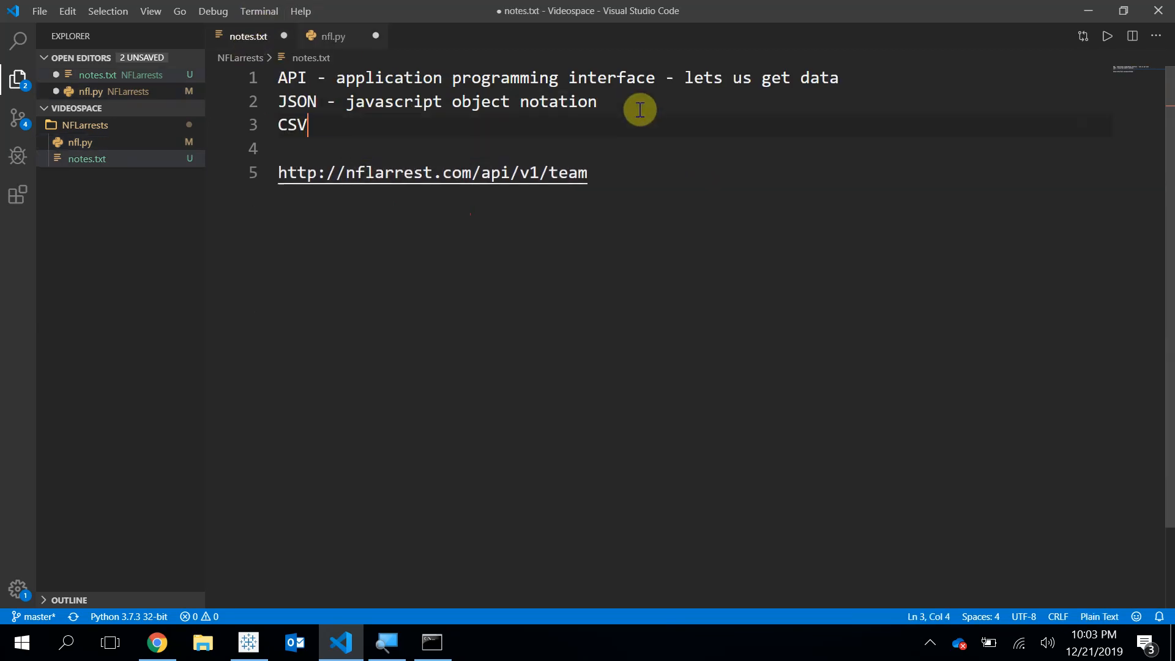
text(- comma)
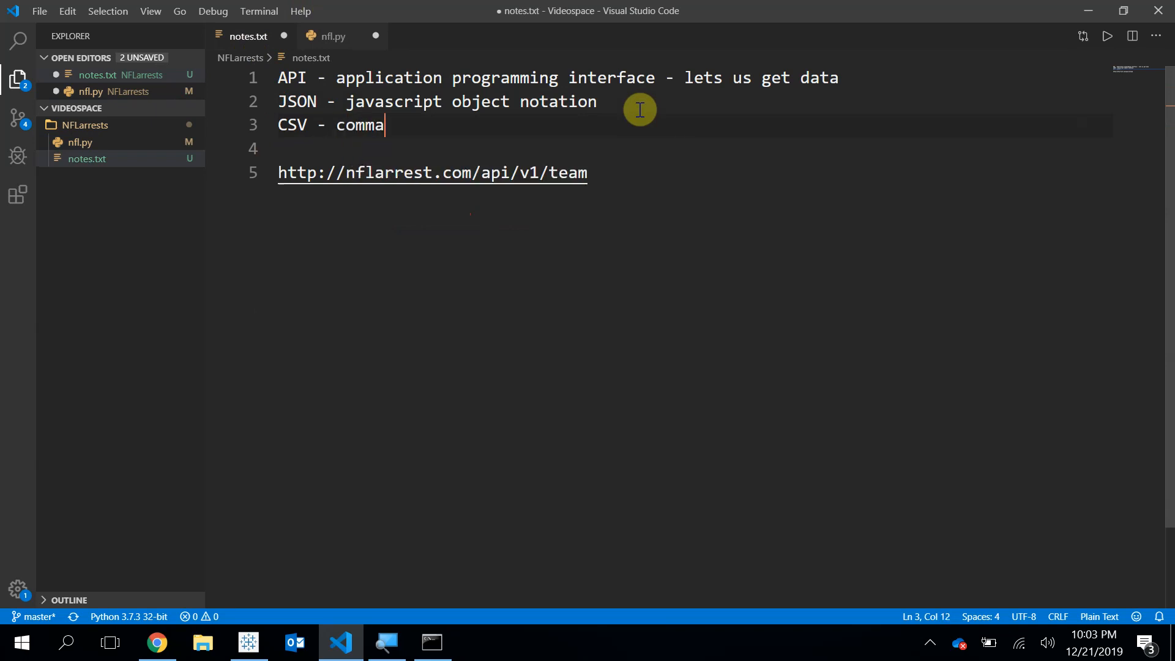
text(seperated values)
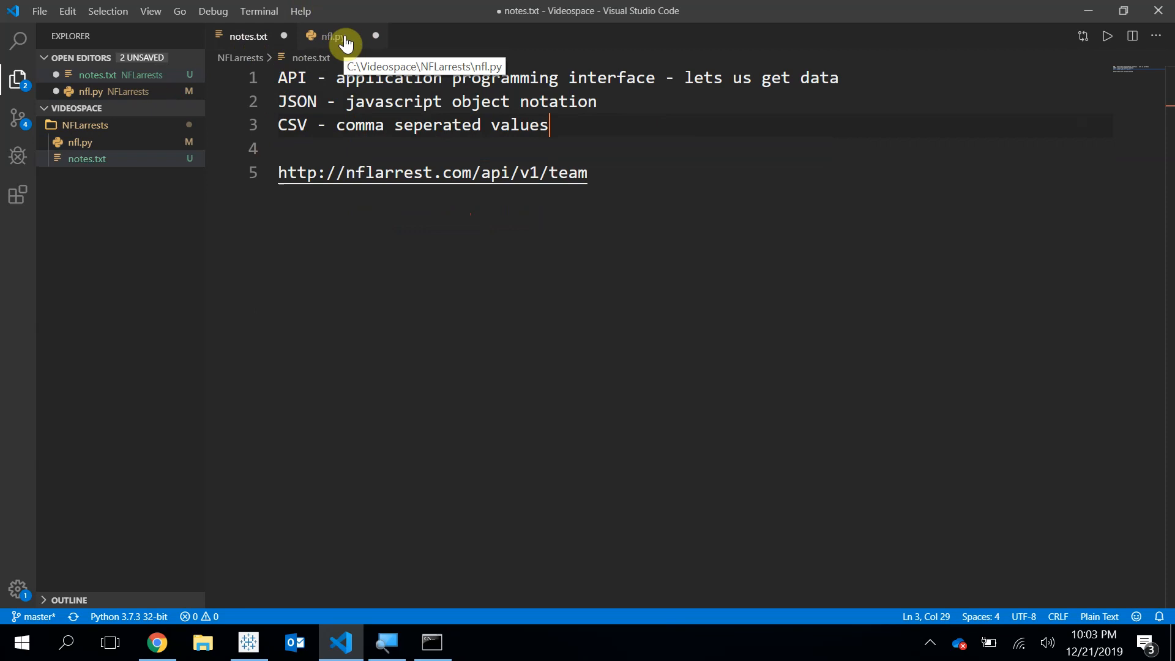
click(333, 35)
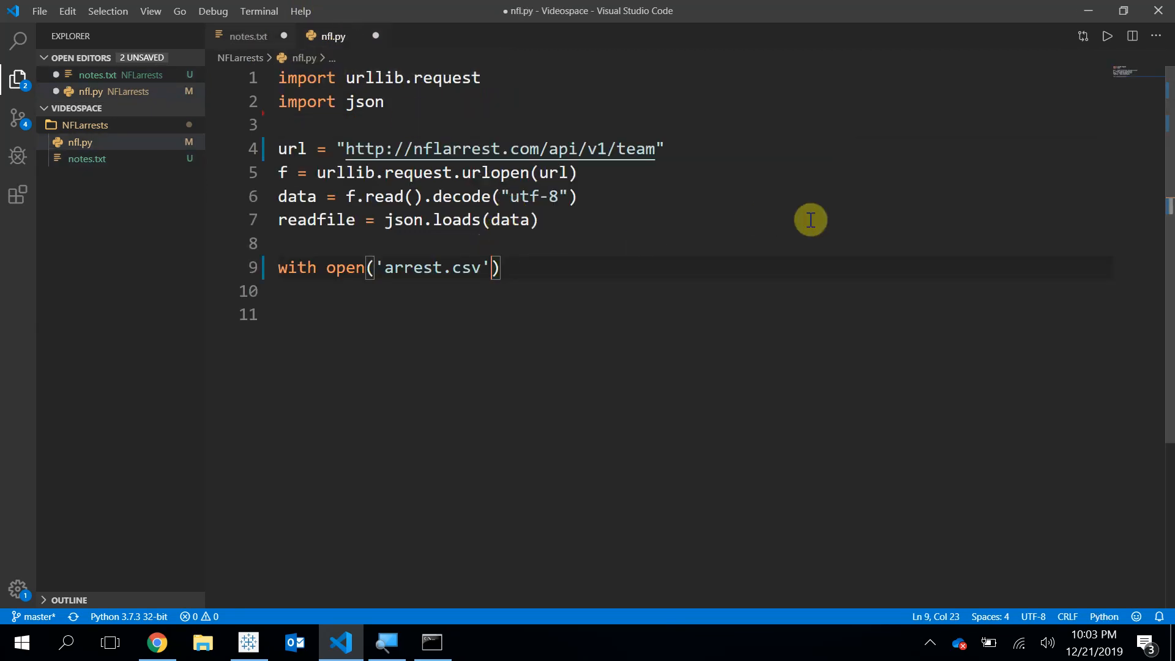
Step: Complete line 9 as with open('arrest.csv','w') as arrestdata: and start the block body
text(,')
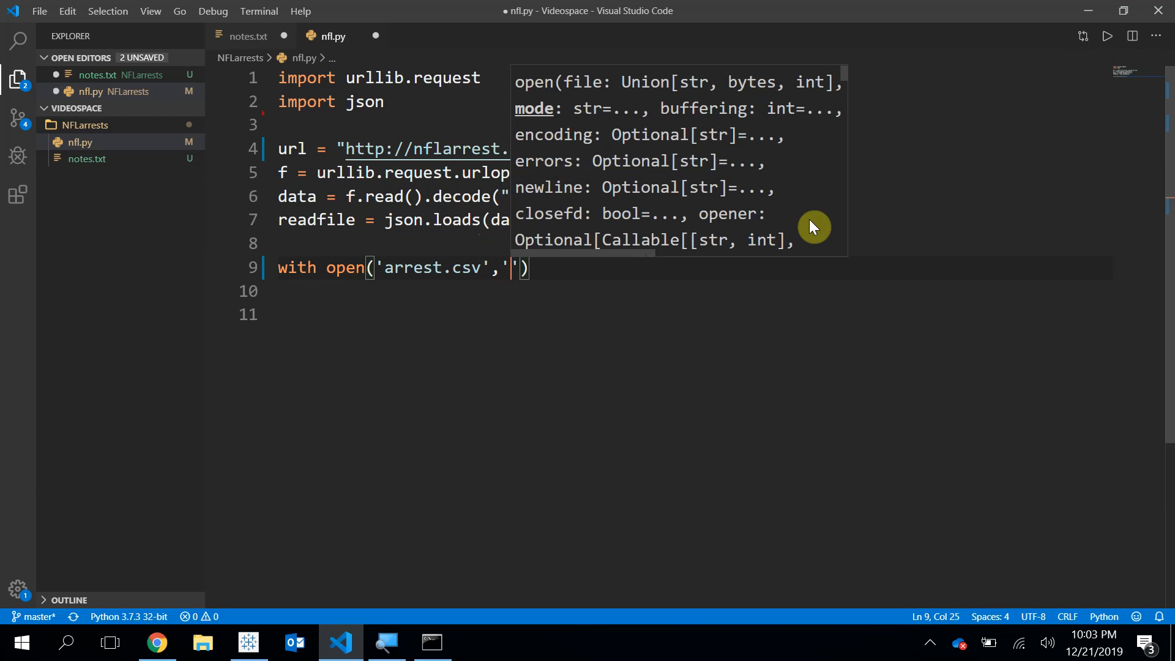
text(w)
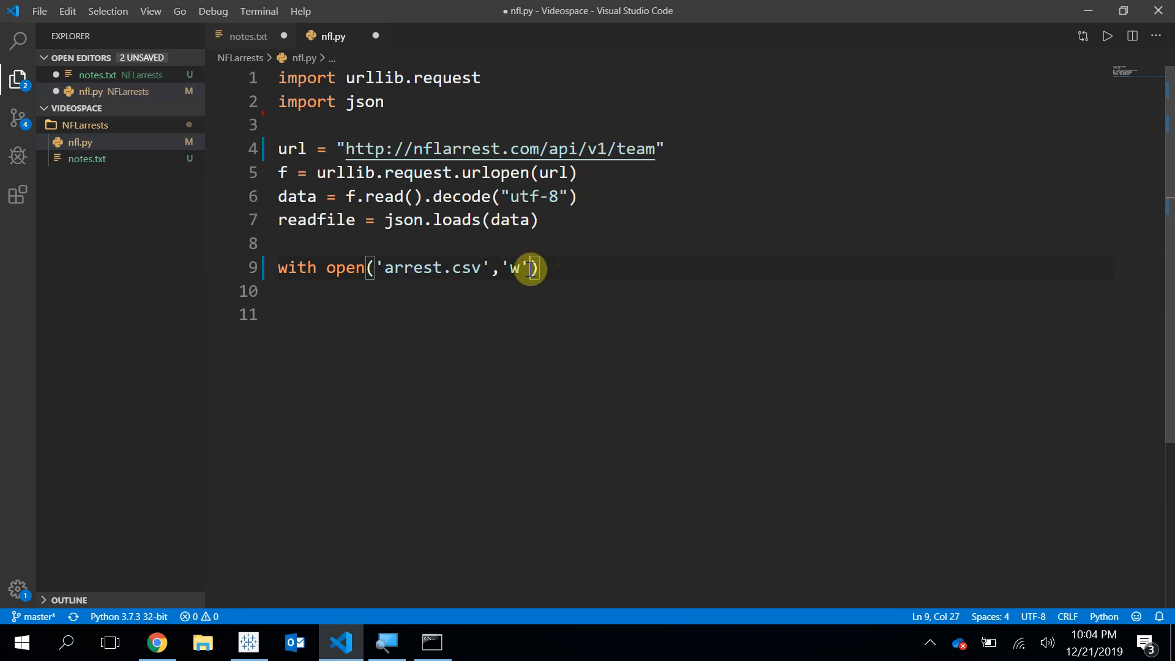
text(,)
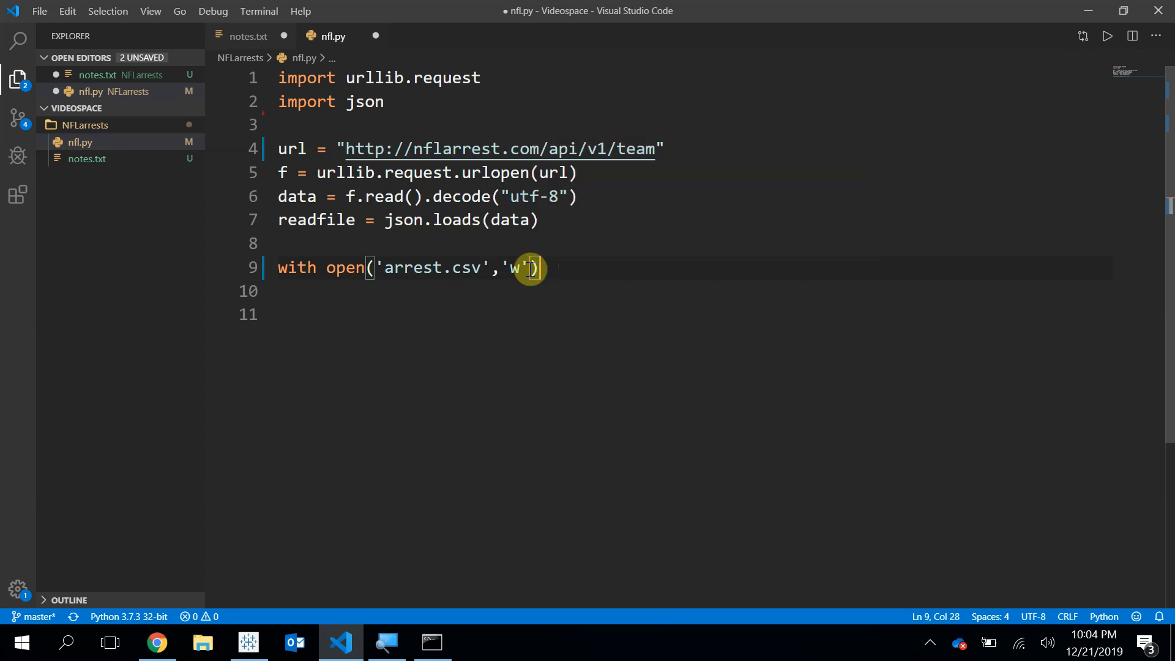
text(as)
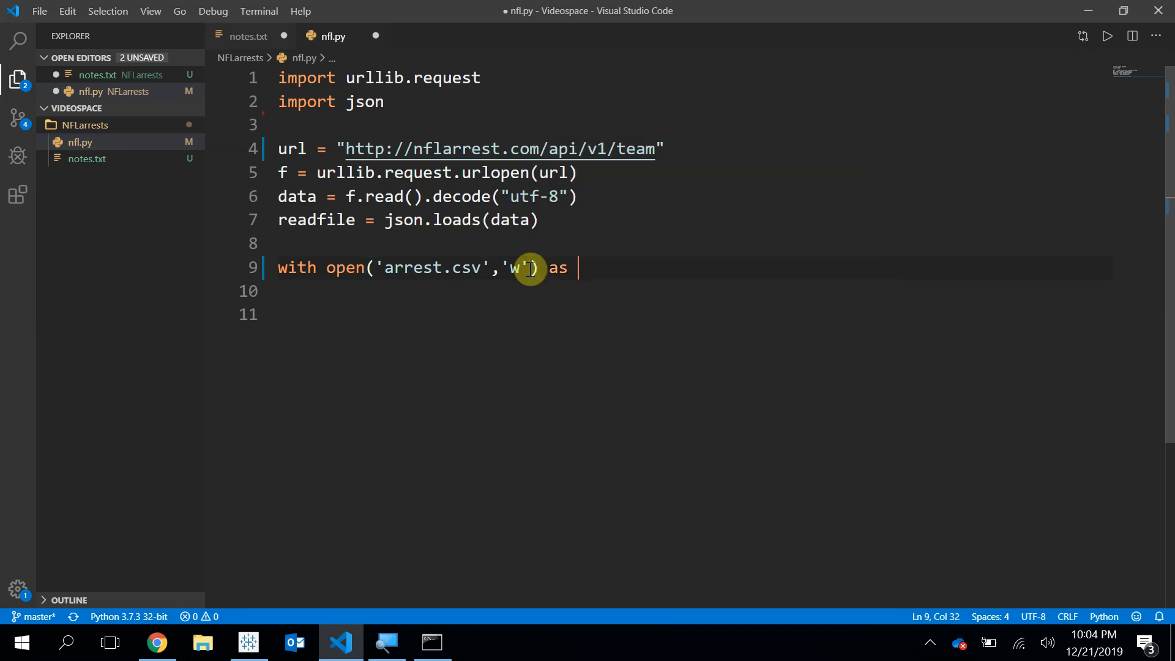
text(arres)
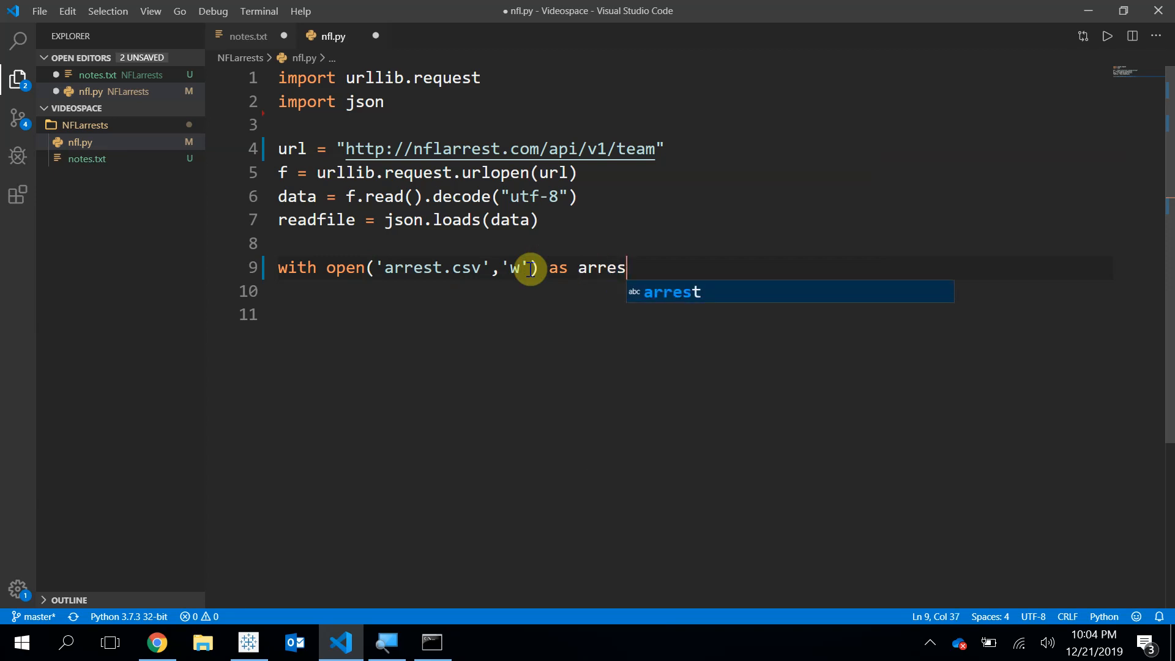
text(data:)
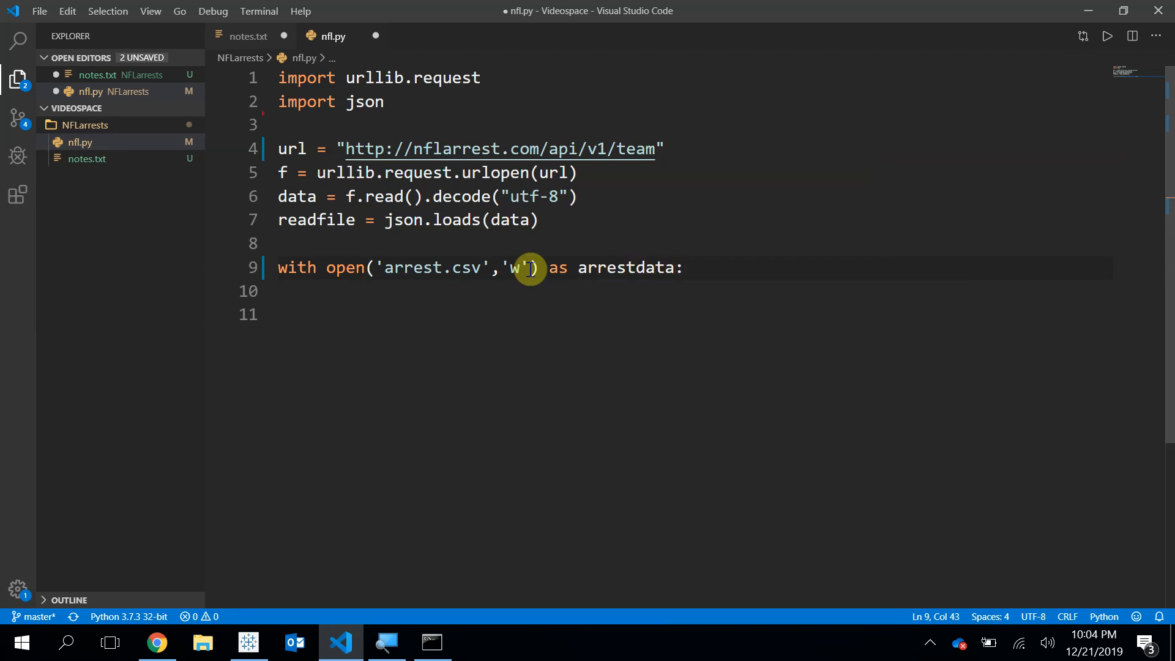
mouse_move(476, 277)
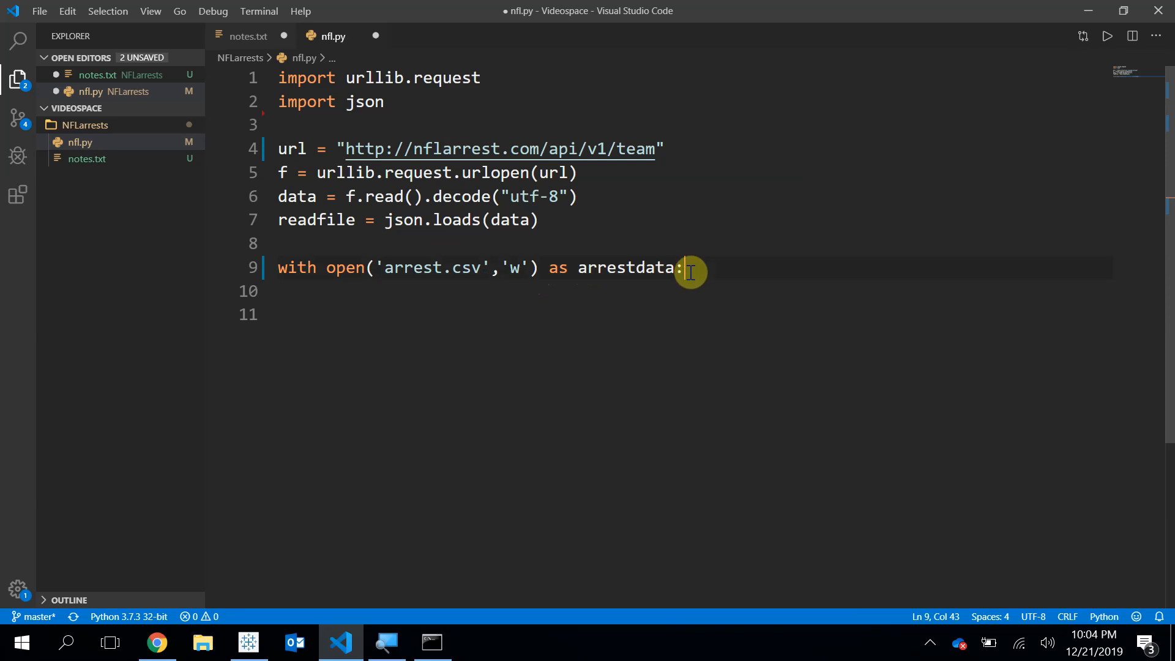
key(enter)
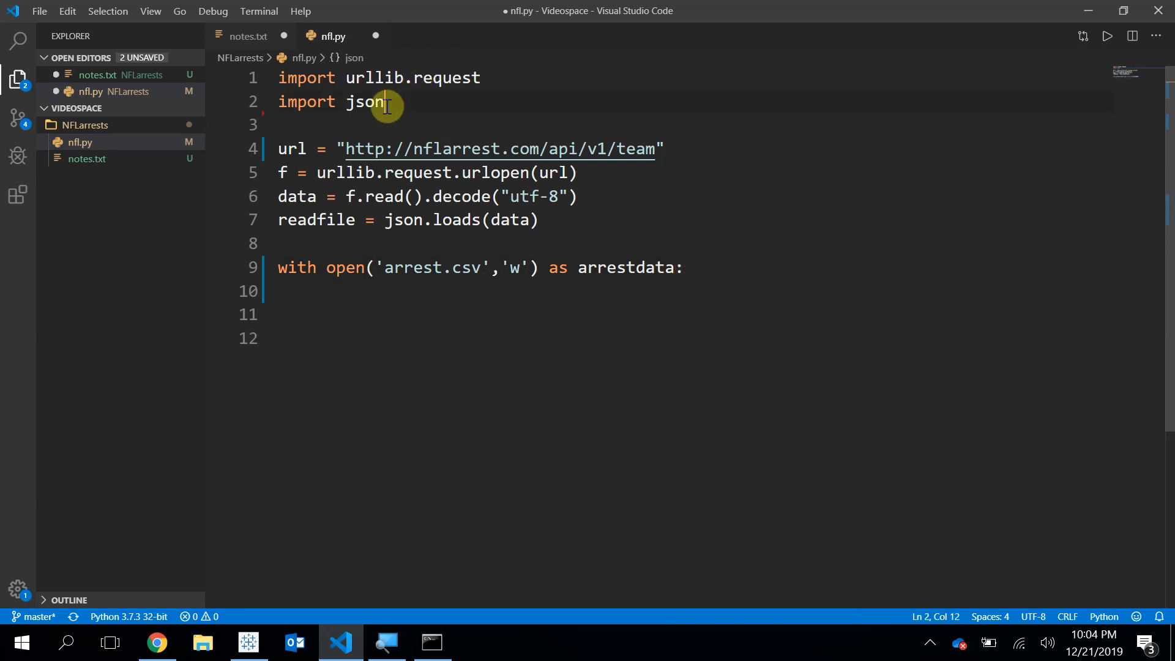
Step: Add import csv and begin csvwriter = csv.writer(arrestdata) inside the with block
text(import)
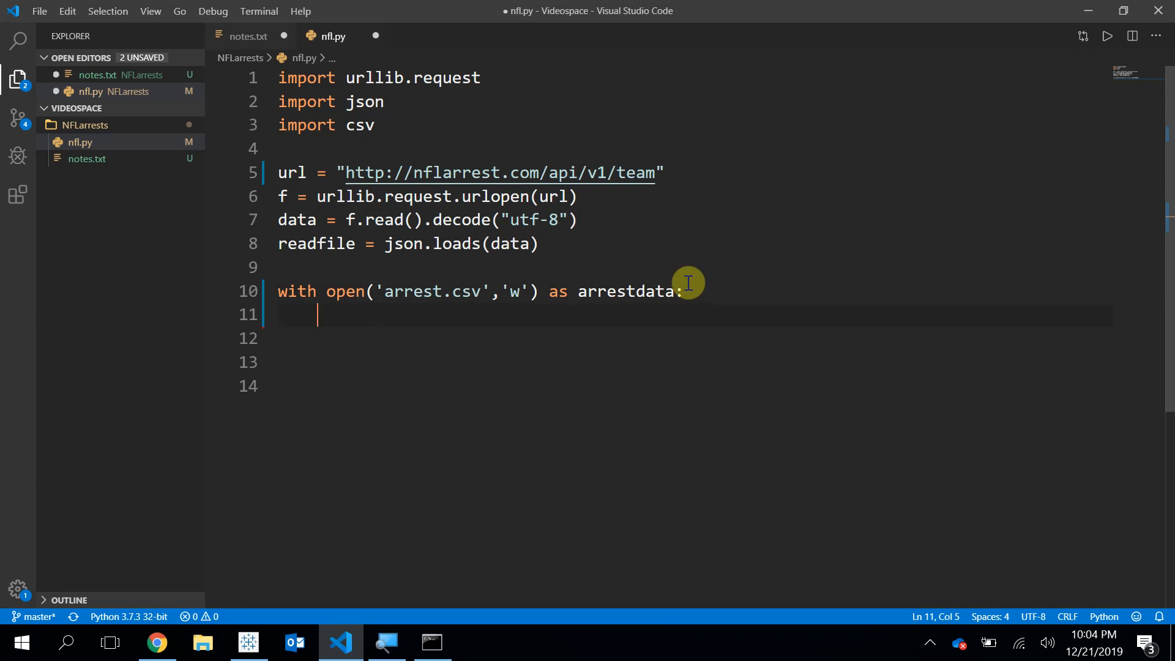
text(csvwriter = csv)
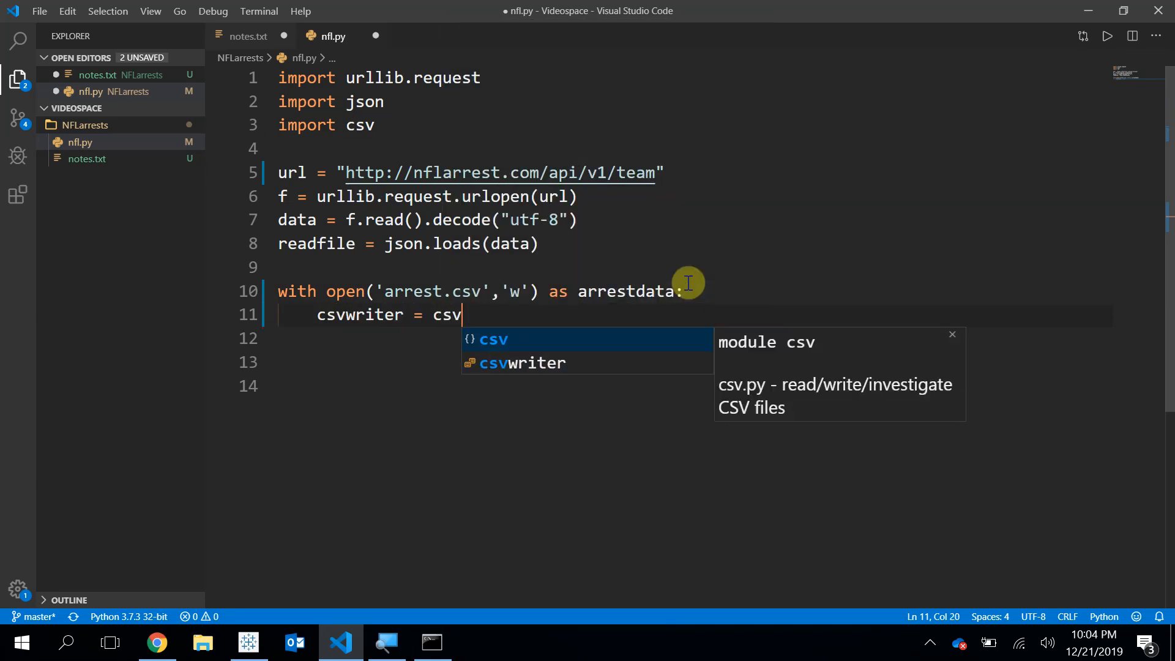
text(.w)
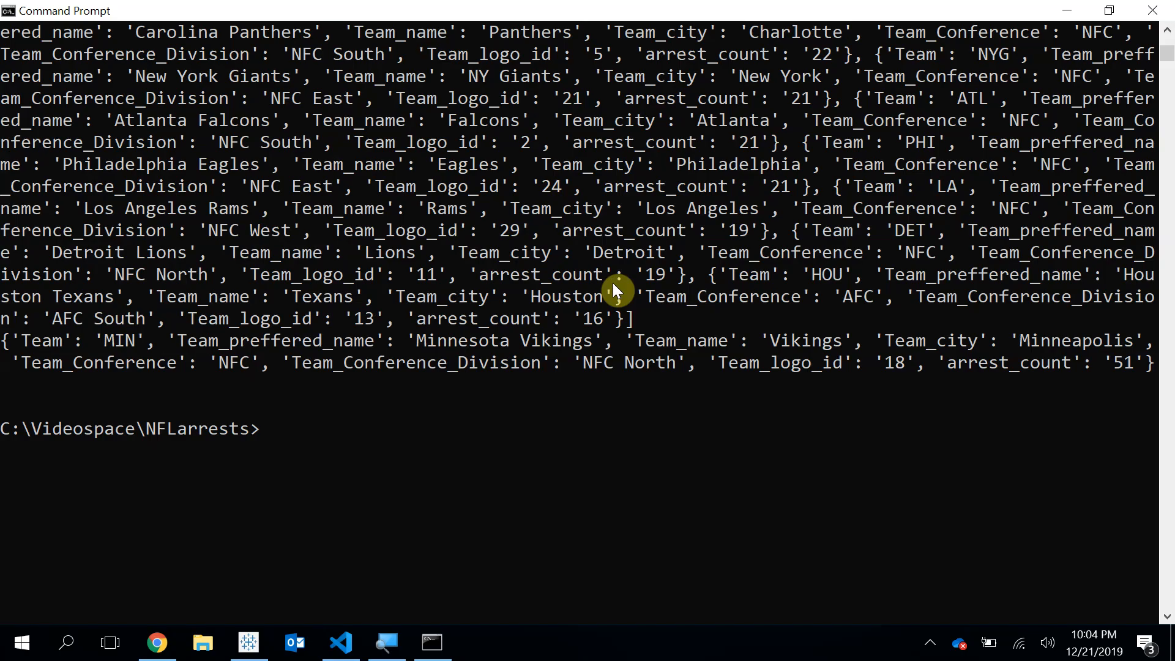
Step: Run python nfl.py, confirm the new arrest.csv is empty, and return to nfl.py
text(python nfl.py)
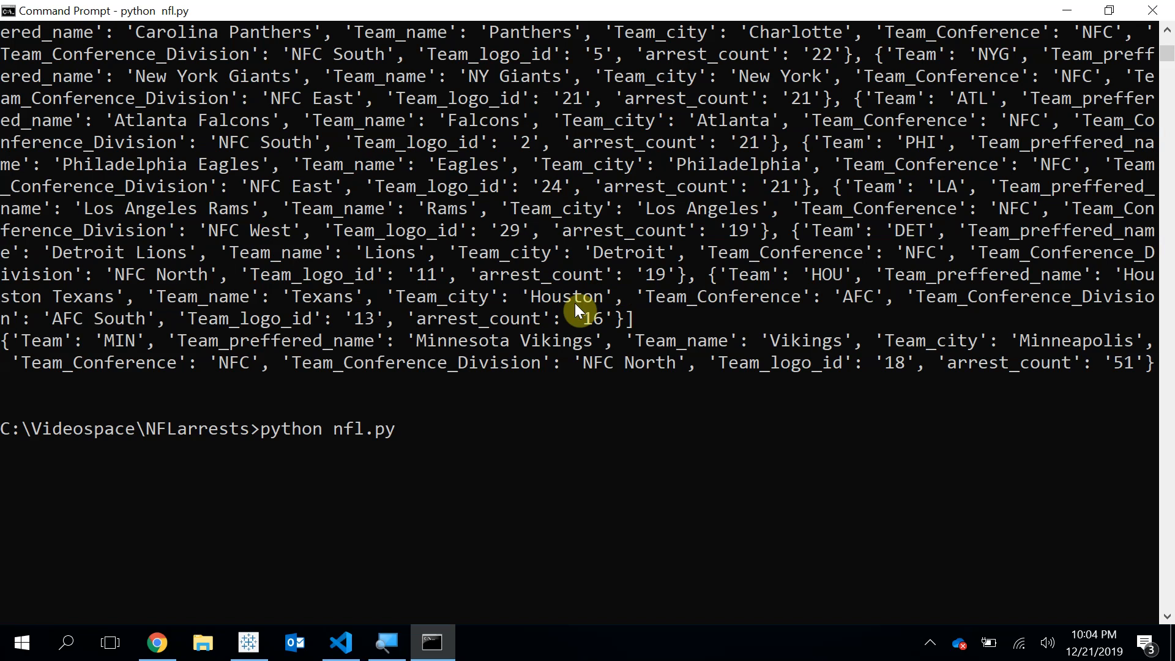
click(340, 643)
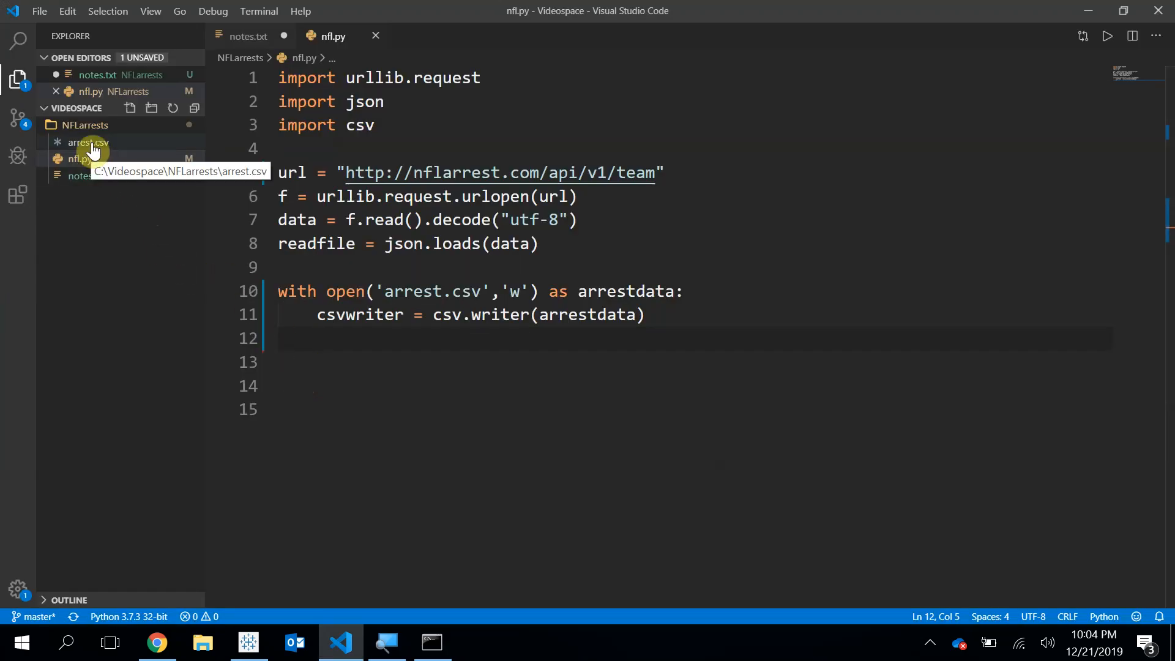
double_click(86, 142)
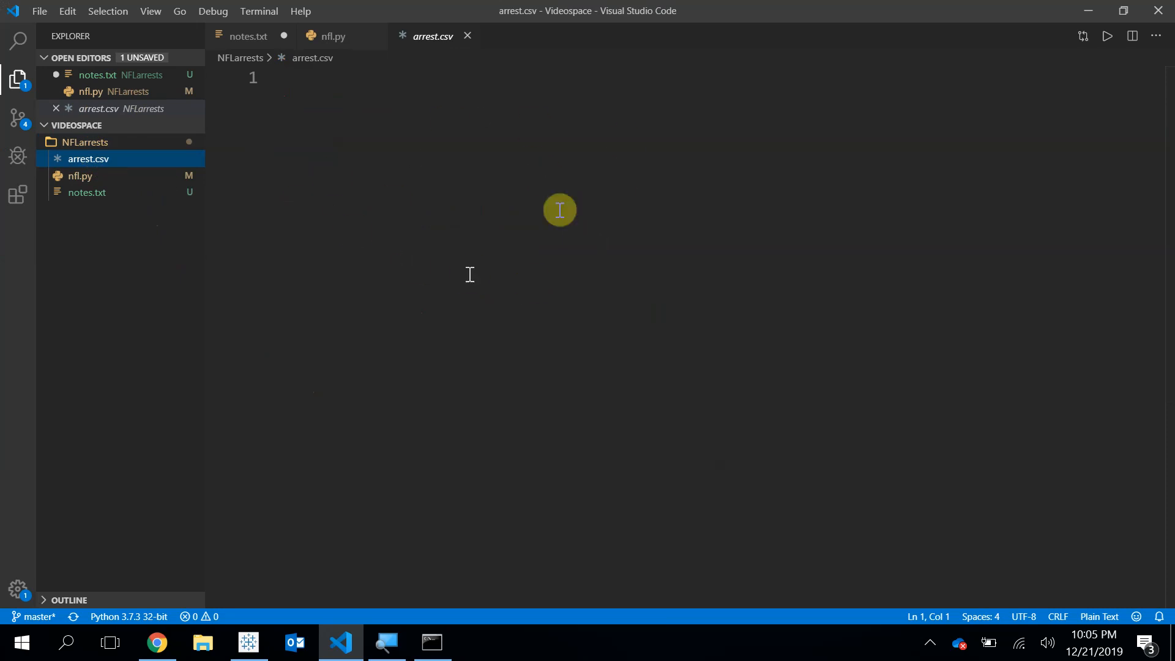
click(331, 36)
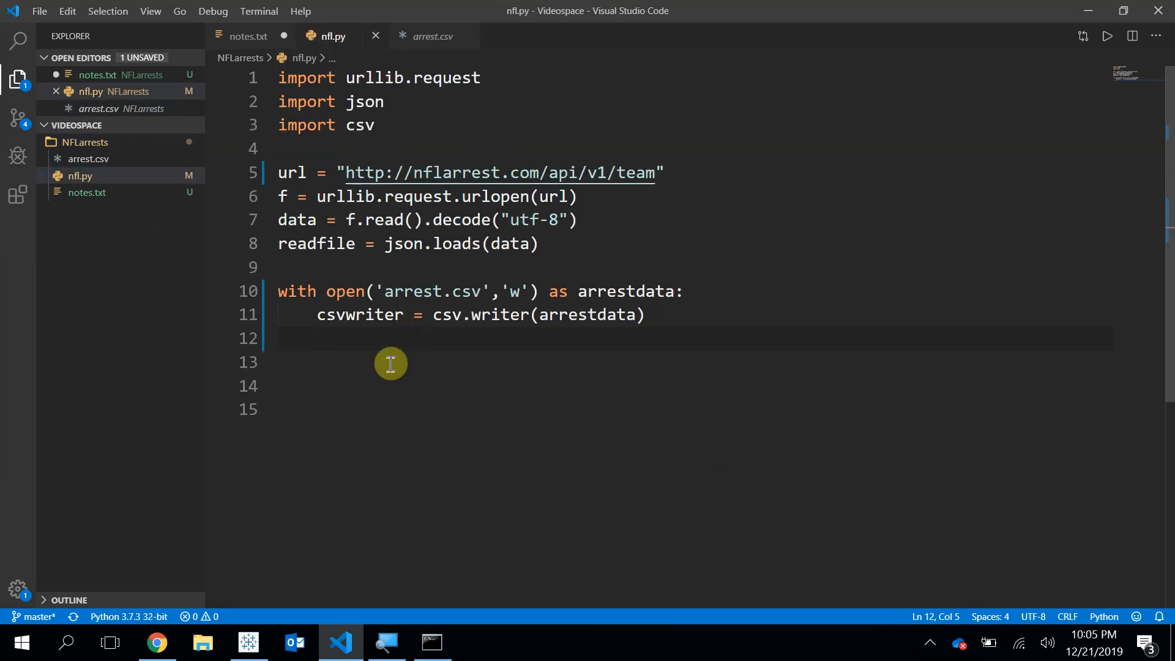
mouse_move(388, 367)
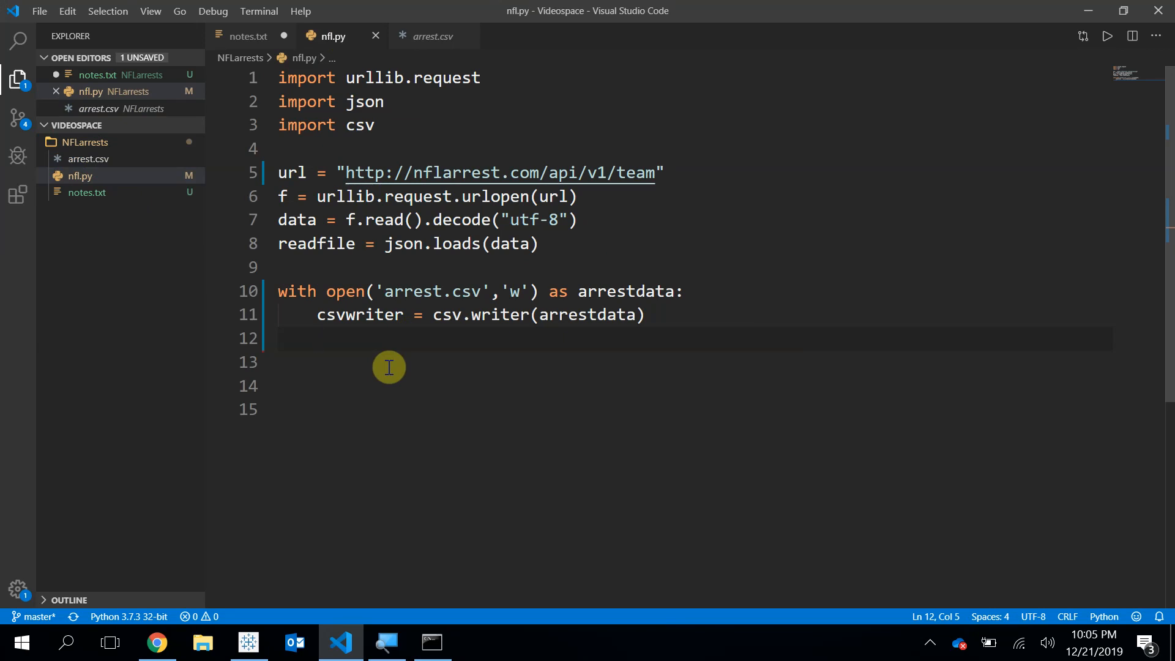
Step: Initialise count = 0 and start a for result in readfile loop with an if count == 0 block
text(count = 0)
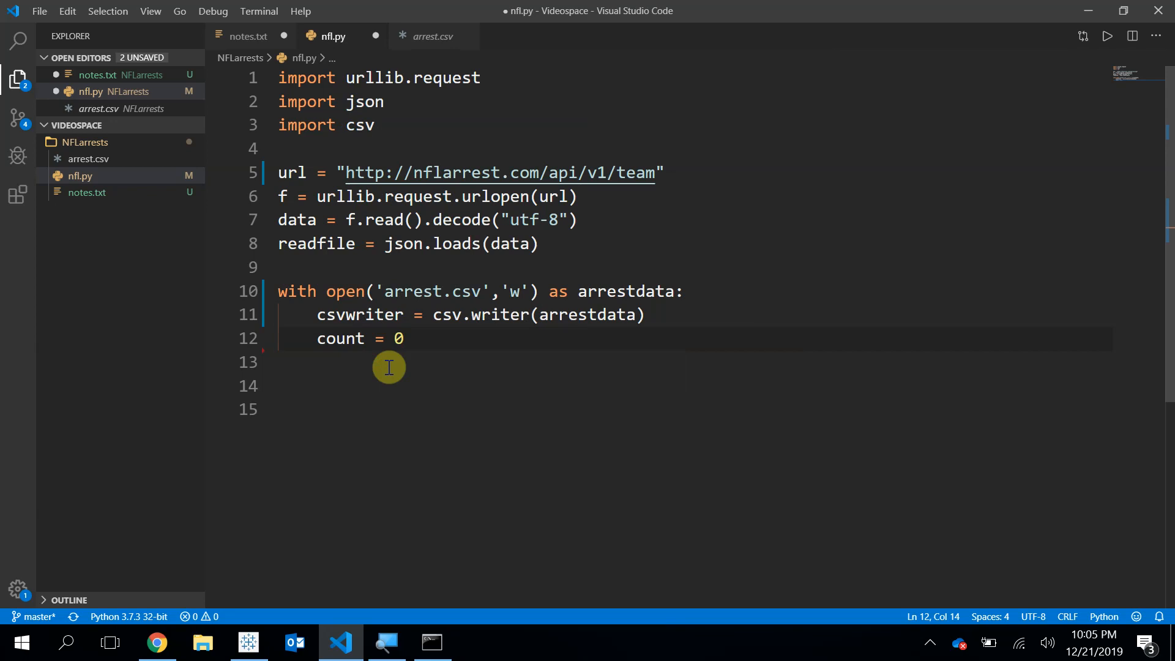
text(for)
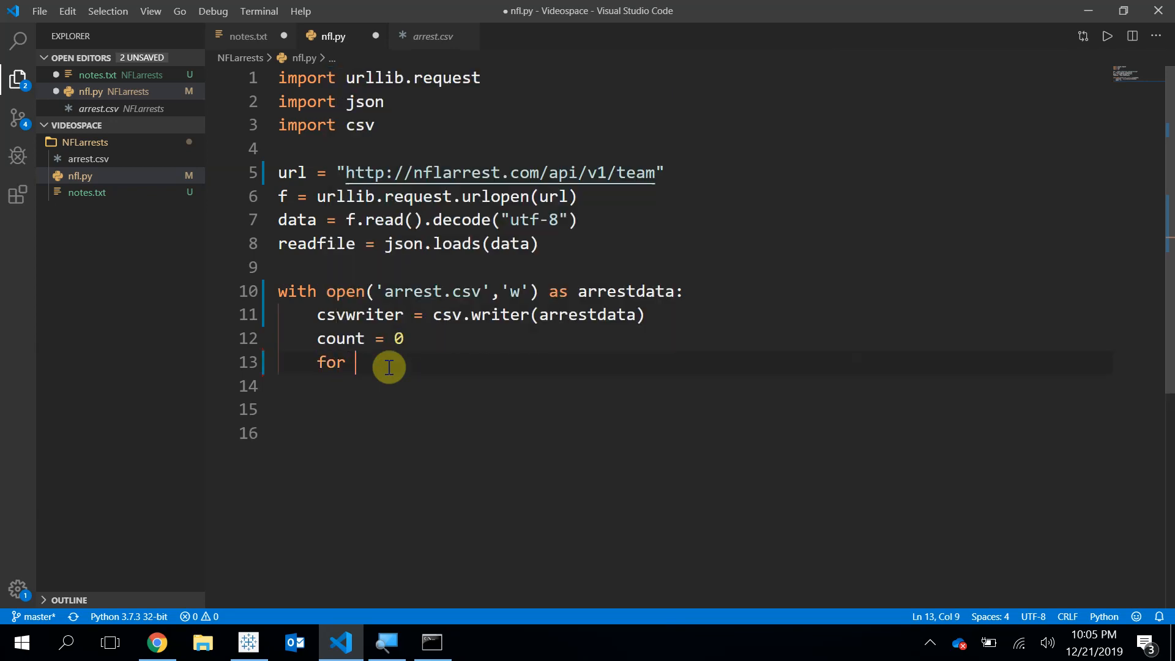
text(re)
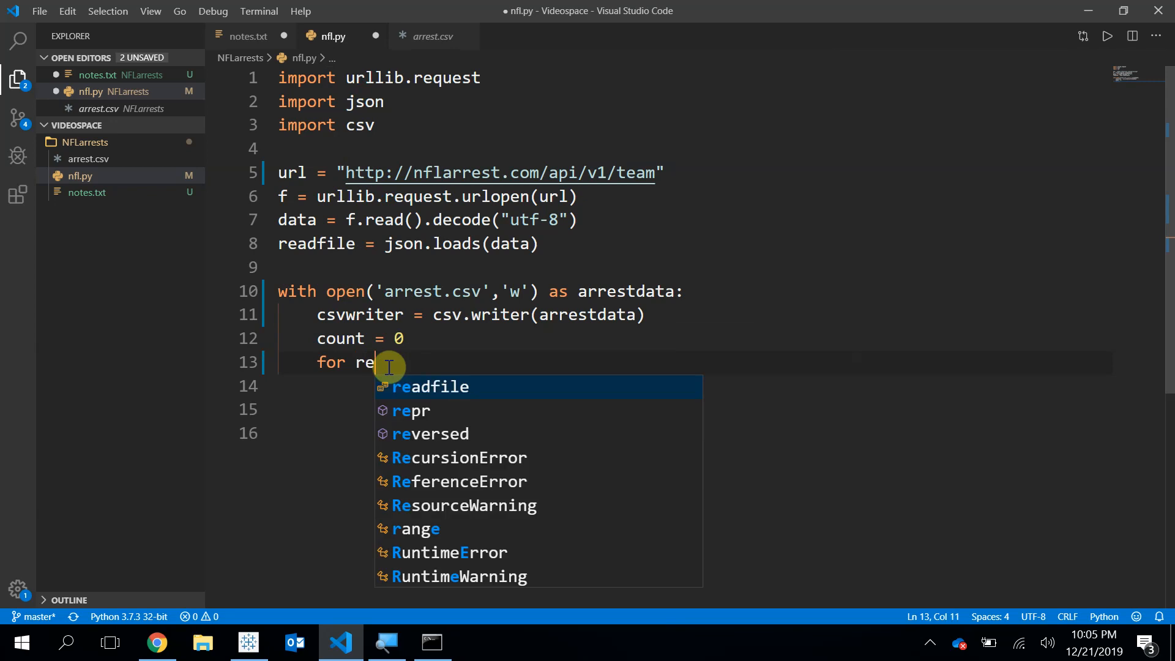
text(sult in readfile:)
click(694, 386)
text(if)
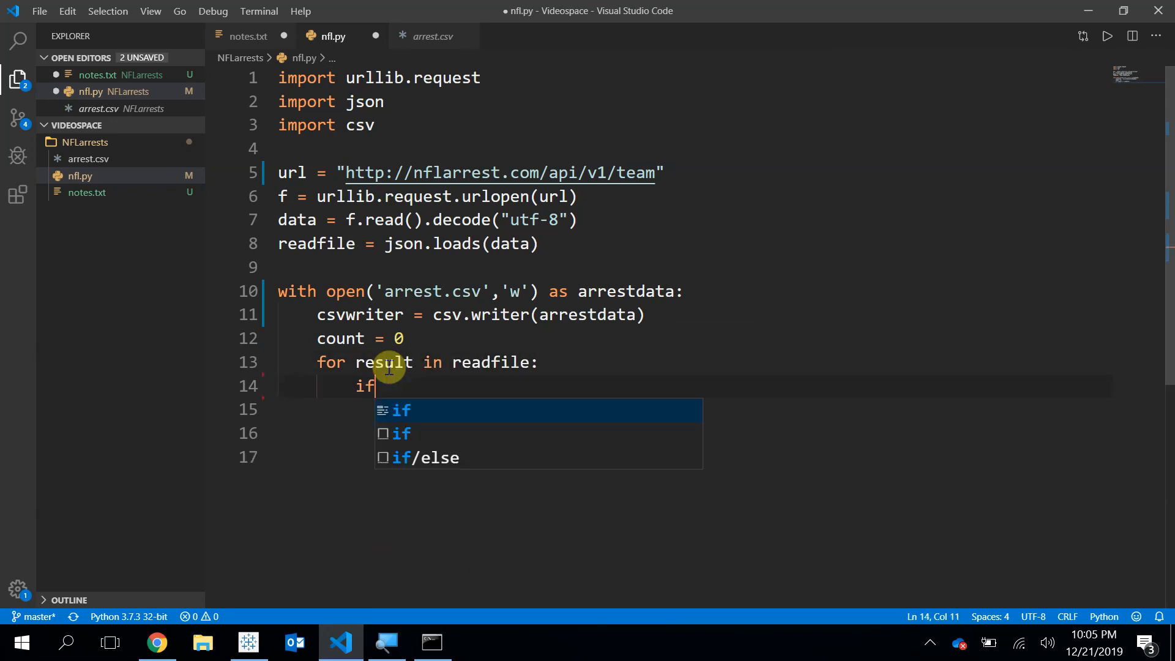
text(count = 0)
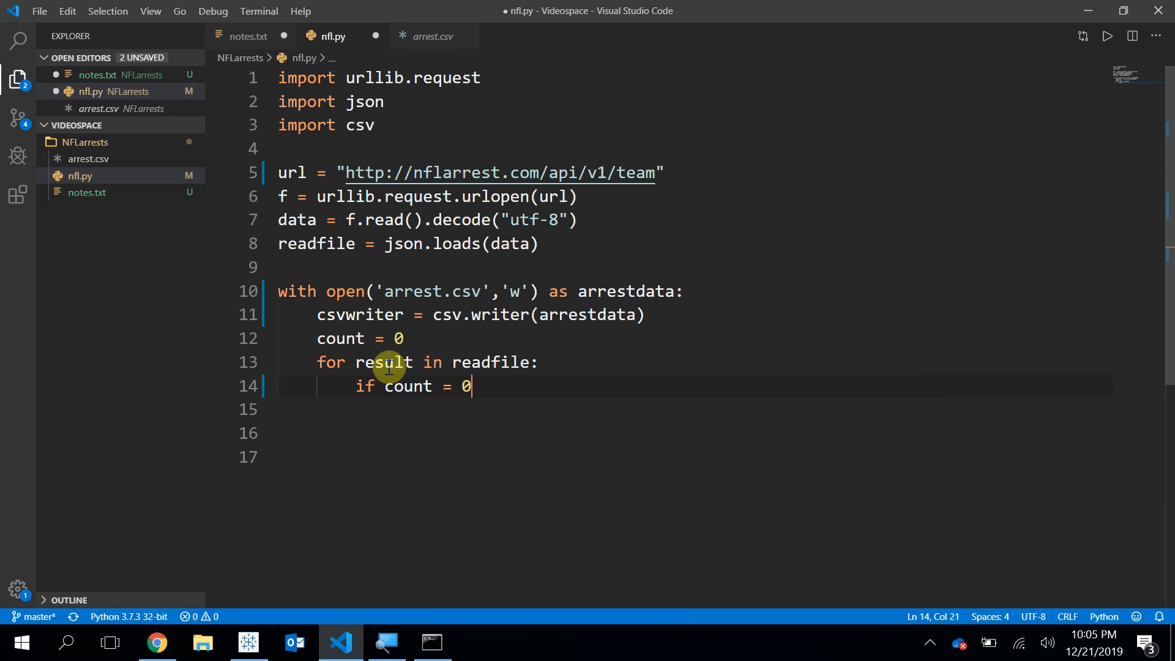
text(=)
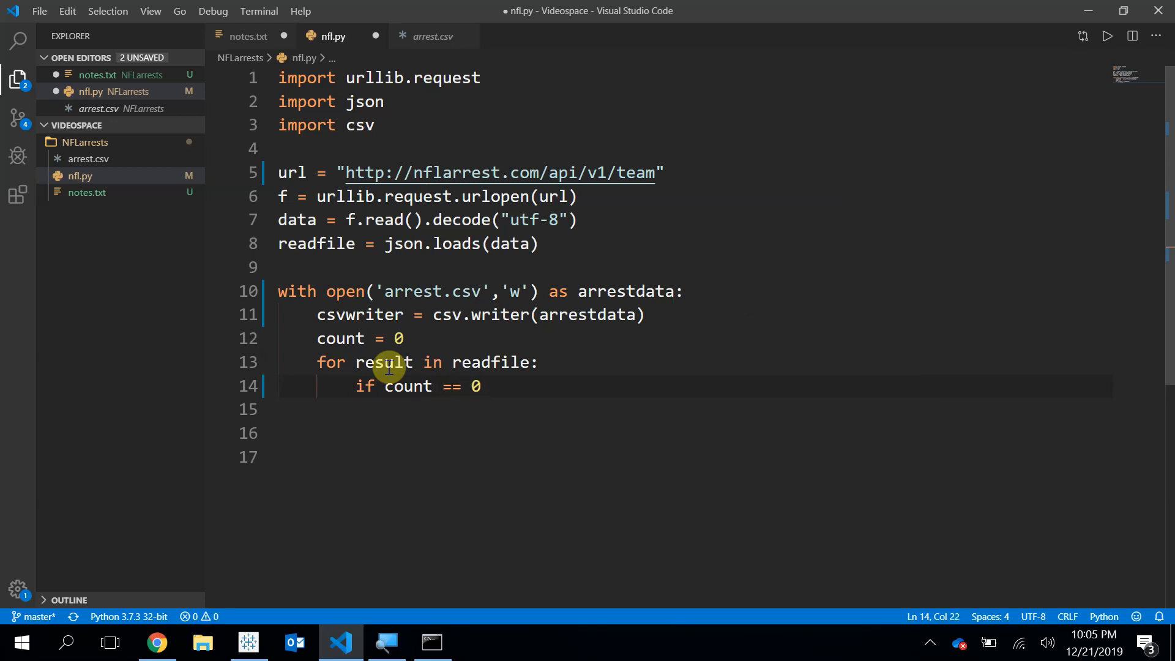
text(:)
click(694, 410)
text(h)
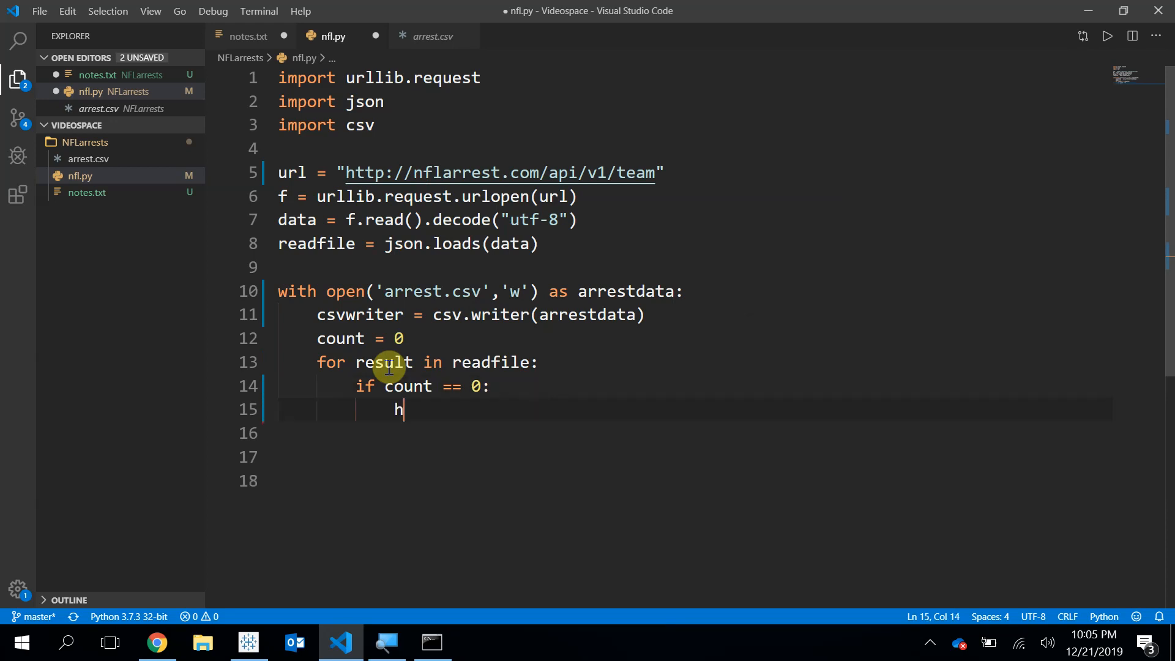
Step: Store and print result.keys() as header, increment count, then go to Command Prompt to run it
text(eader =)
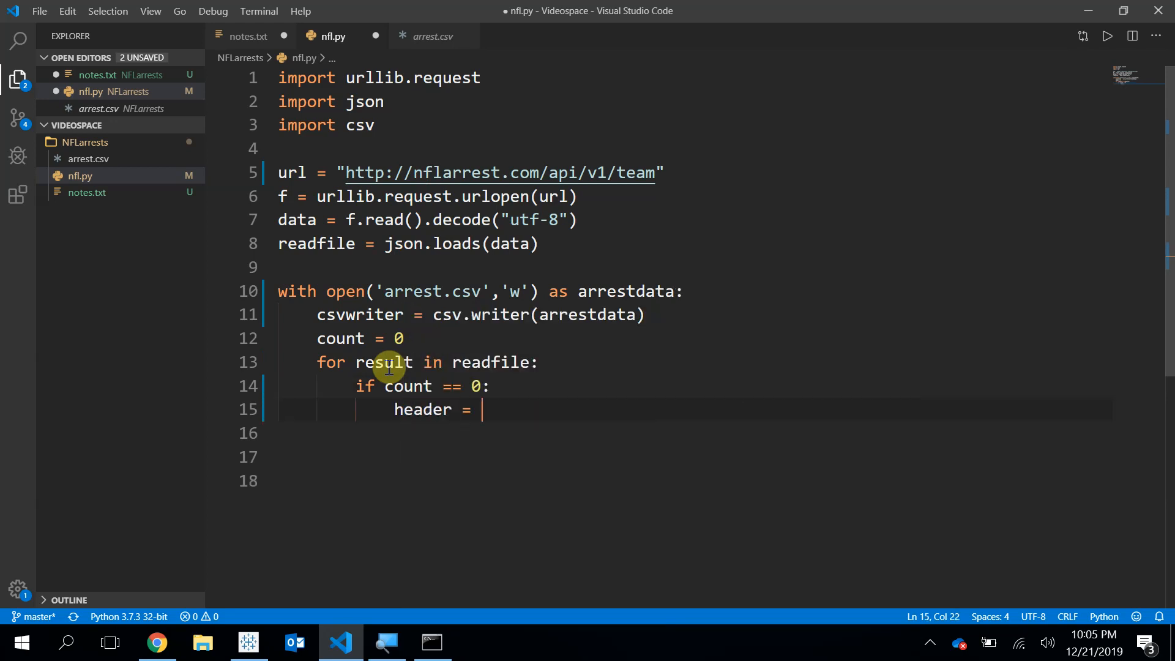
text(result.key)
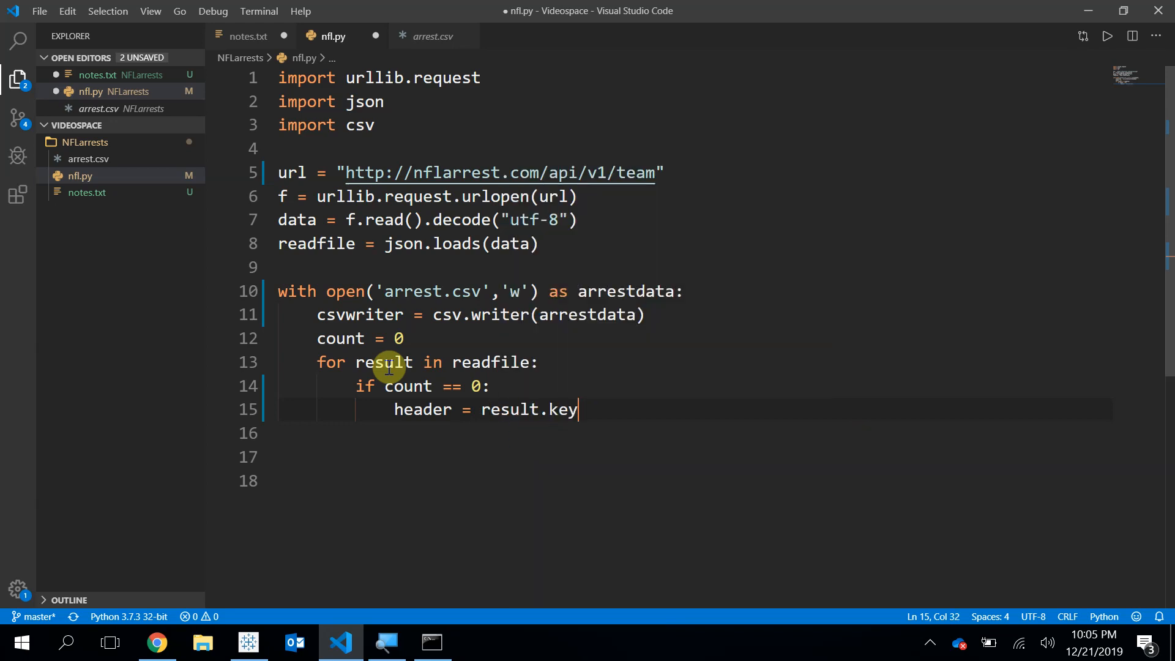
text(s())
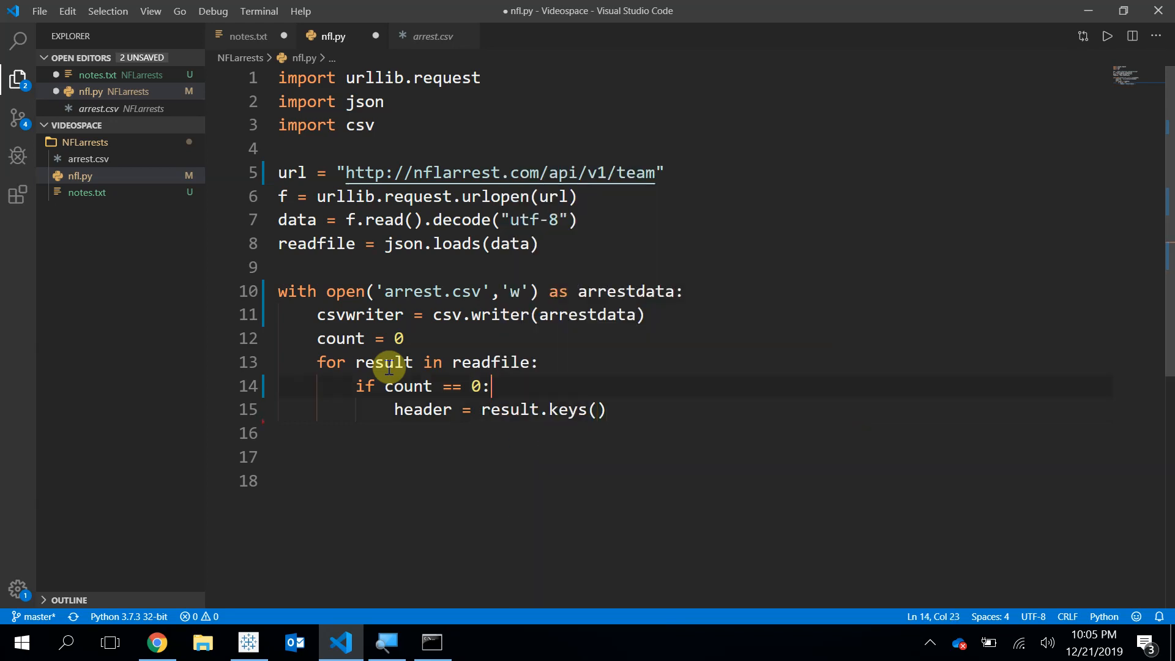
text(print(Result))
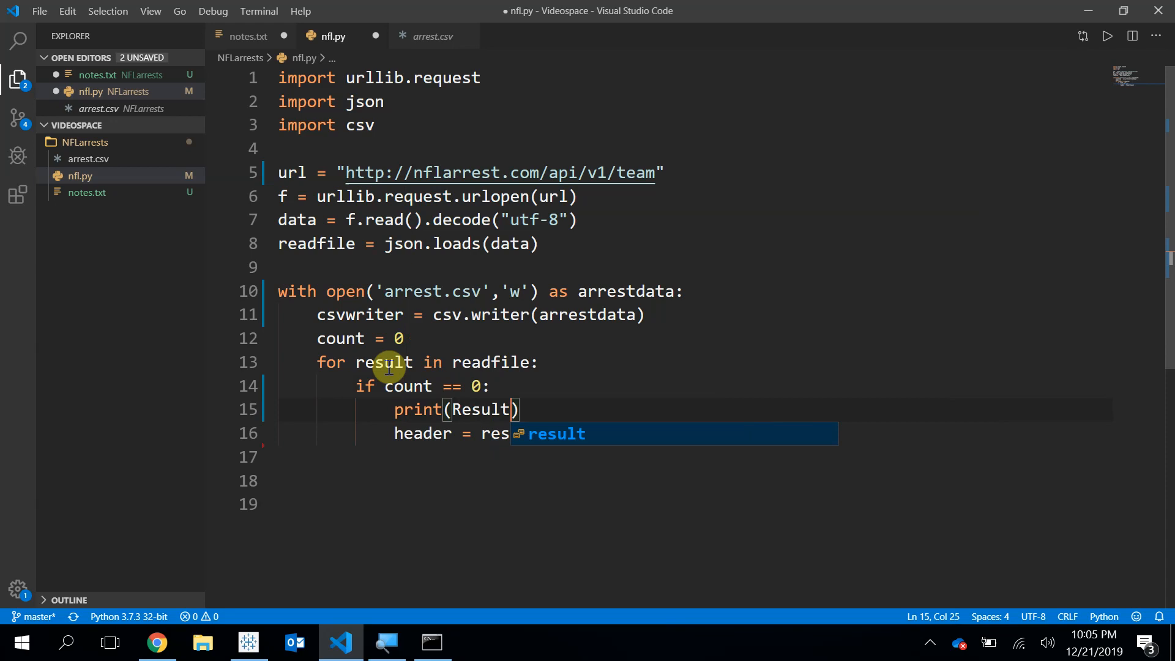
text(res)
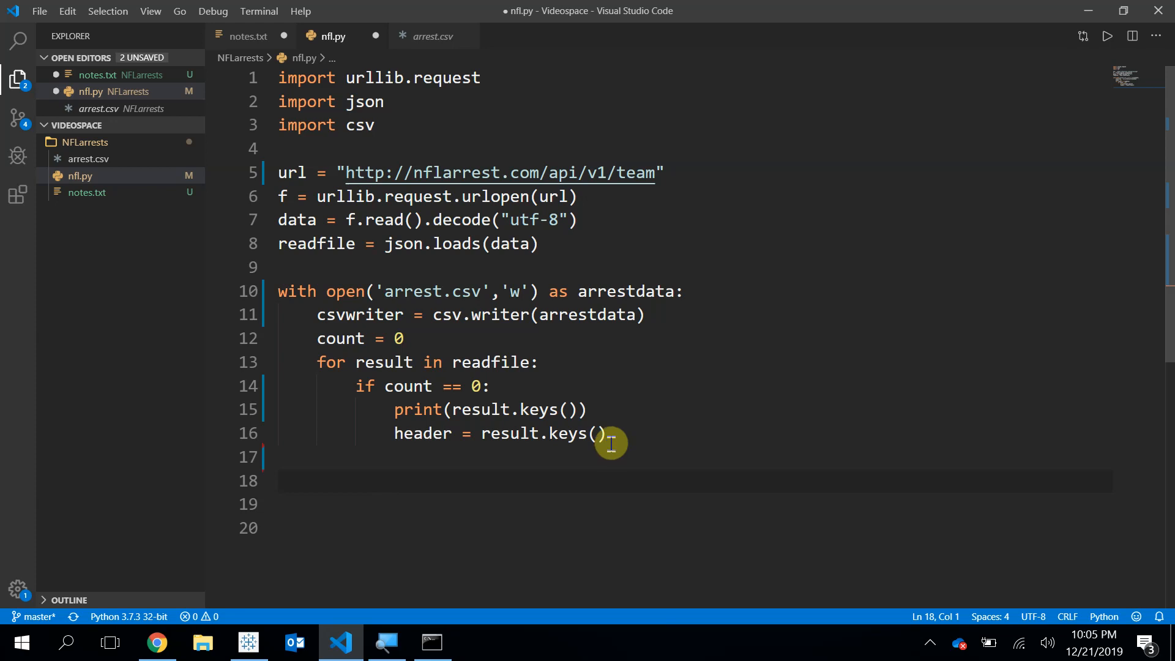
text(count+=)
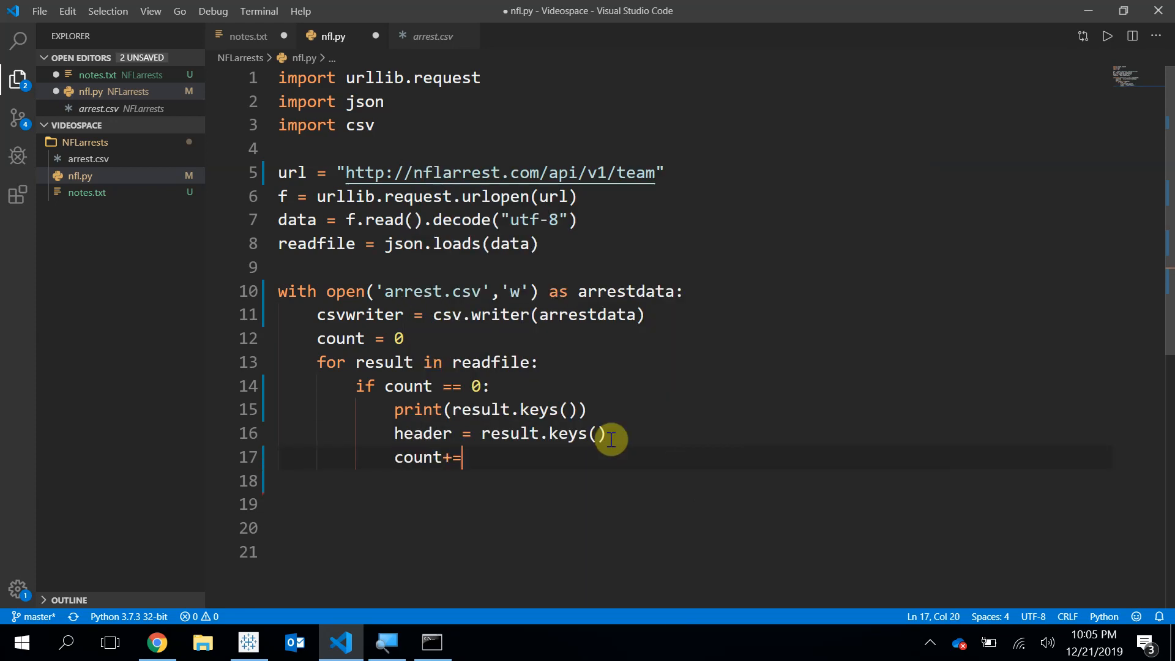
text(1)
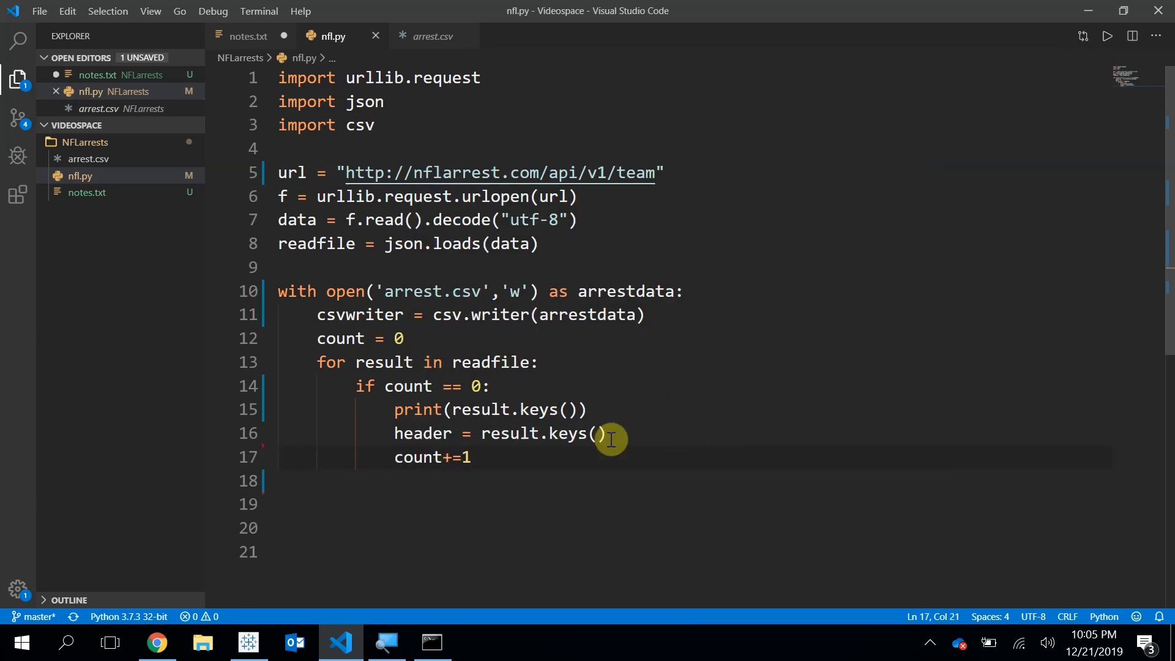
mouse_move(442, 378)
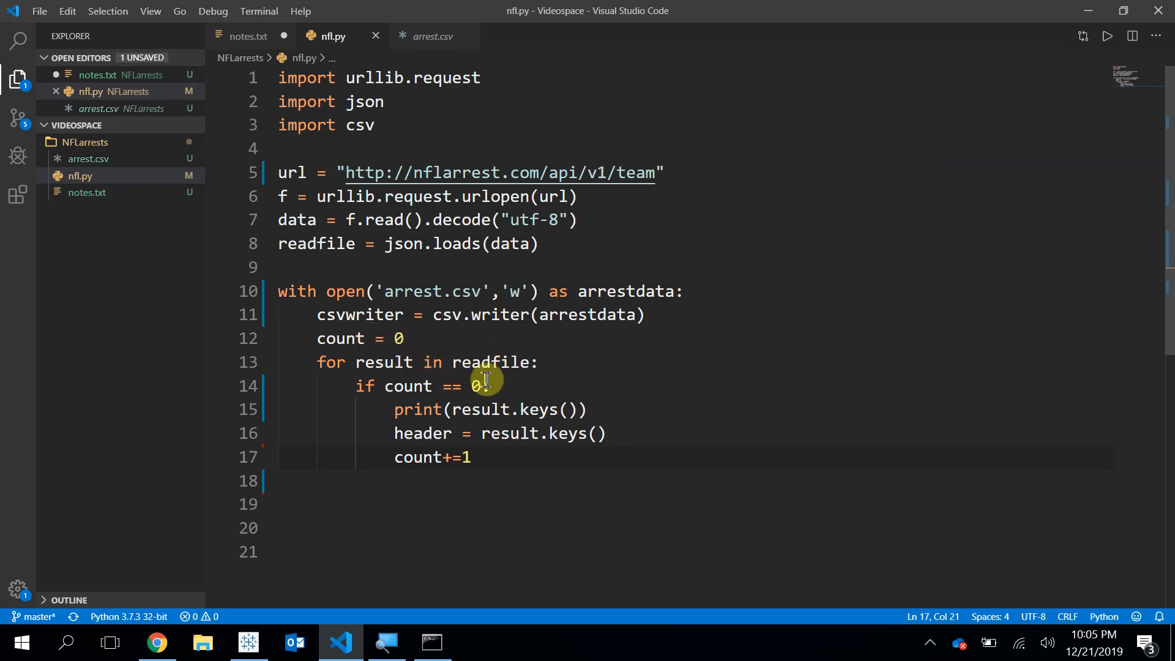
click(431, 642)
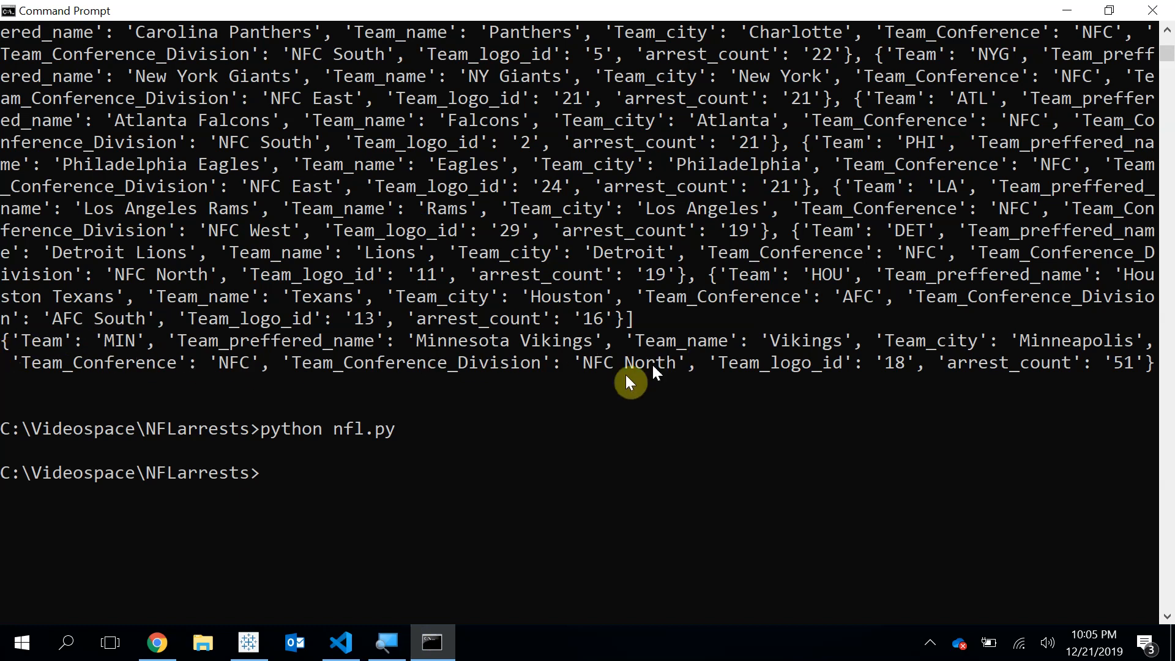
Step: Return to nfl.py after viewing the dict_keys output and select the header variable
click(340, 643)
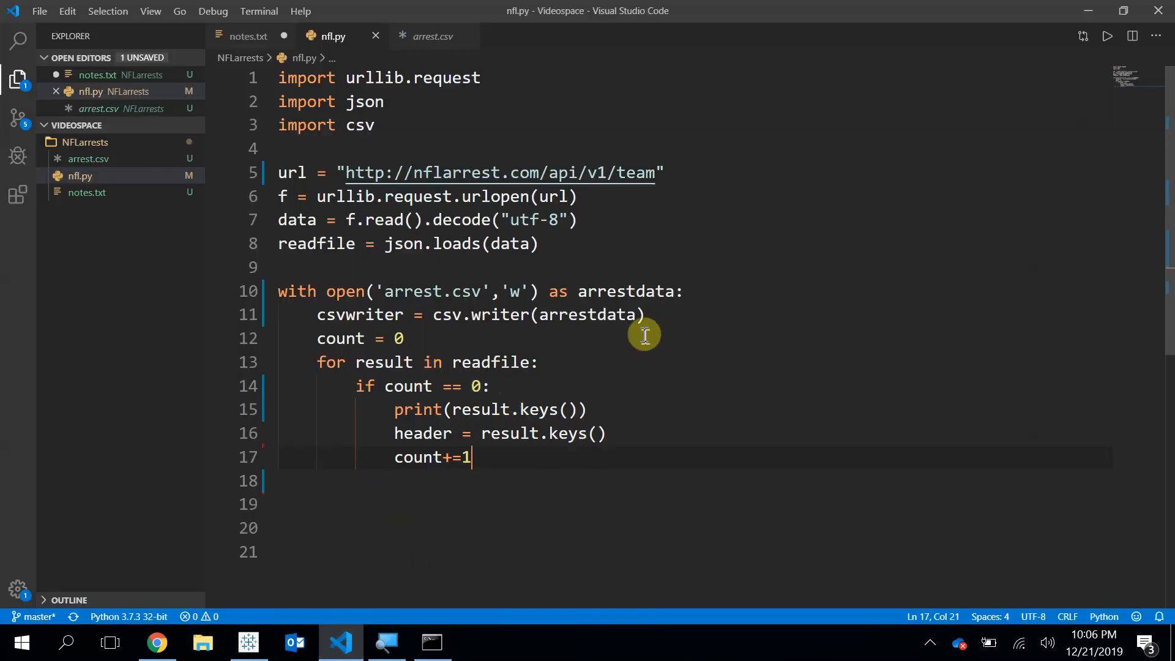
mouse_move(538, 419)
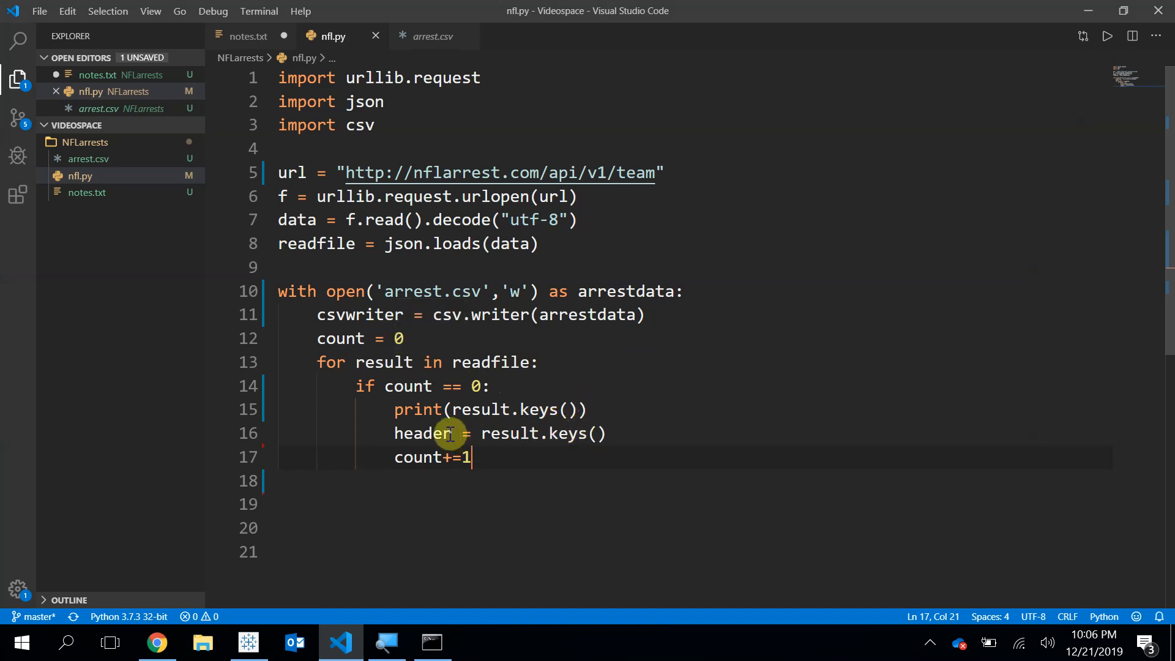
double_click(423, 434)
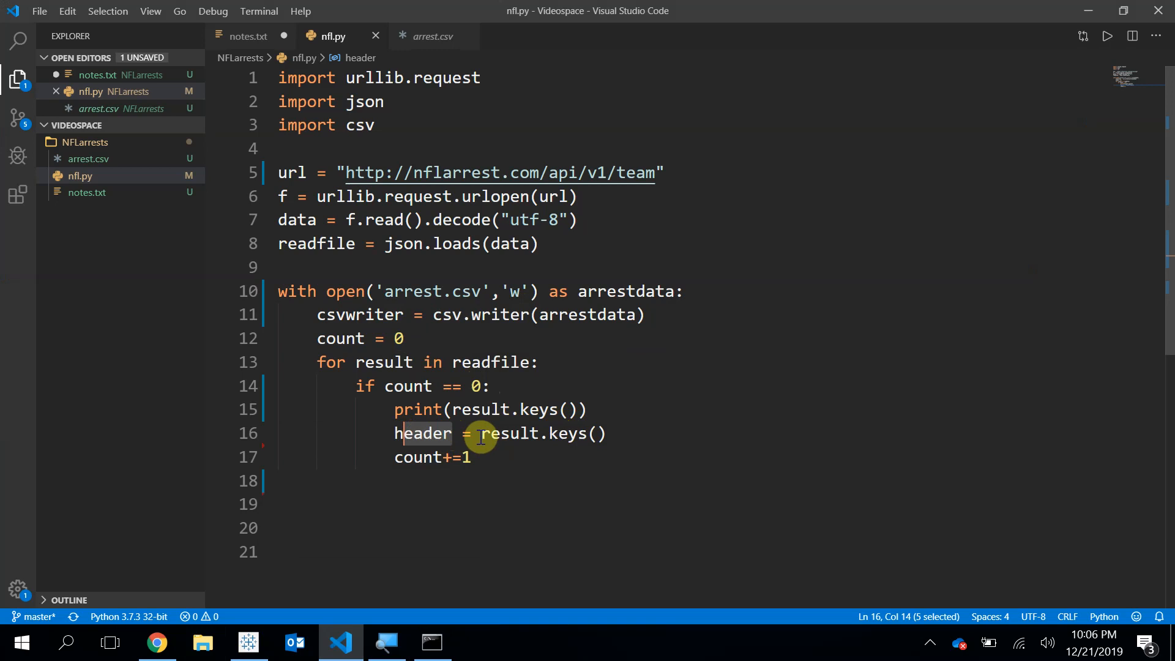
mouse_move(551, 416)
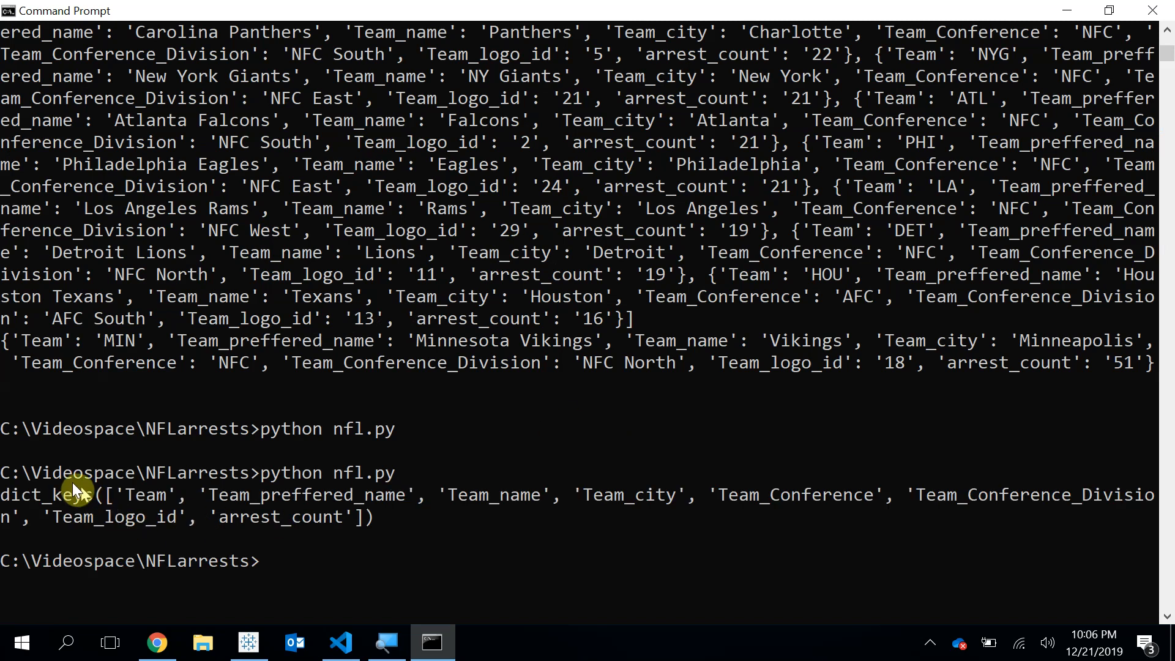
mouse_move(148, 504)
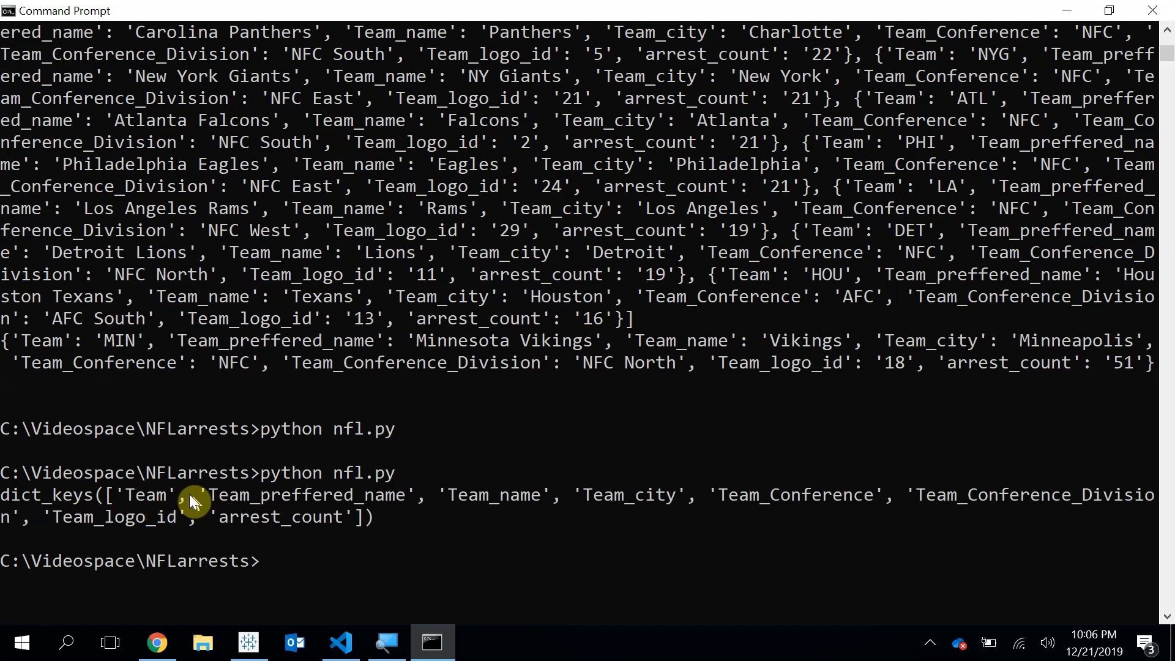
mouse_move(146, 505)
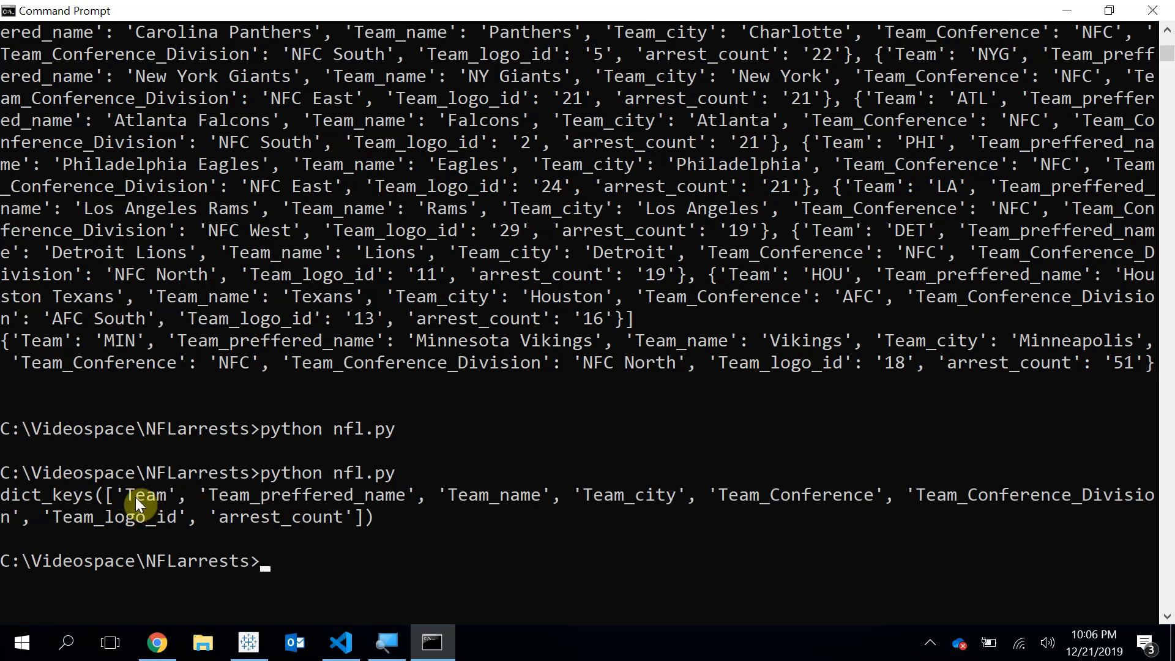
mouse_move(318, 506)
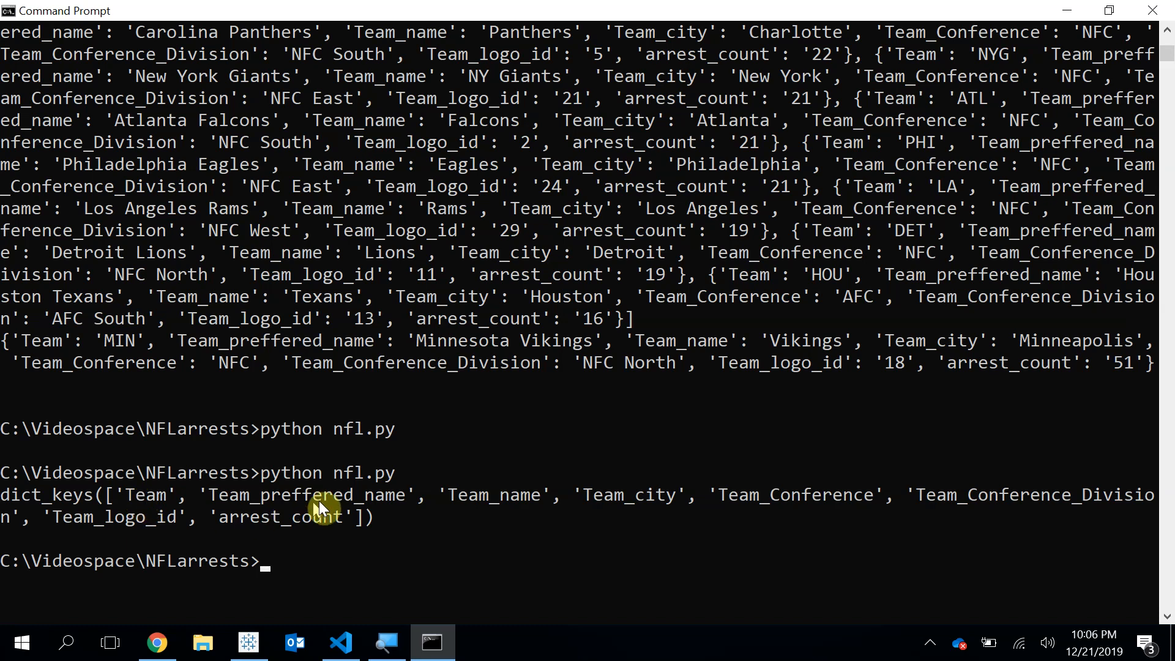
mouse_move(665, 506)
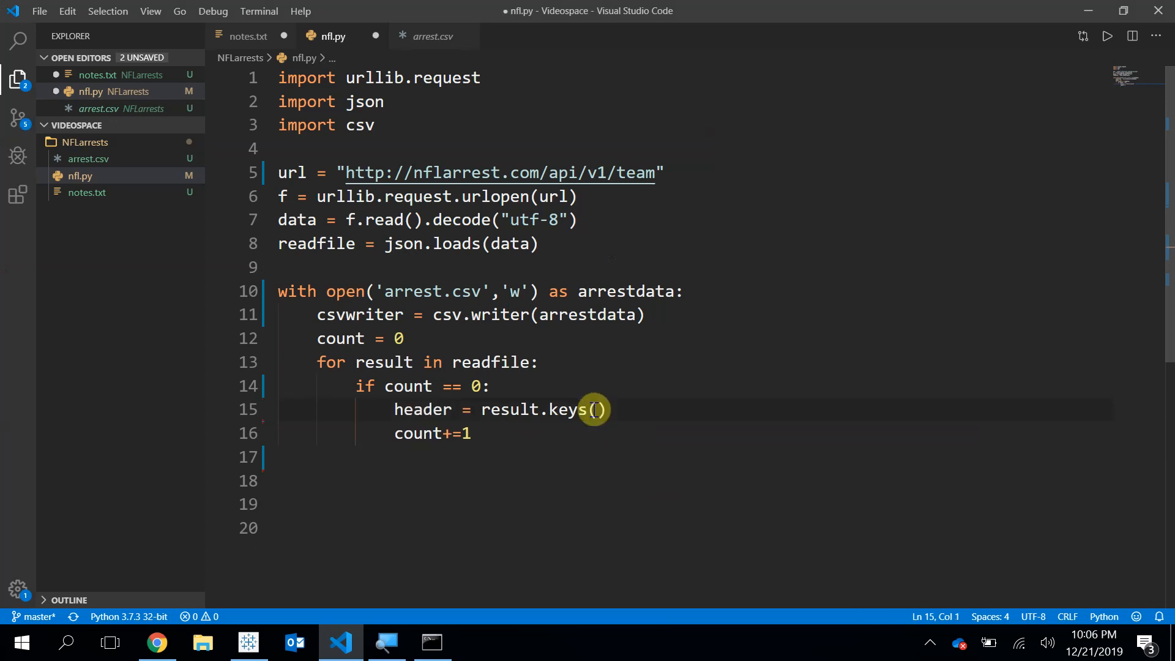
Step: Add csvwriter.writerow(header) inside the if block in place of the print
key(enter)
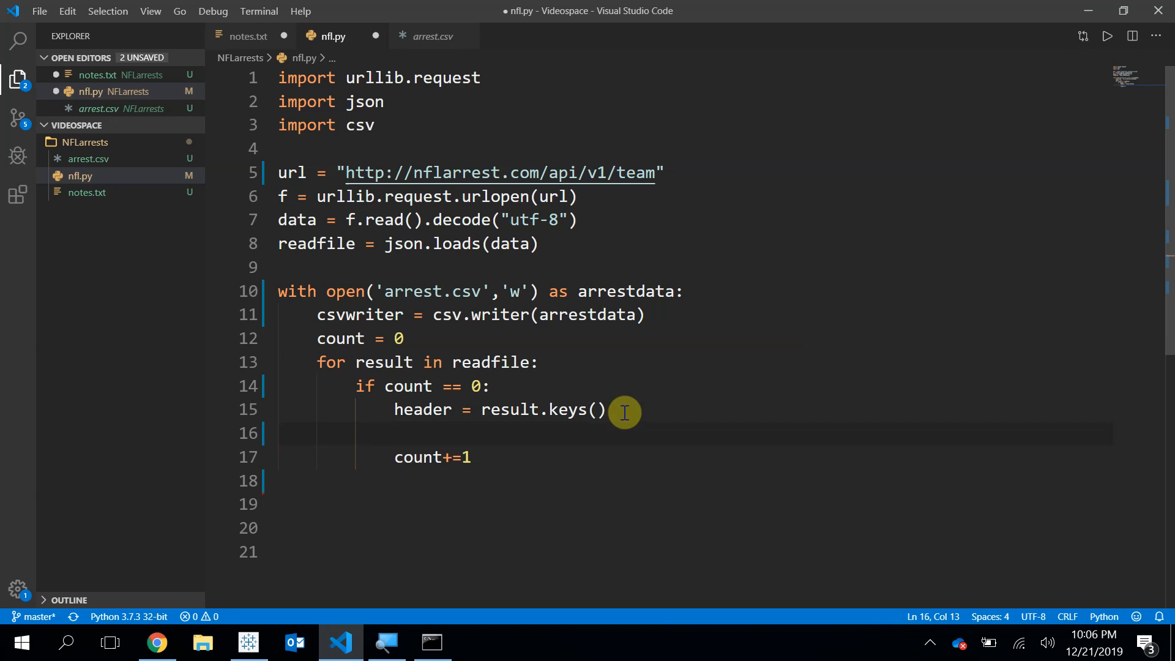
text(csvwriter.writerow)
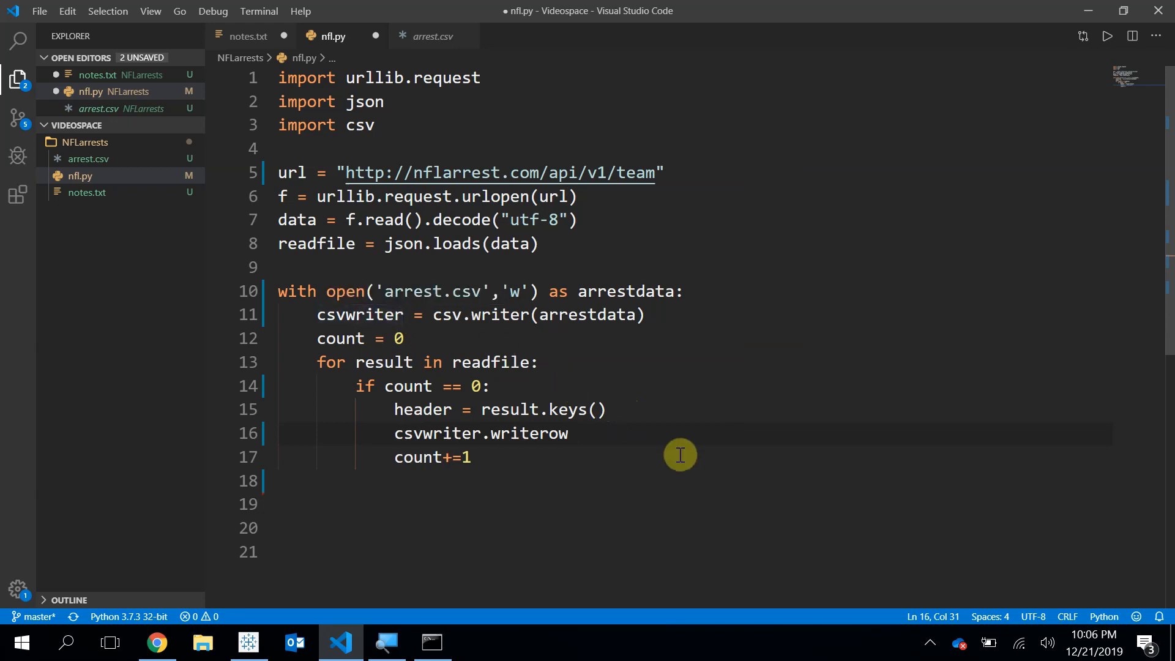
text((header)
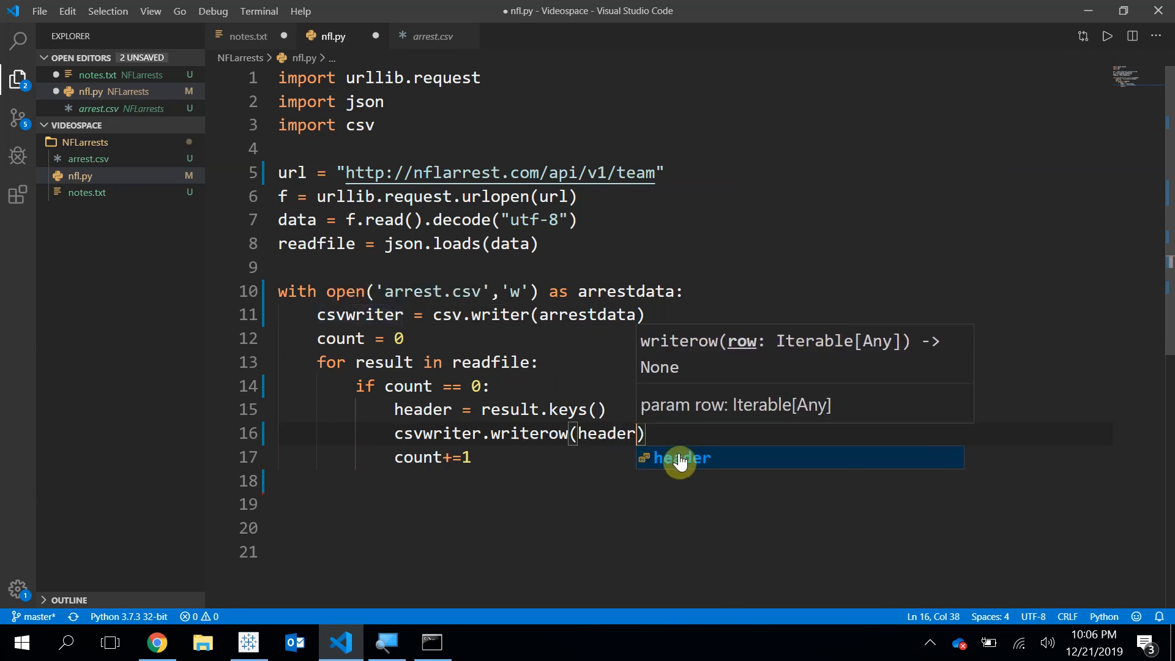
key(enter)
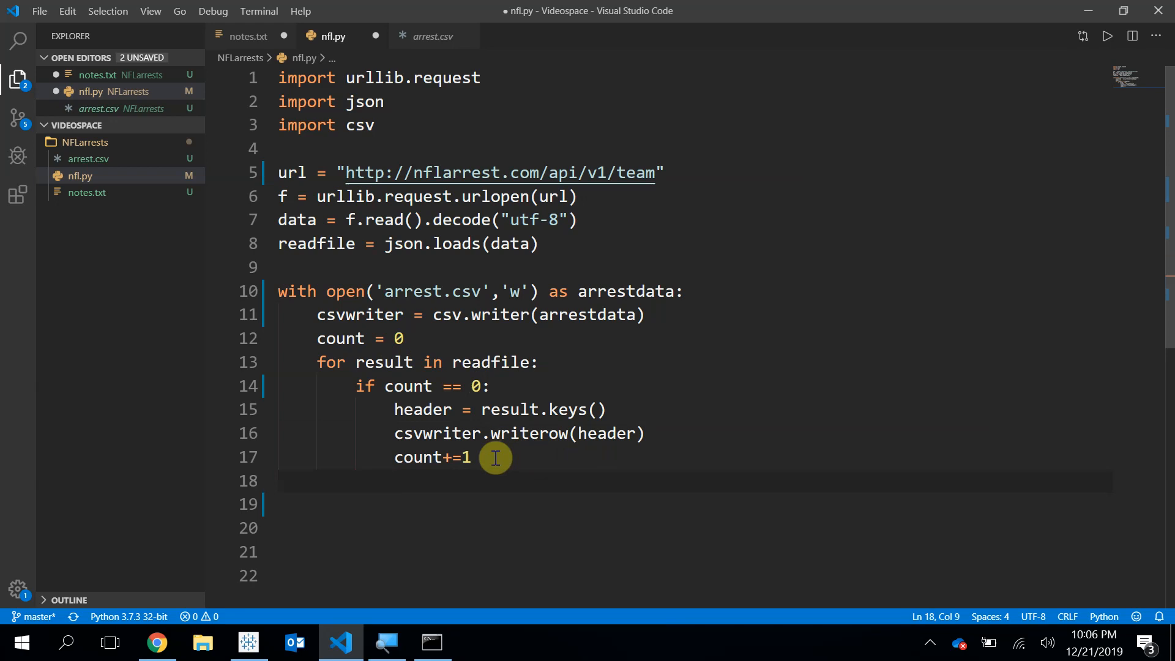
Step: Add csvwriter.writerow(result.values()) in the loop body and focus Command Prompt to rerun
text(csvwriter.writerow()
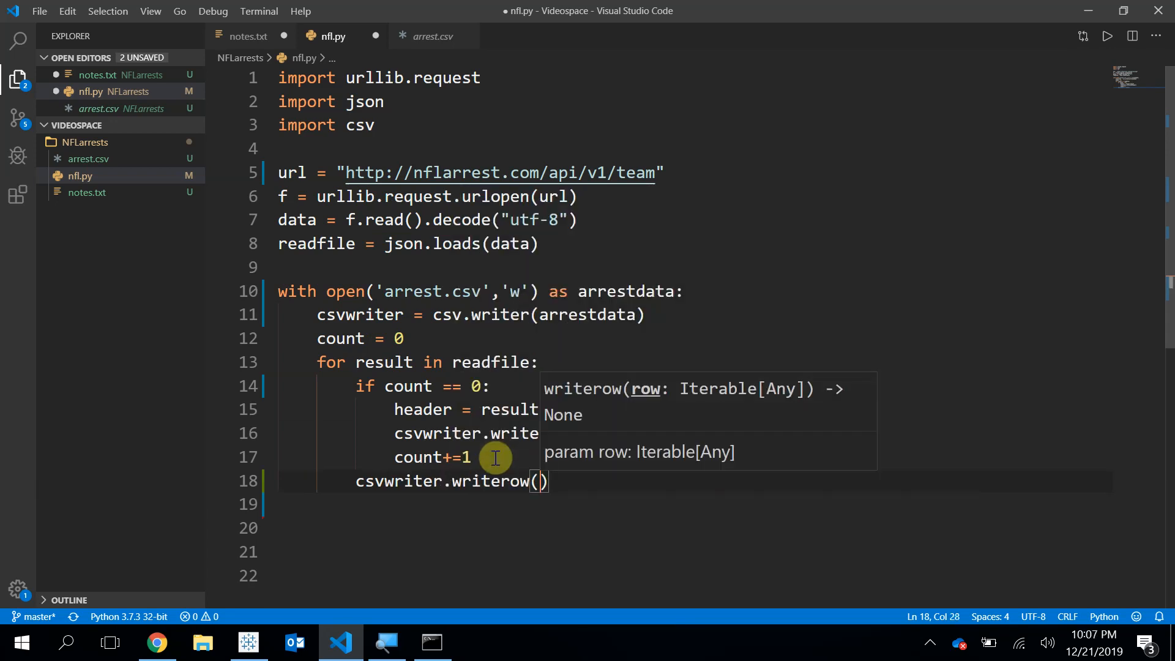
text(result,)
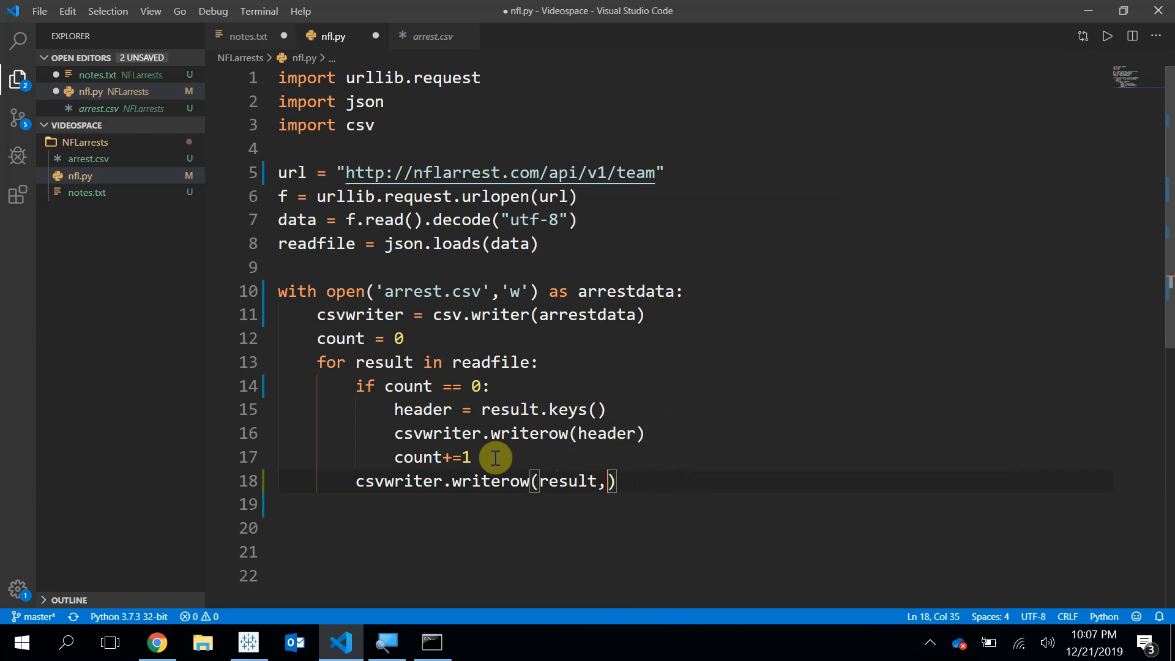
text(values())
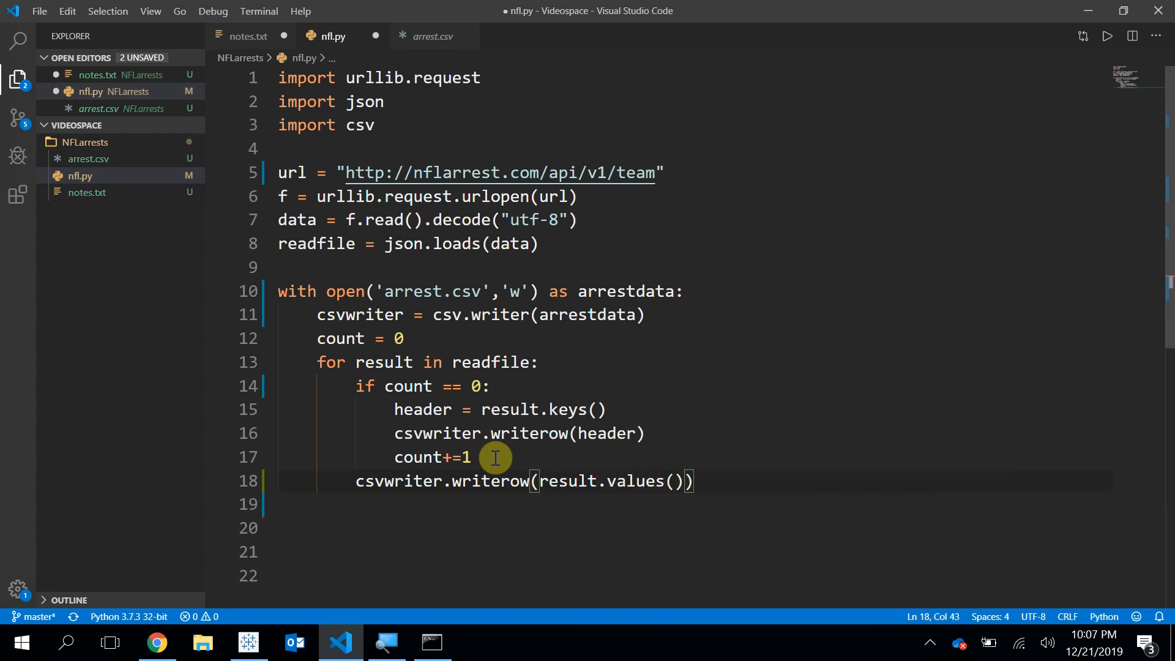
mouse_move(738, 492)
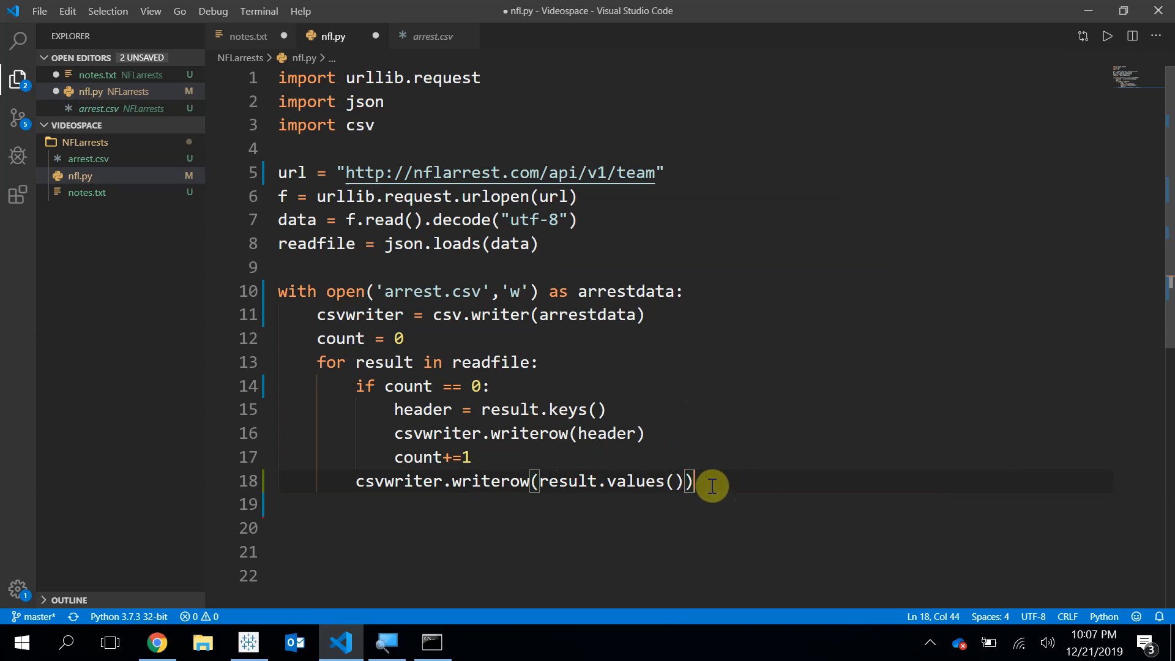
click(430, 642)
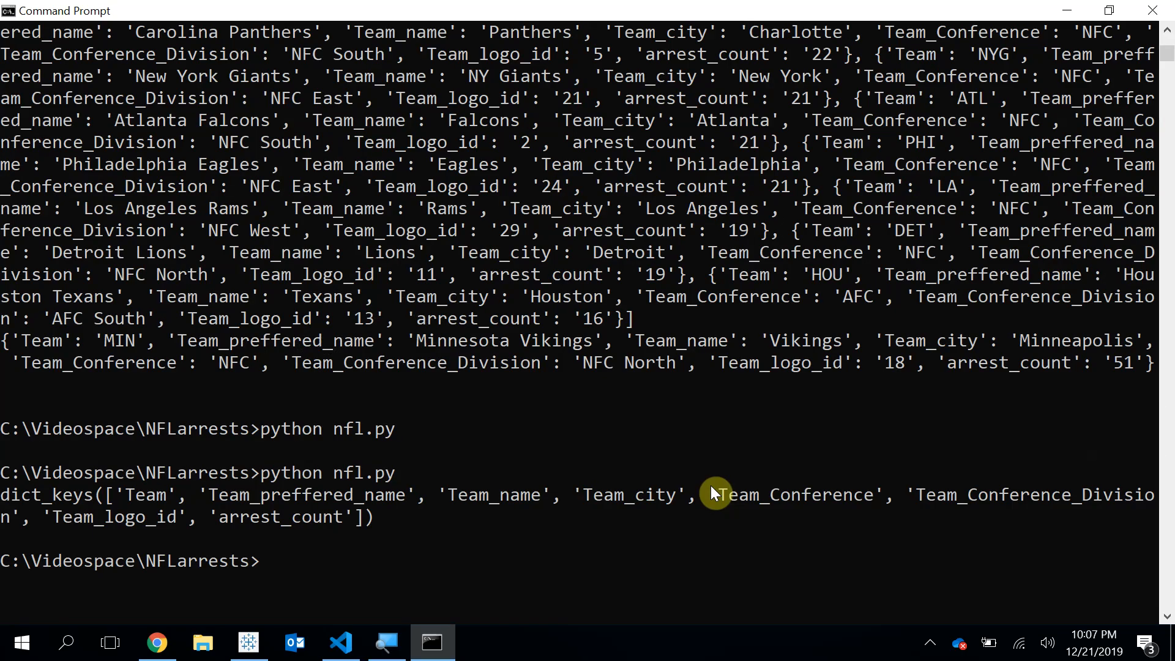
Step: Run python nfl.py, inspect the filled arrest.csv in the editor, and return to nfl.py
text(python nfl.py)
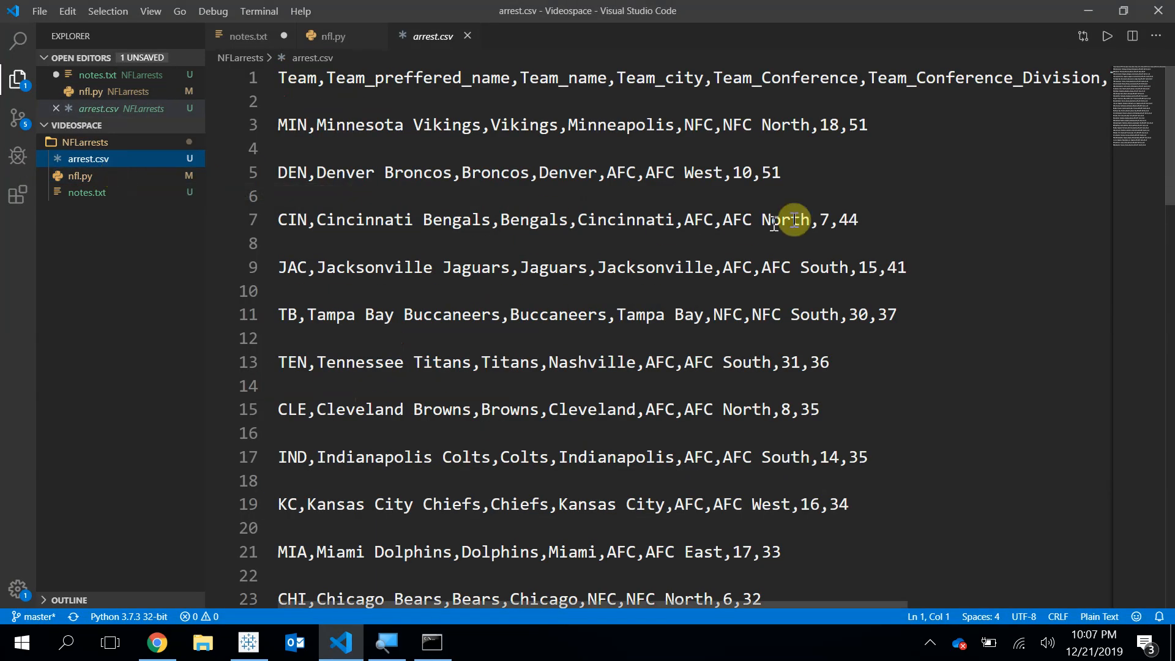
mouse_move(595, 255)
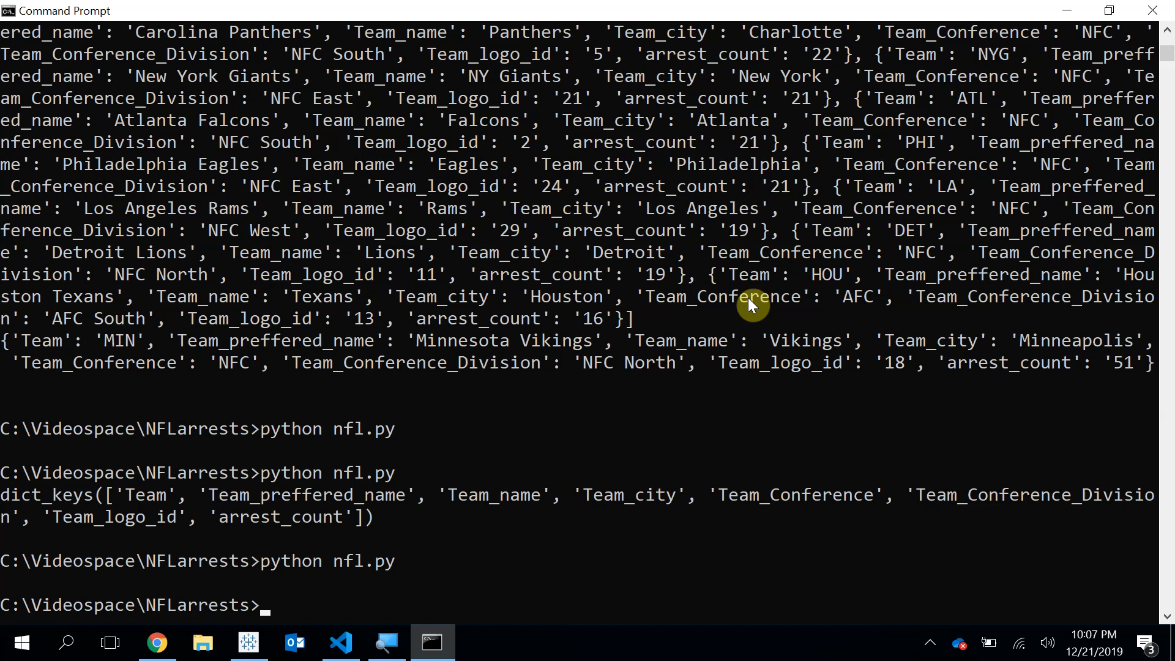
key(alt+tab)
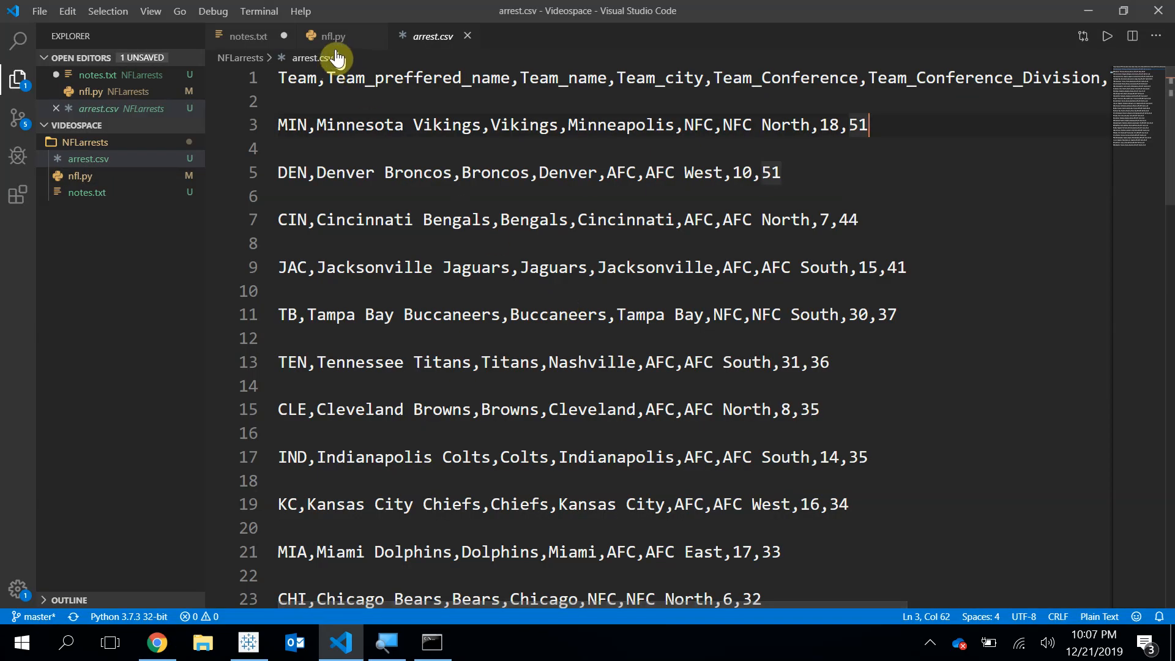
click(331, 36)
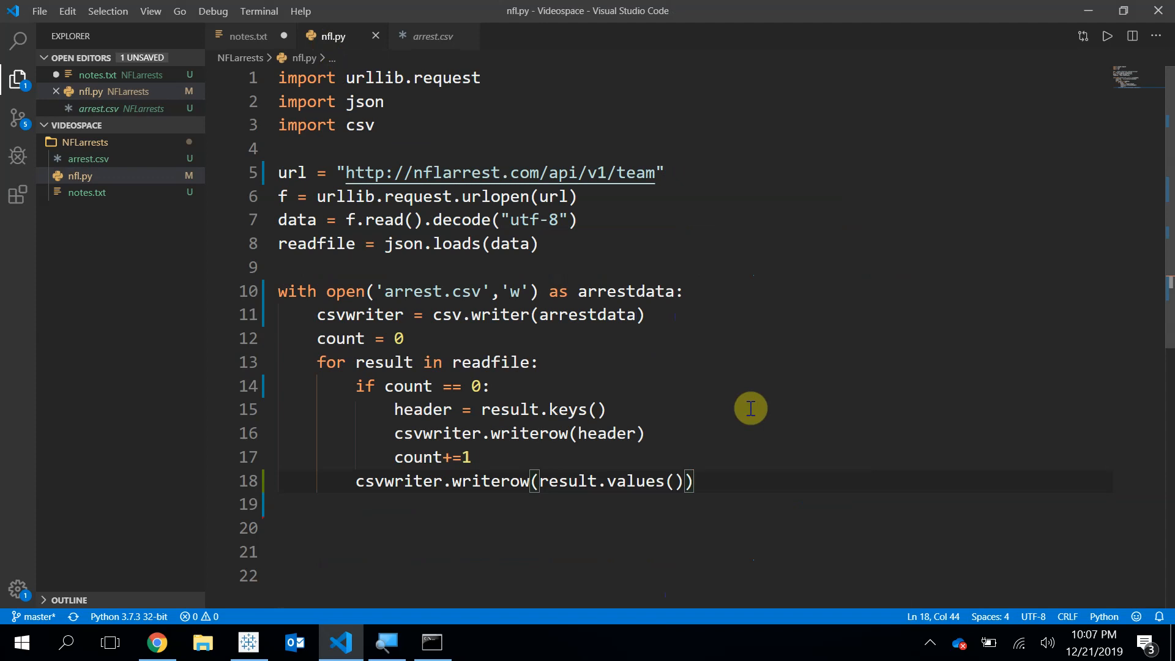
mouse_move(652, 172)
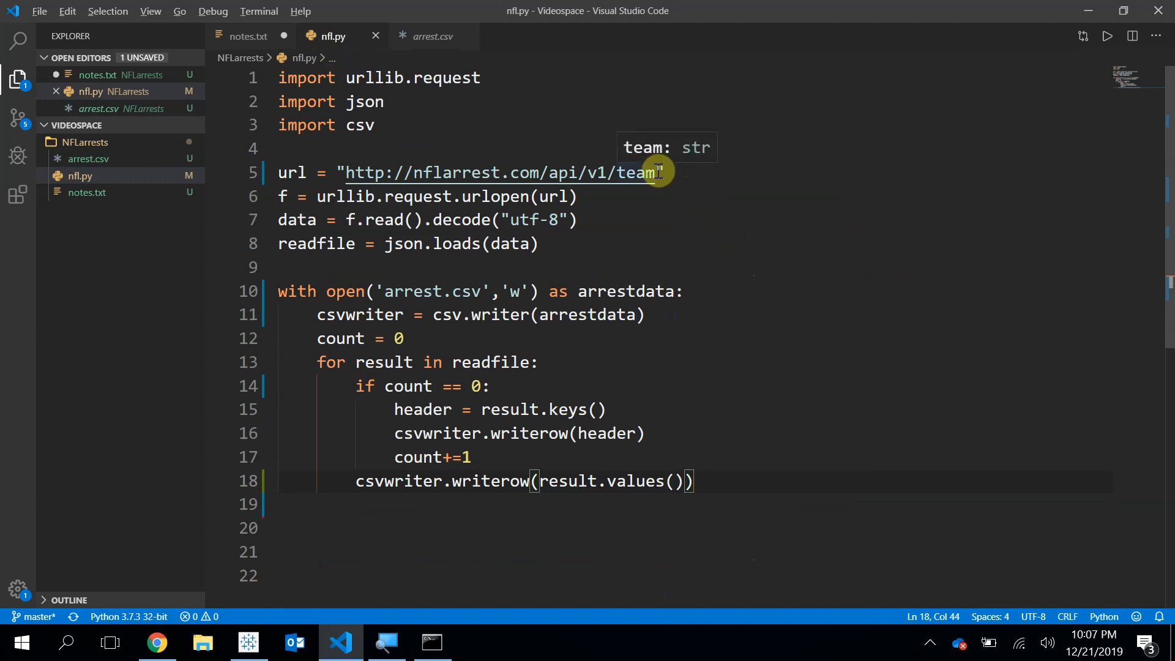
click(157, 642)
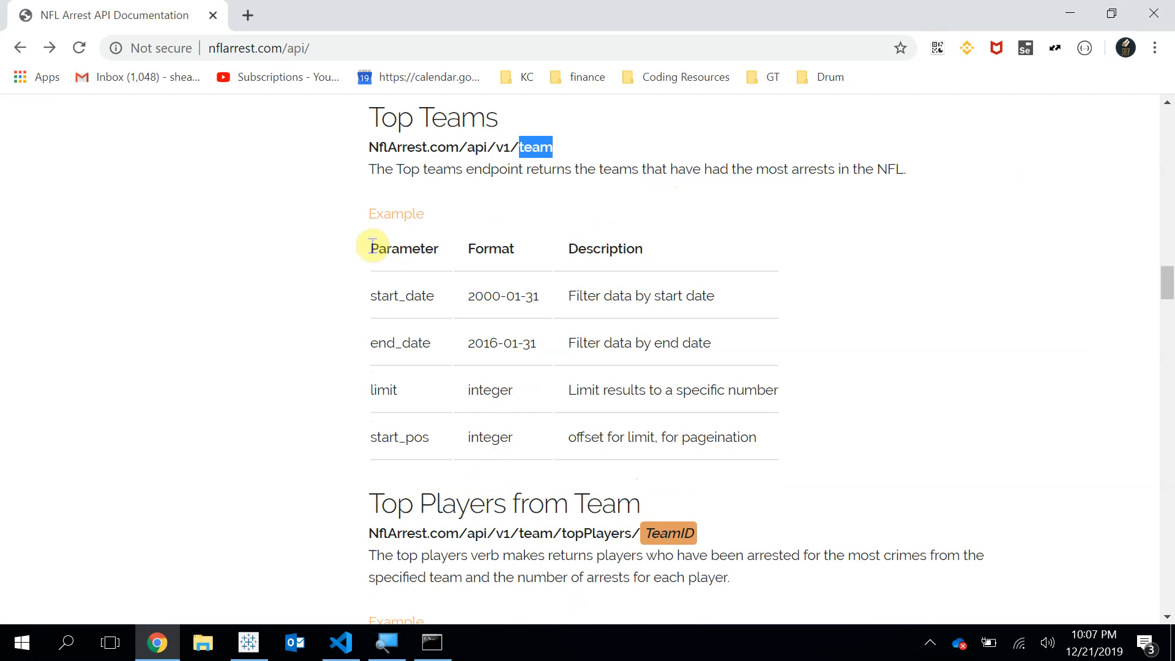
mouse_move(433, 248)
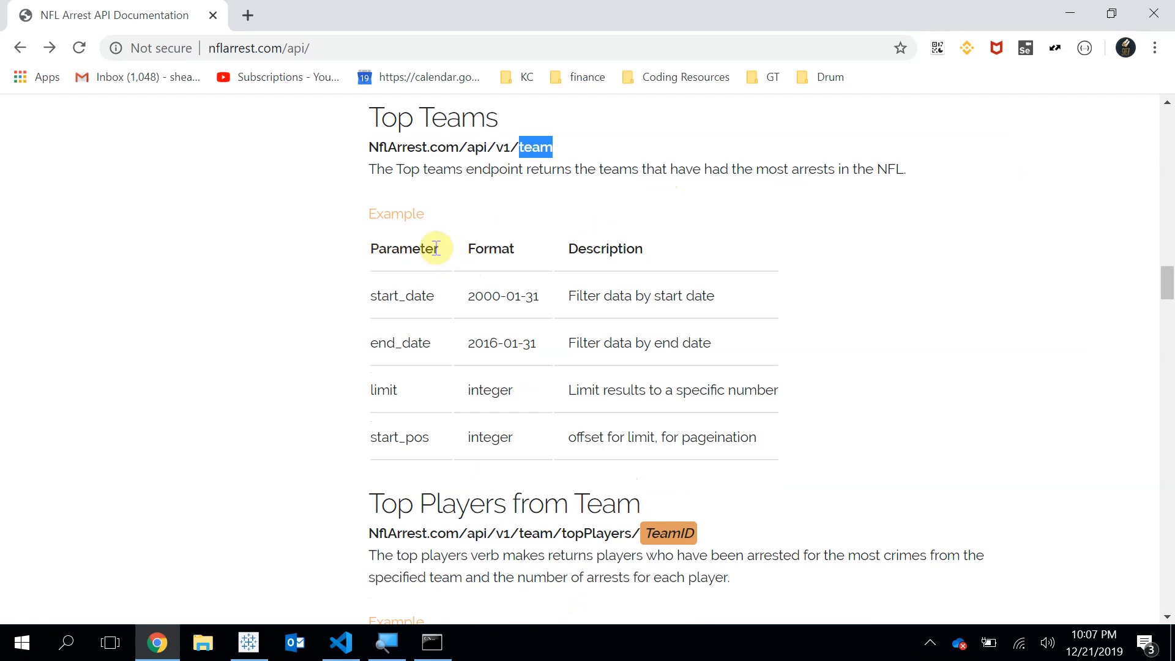
mouse_move(405, 397)
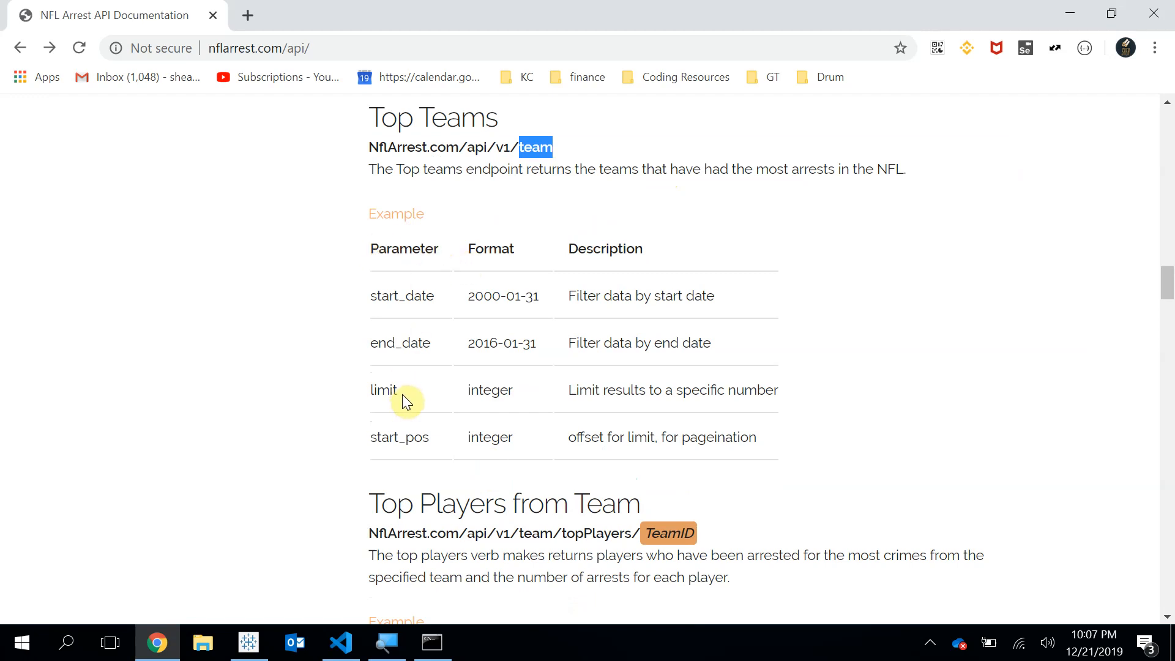
click(340, 642)
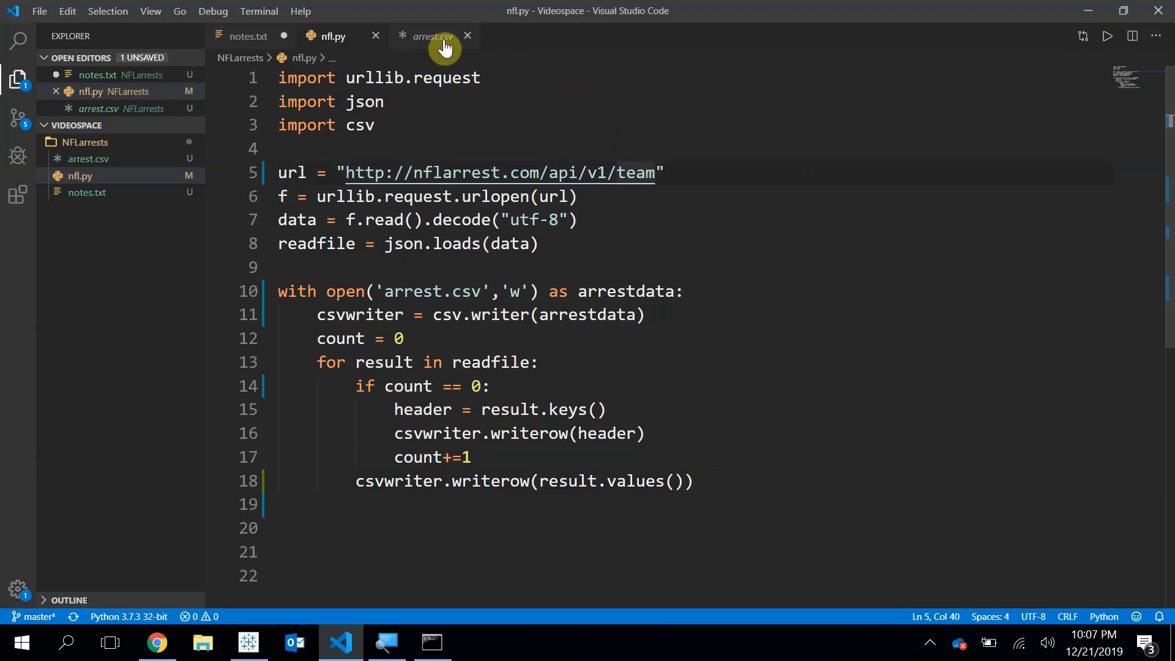
click(431, 35)
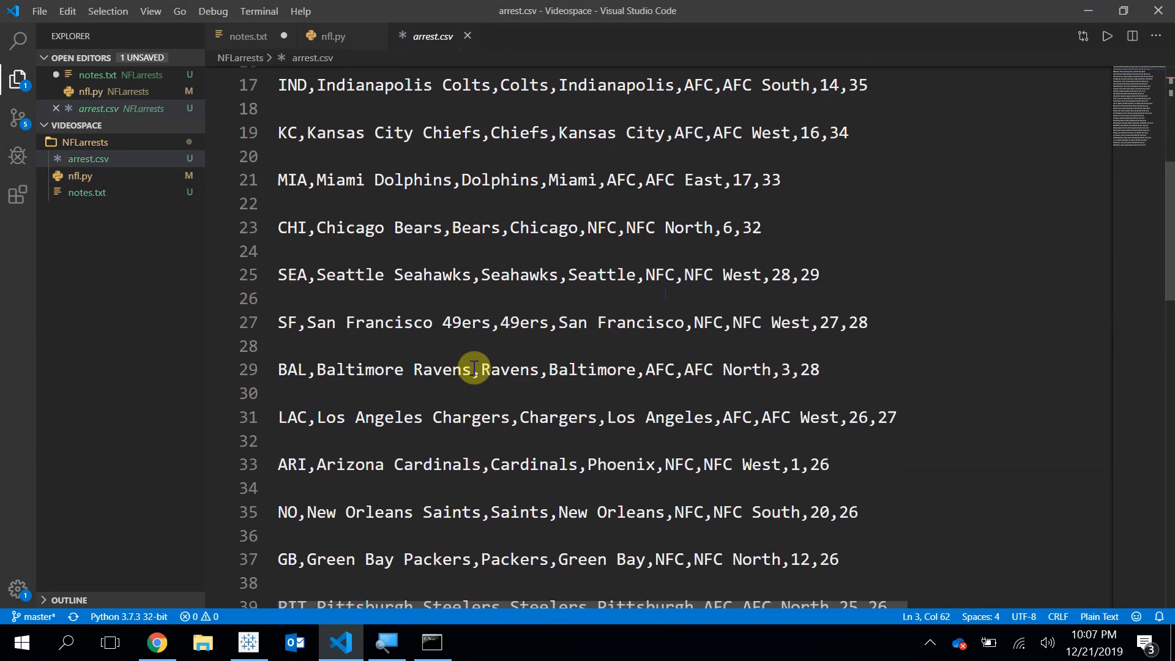
click(331, 36)
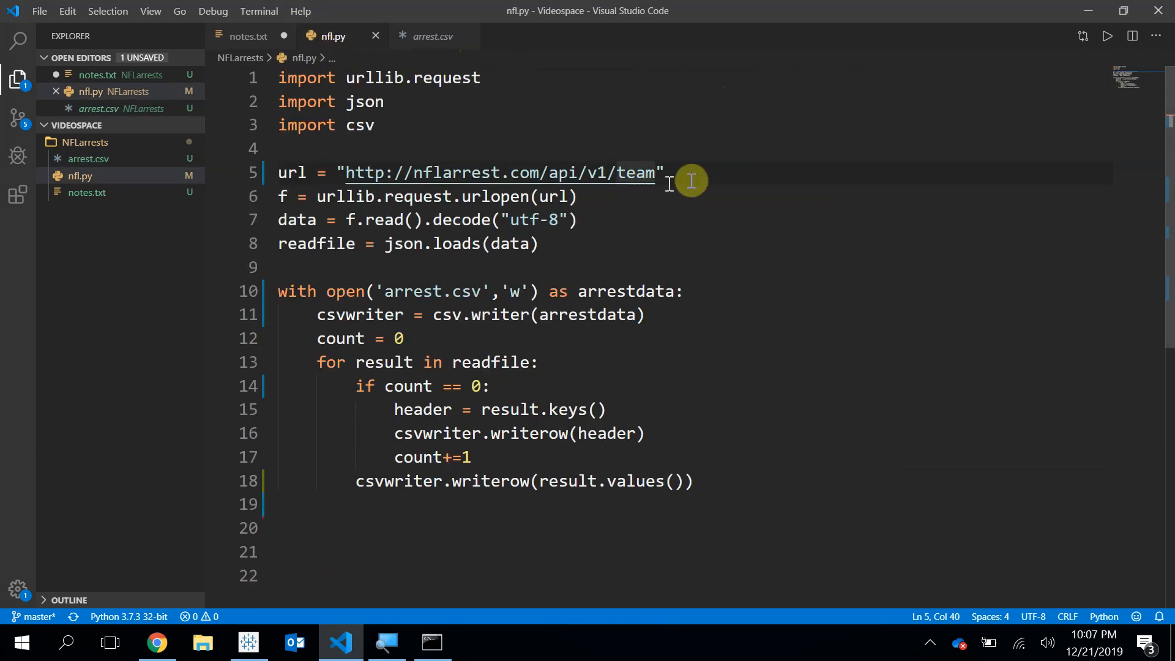
Step: Append ?limit=10&start_date=2010-01-01 to the team endpoint url
text(?)
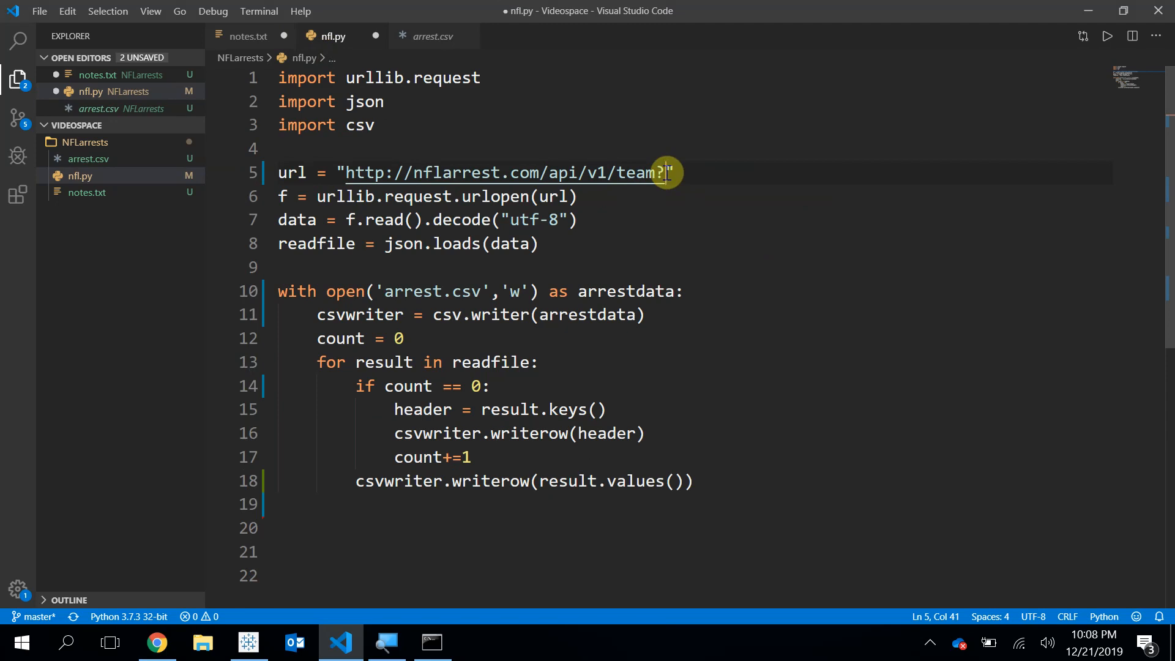
text(l)
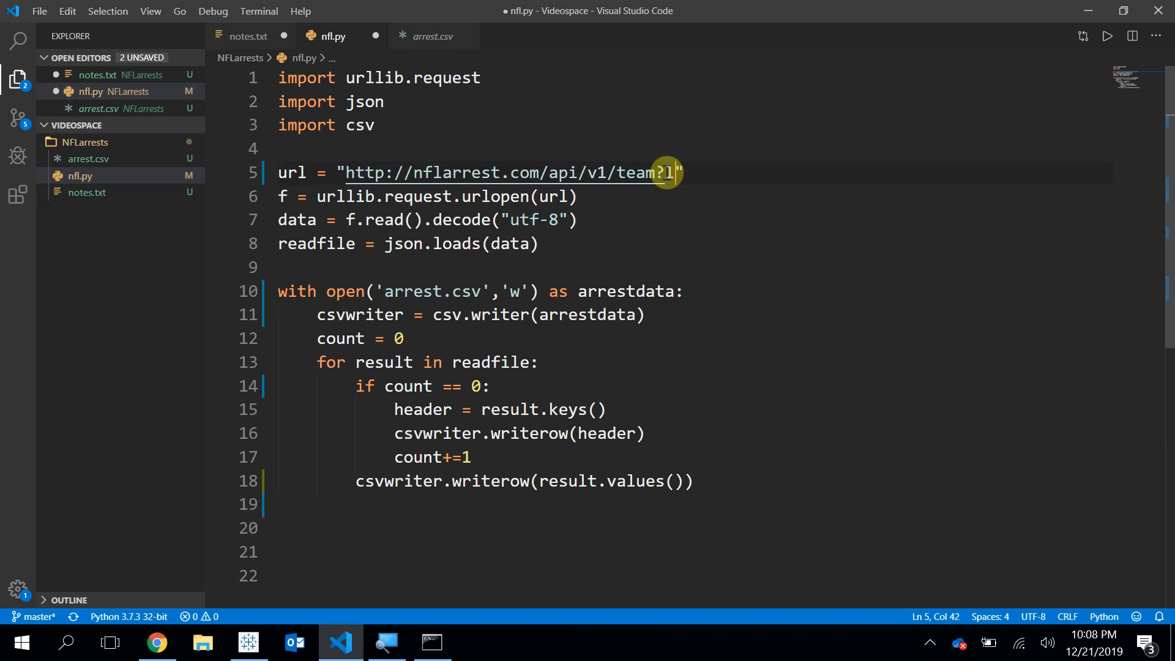
text(imit)
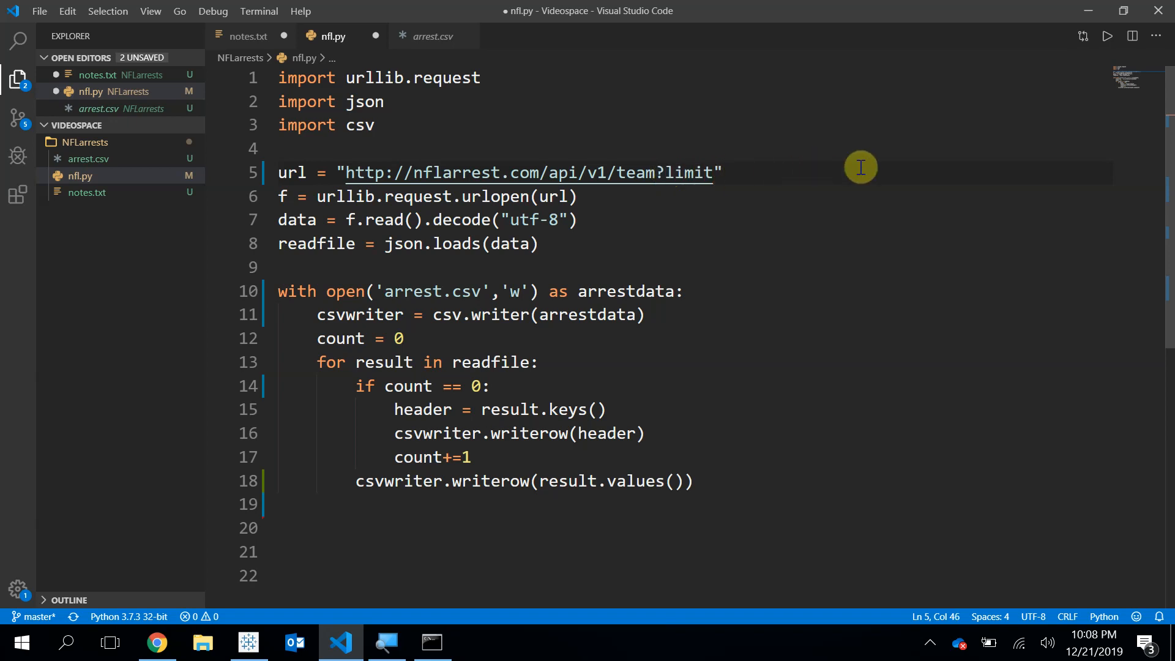
text(=10)
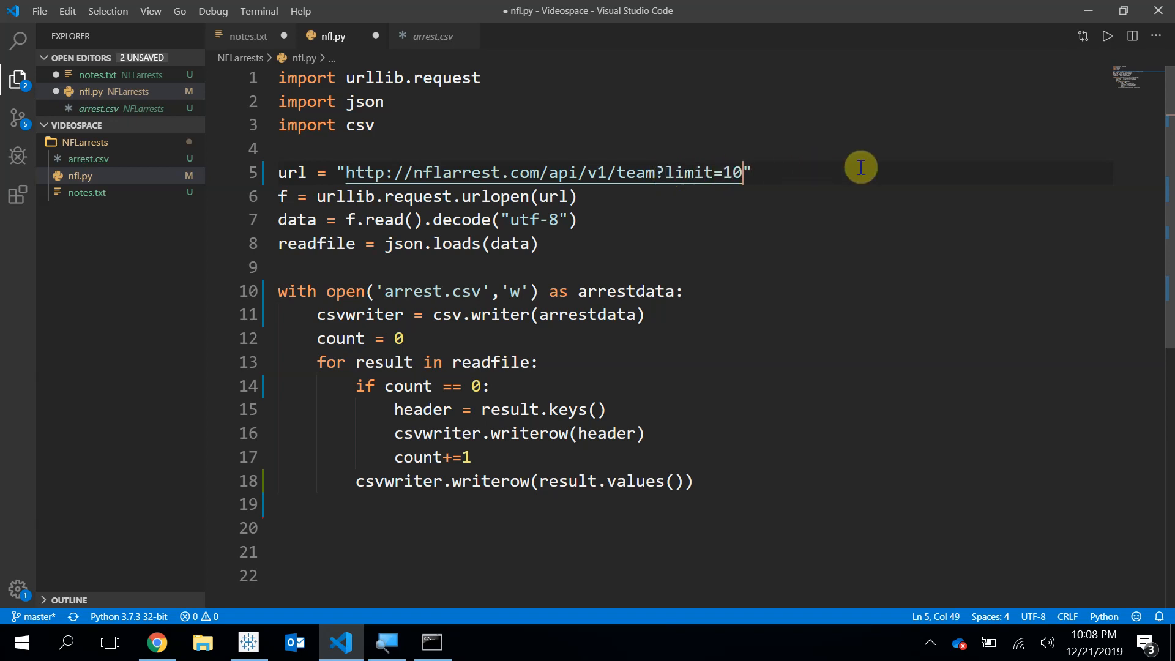
text(&start)
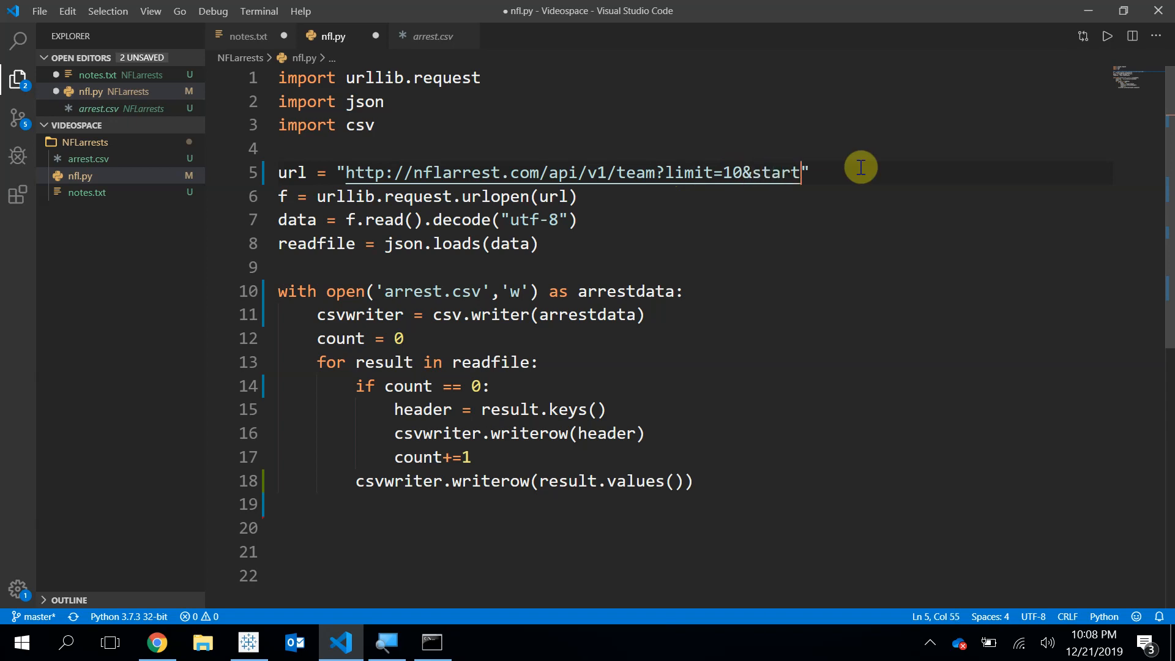
text(_date=)
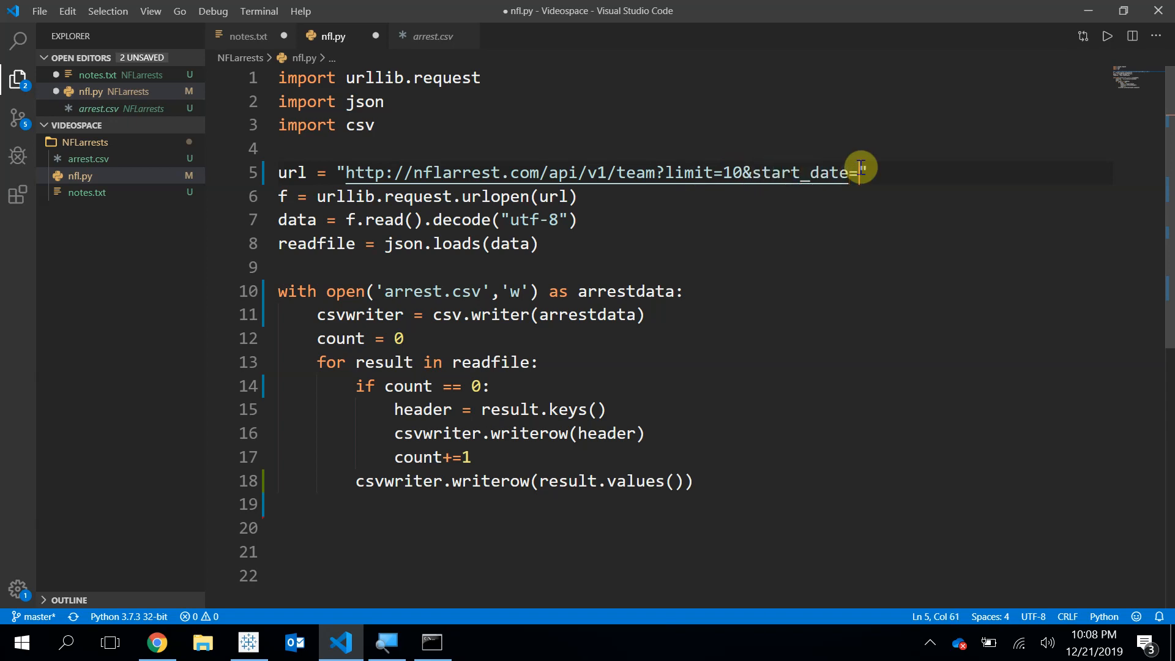
text(2010)
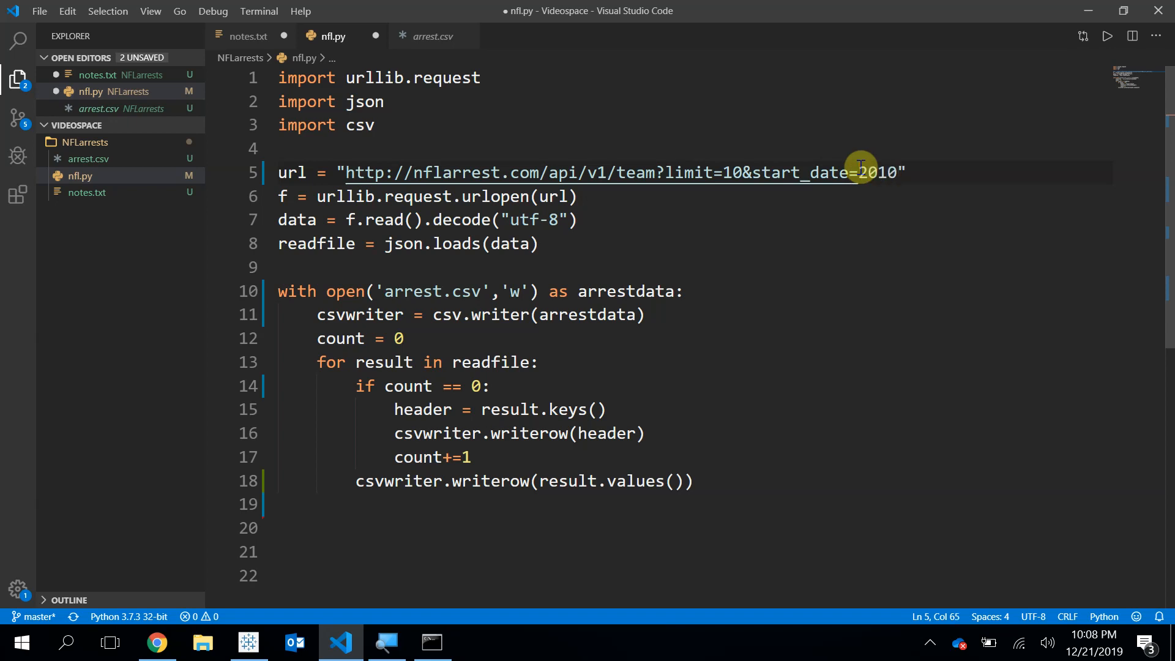
text(-01-)
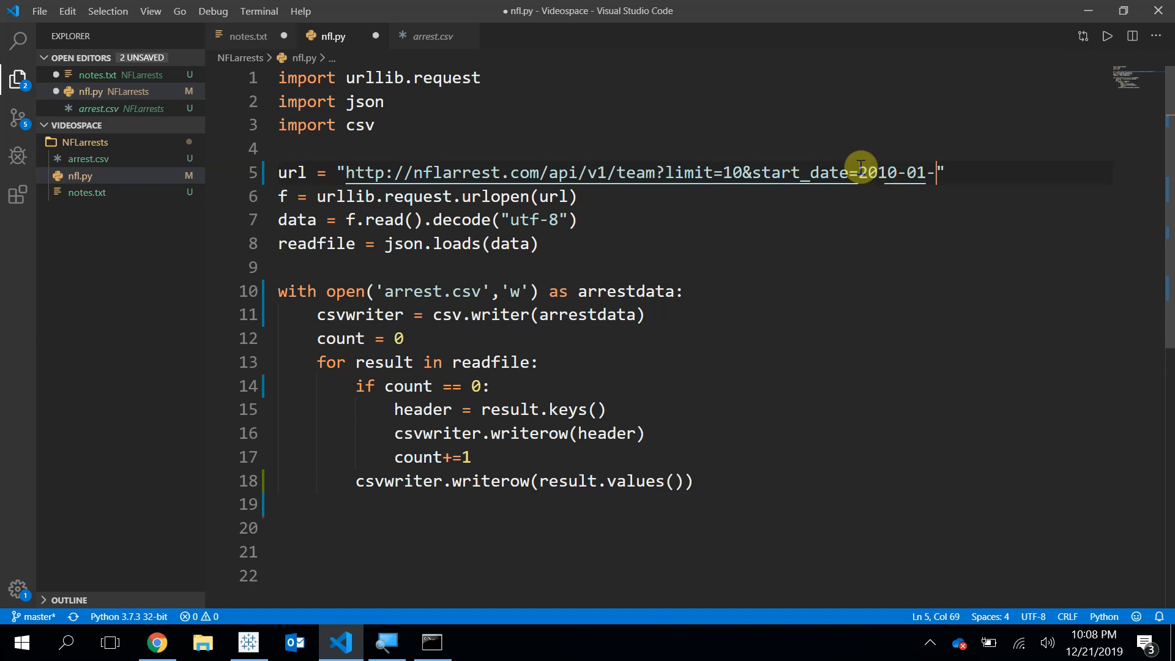
text(01)
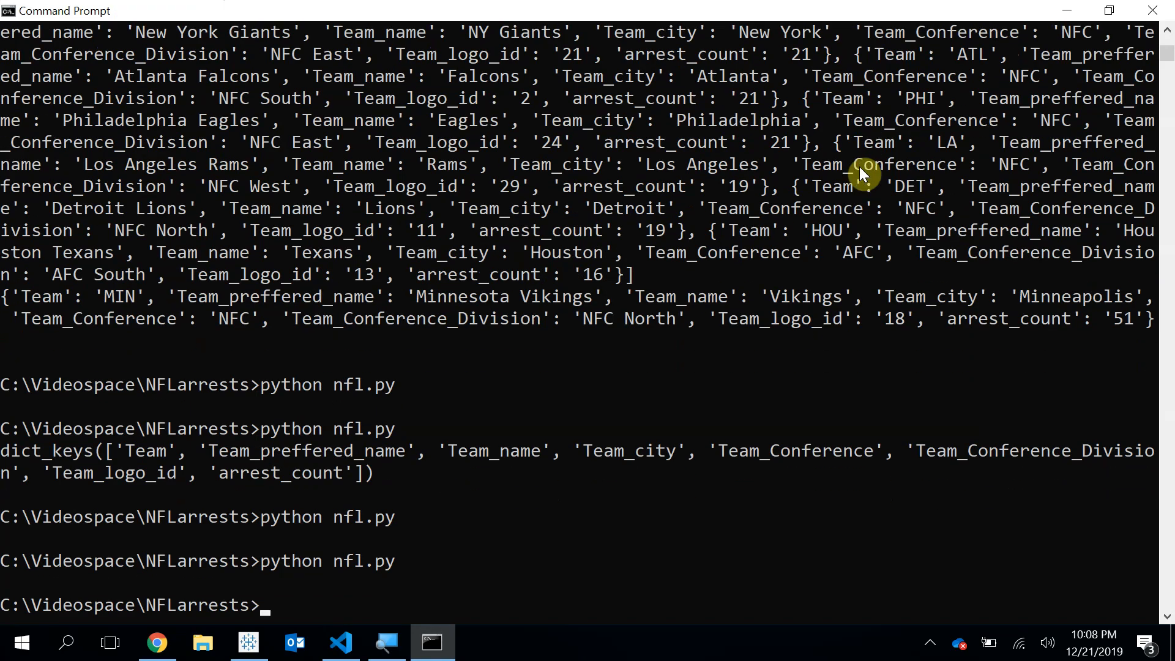
Step: After rerunning, review the ten-team arrest.csv and return to nfl.py to remove the parameters
click(339, 643)
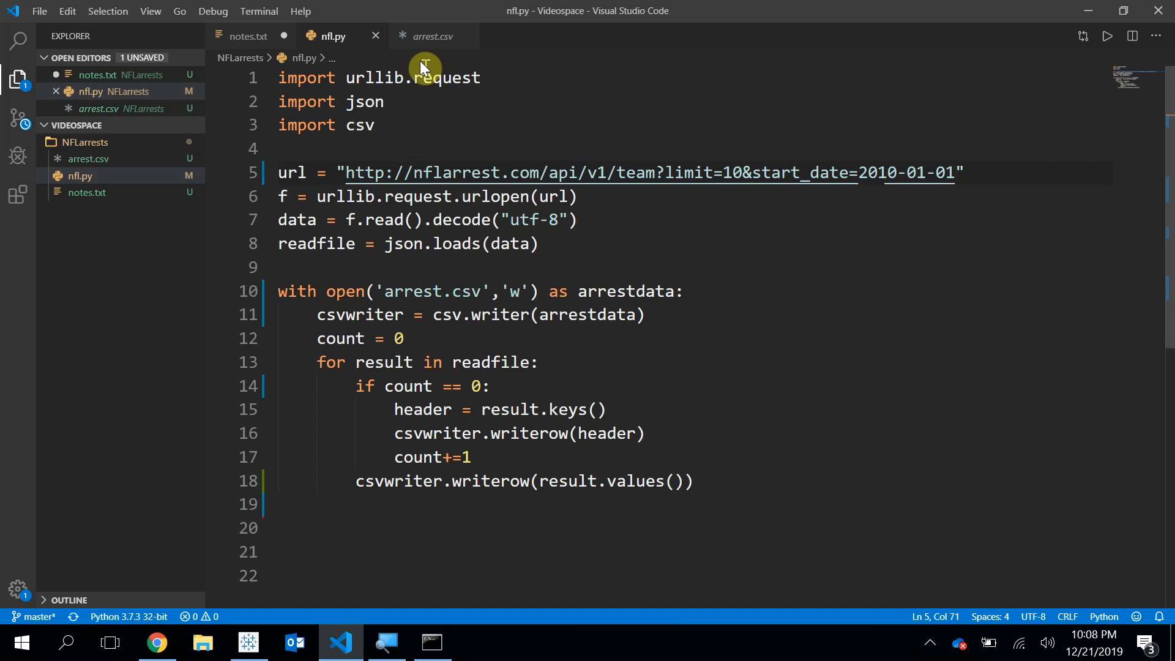
click(432, 35)
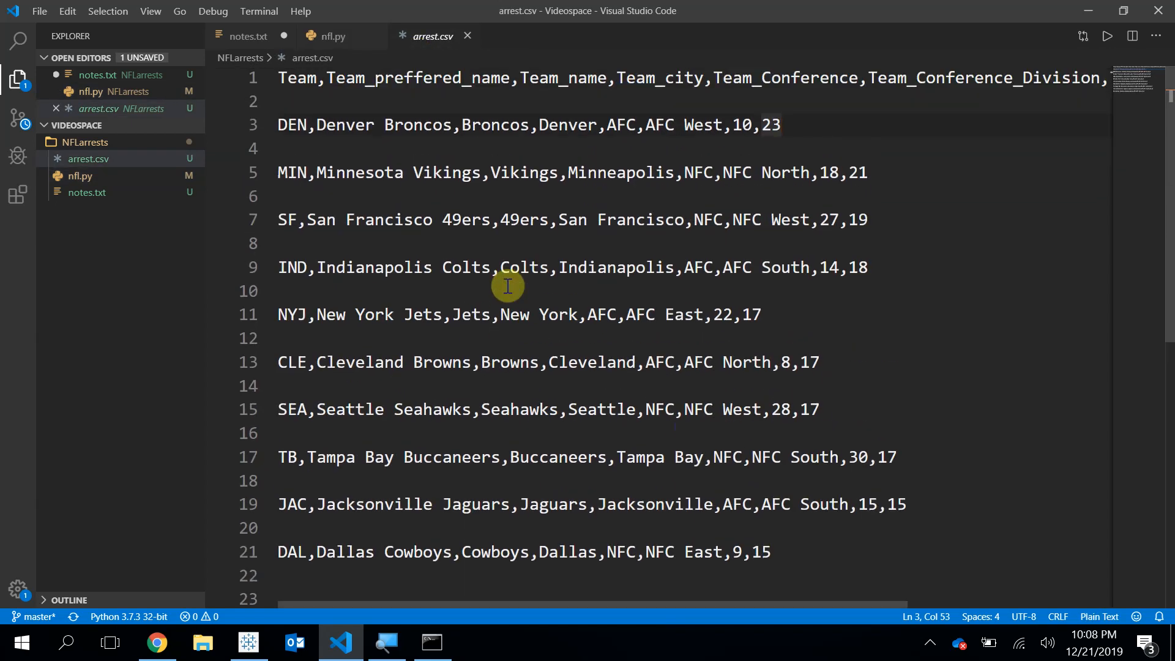
scroll(down, 3)
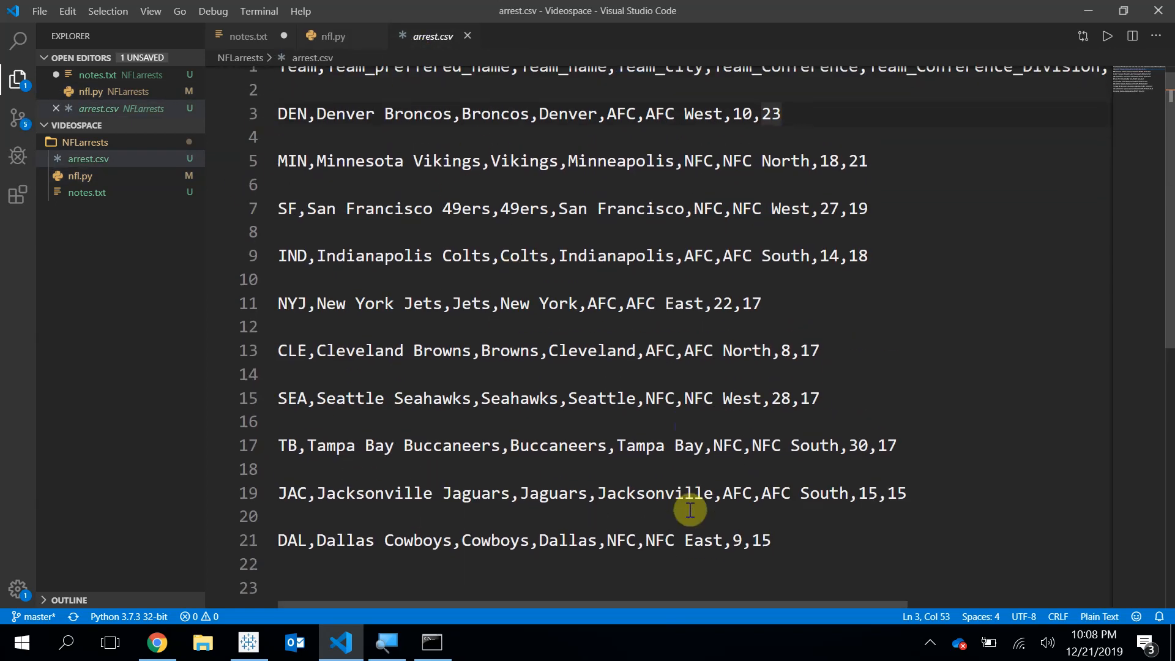
scroll(down, 3)
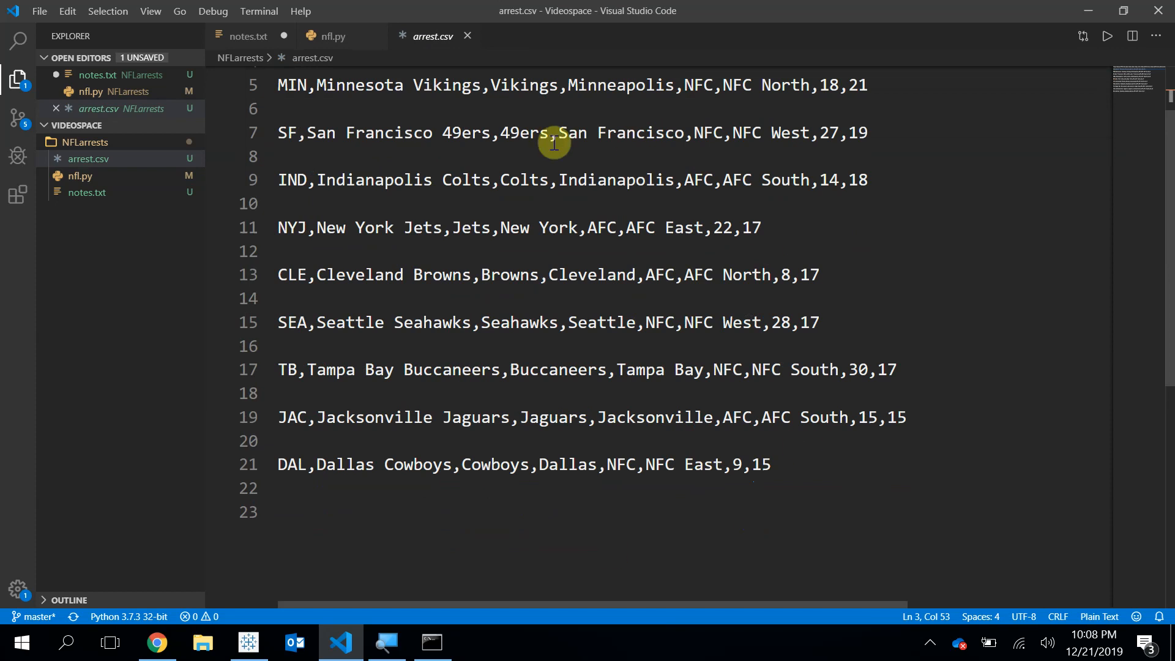
click(332, 35)
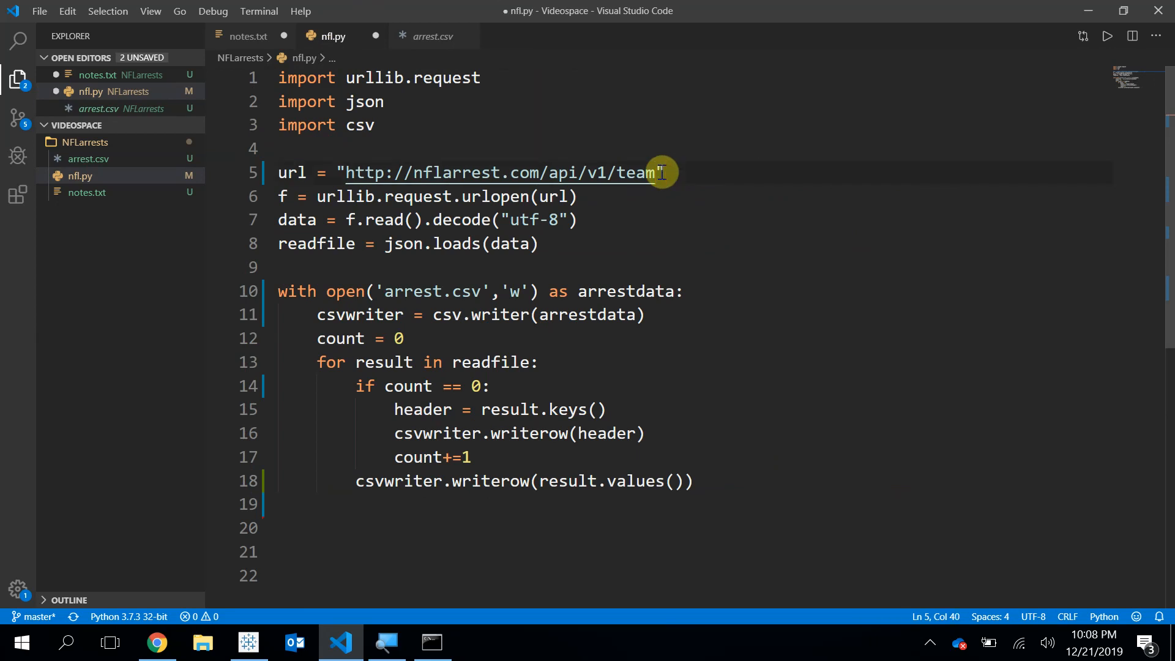
Step: Save nfl.py with the plain endpoint, review the full arrest.csv, and return to the open() line
key(ctrl+s)
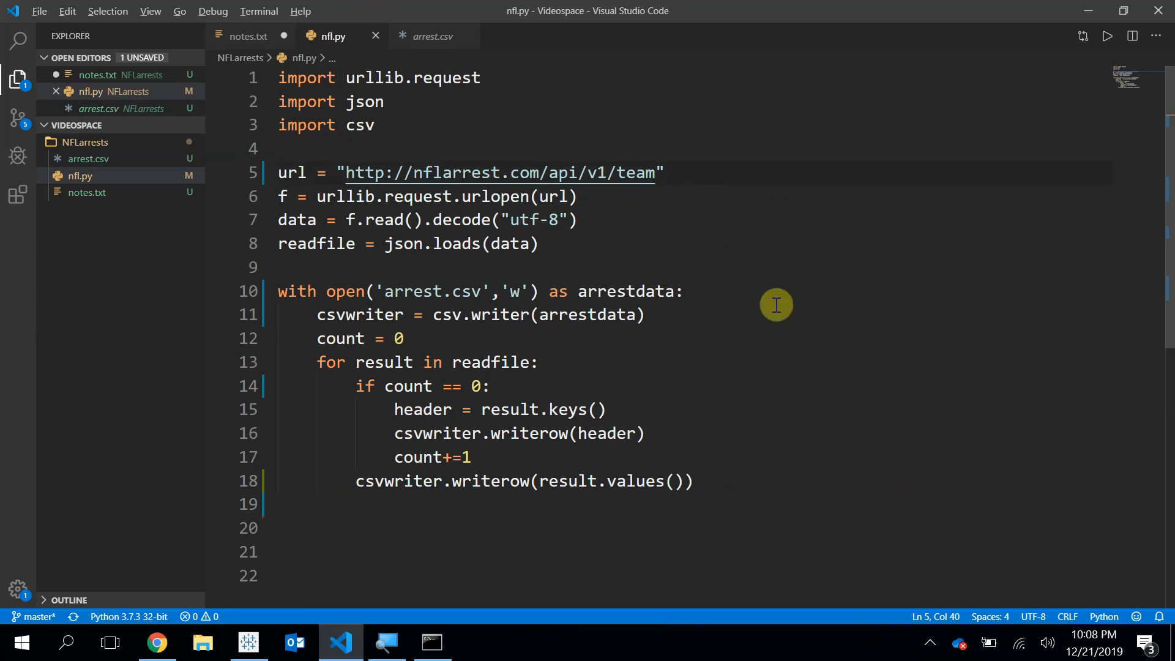
click(430, 643)
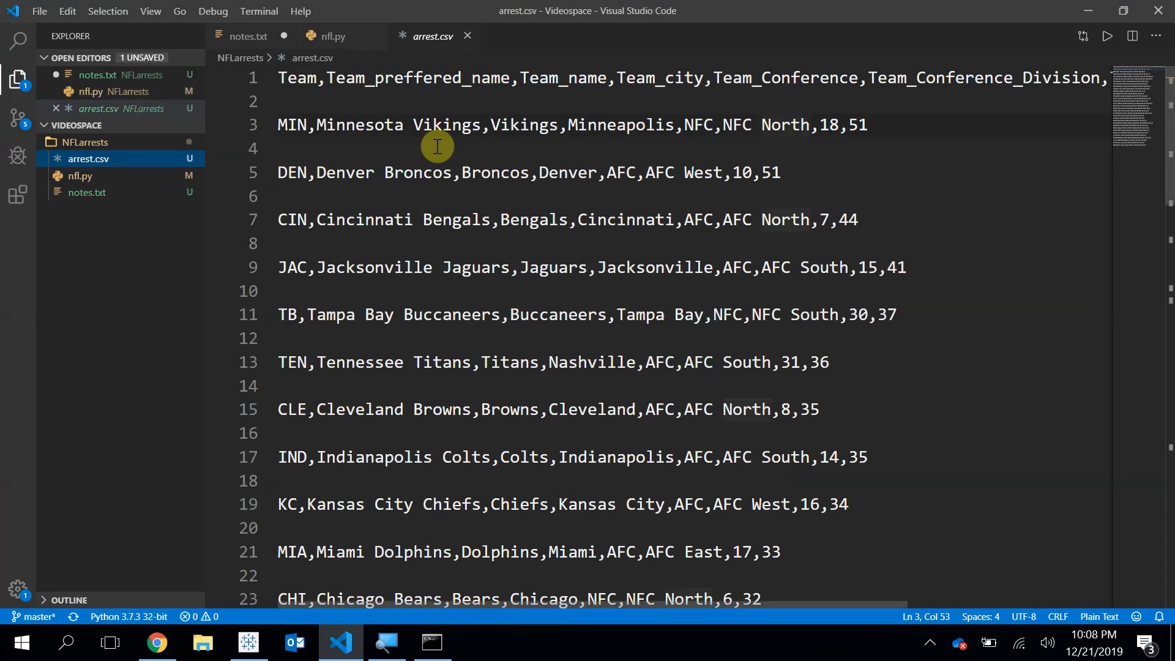
mouse_move(293, 101)
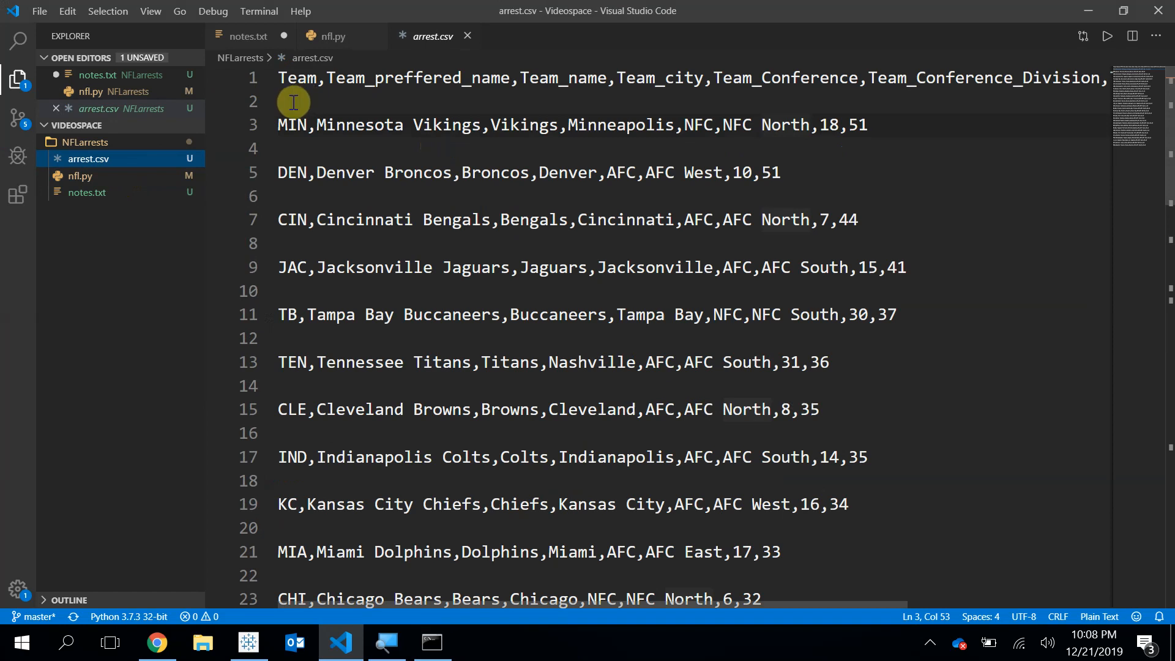
mouse_move(360, 163)
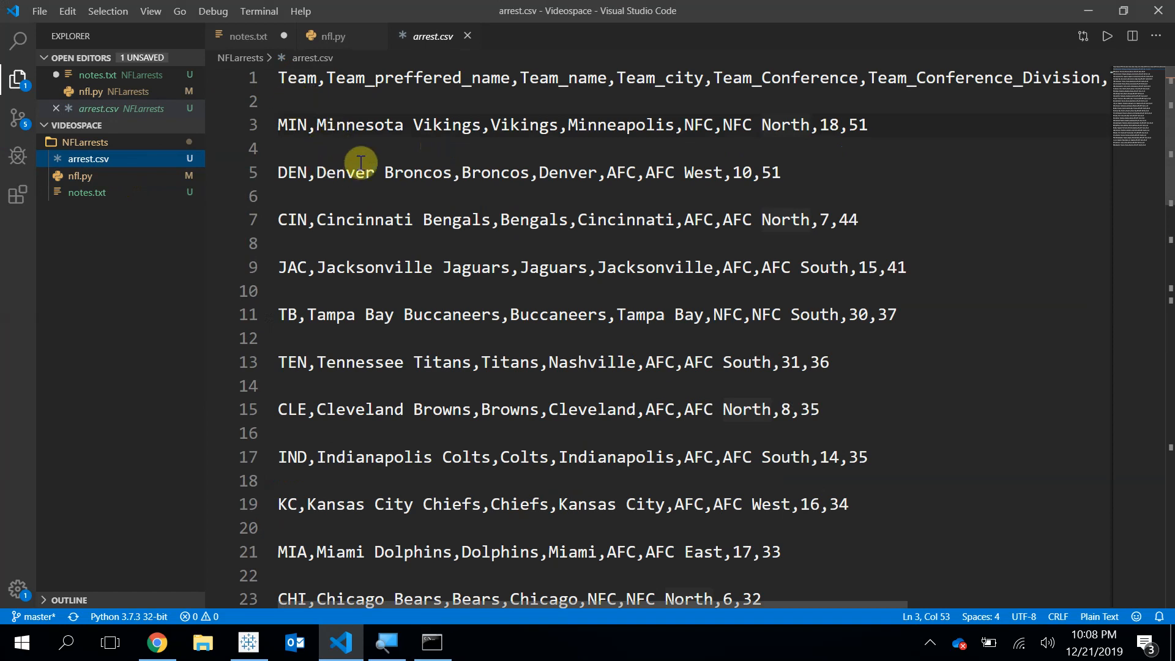
click(332, 36)
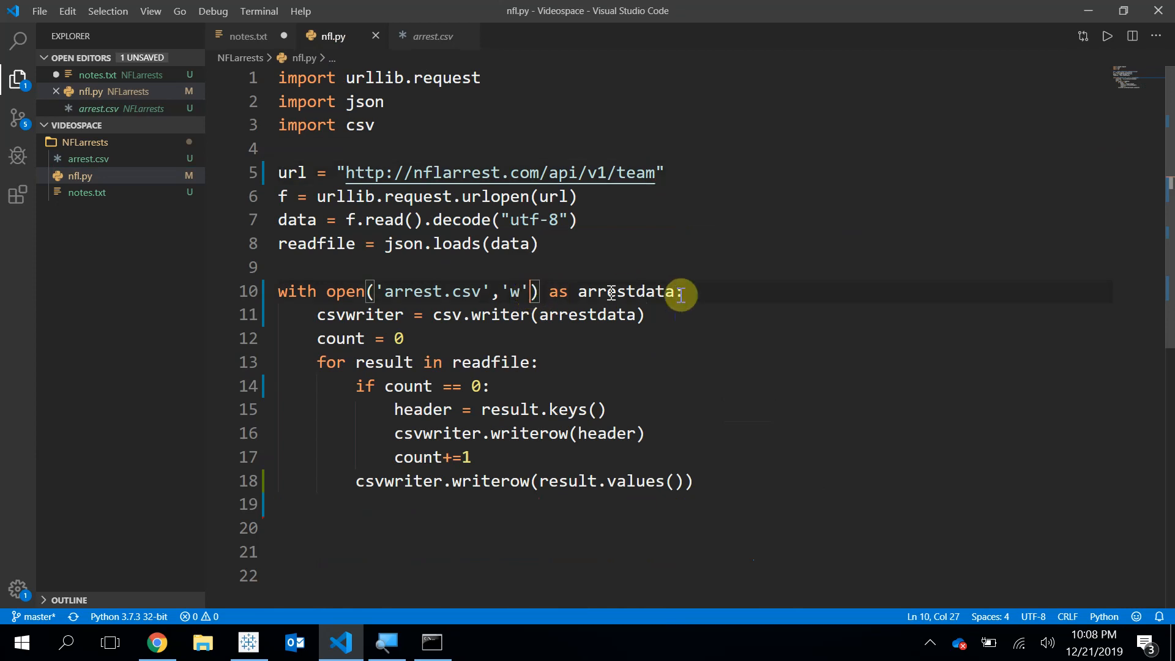
Step: Add newline='' to the open() call and rerun python nfl.py
text(,)
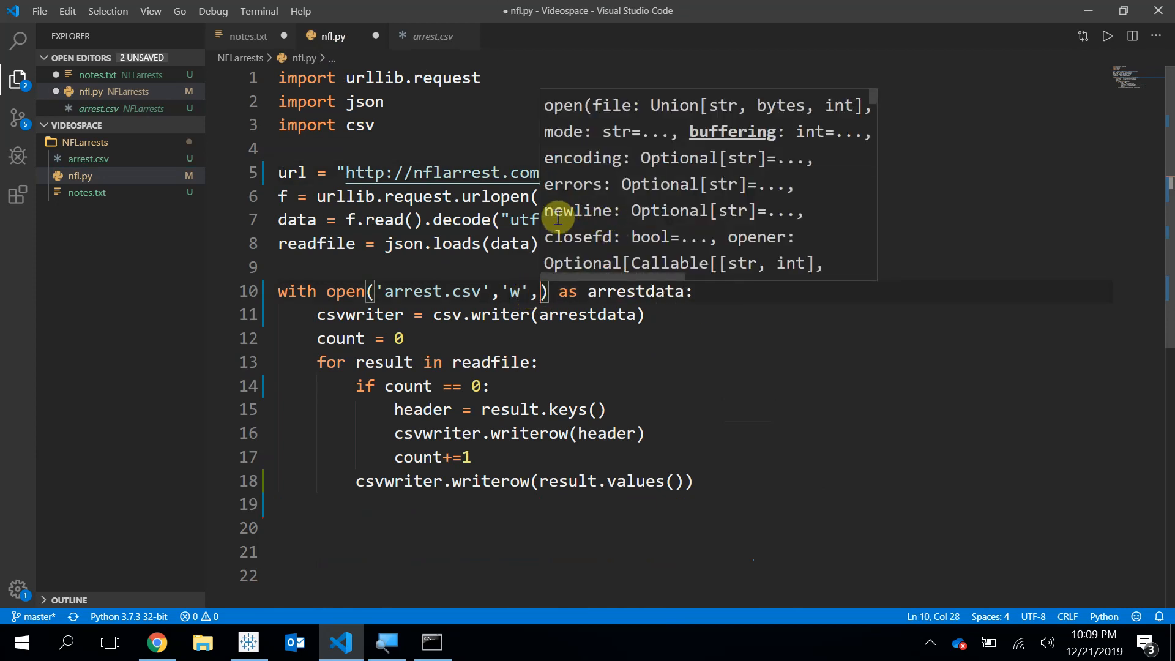
text(newline)
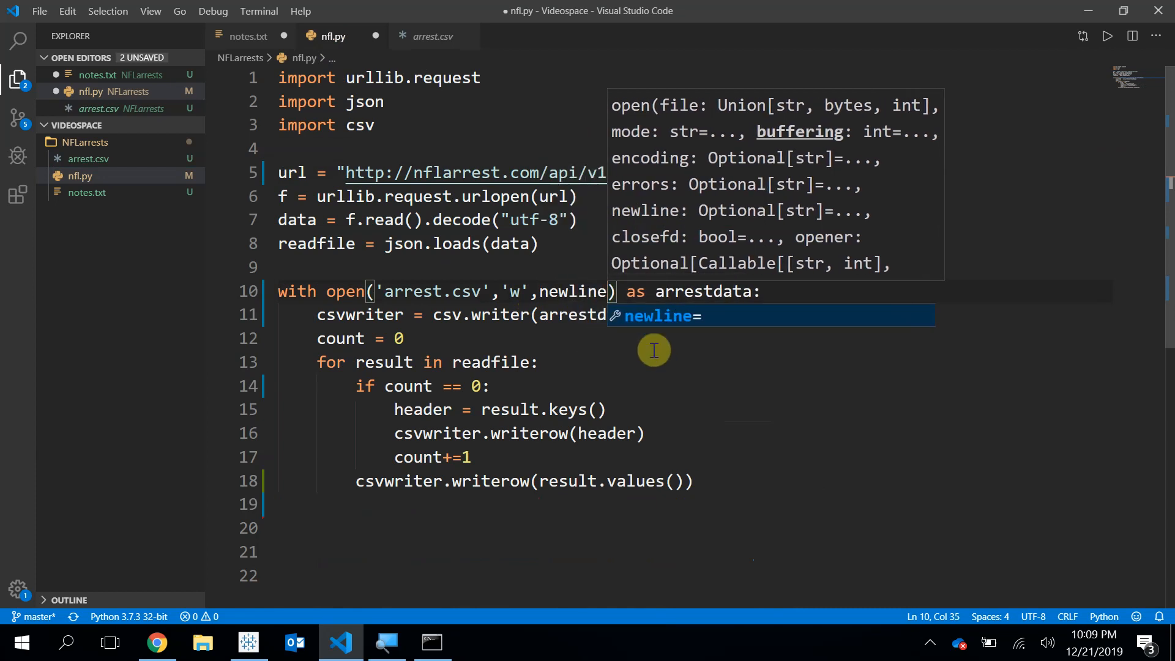
text('')
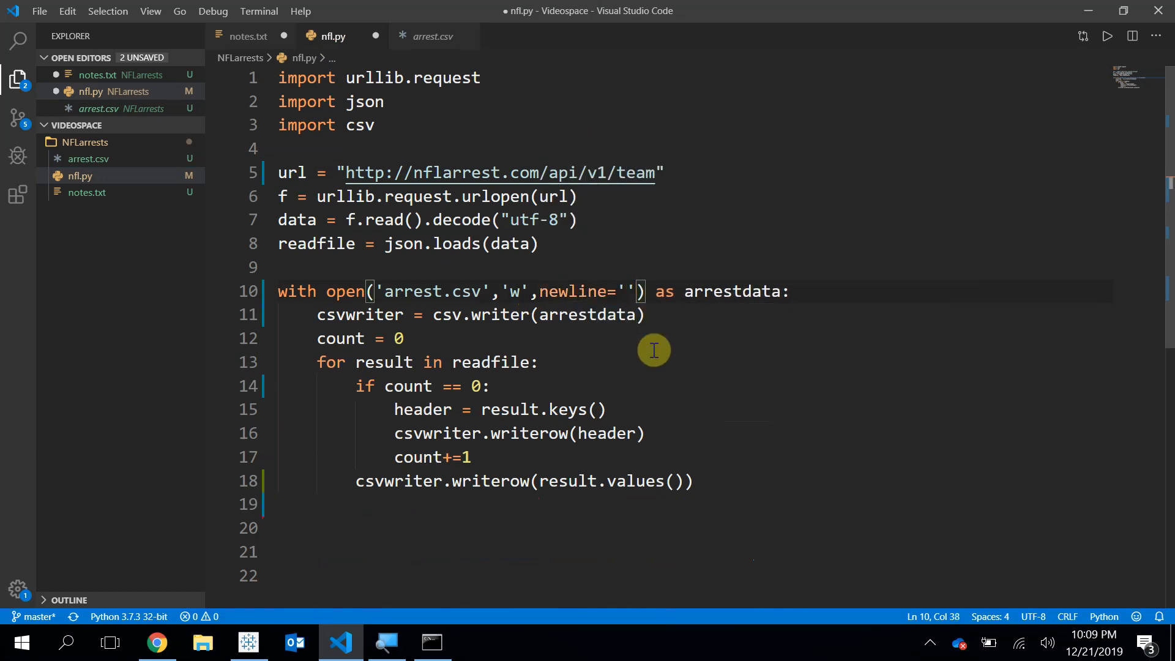
click(625, 291)
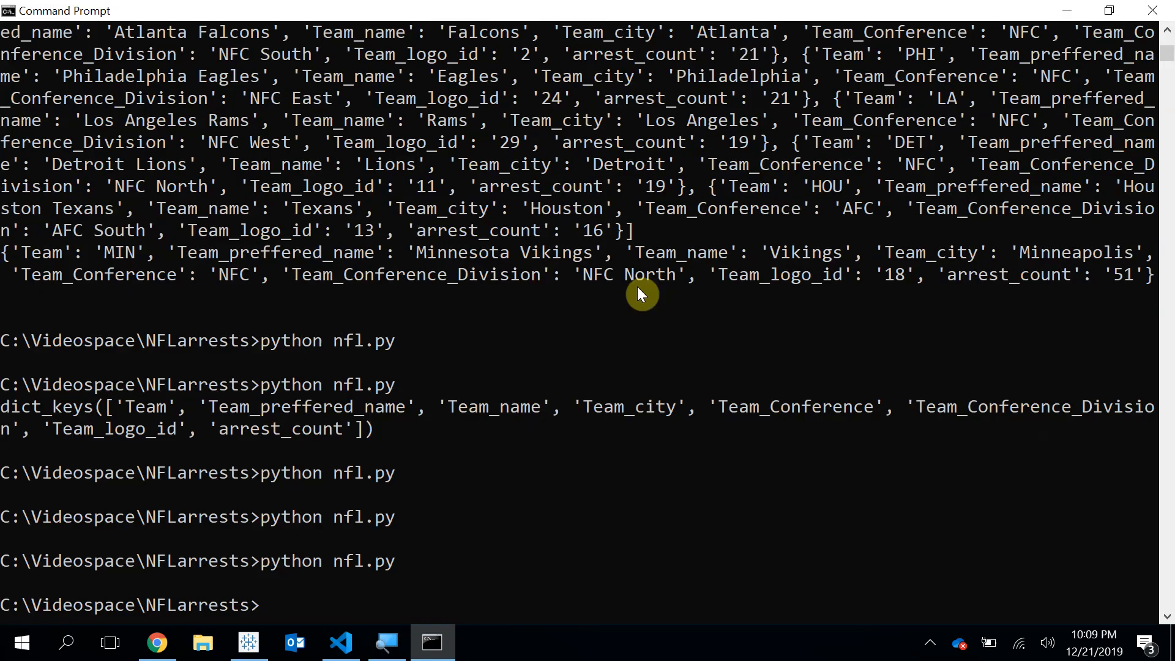
key(enter)
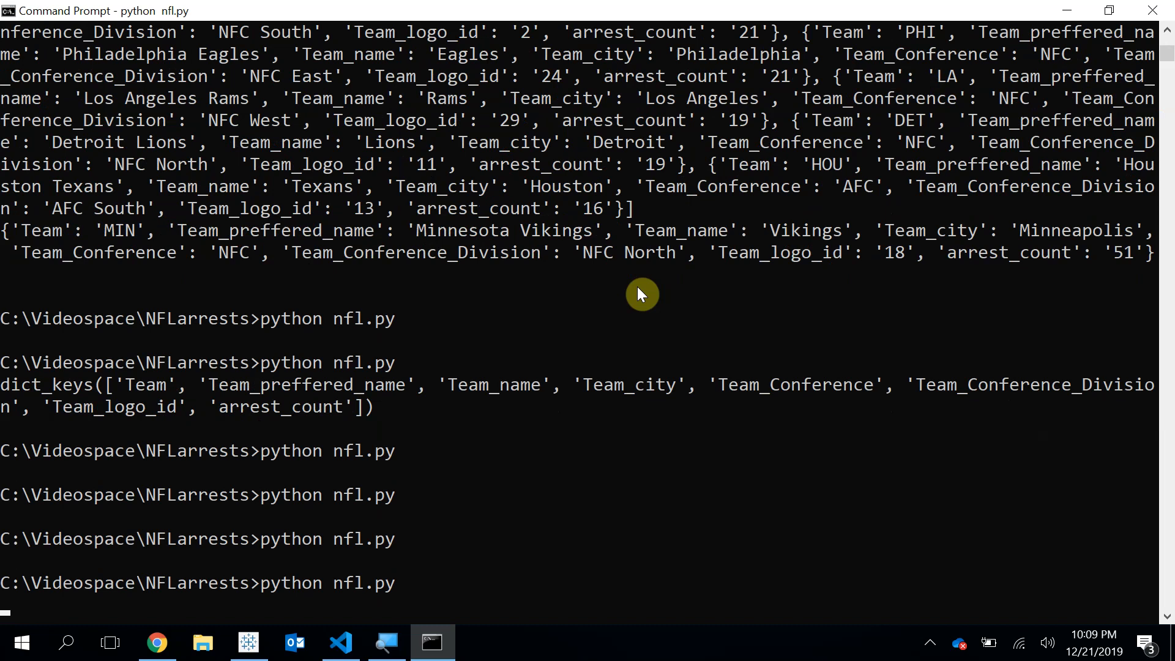
Step: Check that arrest.csv now has no blank lines between team rows, then return to nfl.py
click(339, 642)
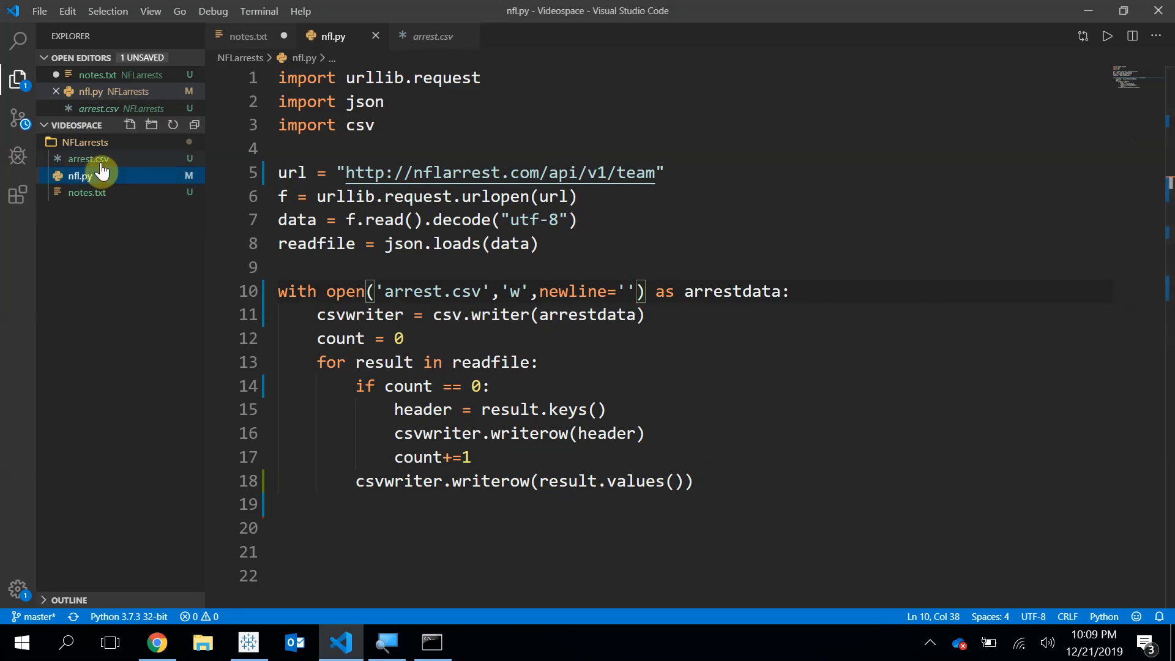
click(86, 158)
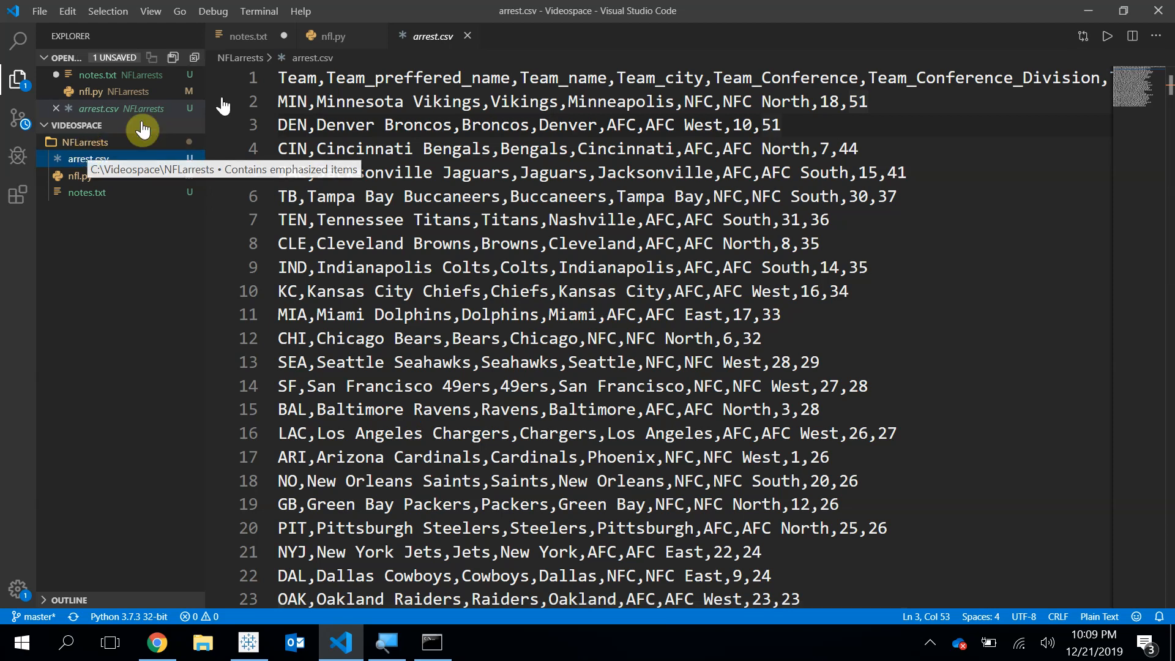
click(332, 35)
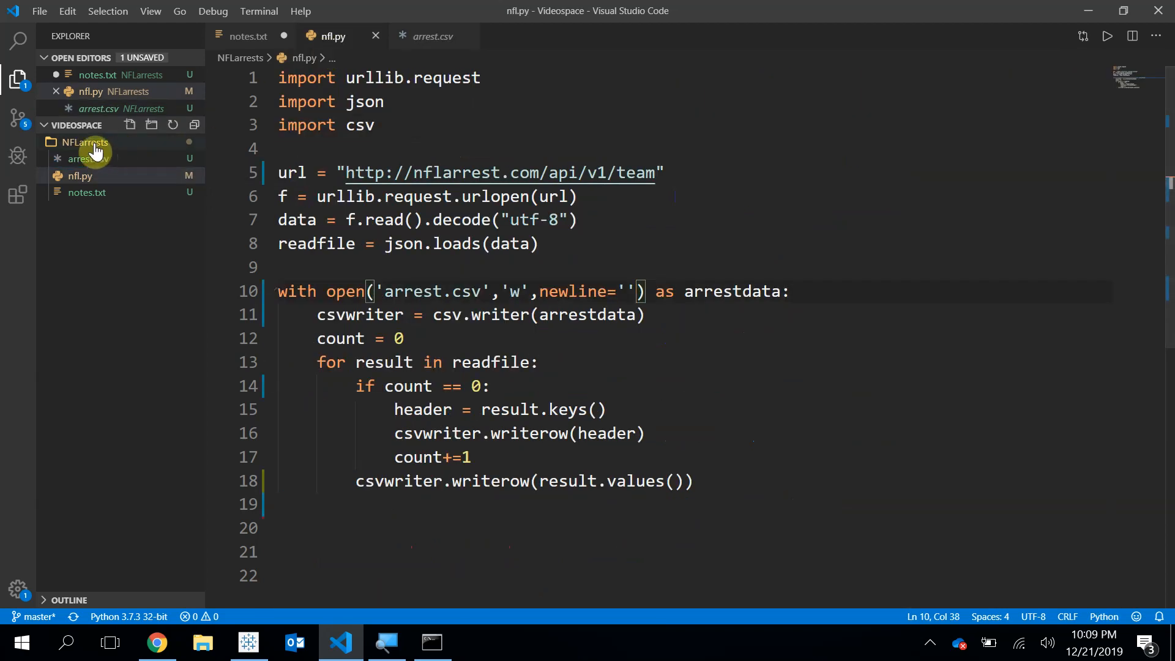
Step: Switch to Tableau's Connect start page to begin choosing a data source
right_click(85, 142)
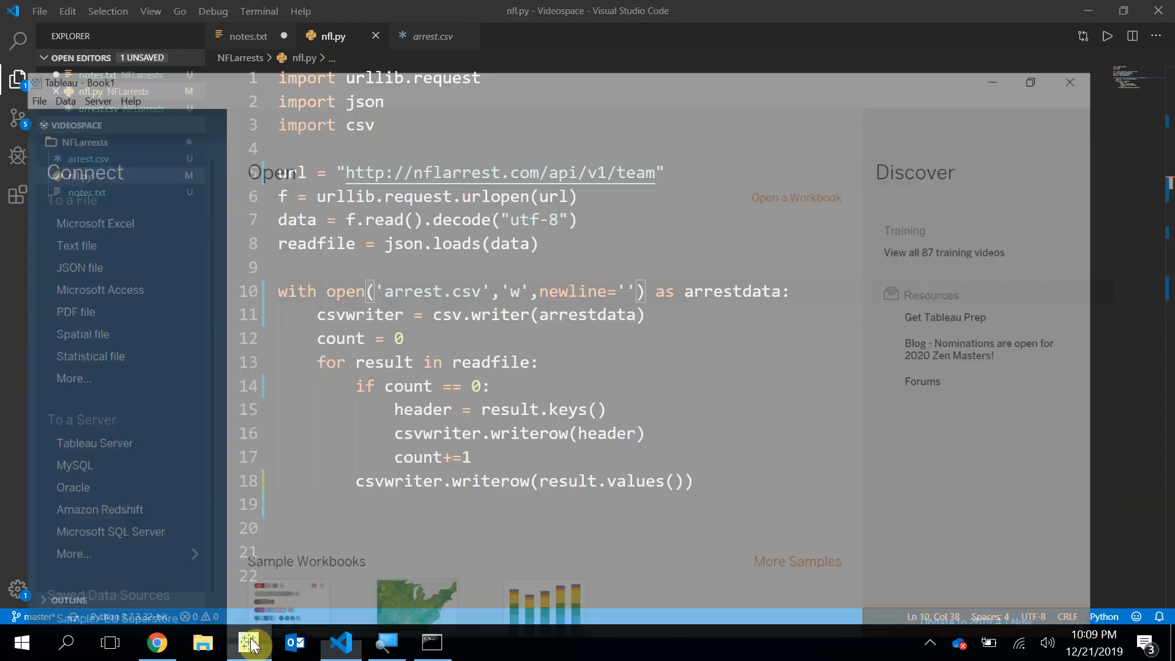
click(249, 643)
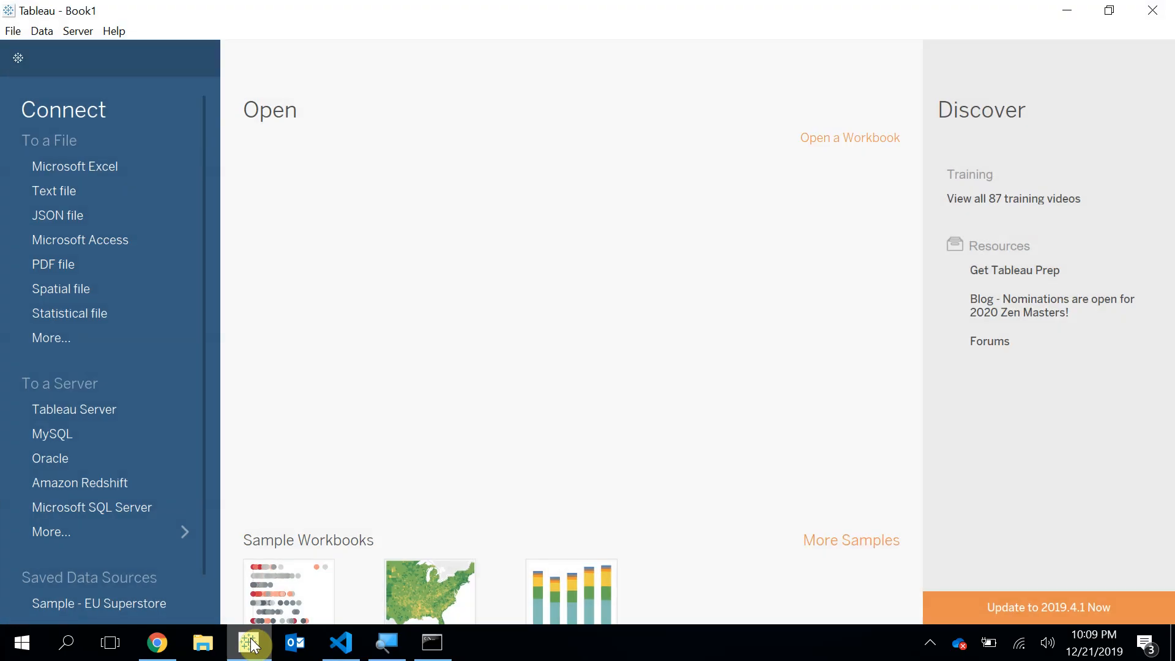
mouse_move(314, 250)
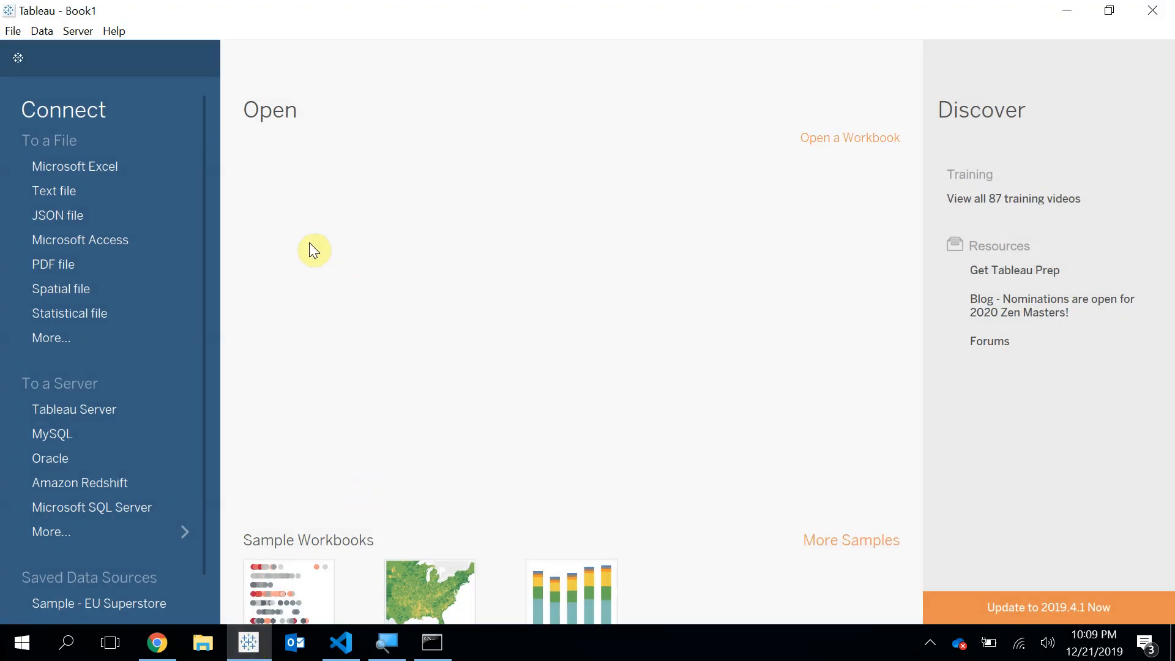
mouse_move(52, 338)
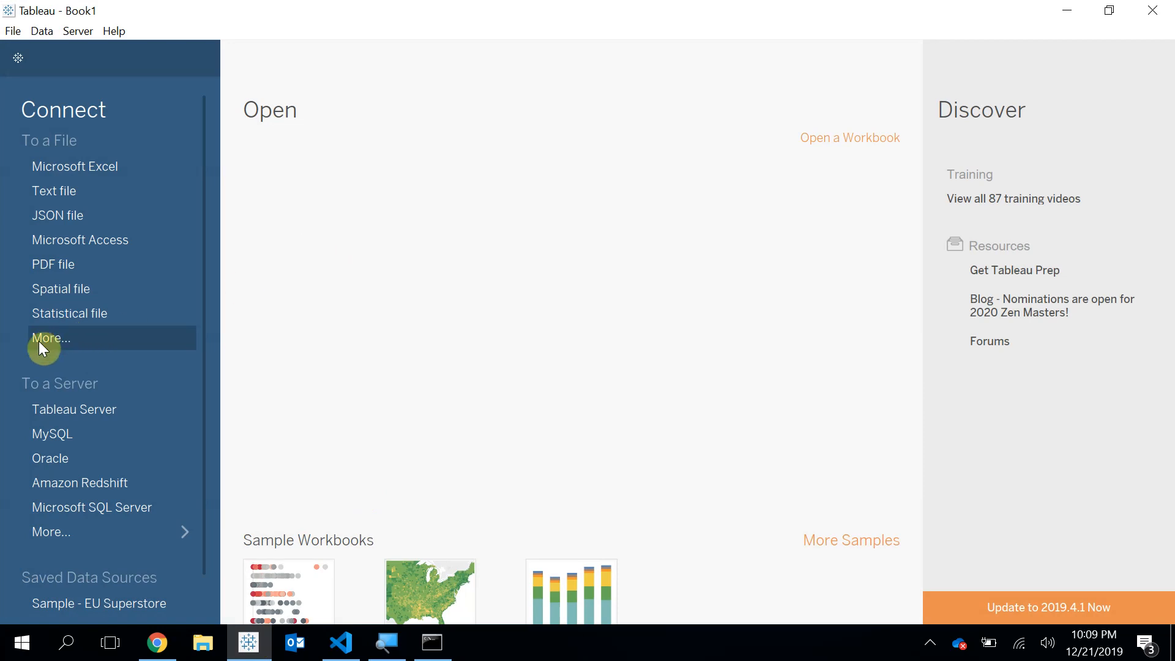
click(50, 338)
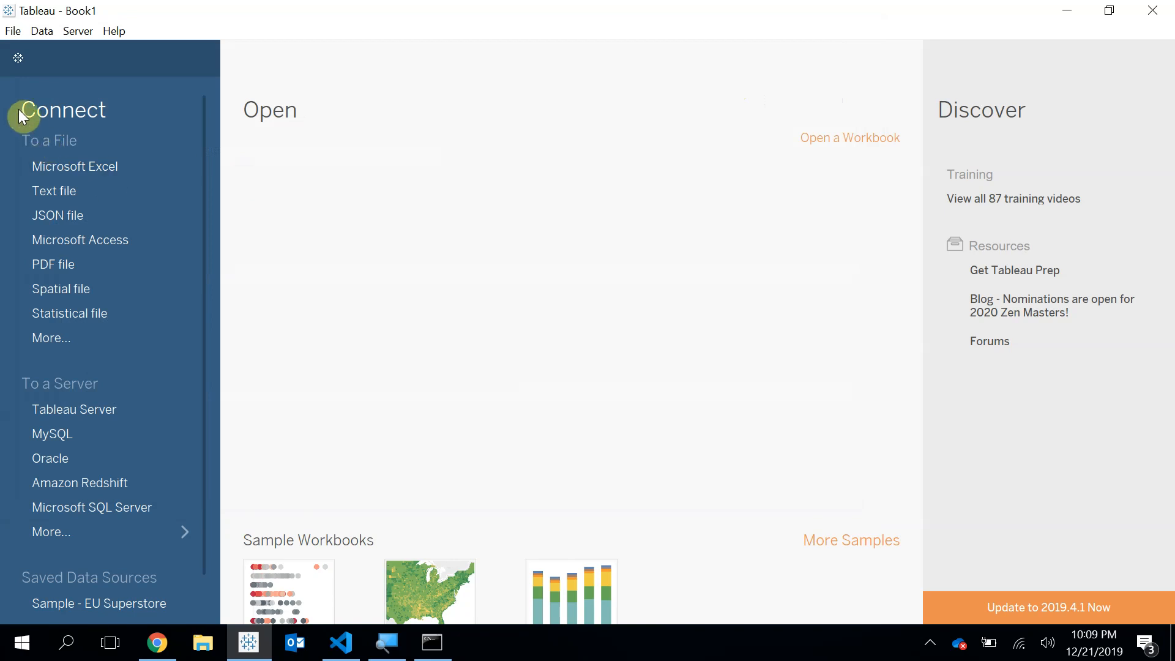
mouse_move(82, 142)
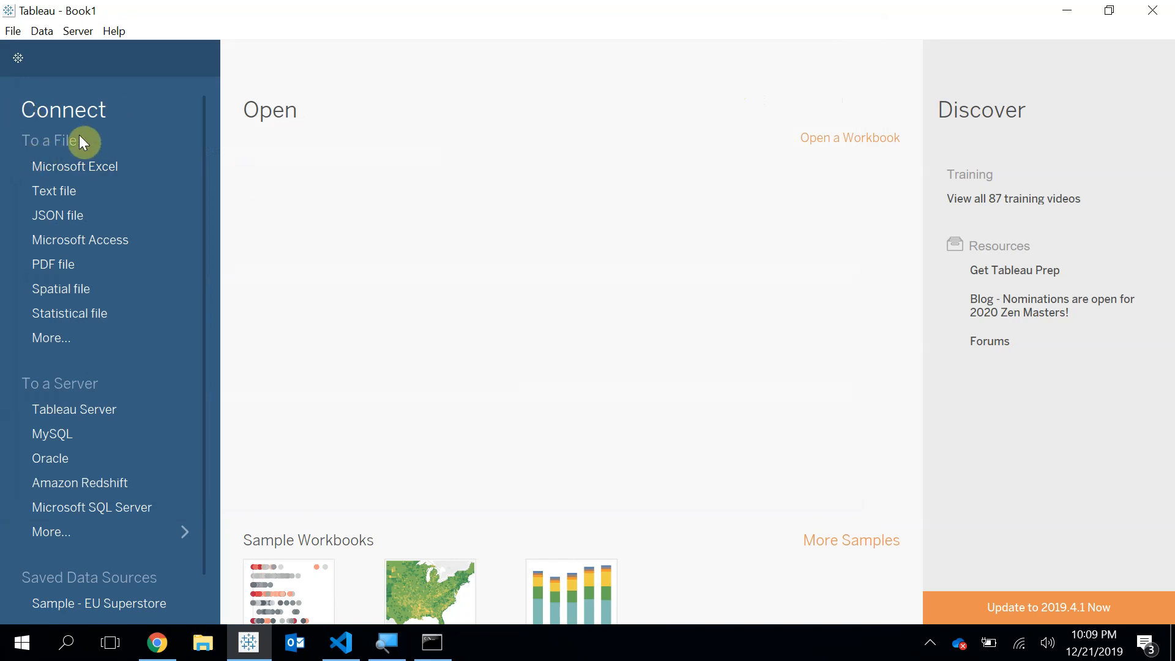
mouse_move(52, 338)
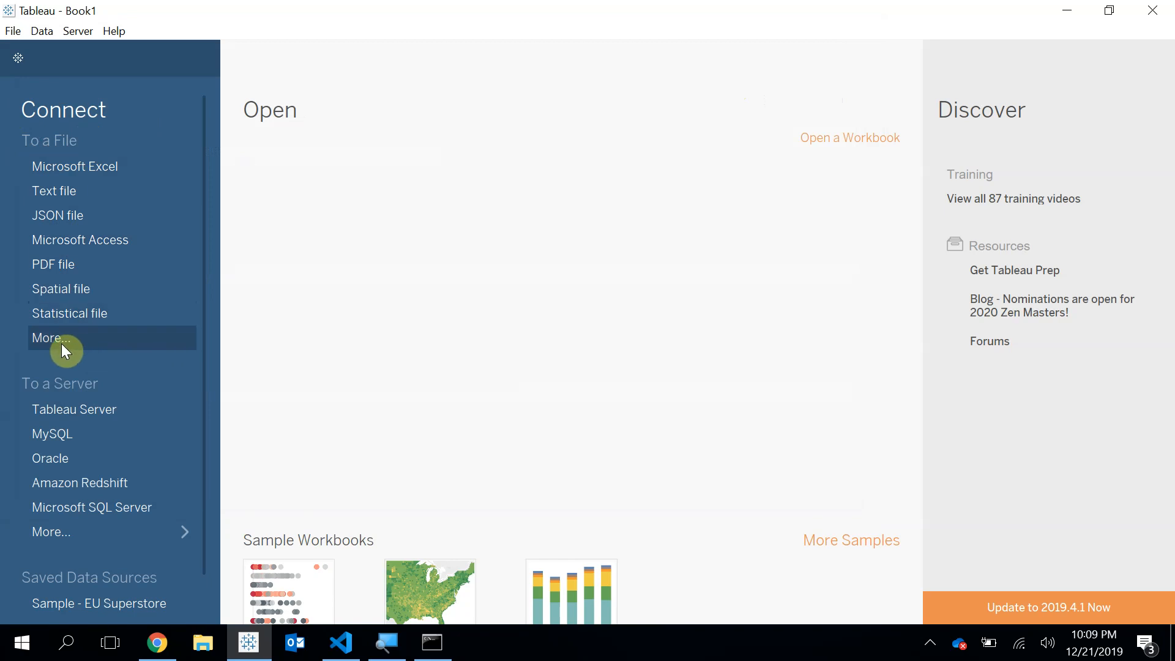
Step: Browse to C:\Videospace\NFLarrests and choose arrest.csv as the text file data source
click(49, 337)
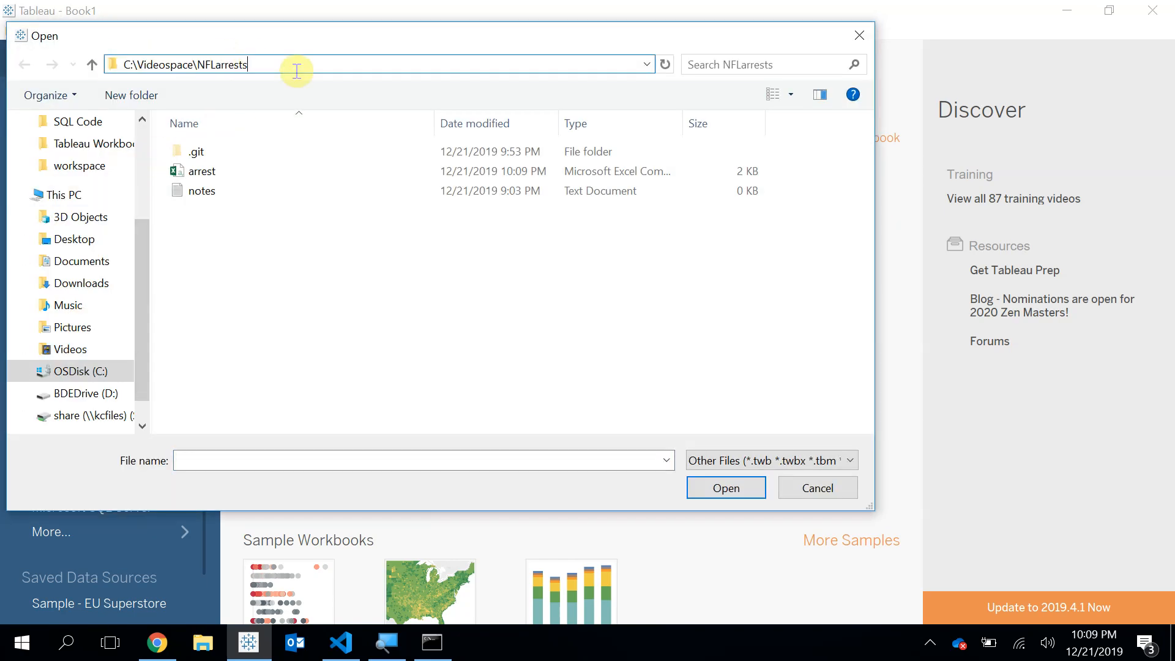
click(201, 171)
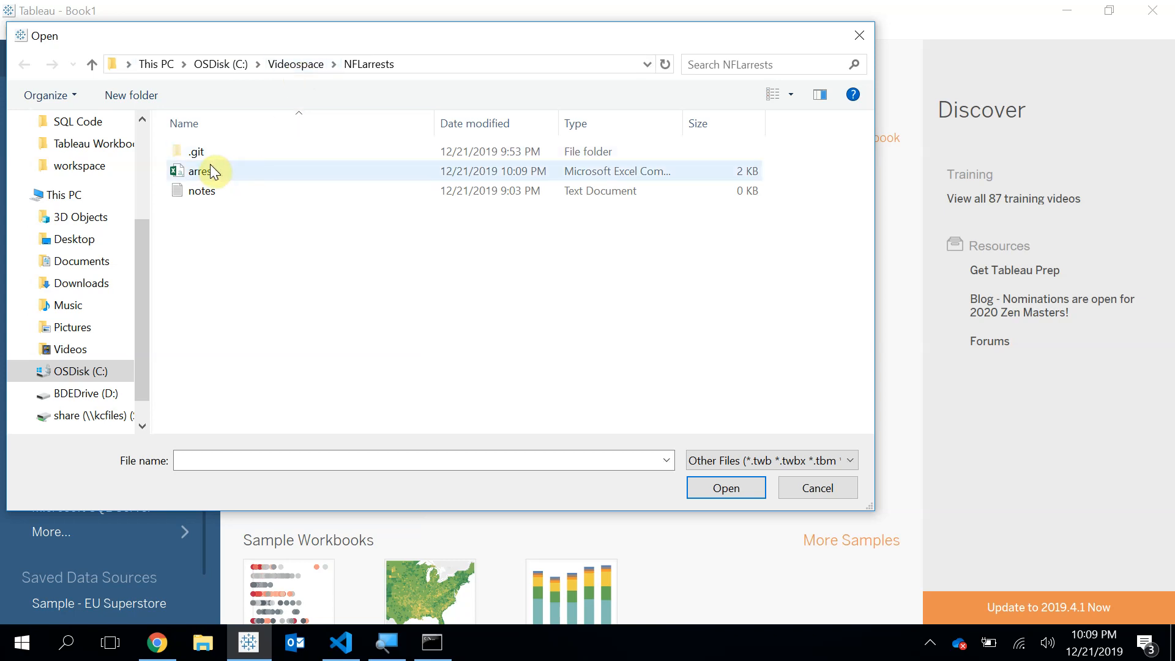
click(201, 171)
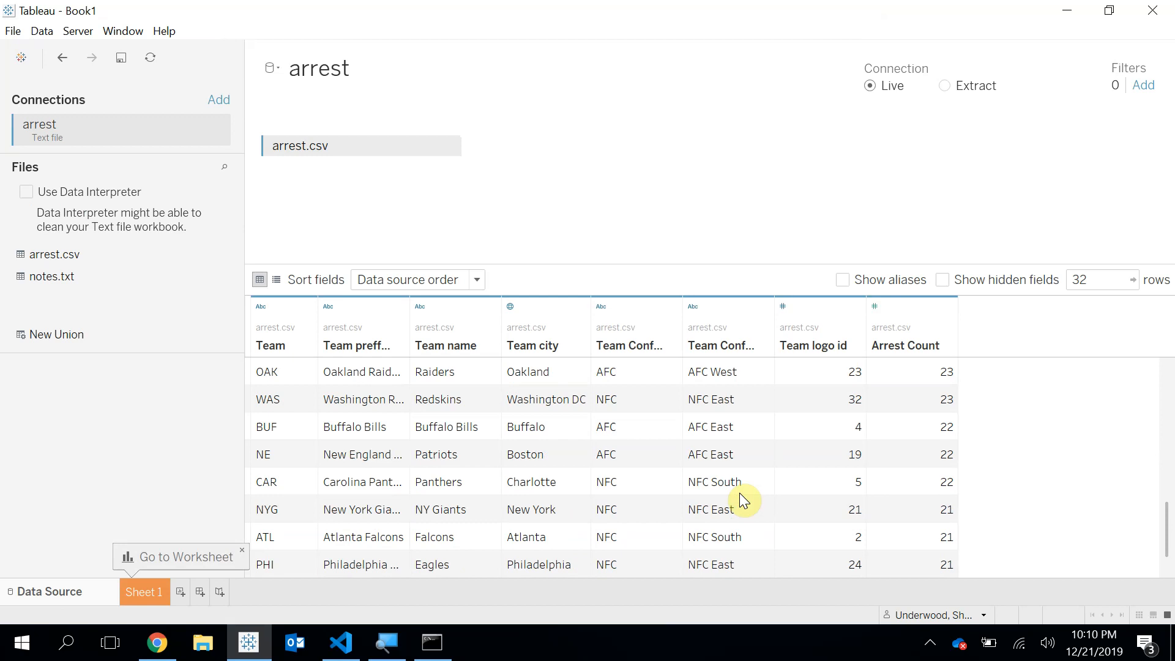
Step: On Sheet 1 plot Arrest Count per Team as descending bars colored by Team Conference, then return to nfl.py
click(145, 591)
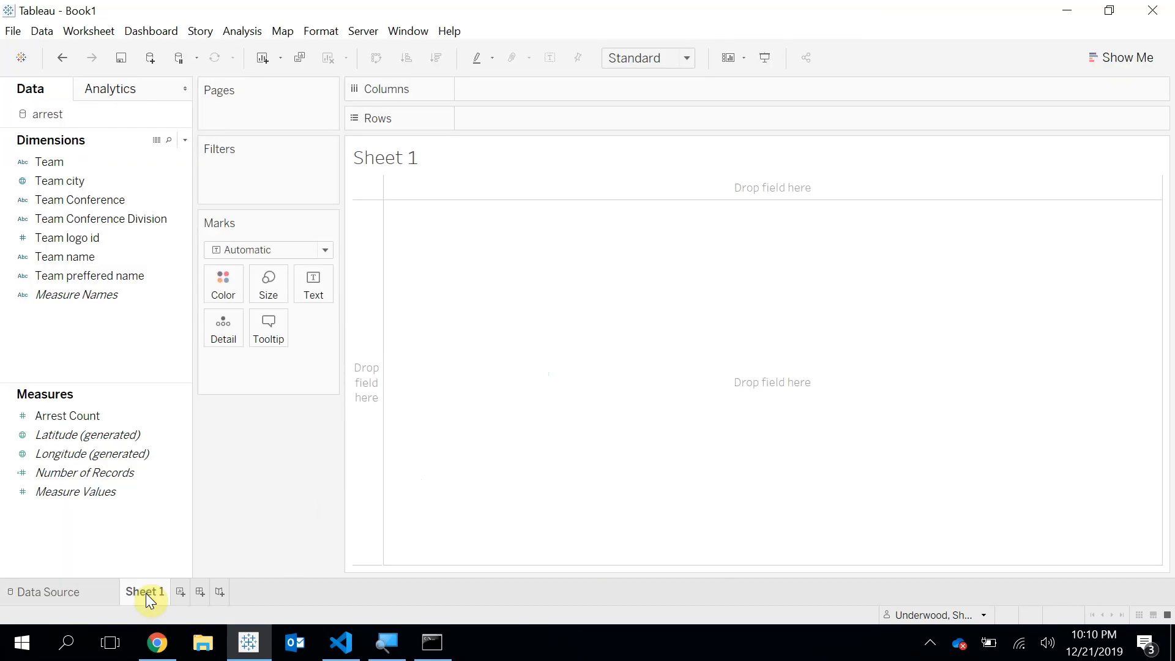
mouse_move(66, 149)
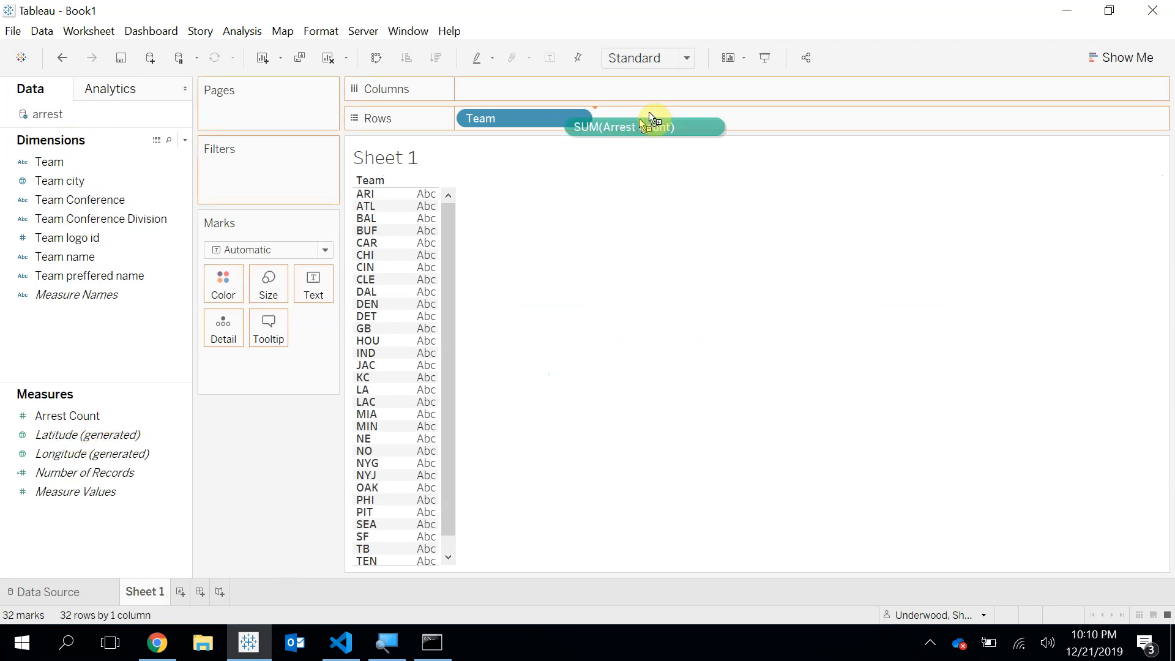
drag(642, 126, 525, 88)
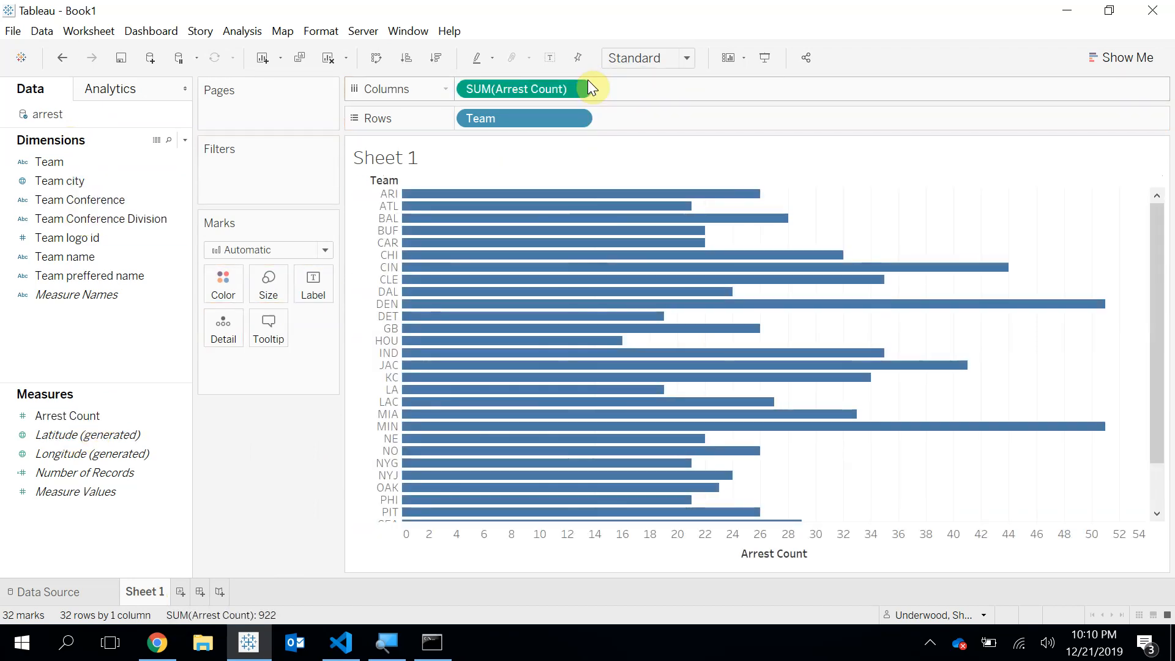
click(435, 57)
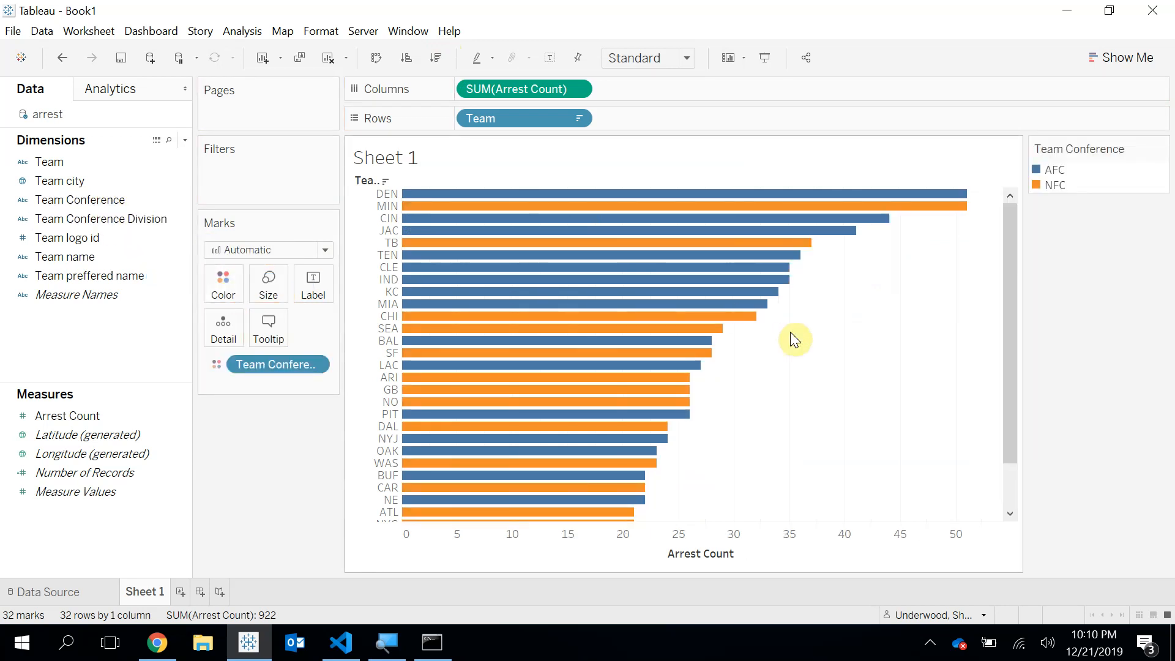
mouse_move(665, 509)
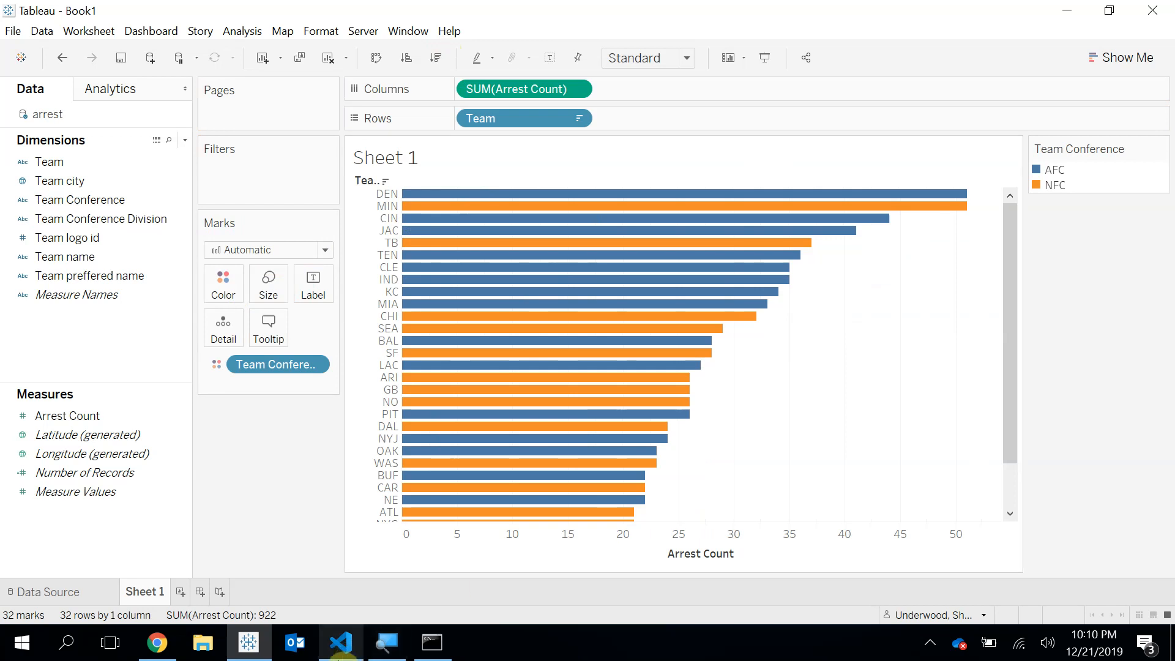
click(341, 642)
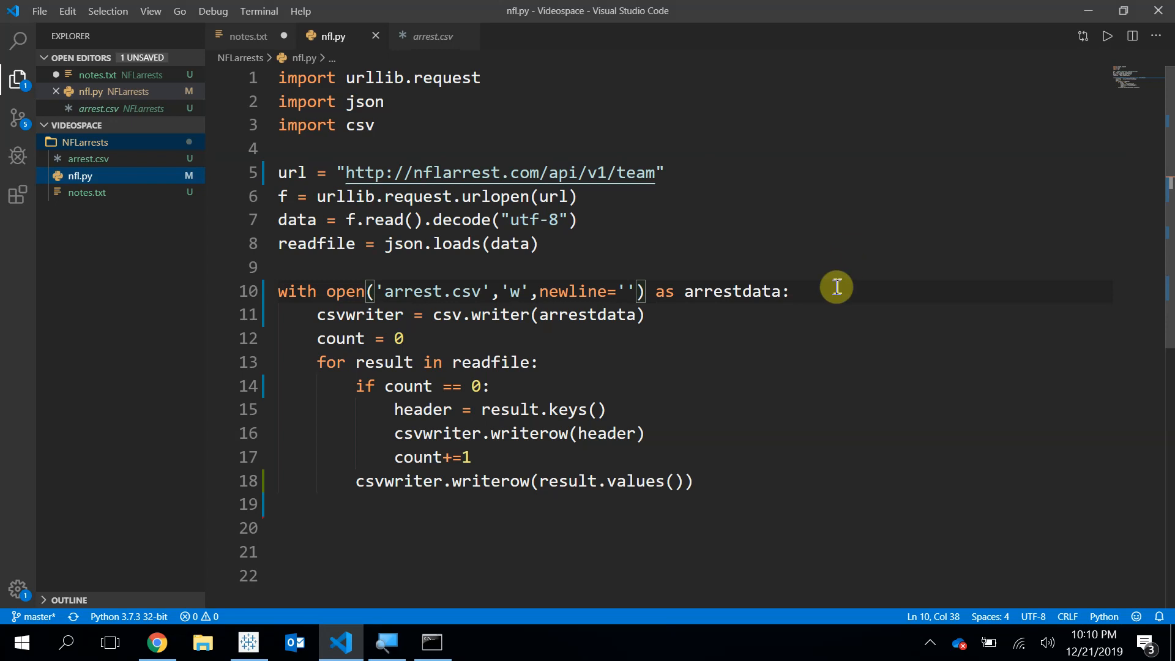
mouse_move(707, 479)
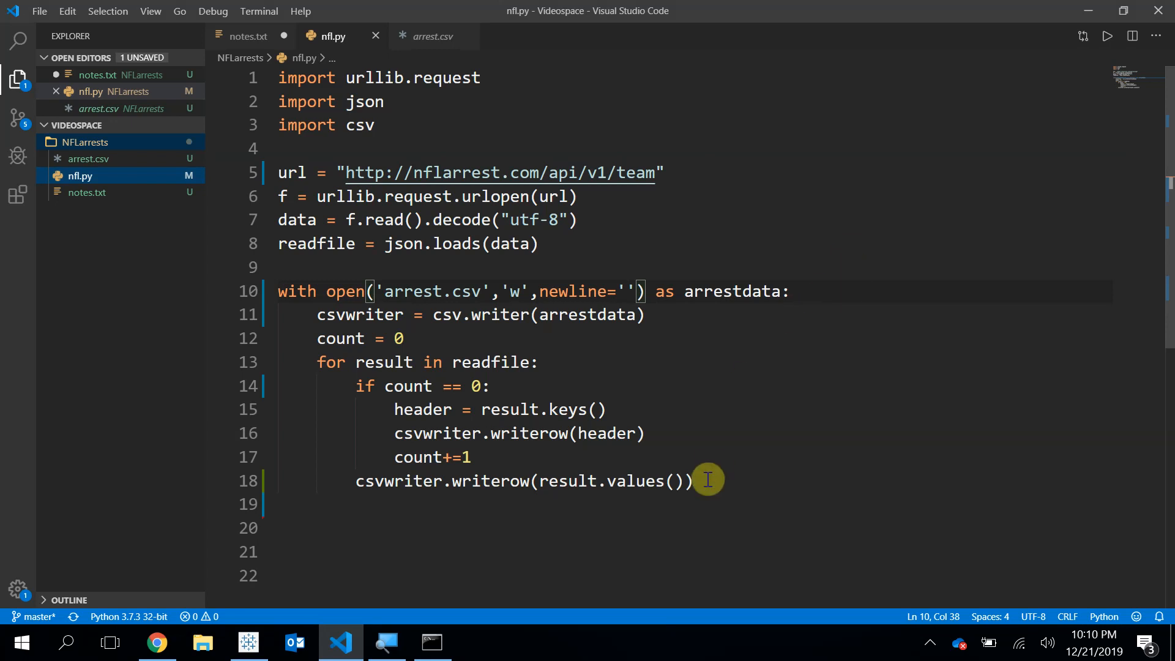